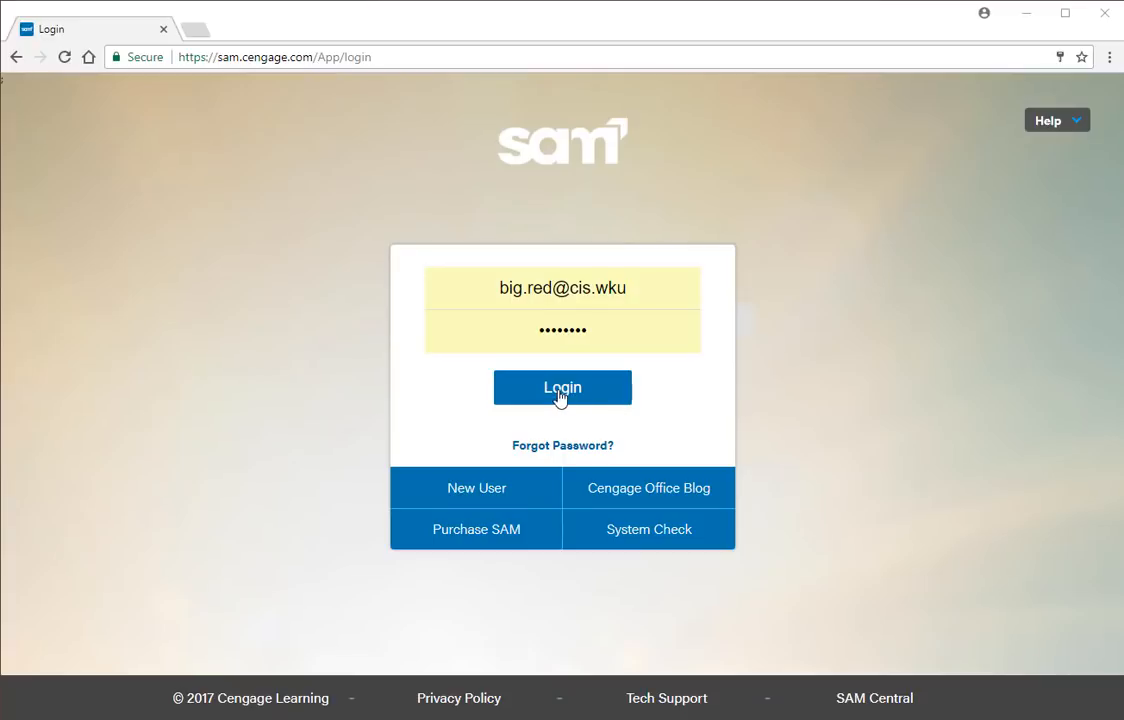
Sign in to SAM and open the CIS 141-Word 3 project from the Activity List.
{"action": "left_click", "coordinate": [562, 388]}
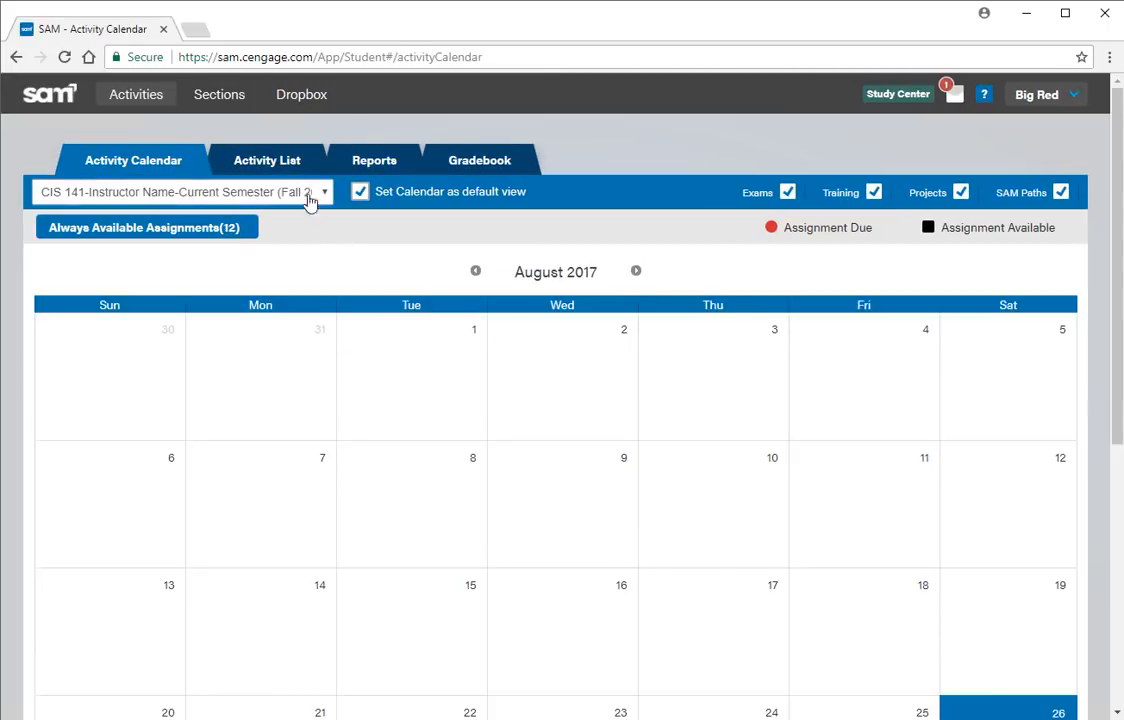
{"action": "left_click", "coordinate": [266, 160]}
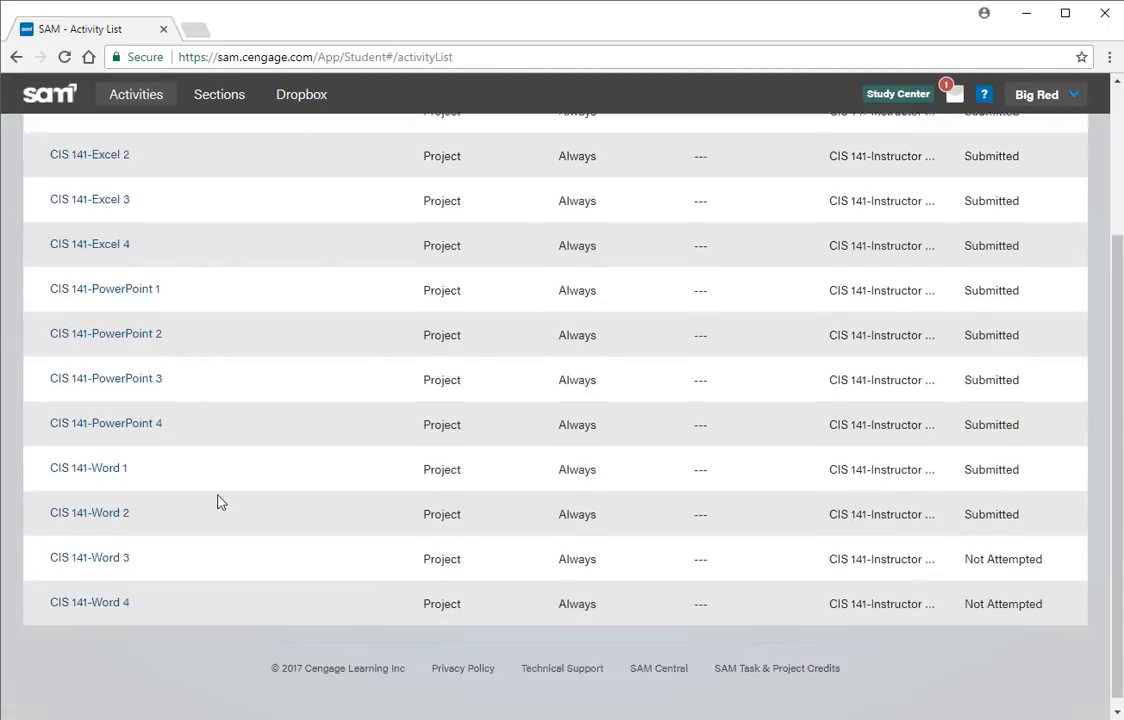
{"action": "left_click", "coordinate": [88, 548]}
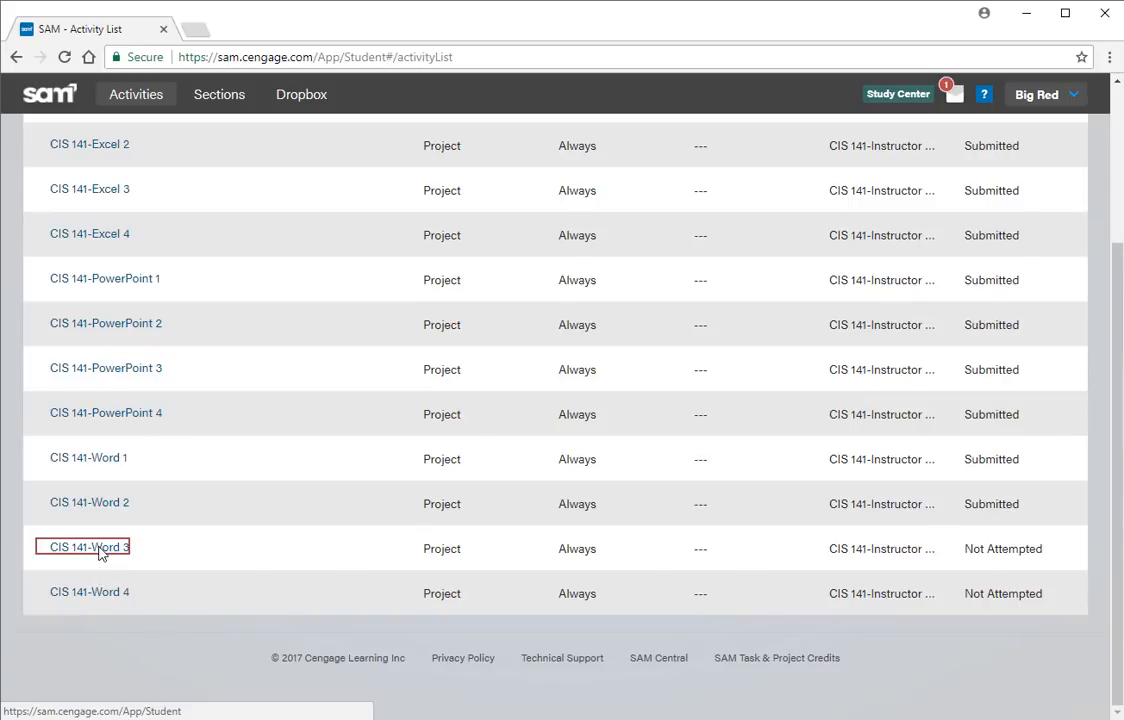
{"action": "left_click", "coordinate": [88, 548]}
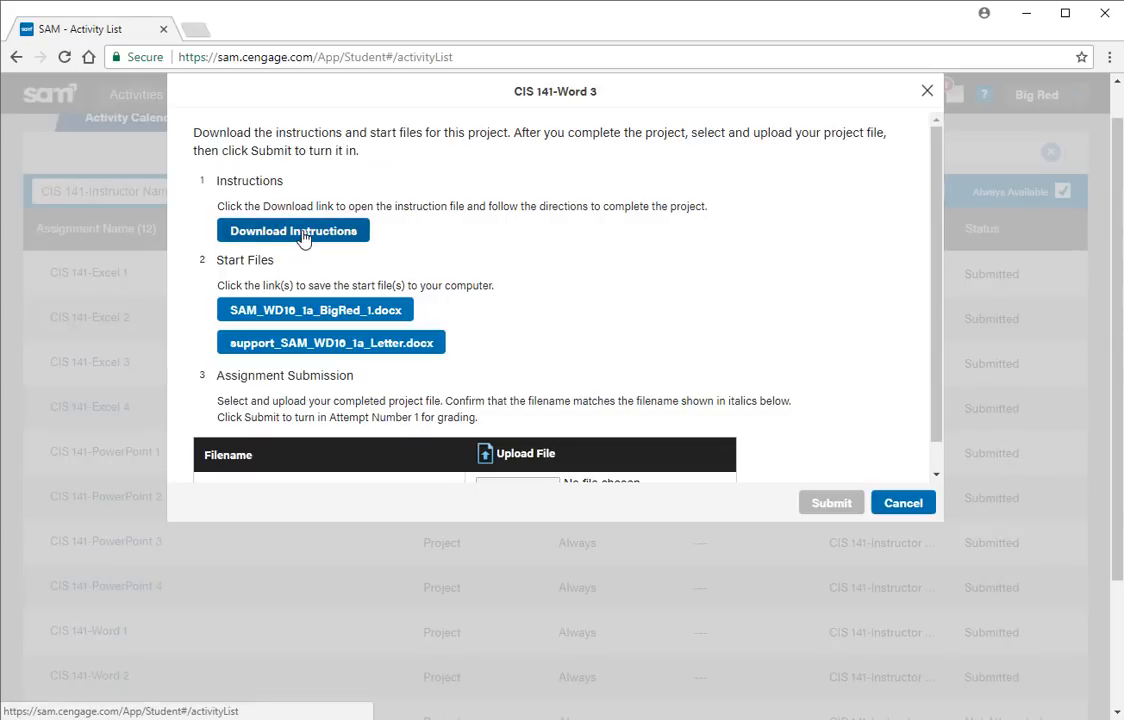
Download the project instructions to the Desktop and open them in Word with editing enabled.
{"action": "left_click", "coordinate": [292, 230]}
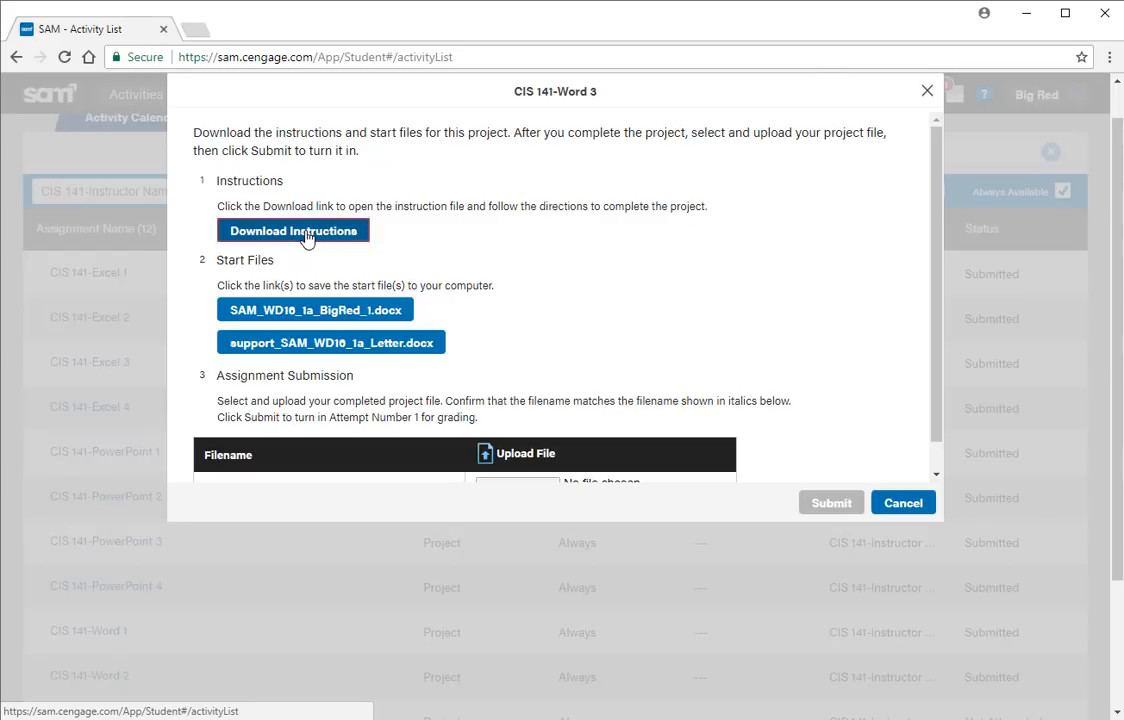
{"action": "left_click", "coordinate": [292, 230]}
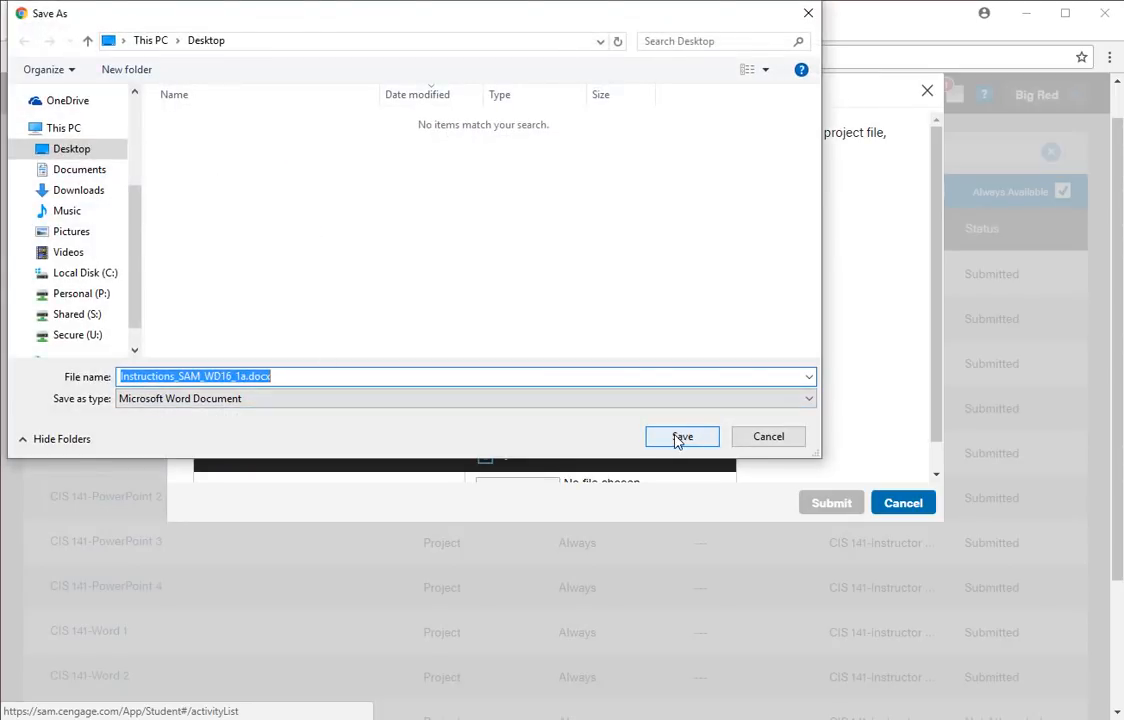
{"action": "left_click", "coordinate": [680, 436]}
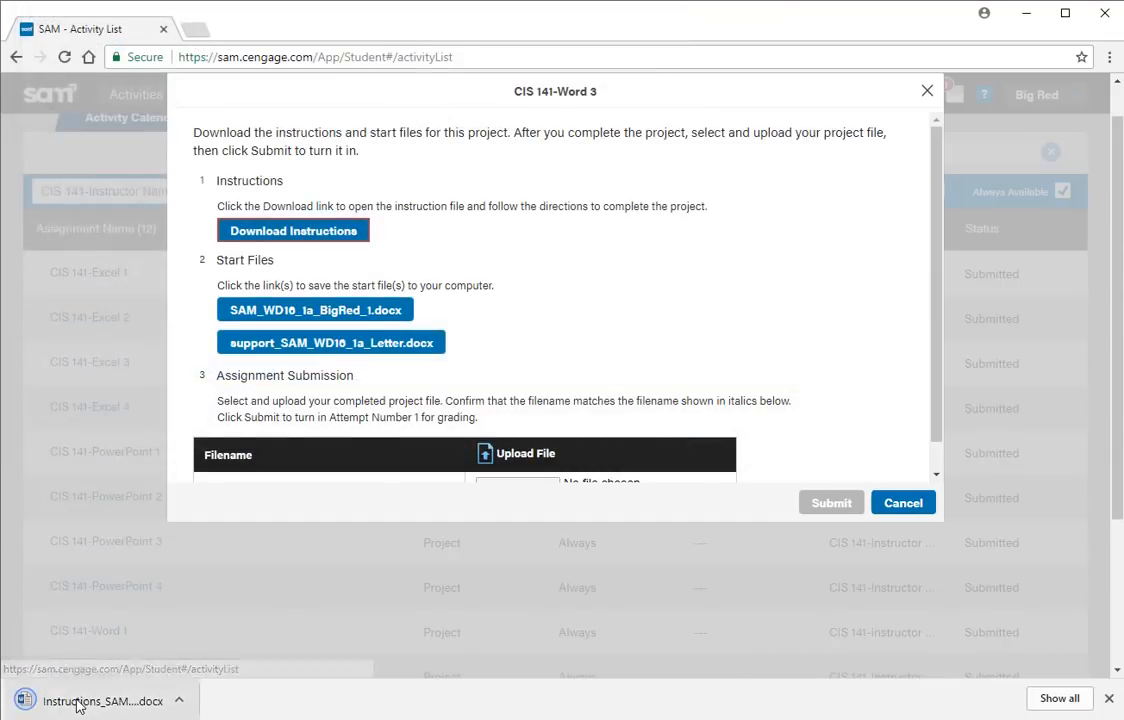
{"action": "left_click", "coordinate": [96, 700]}
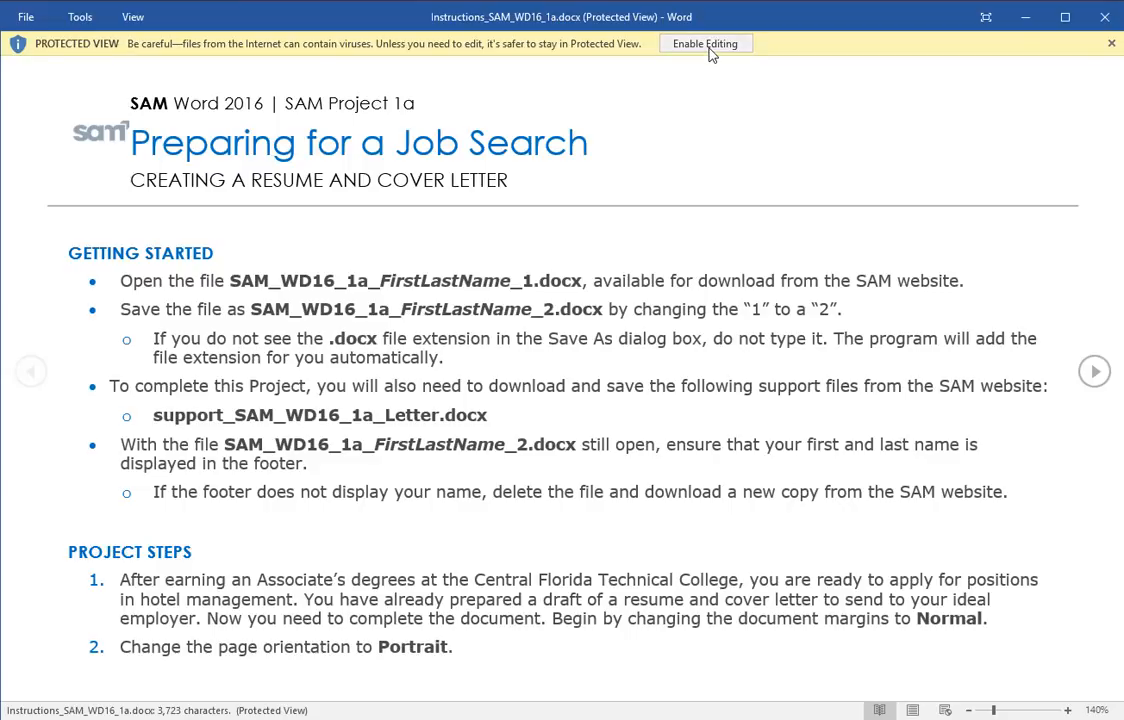
{"action": "left_click", "coordinate": [704, 44]}
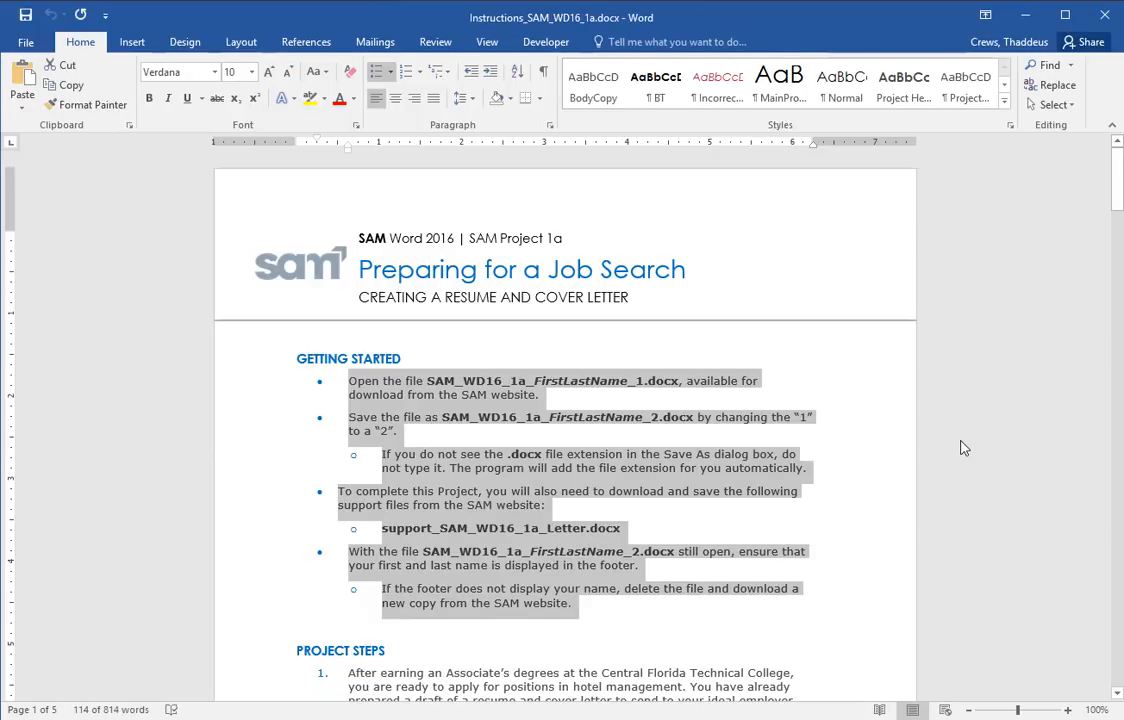
{"action": "mouse_move", "coordinate": [490, 490]}
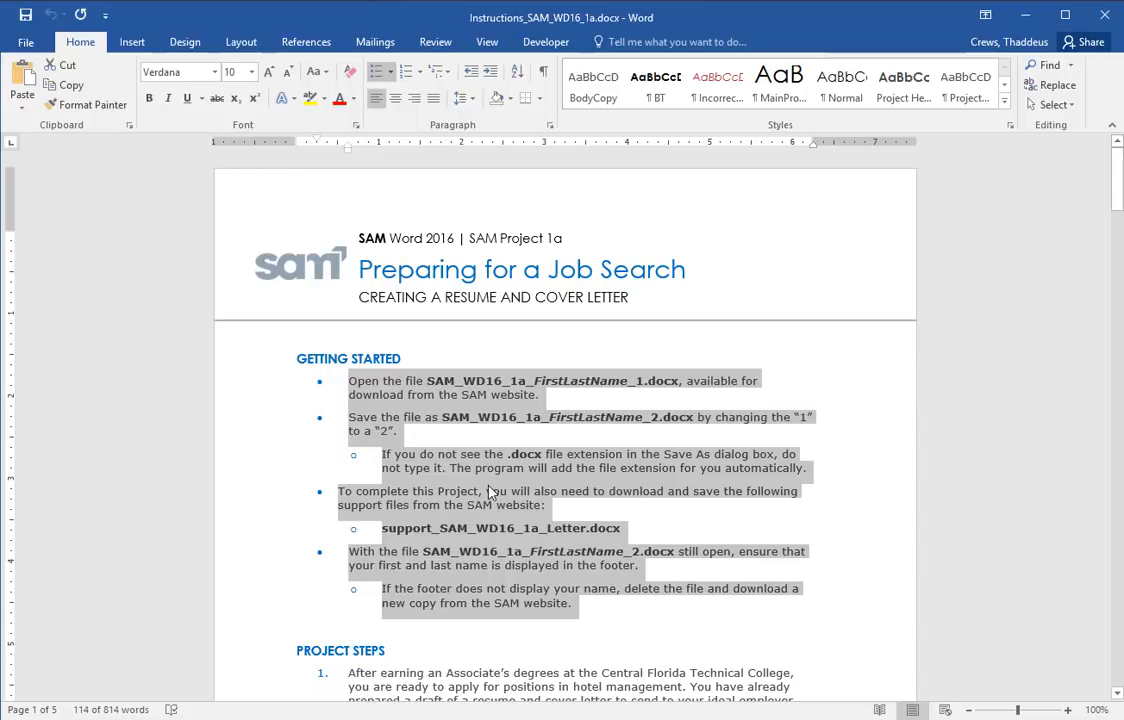
{"action": "mouse_move", "coordinate": [530, 532]}
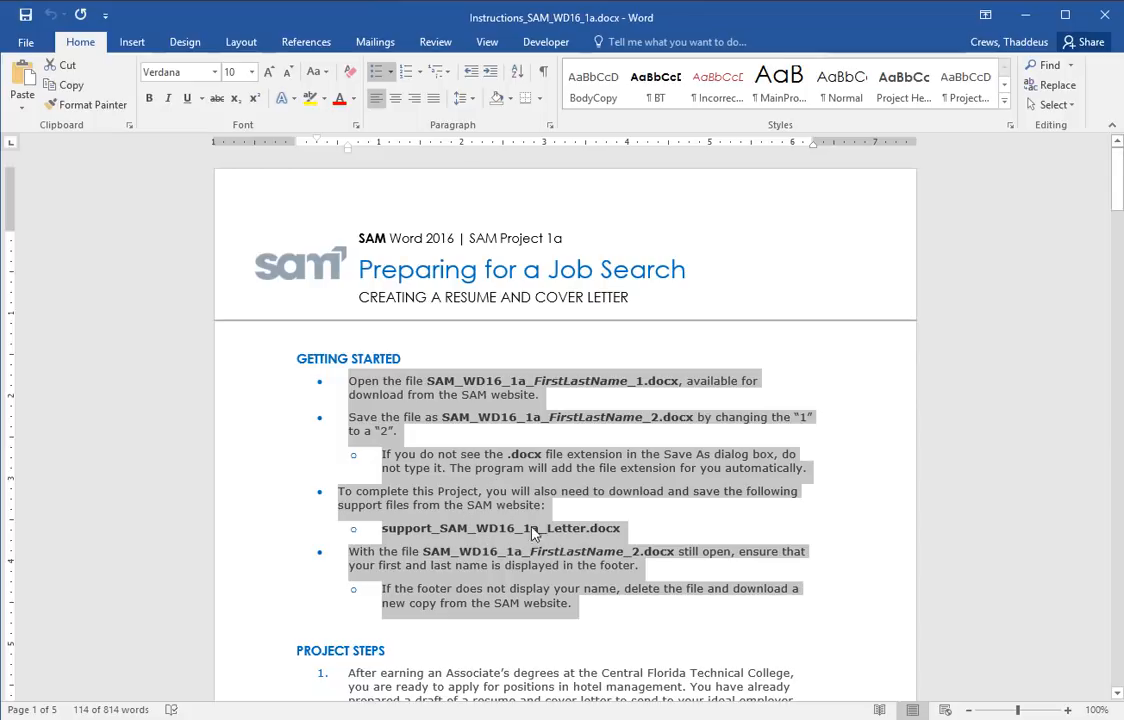
{"action": "mouse_move", "coordinate": [536, 564]}
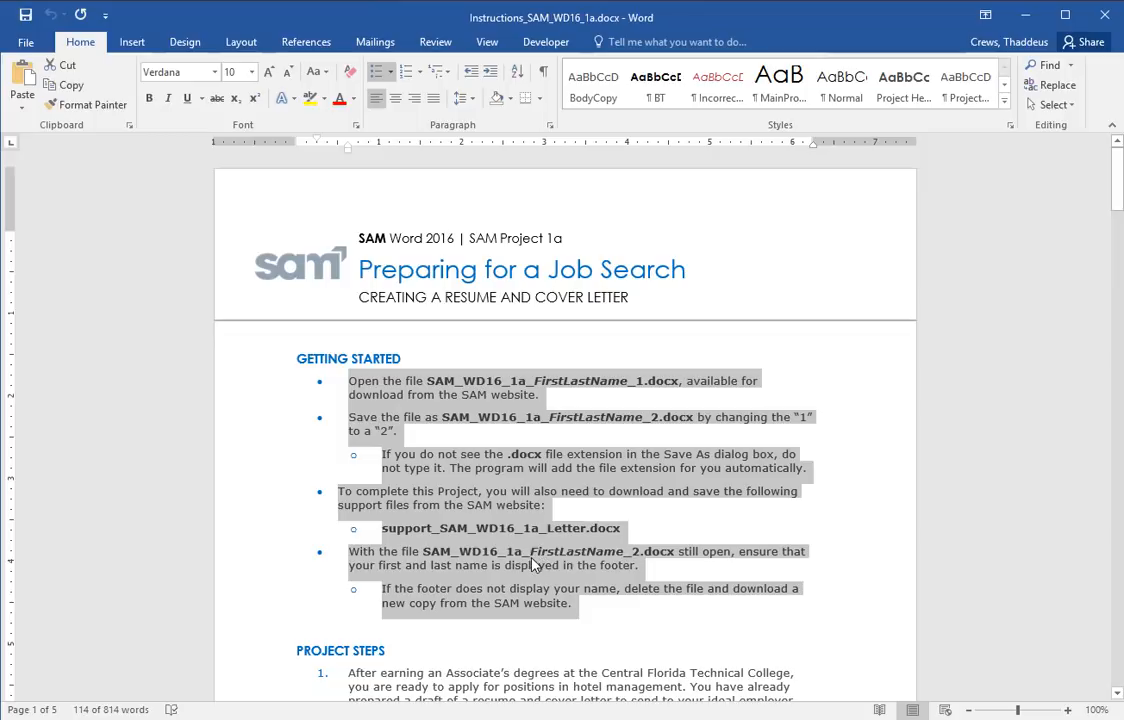
{"action": "mouse_move", "coordinate": [490, 572]}
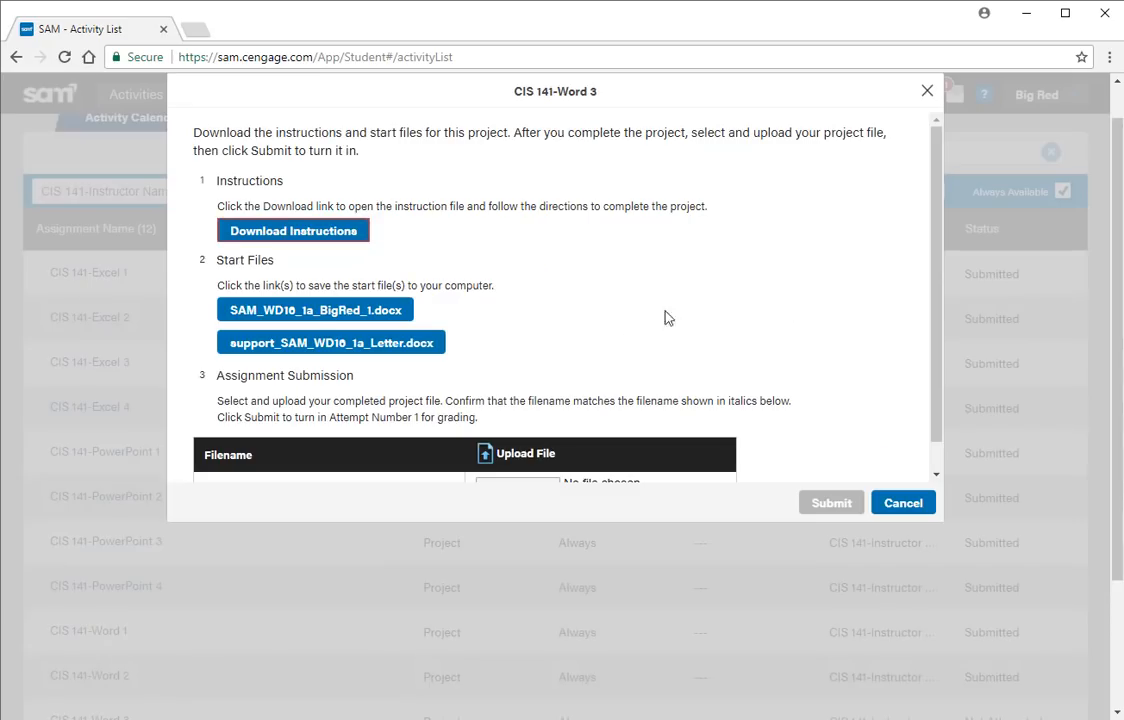
Download SAM_WD16_1a_BigRed_1.docx to the Desktop and open it in Word with editing enabled.
{"action": "left_click", "coordinate": [314, 308]}
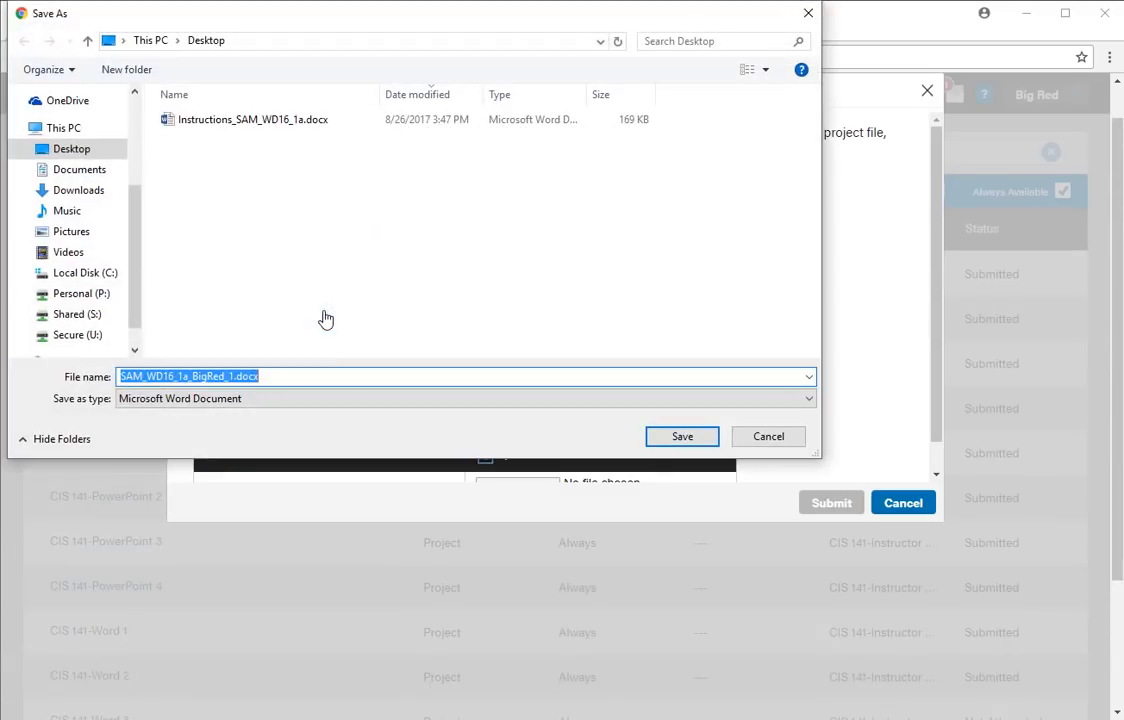
{"action": "left_click", "coordinate": [680, 436]}
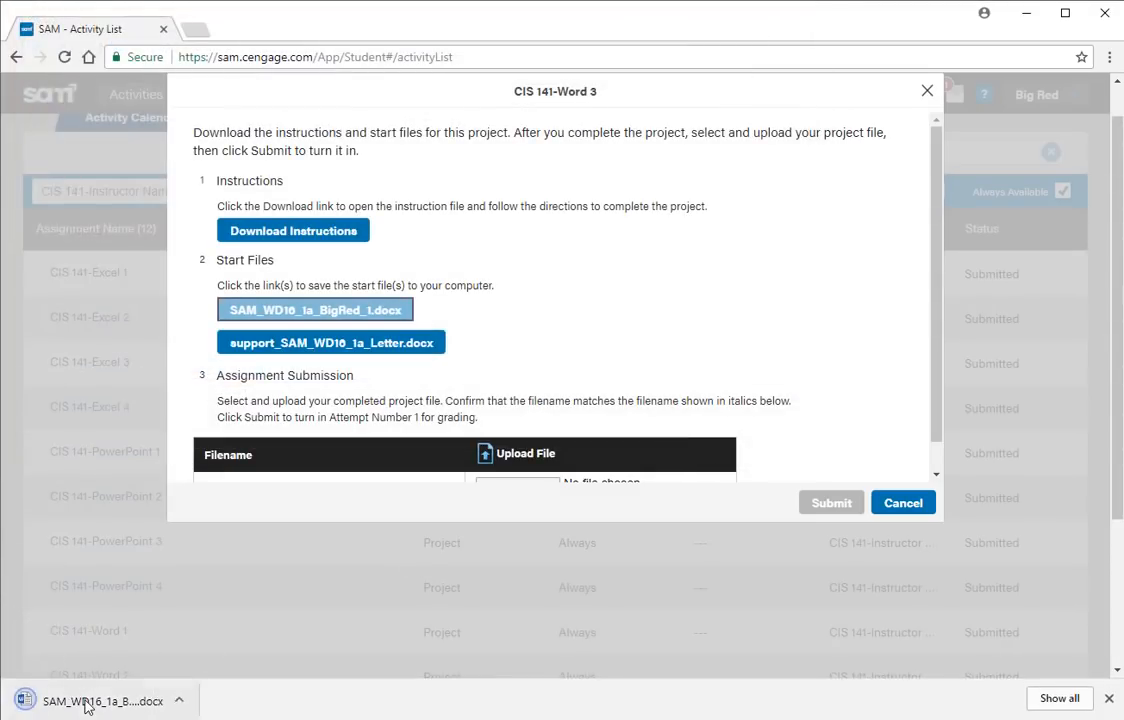
{"action": "left_click", "coordinate": [100, 700]}
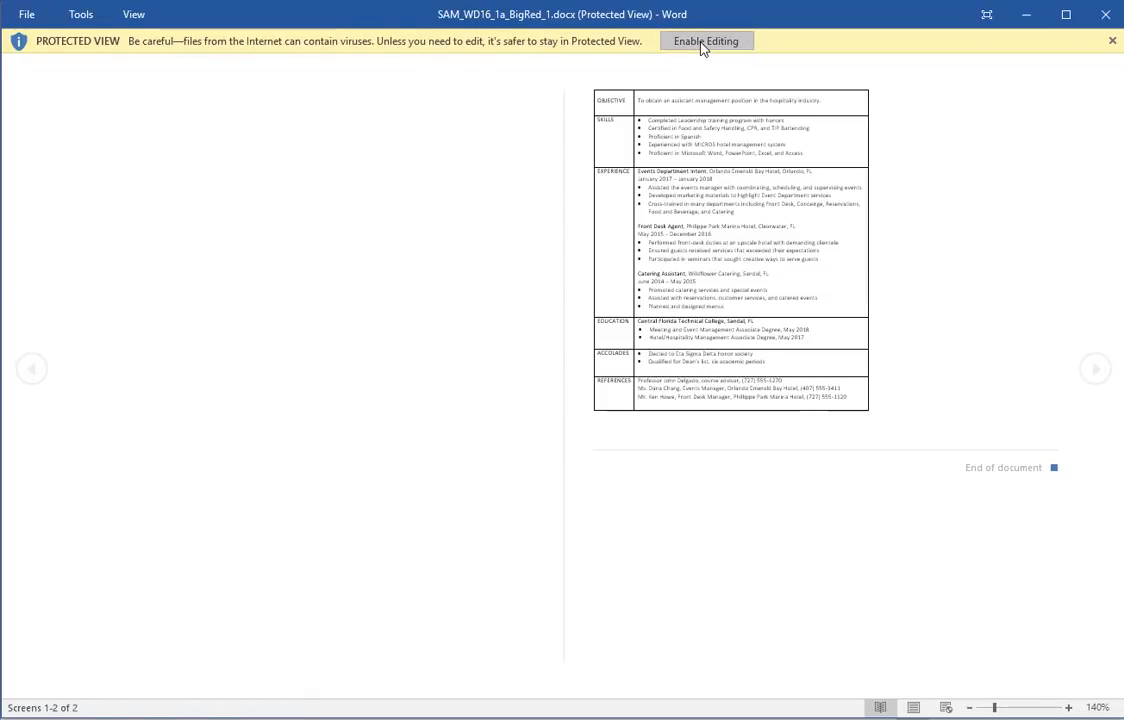
{"action": "left_click", "coordinate": [706, 40]}
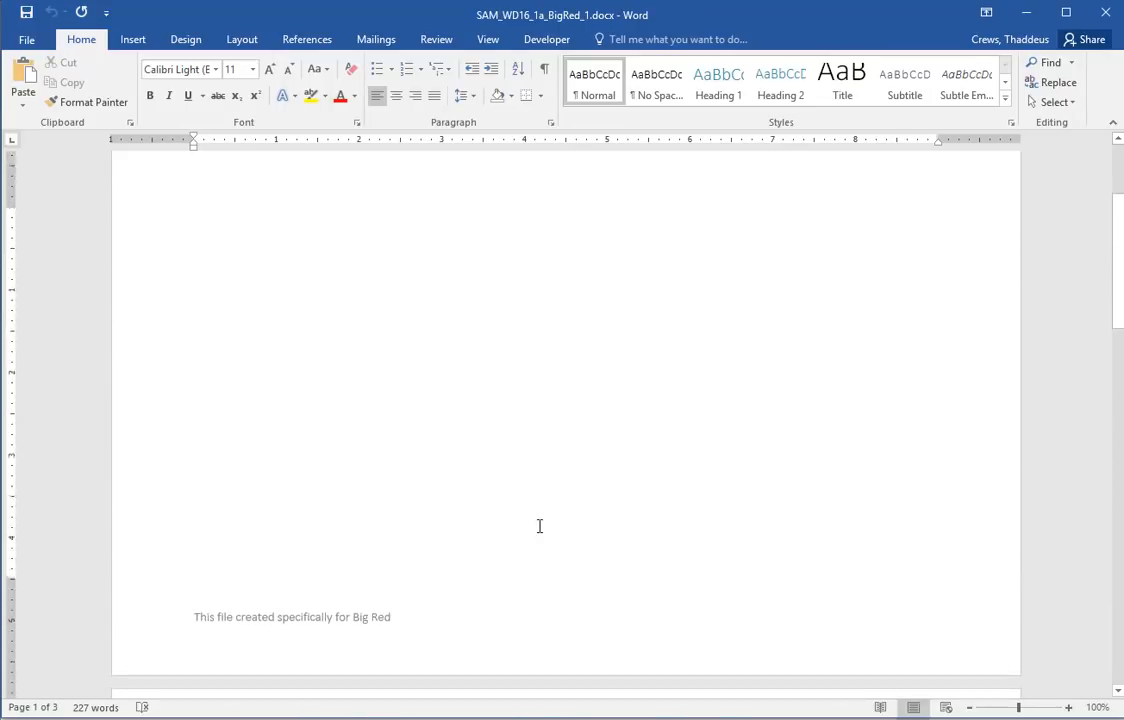
{"action": "left_click", "coordinate": [544, 68]}
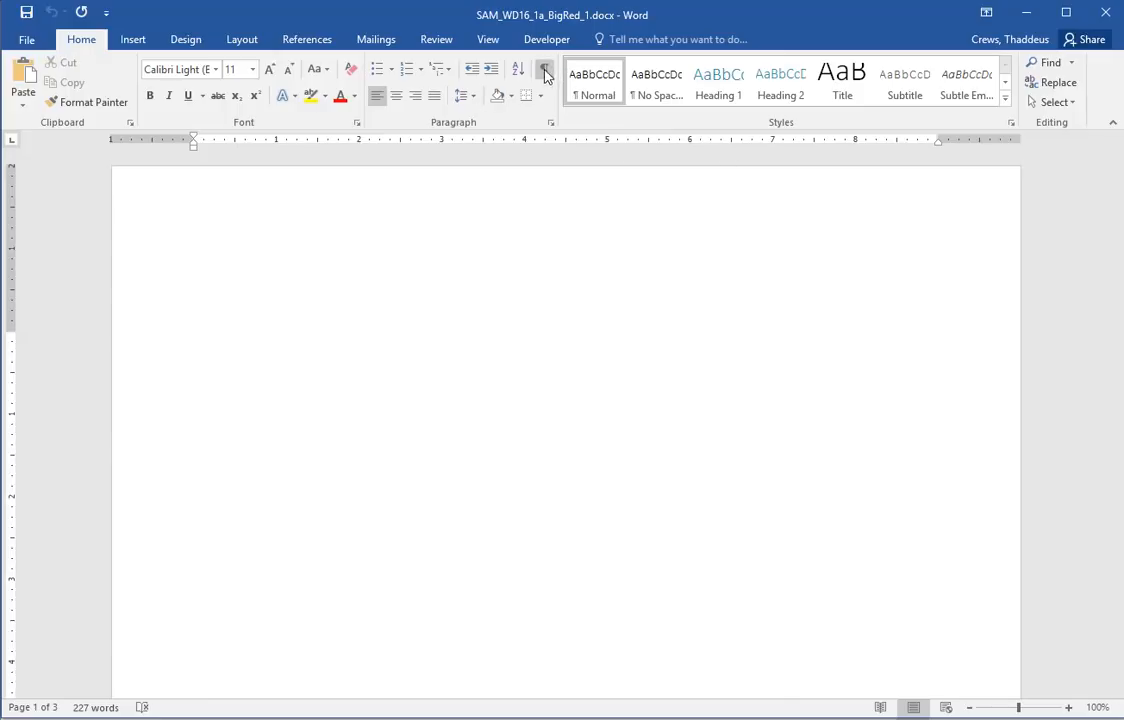
{"action": "mouse_move", "coordinate": [544, 74]}
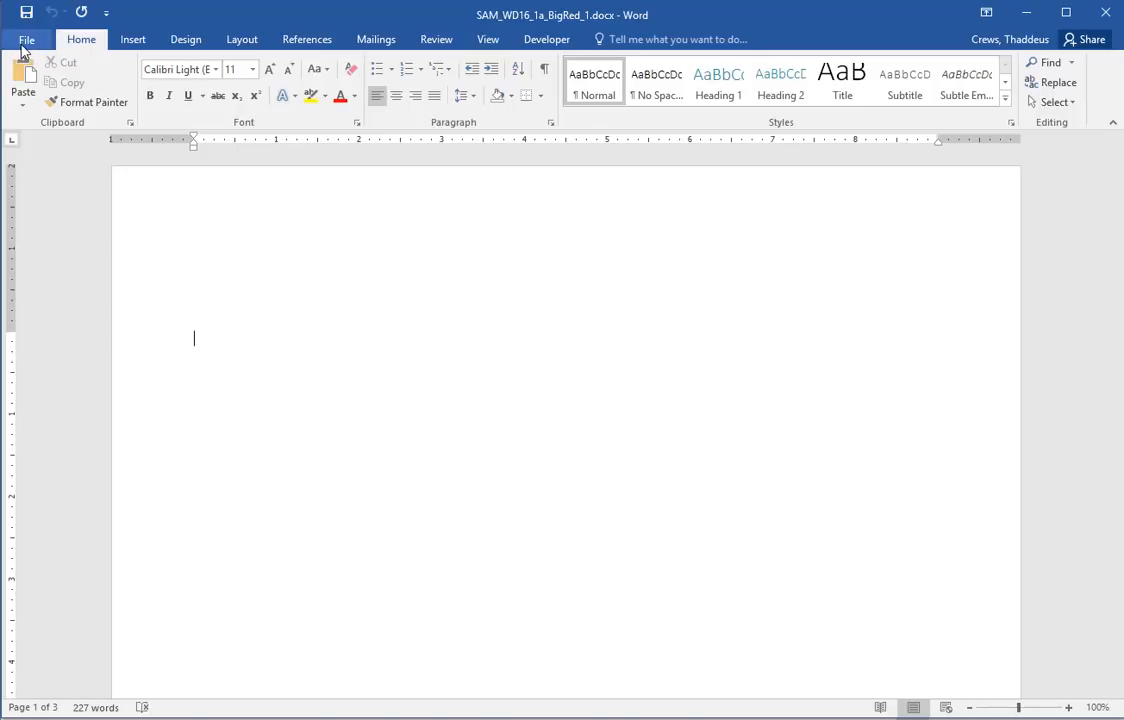
Save the resume as a new copy named SAM_WD16_1a_BigRed_2.docx.
{"action": "left_click", "coordinate": [28, 40]}
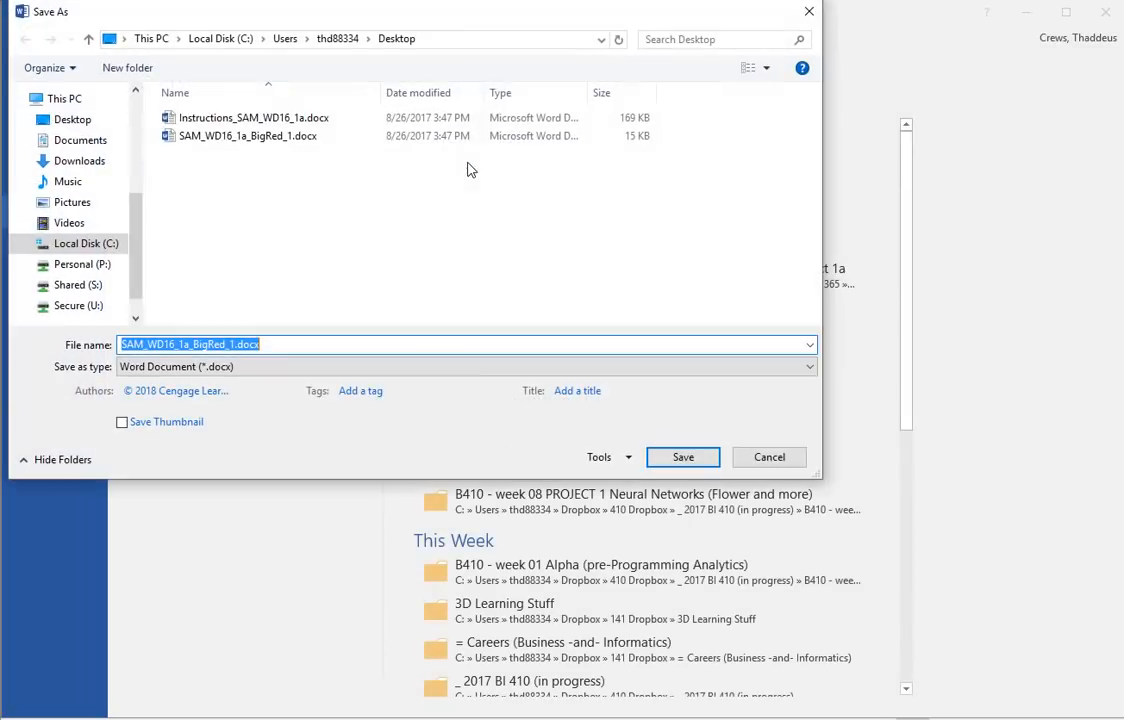
{"action": "left_click", "coordinate": [244, 344]}
{"action": "type", "text": "2"}
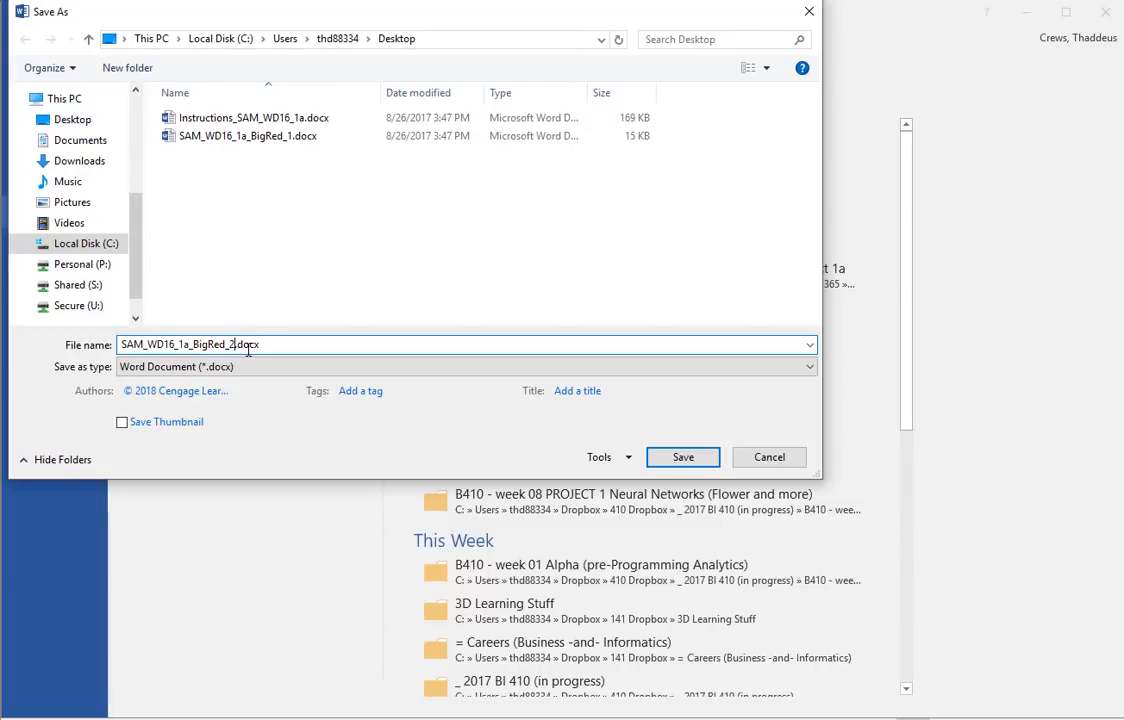
{"action": "left_click", "coordinate": [684, 456]}
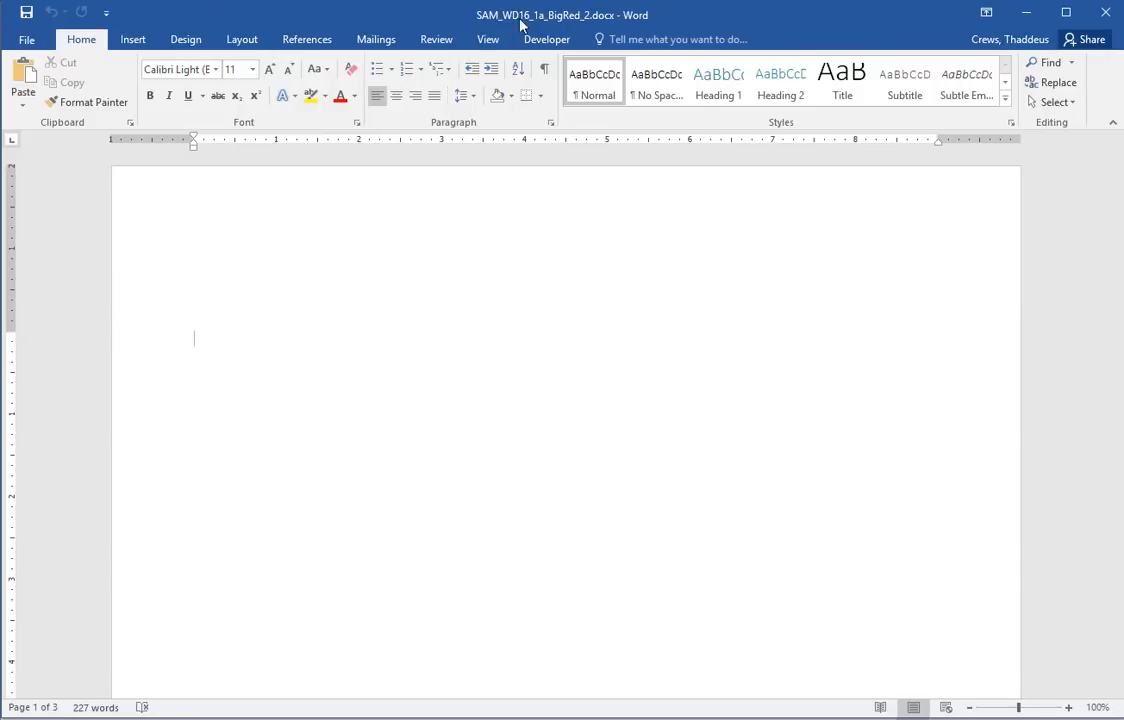
{"action": "mouse_move", "coordinate": [588, 24]}
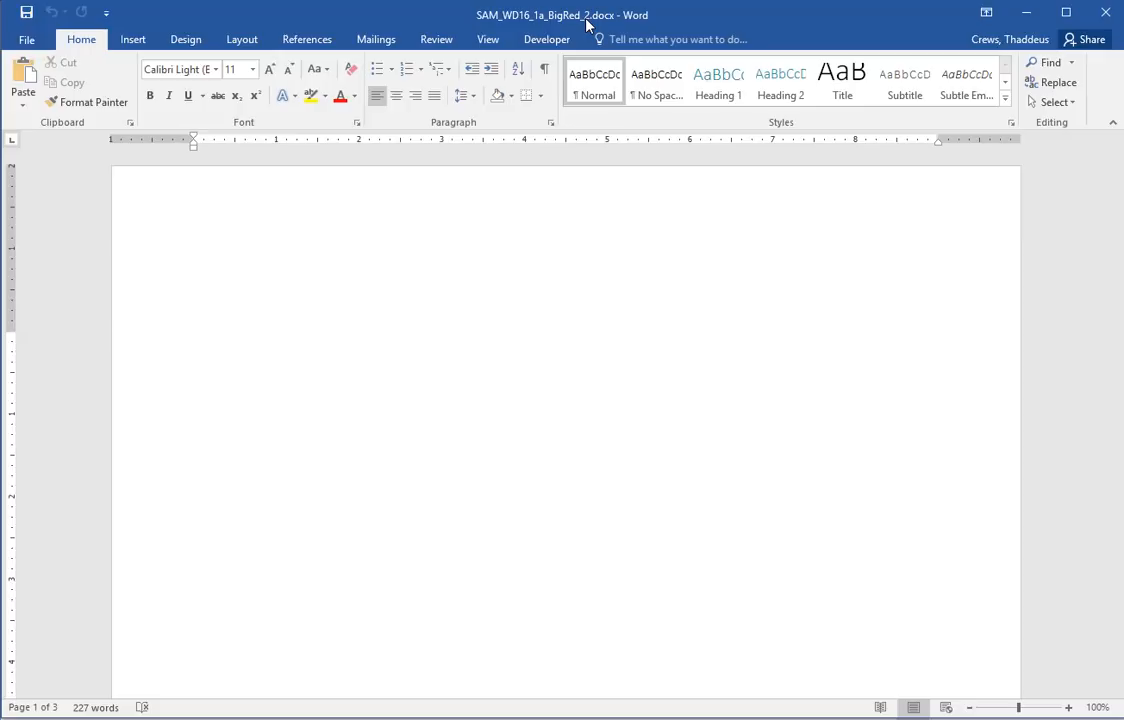
Show the formatting marks to check the resume's page break, then hide them again.
{"action": "scroll", "scroll_direction": "down", "scroll_amount": 3}
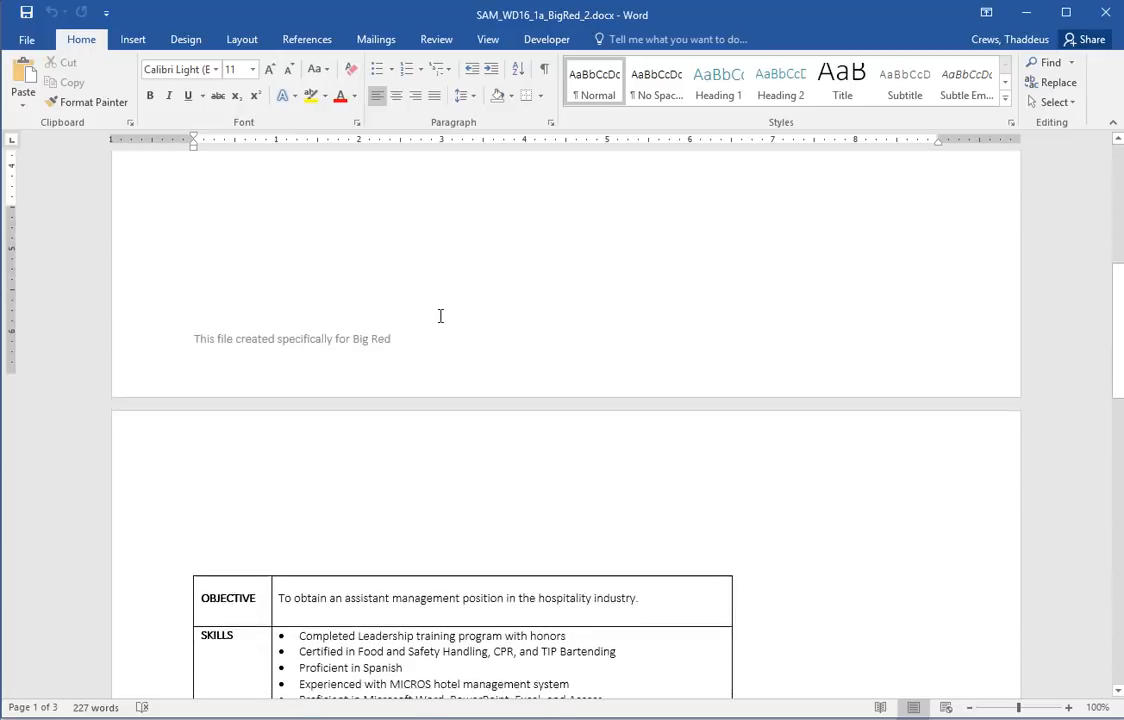
{"action": "scroll", "scroll_direction": "down", "scroll_amount": 3}
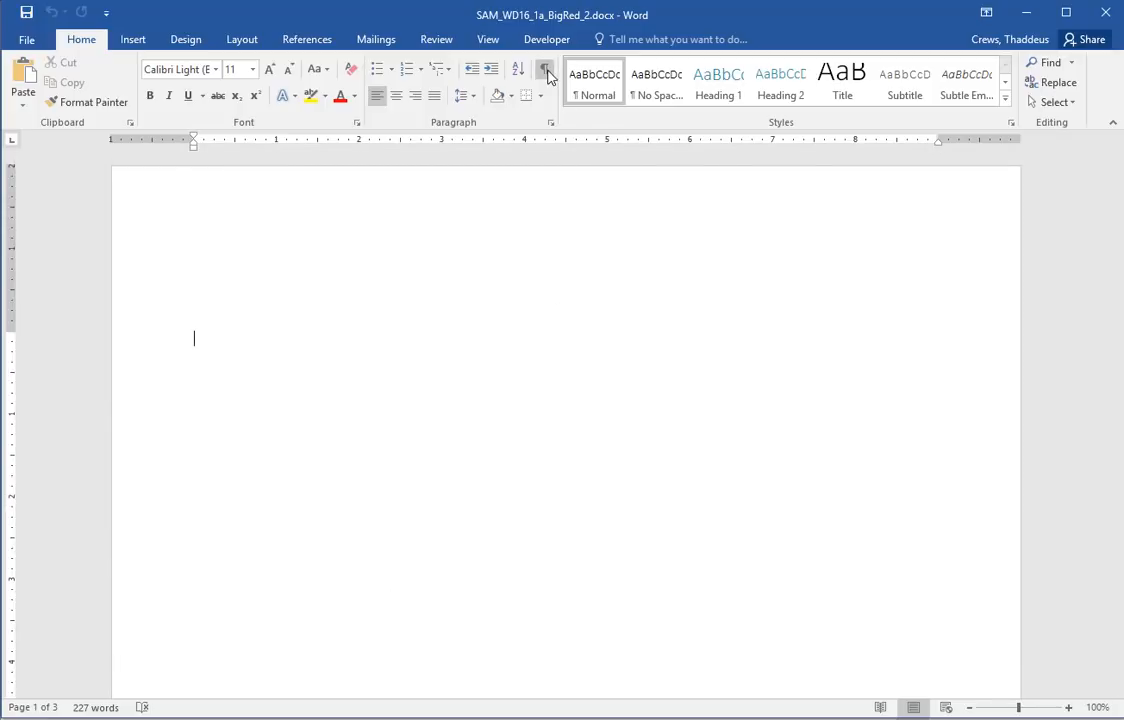
{"action": "left_click", "coordinate": [544, 72]}
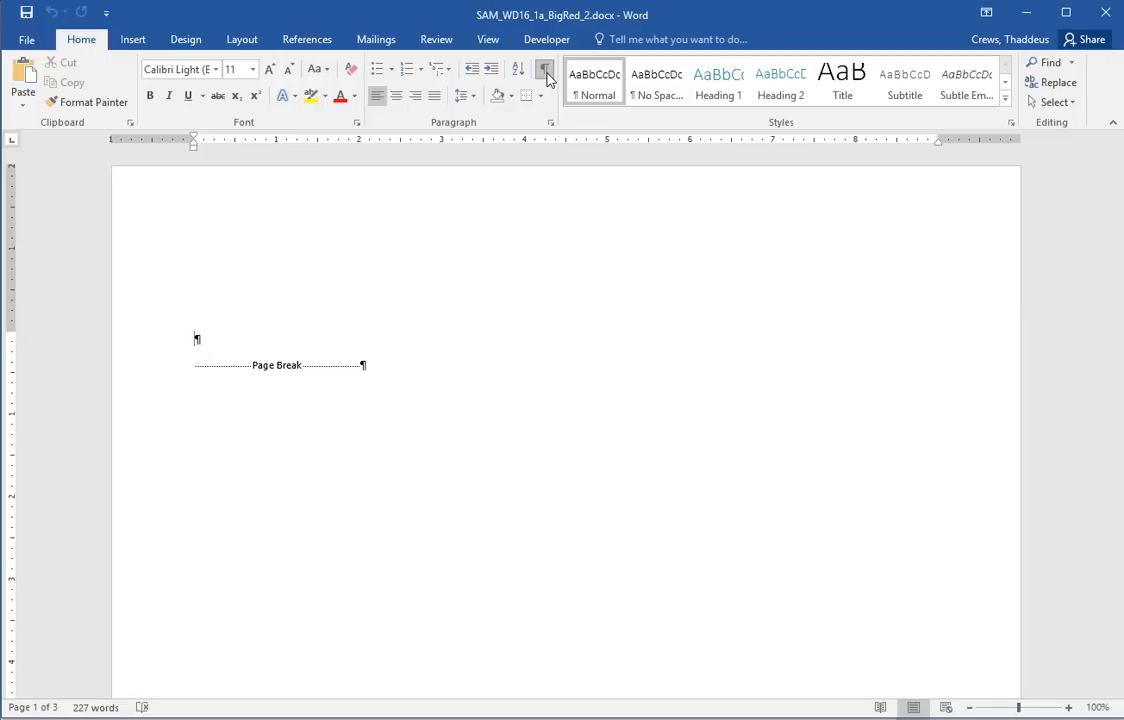
{"action": "left_click", "coordinate": [544, 68]}
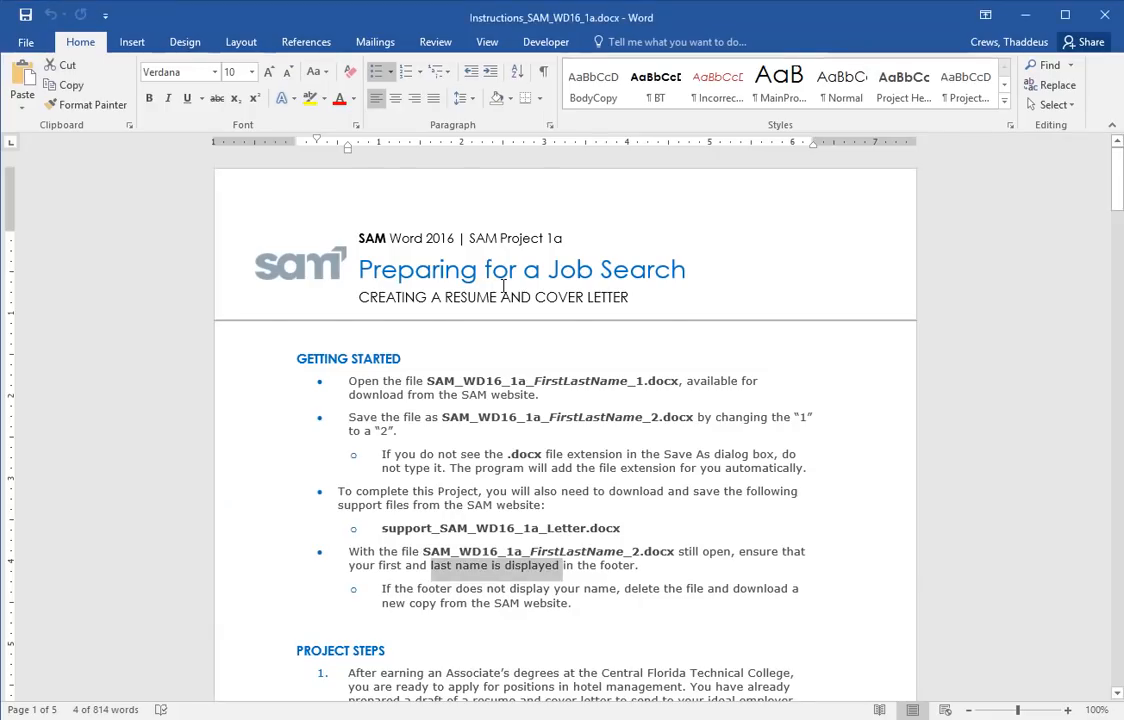
Return to the resume and bring up the Layout page orientation choices.
{"action": "scroll", "scroll_direction": "down", "scroll_amount": 3}
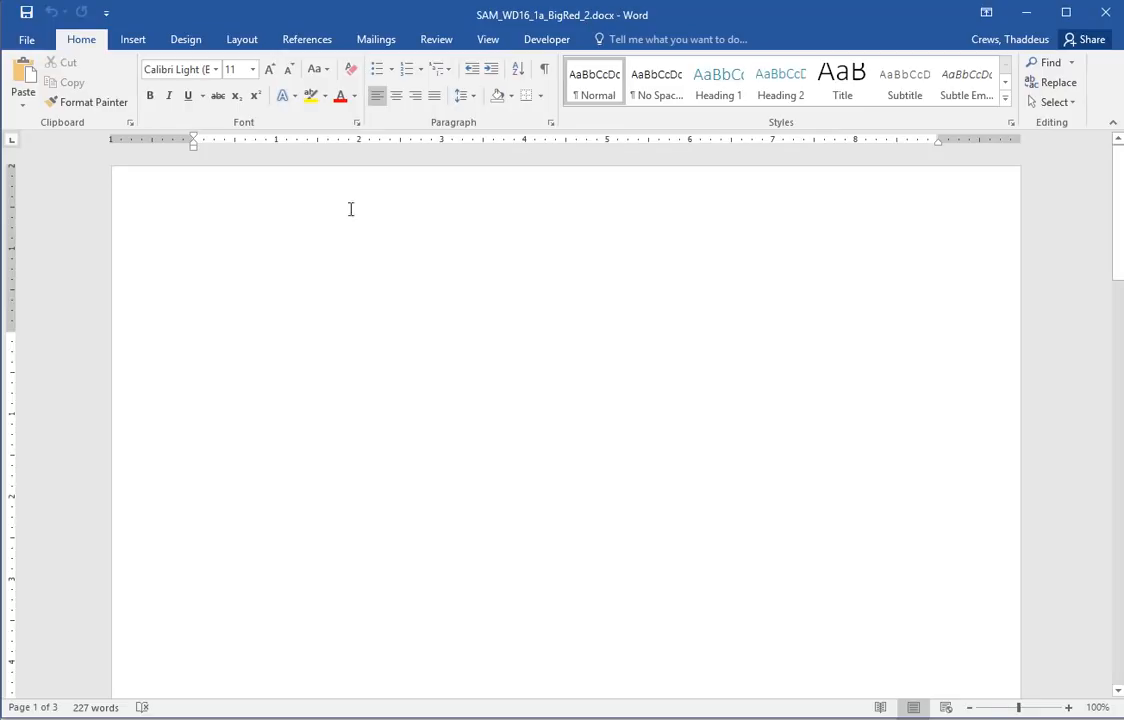
{"action": "left_click", "coordinate": [184, 40]}
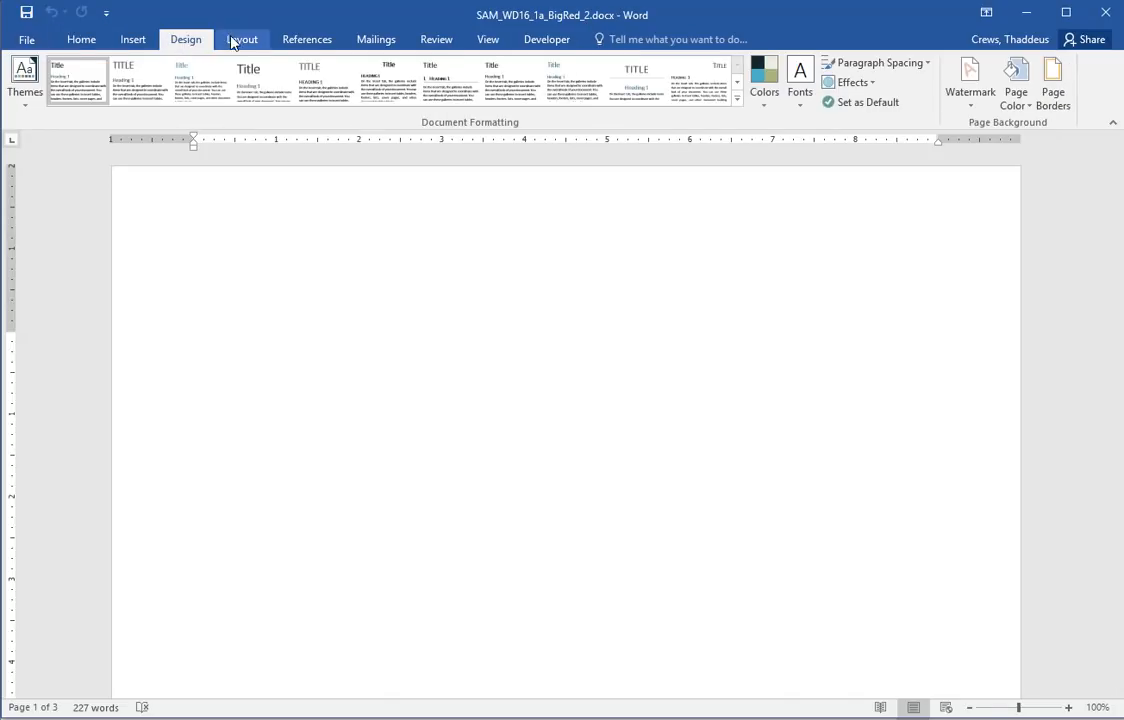
{"action": "left_click", "coordinate": [24, 80]}
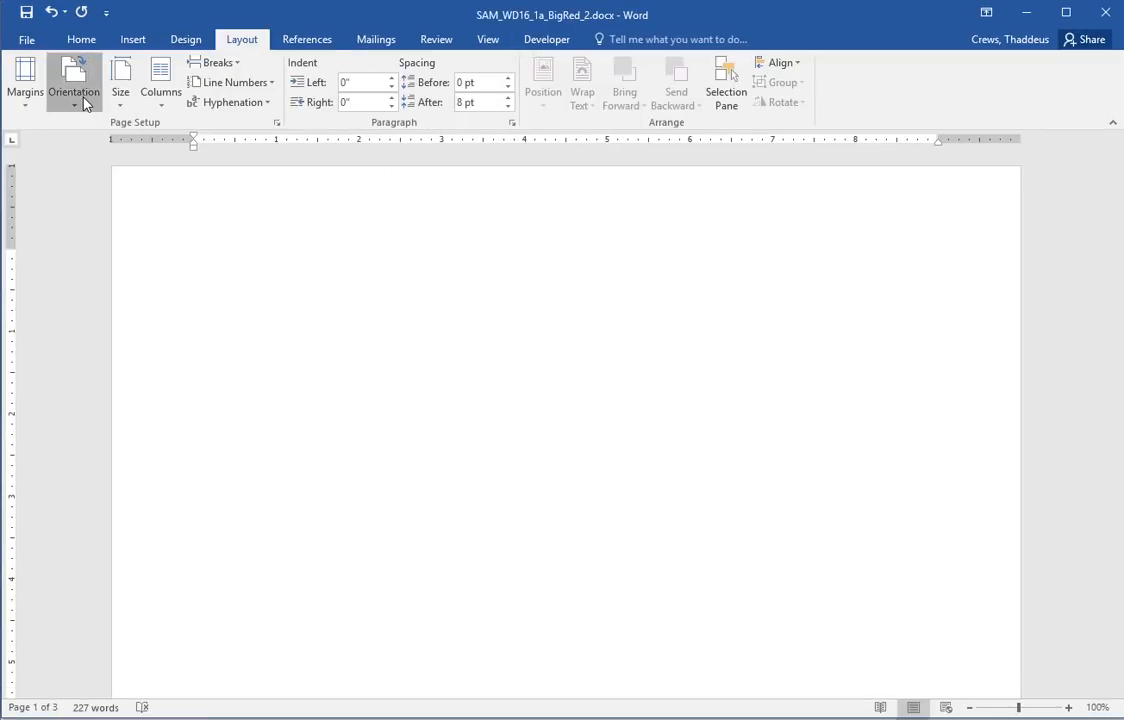
{"action": "left_click", "coordinate": [74, 80]}
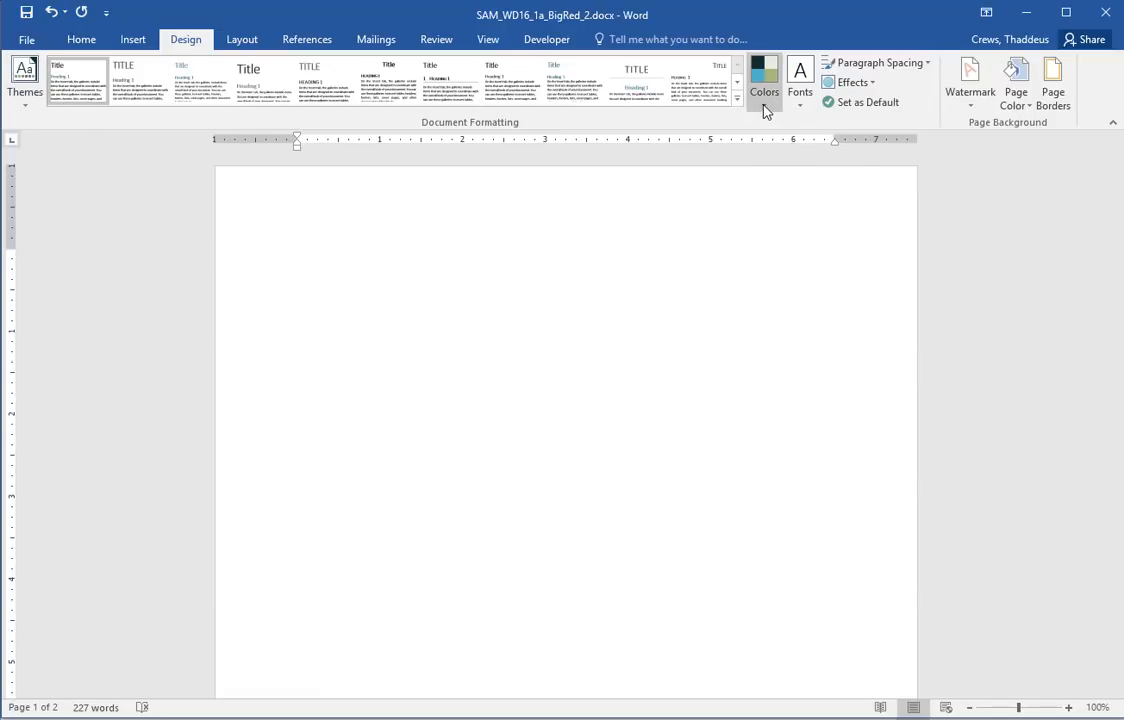
{"action": "mouse_move", "coordinate": [764, 92]}
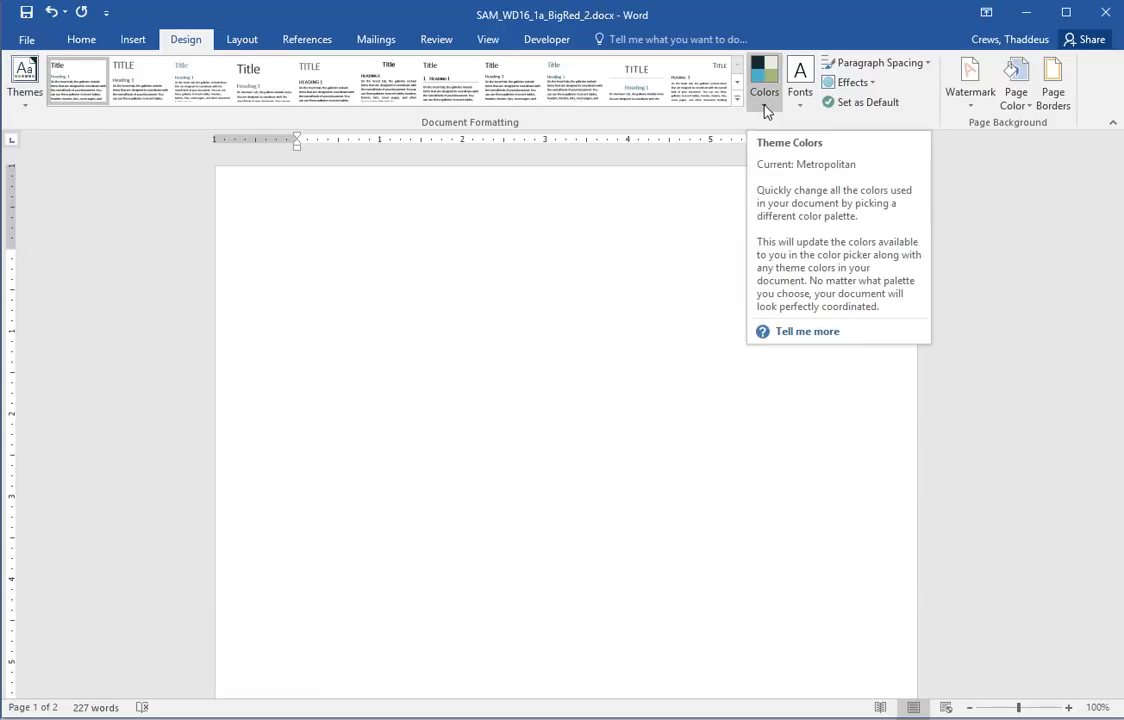
Switch the theme colours to Blue Green and show the formatting marks on the Home ribbon.
{"action": "left_click", "coordinate": [764, 80]}
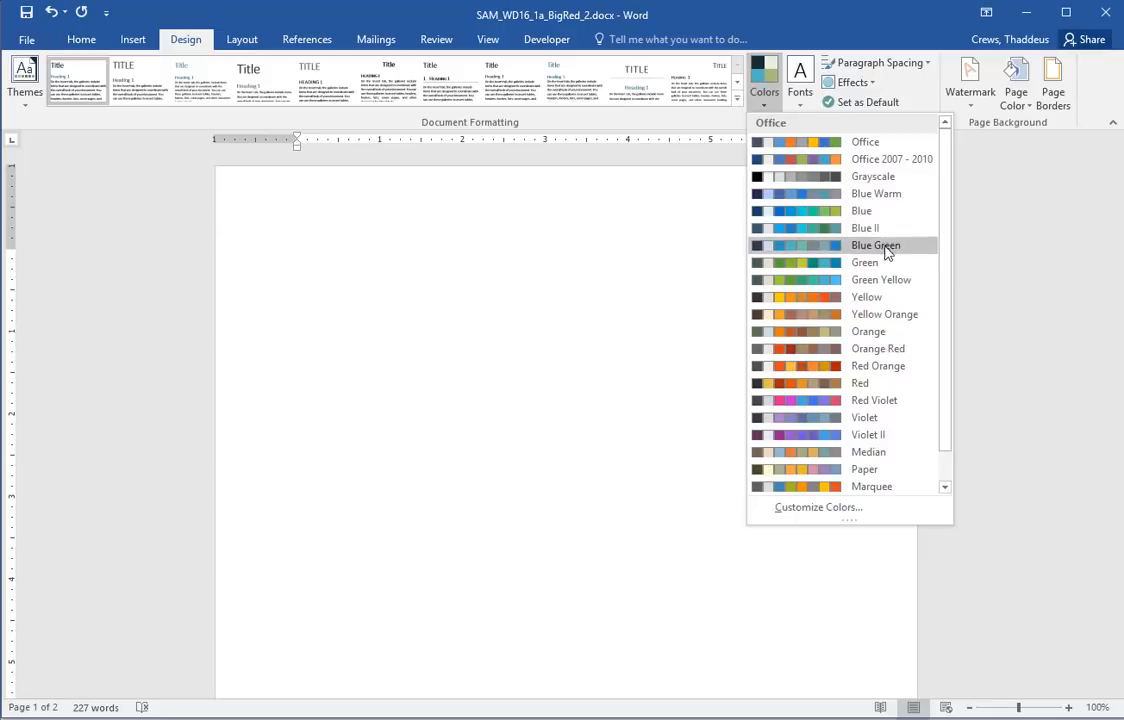
{"action": "mouse_move", "coordinate": [910, 252]}
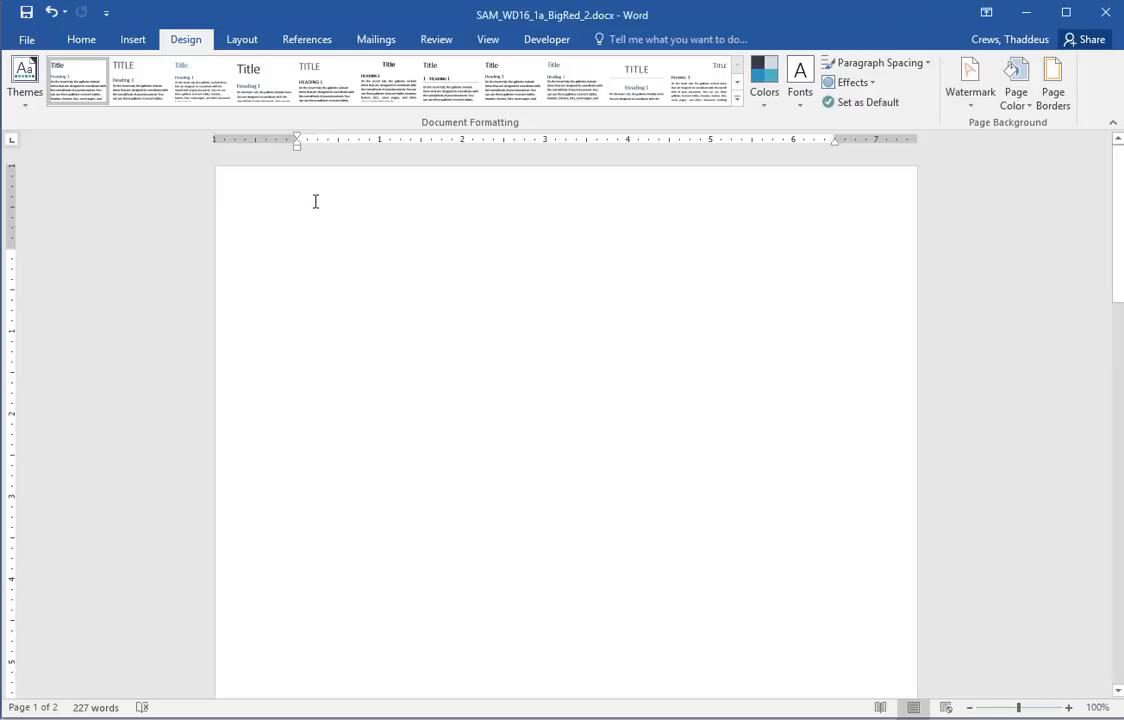
{"action": "left_click", "coordinate": [80, 40]}
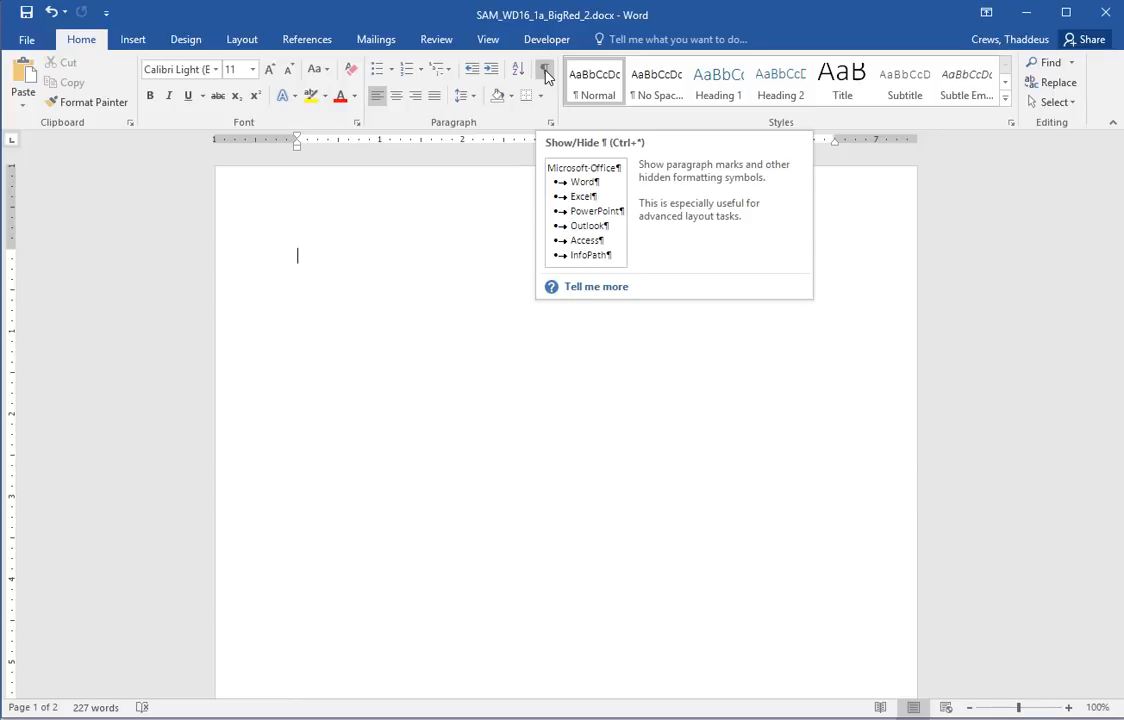
{"action": "left_click", "coordinate": [544, 68]}
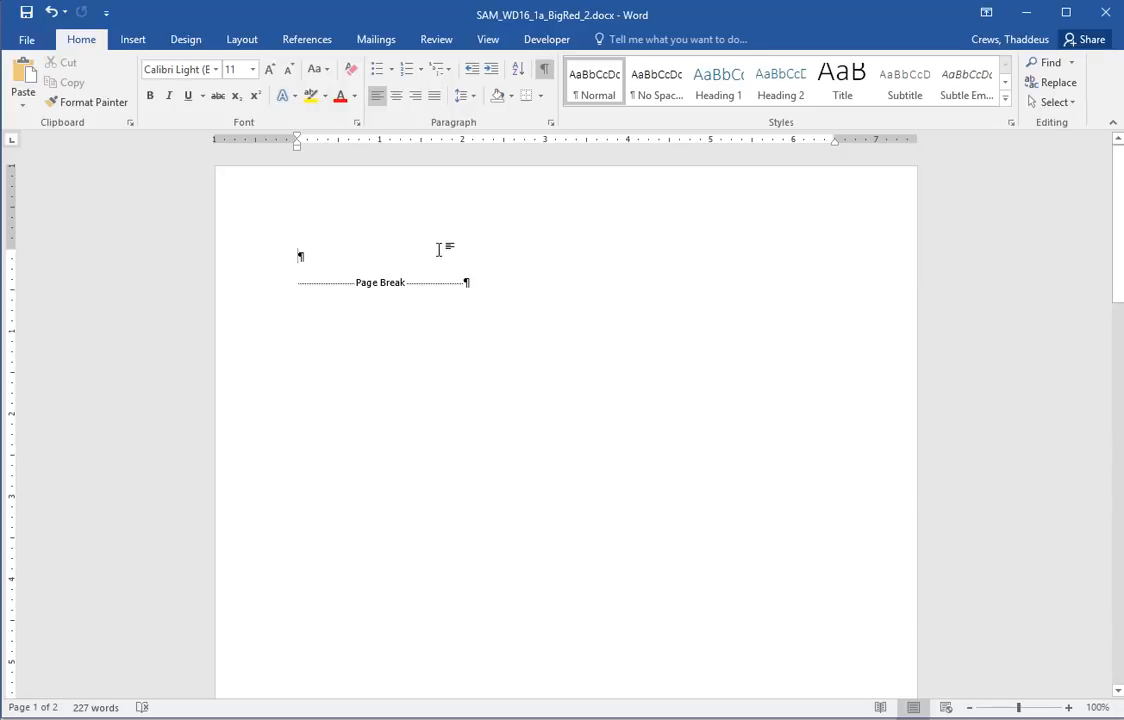
Draw a rectangle at the top of page 1 and enter 0.65 as its height.
{"action": "left_click", "coordinate": [132, 40]}
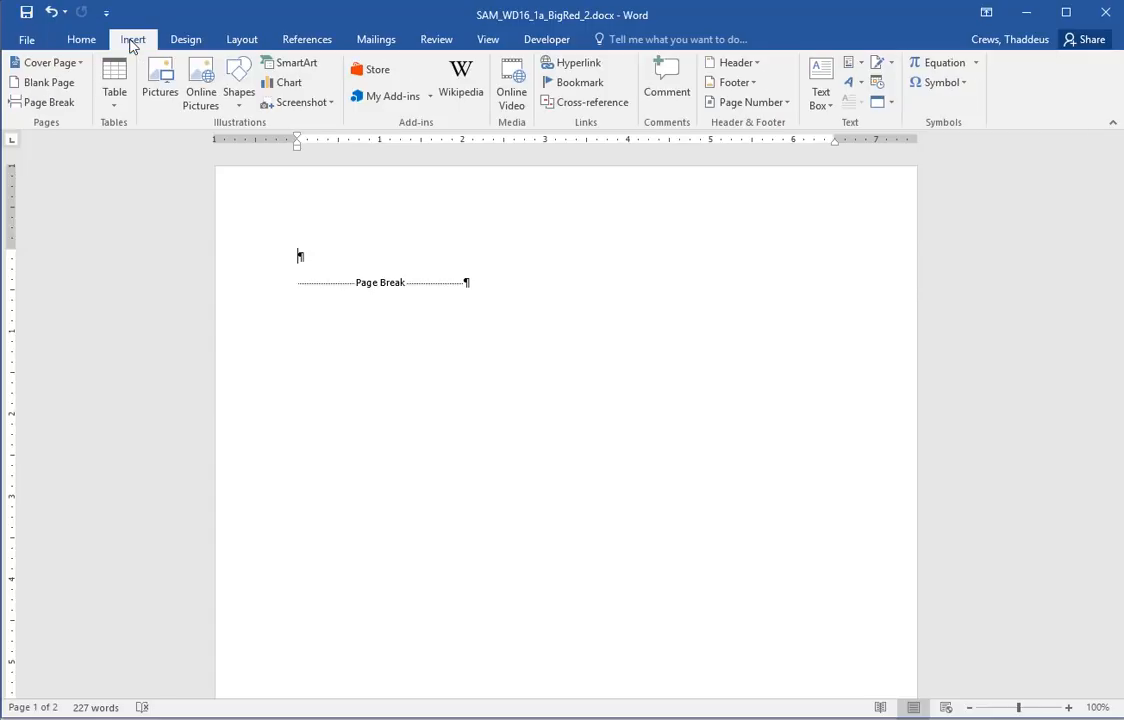
{"action": "left_click", "coordinate": [238, 84]}
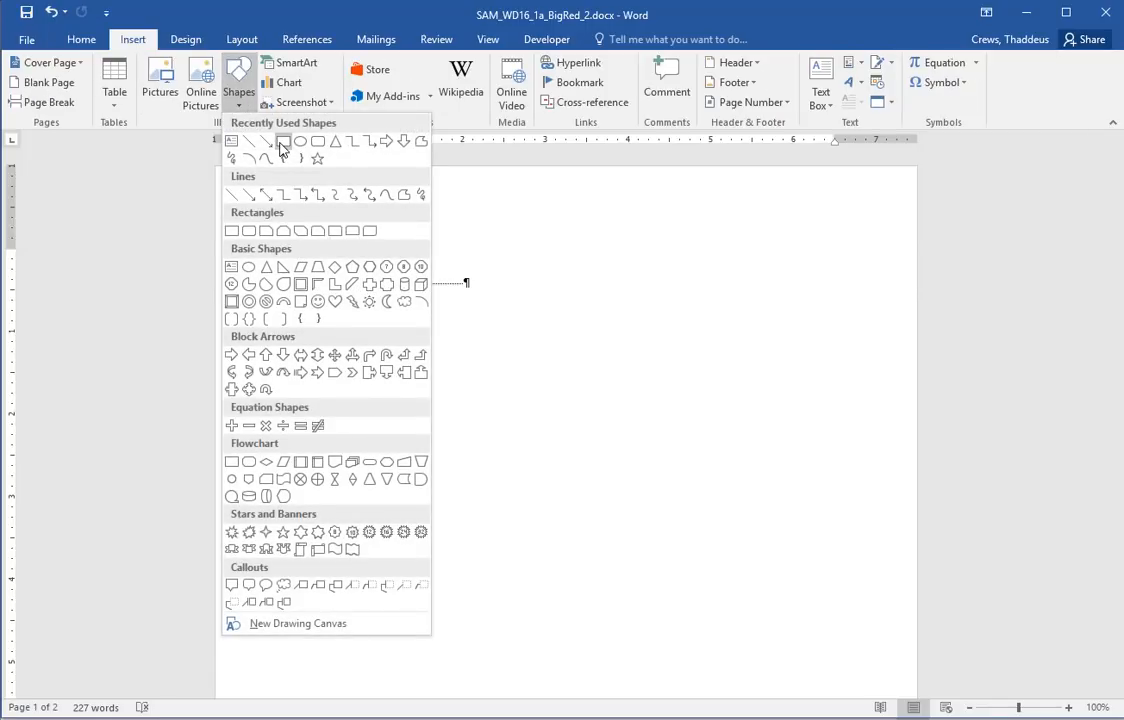
{"action": "mouse_move", "coordinate": [284, 140]}
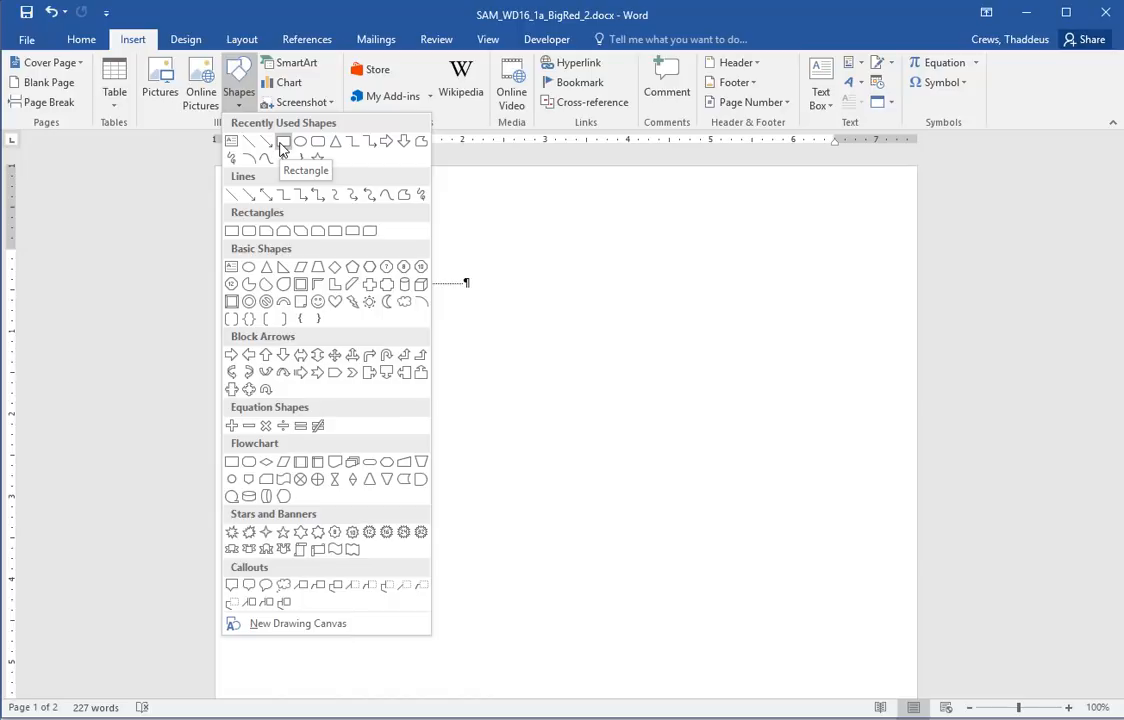
{"action": "left_click", "coordinate": [284, 140]}
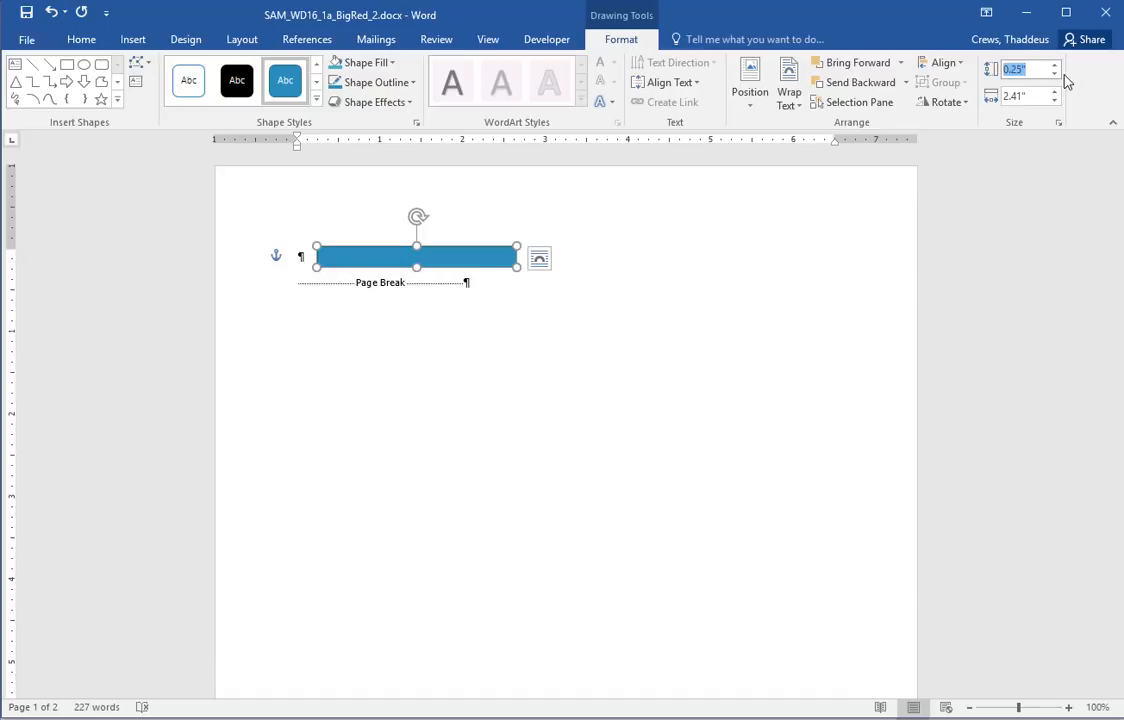
{"action": "type", "text": "0.65"}
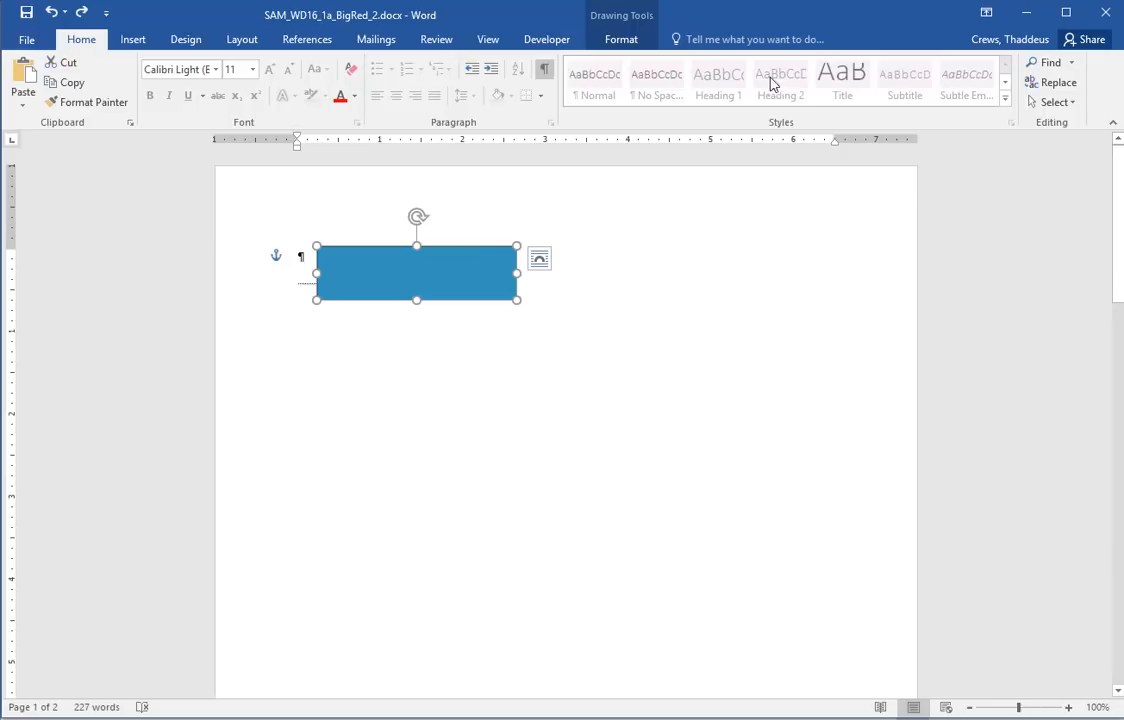
{"action": "left_click", "coordinate": [620, 40]}
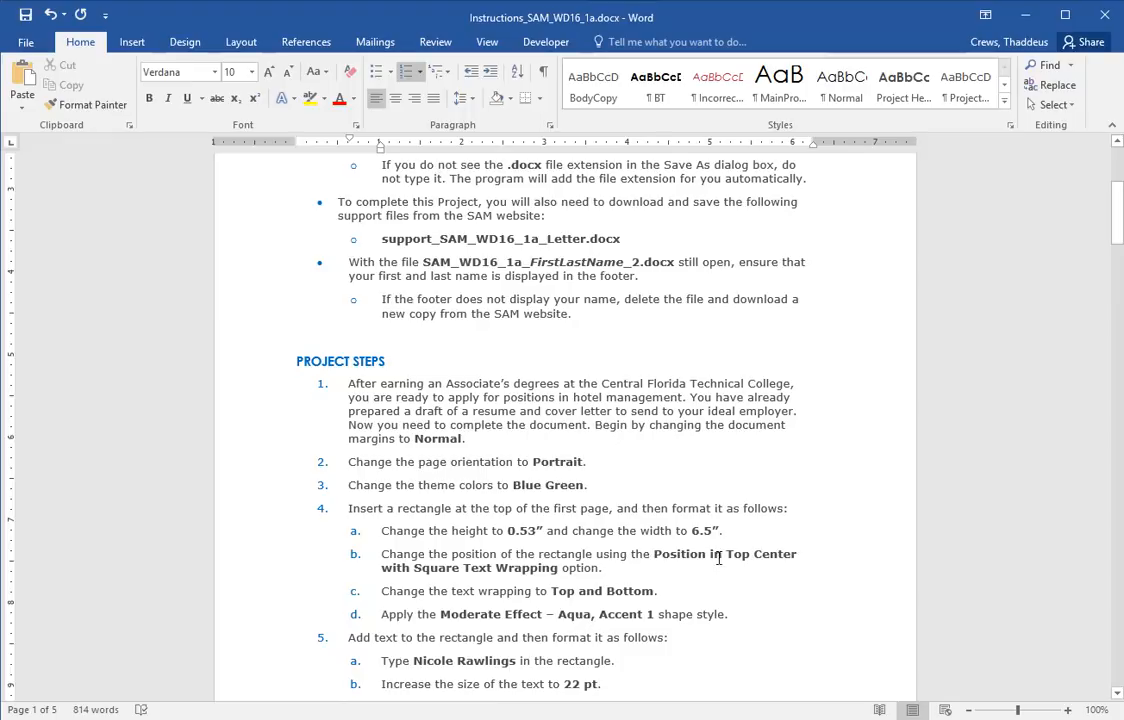
{"action": "mouse_move", "coordinate": [536, 576]}
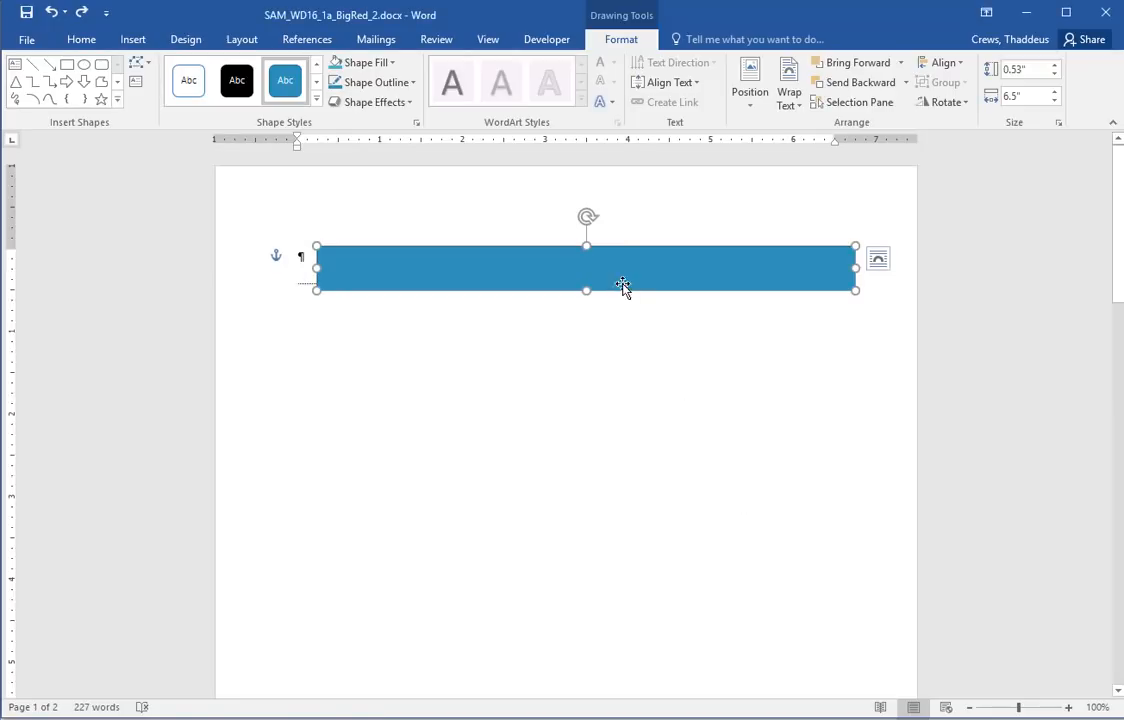
Position the 0.53" by 6.5" rectangle in Top Center with Square Text Wrapping.
{"action": "left_click", "coordinate": [748, 82]}
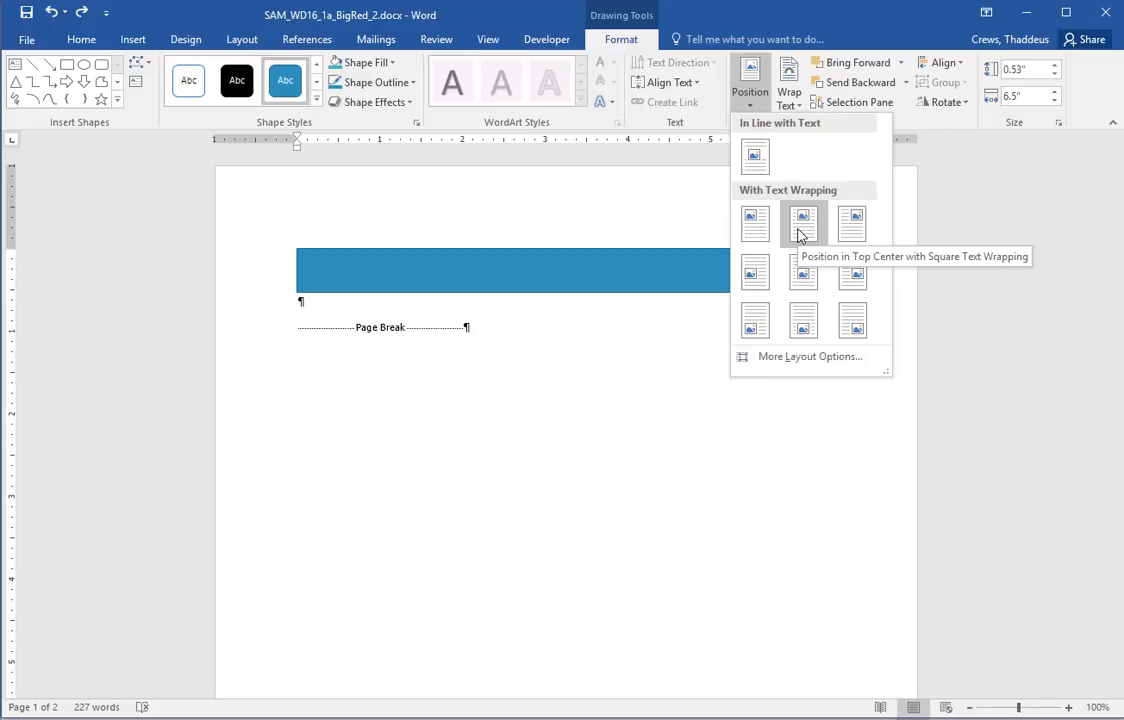
{"action": "left_click", "coordinate": [802, 222]}
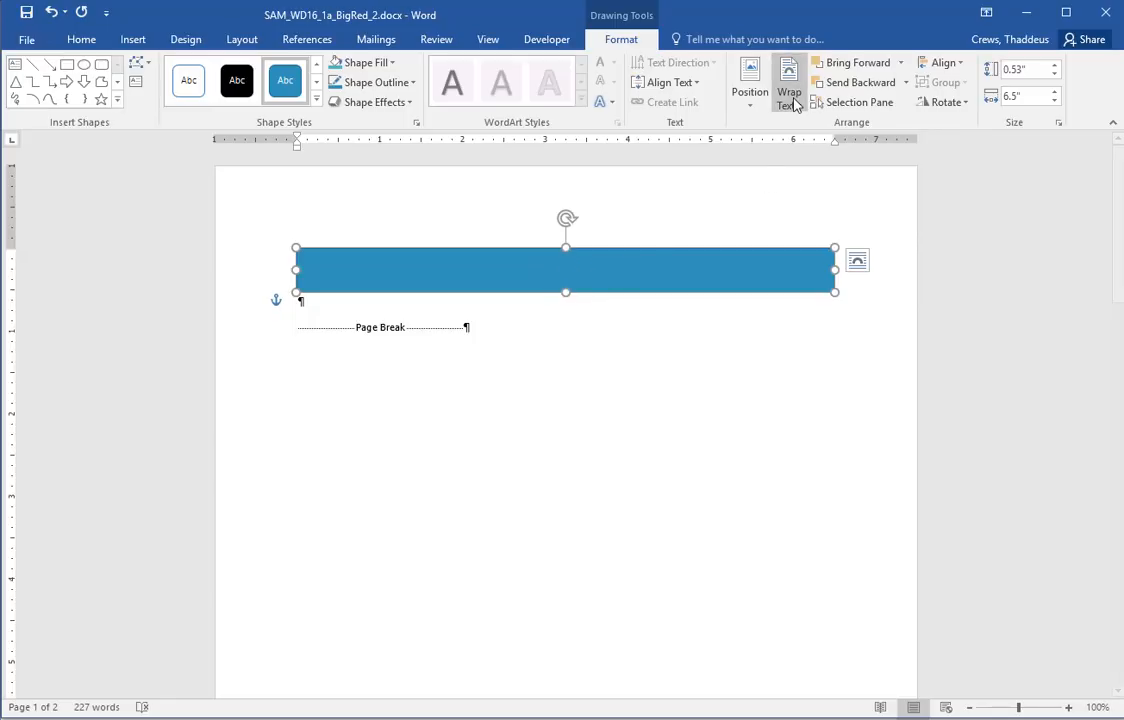
{"action": "left_click", "coordinate": [788, 82]}
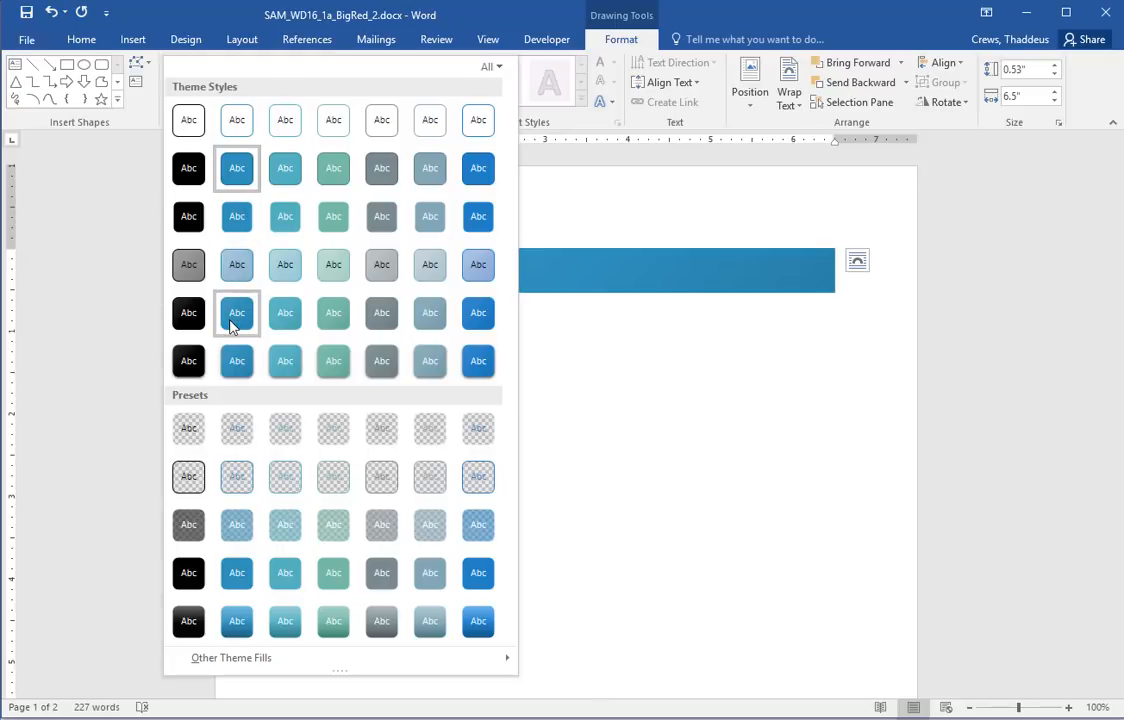
{"action": "mouse_move", "coordinate": [236, 312]}
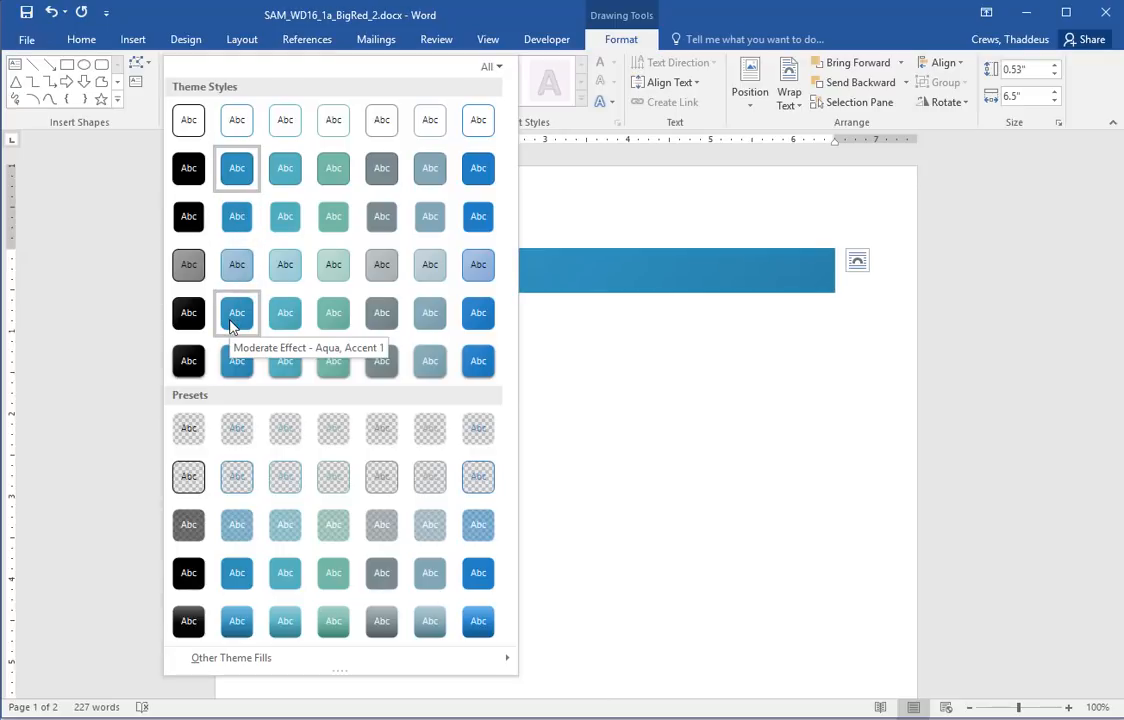
Apply the Moderate Effect – Aqua, Accent 1 shape style to the rectangle.
{"action": "left_click", "coordinate": [236, 312]}
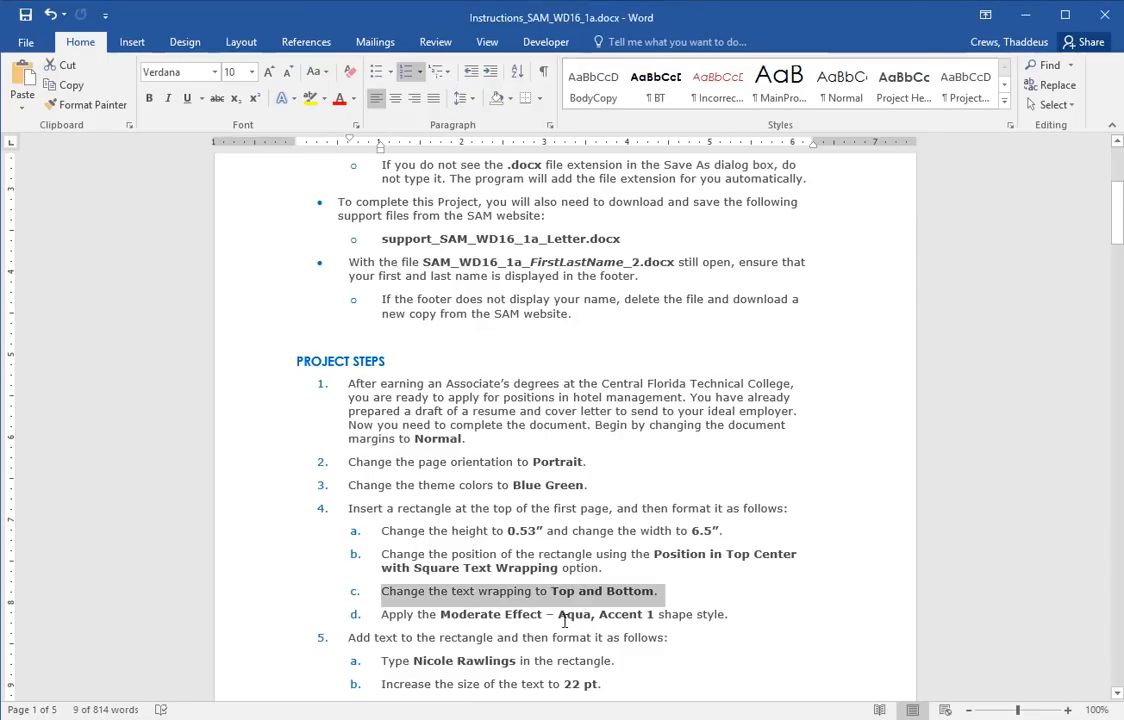
{"action": "mouse_move", "coordinate": [722, 630]}
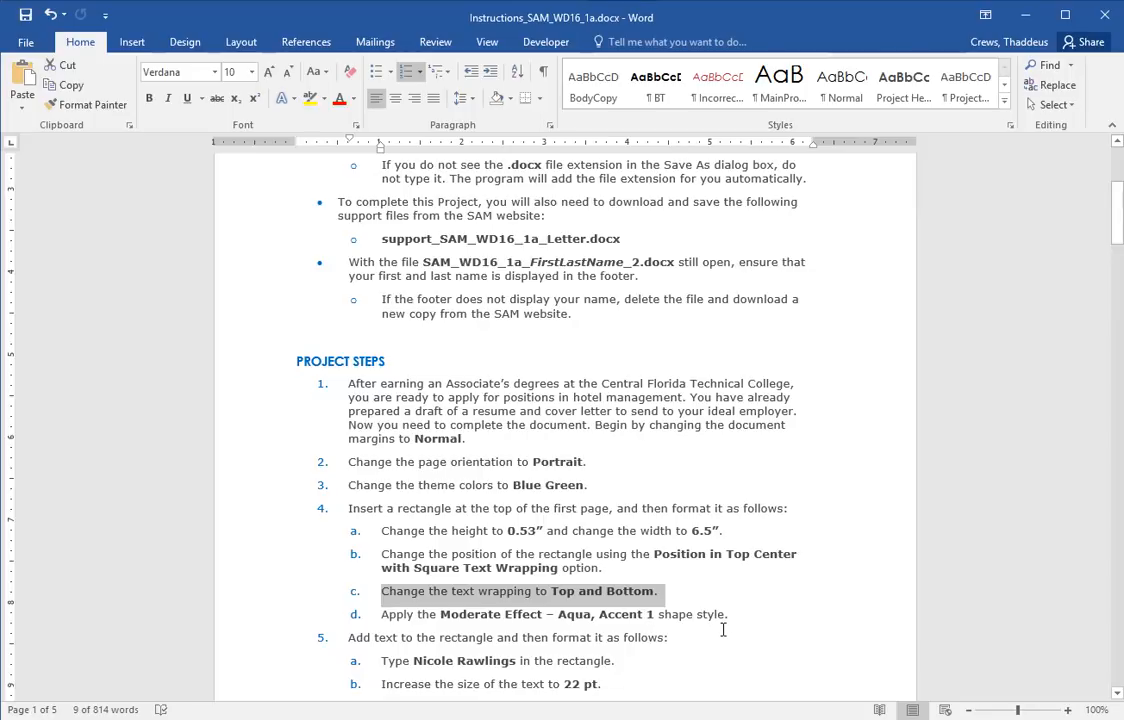
{"action": "scroll", "scroll_direction": "down", "scroll_amount": 3}
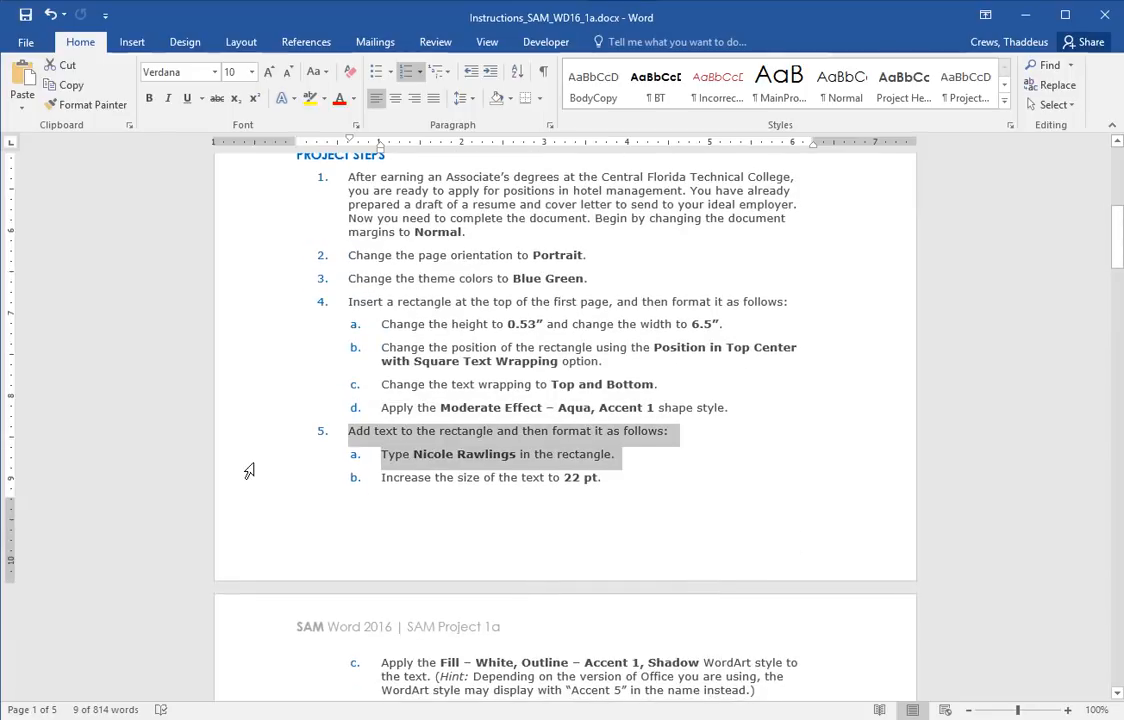
{"action": "scroll", "scroll_direction": "down", "scroll_amount": 3}
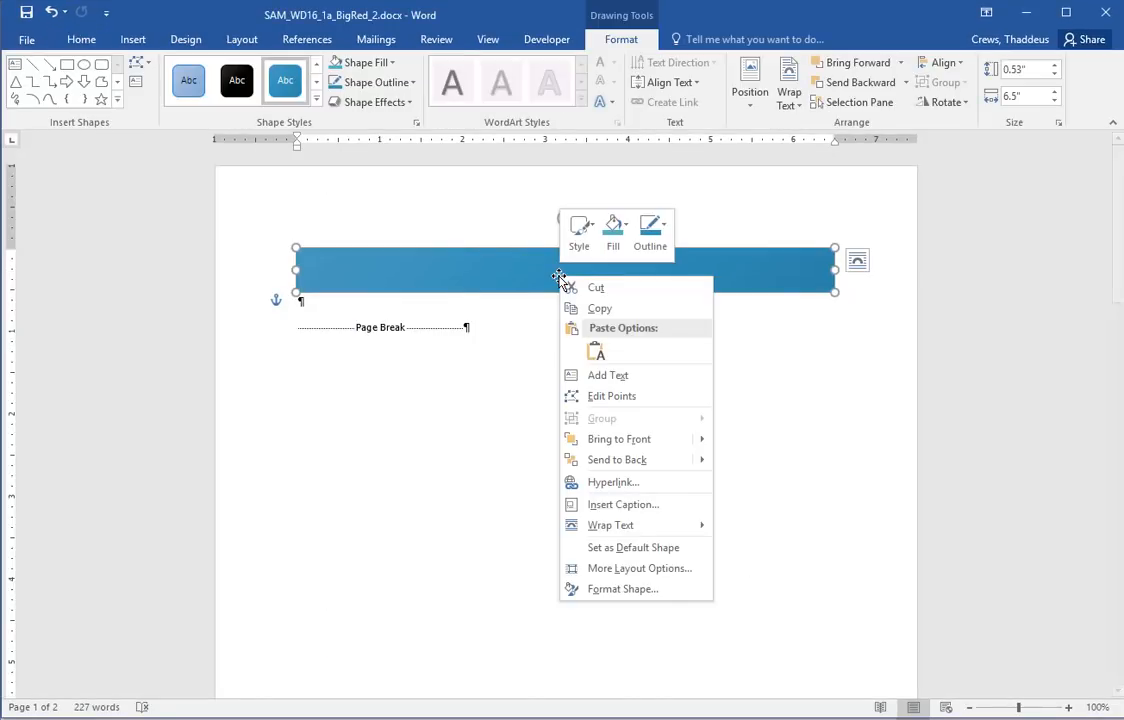
{"action": "left_click", "coordinate": [610, 322]}
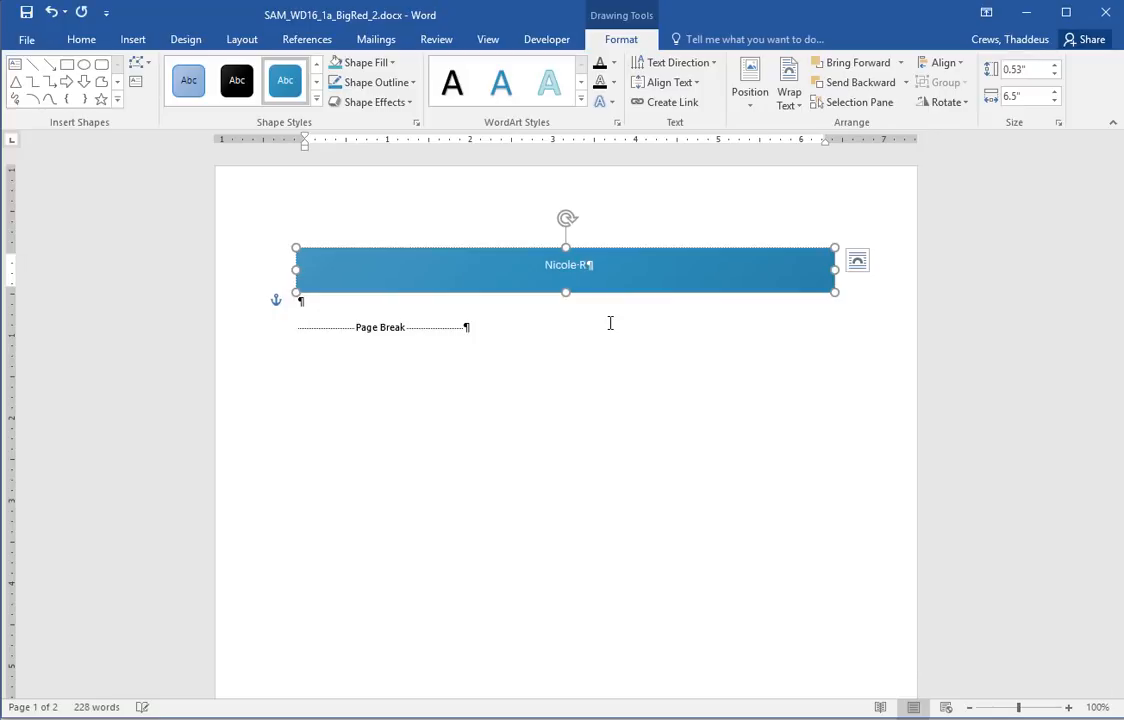
{"action": "type", "text": "awlings"}
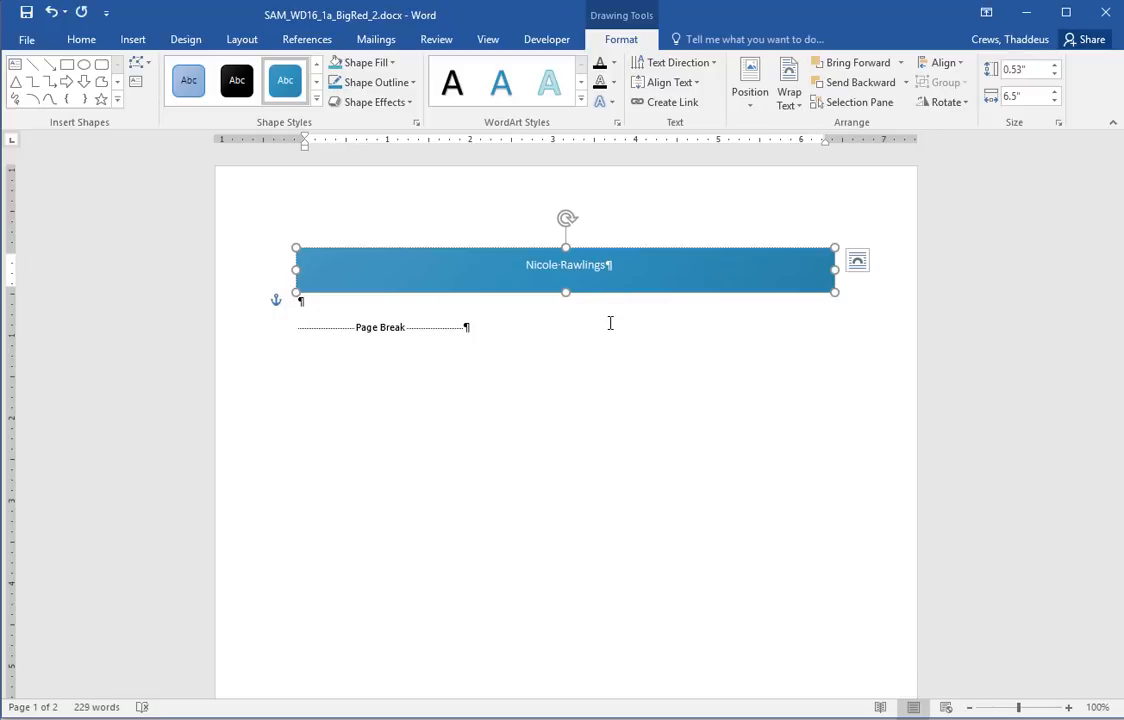
{"action": "mouse_move", "coordinate": [720, 372]}
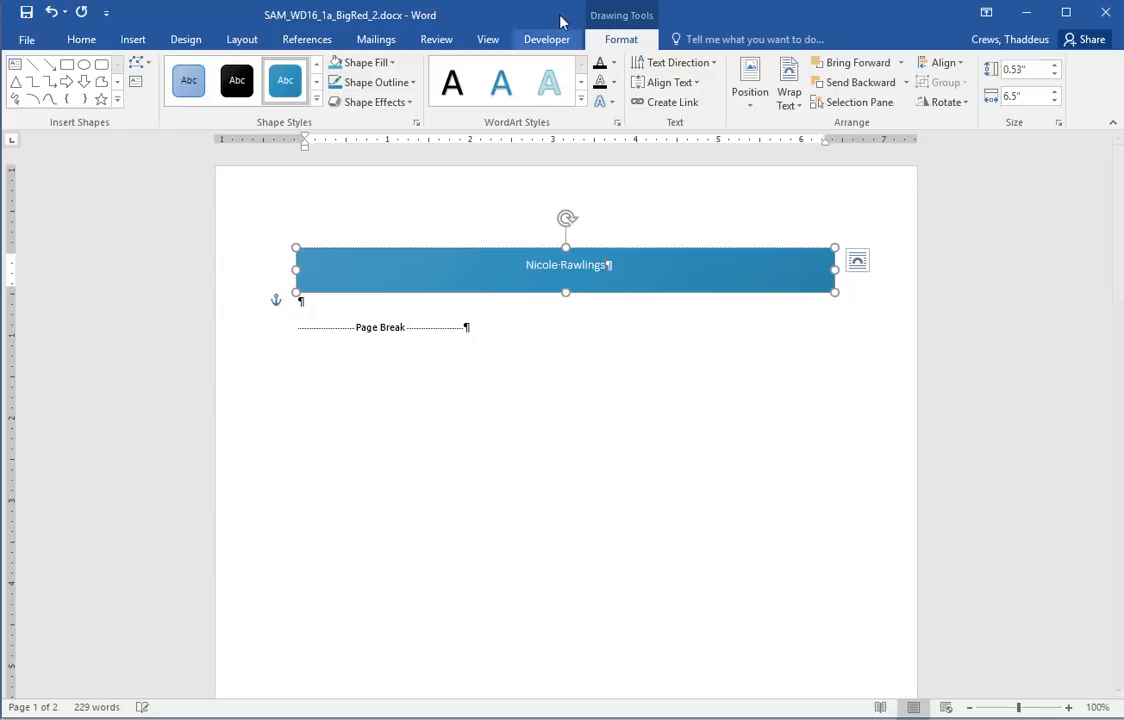
{"action": "left_click", "coordinate": [80, 40]}
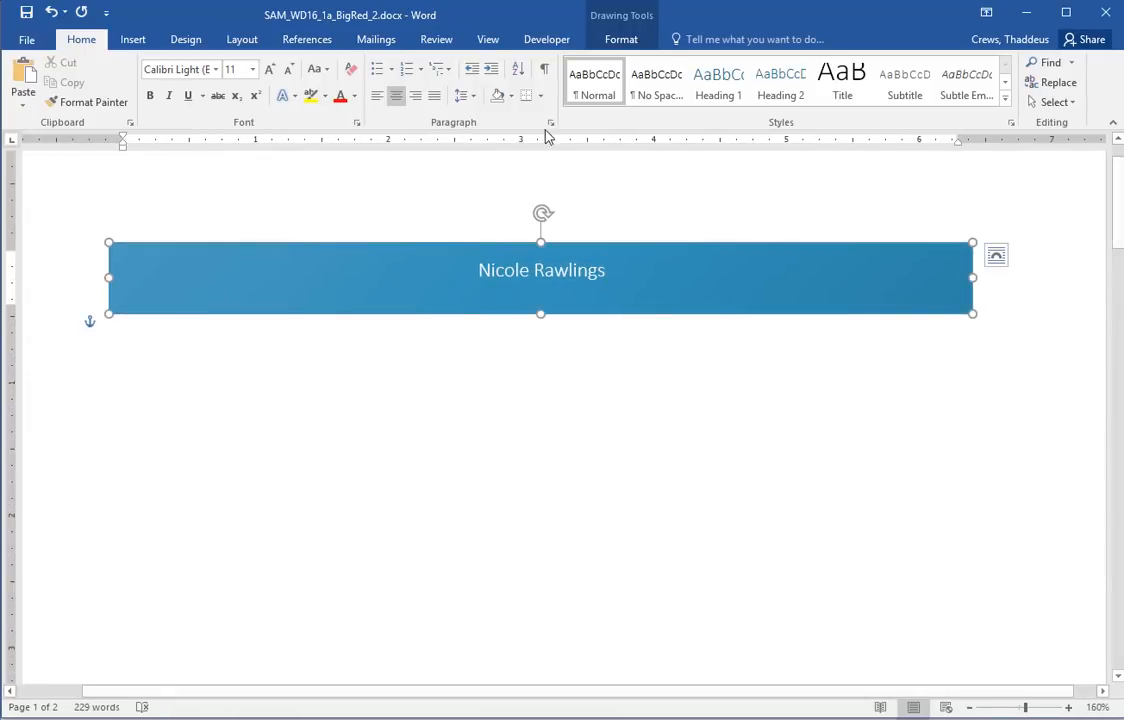
{"action": "left_click", "coordinate": [544, 68]}
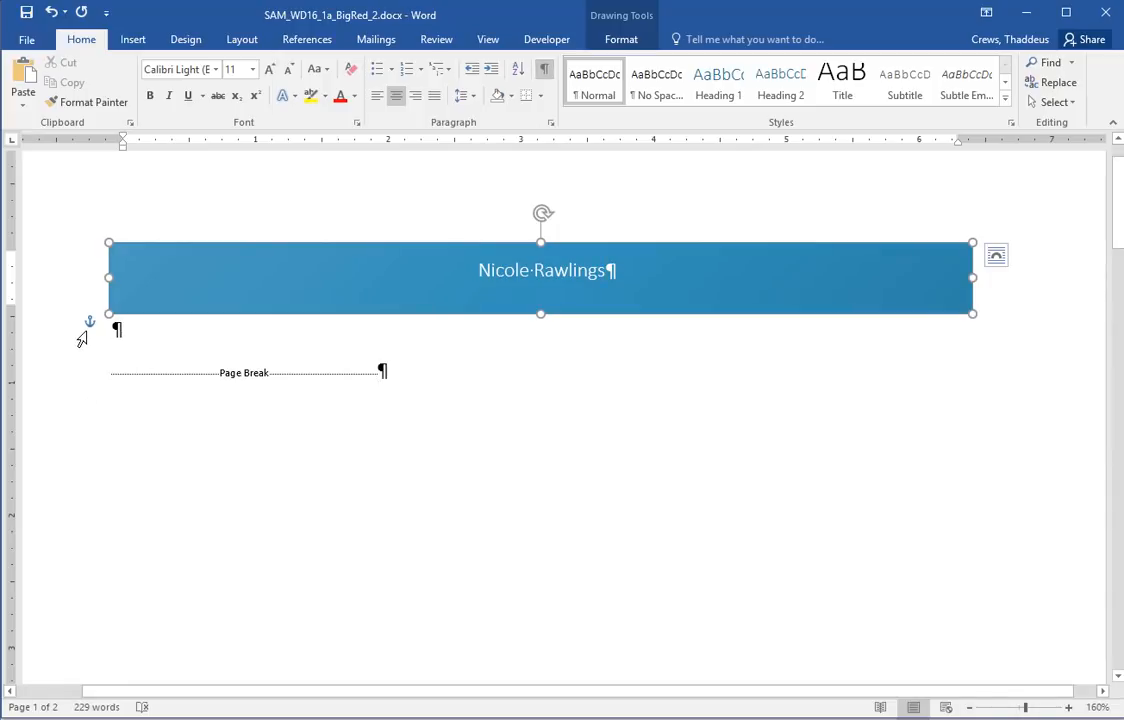
{"action": "mouse_move", "coordinate": [514, 336]}
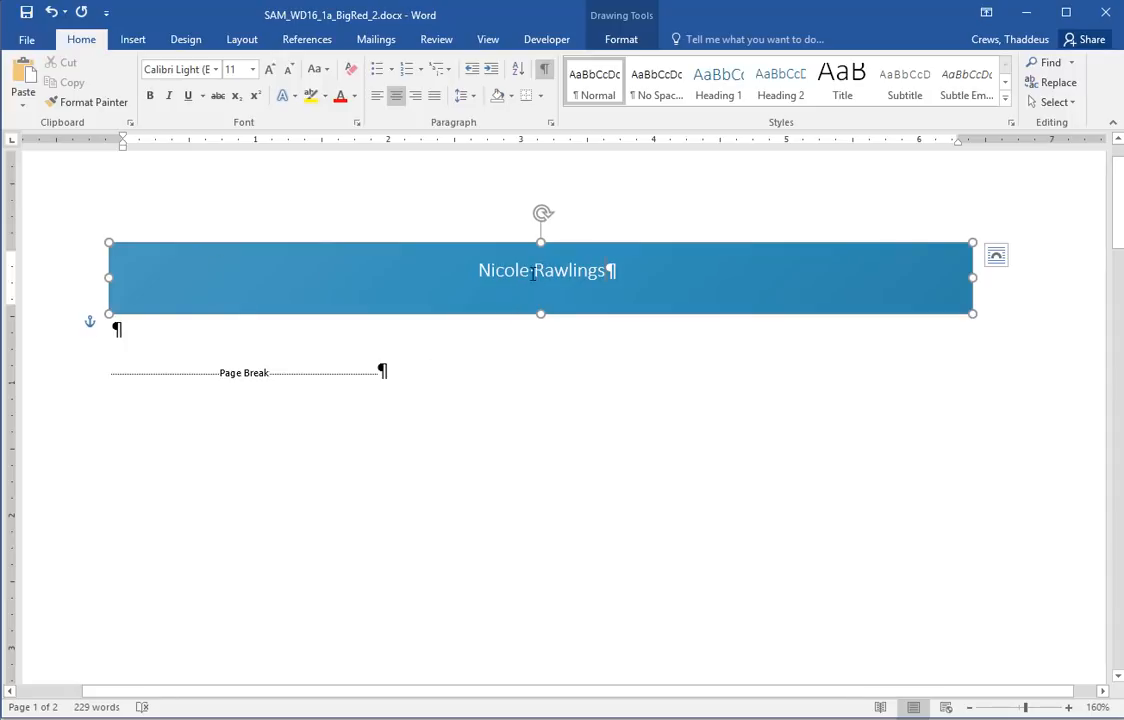
{"action": "mouse_move", "coordinate": [564, 306]}
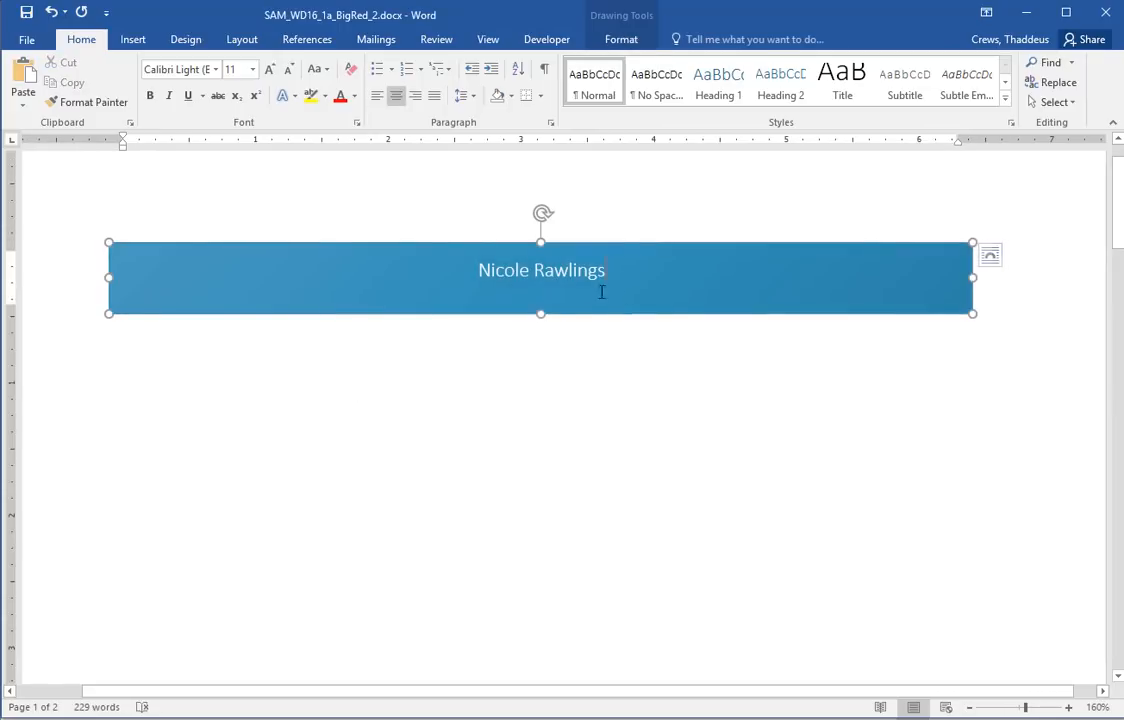
{"action": "left_click", "coordinate": [432, 346]}
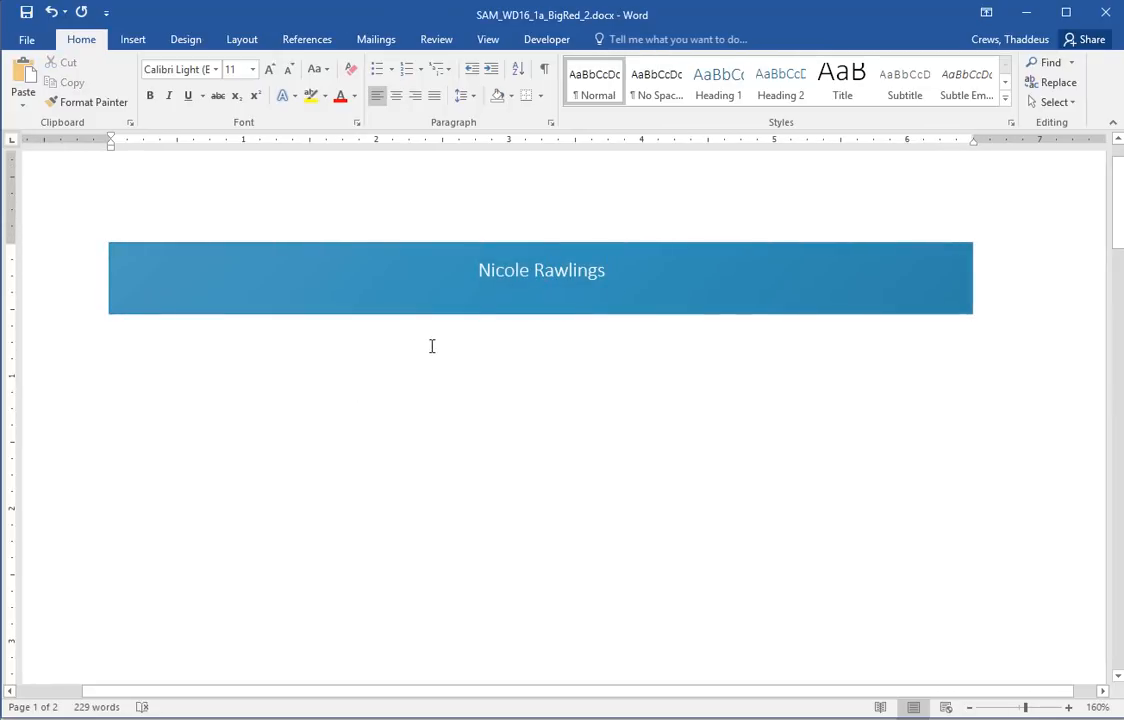
{"action": "mouse_move", "coordinate": [600, 376]}
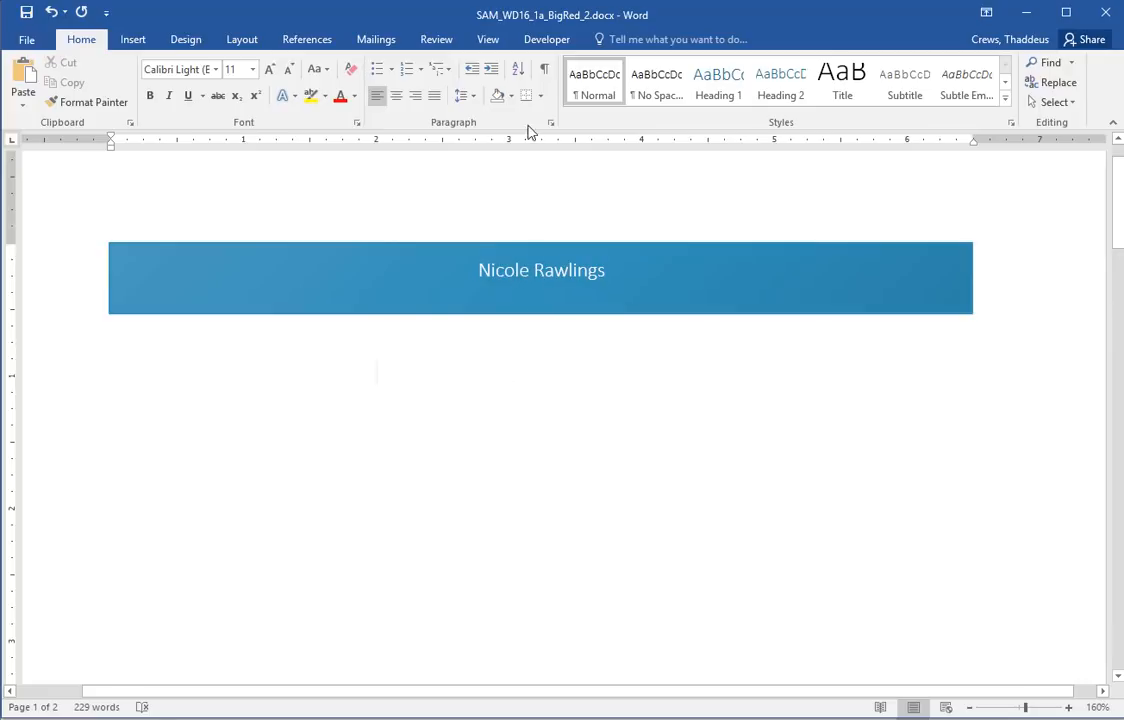
{"action": "left_click", "coordinate": [544, 68]}
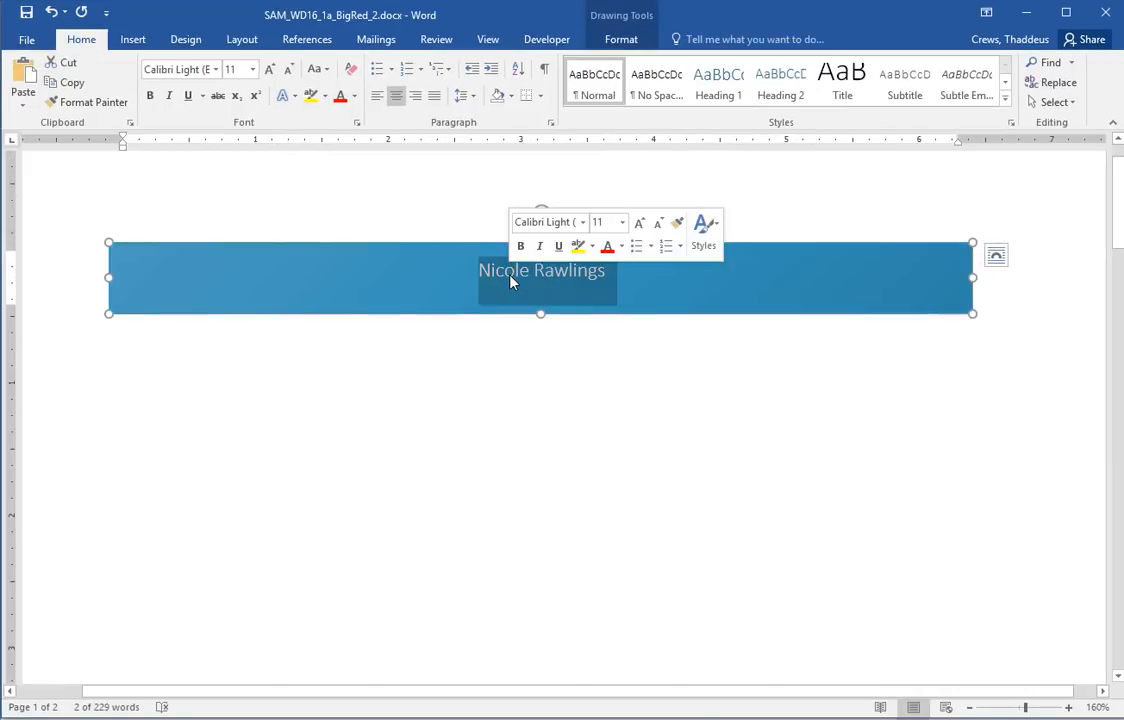
{"action": "left_click", "coordinate": [248, 68]}
{"action": "type", "text": "22"}
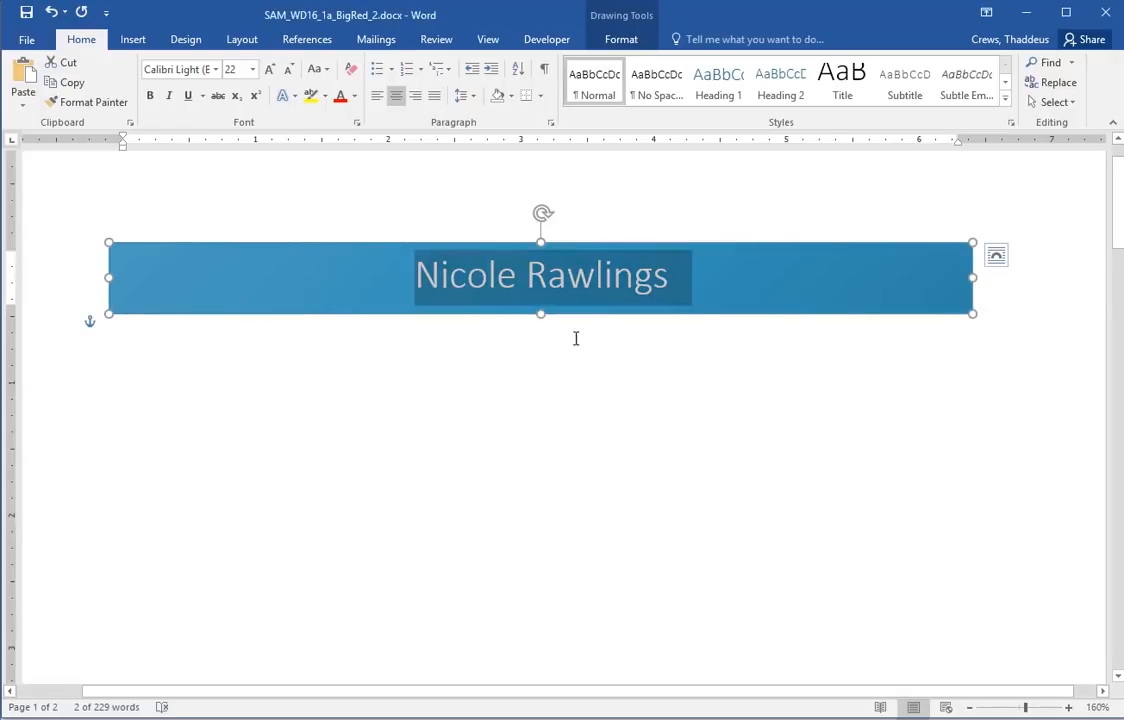
{"action": "left_click", "coordinate": [620, 40]}
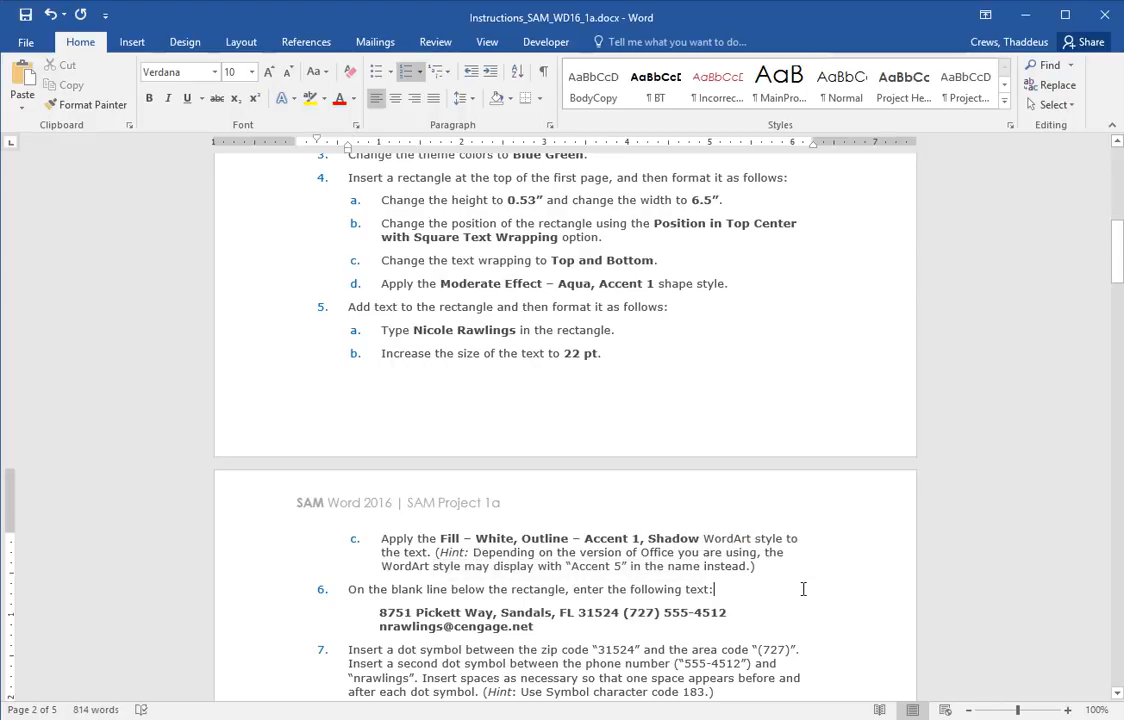
Locate the blank line below the name rectangle and place the insertion point there.
{"action": "scroll", "scroll_direction": "down", "scroll_amount": 3}
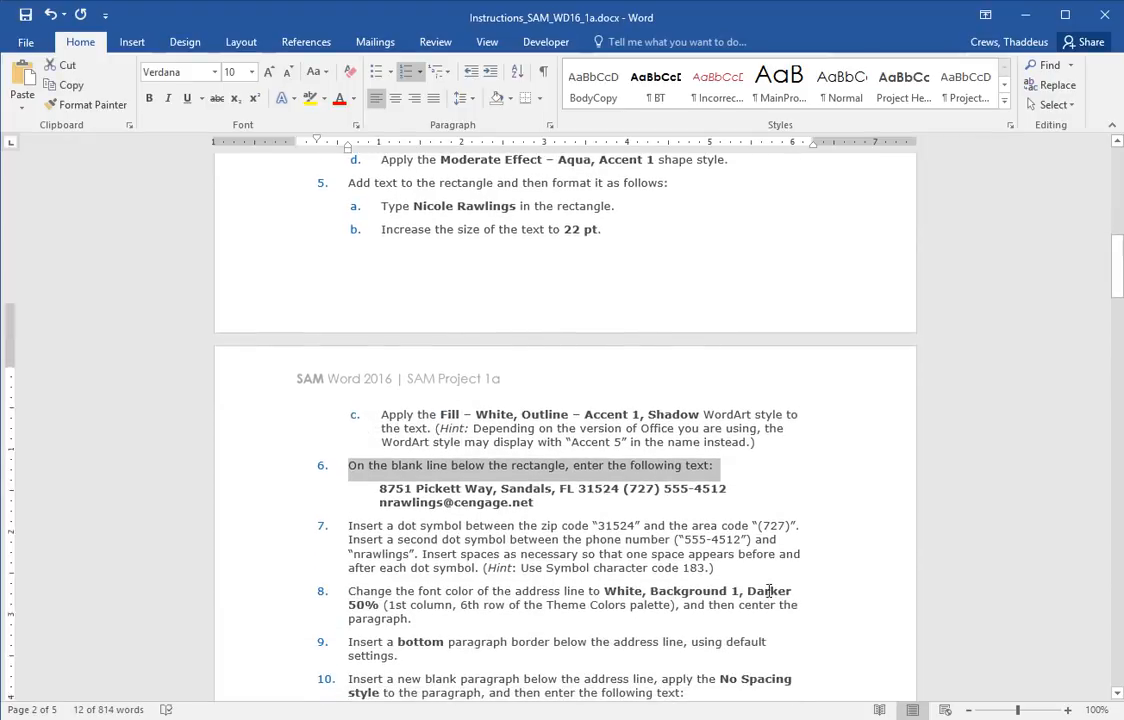
{"action": "scroll", "scroll_direction": "down", "scroll_amount": 3}
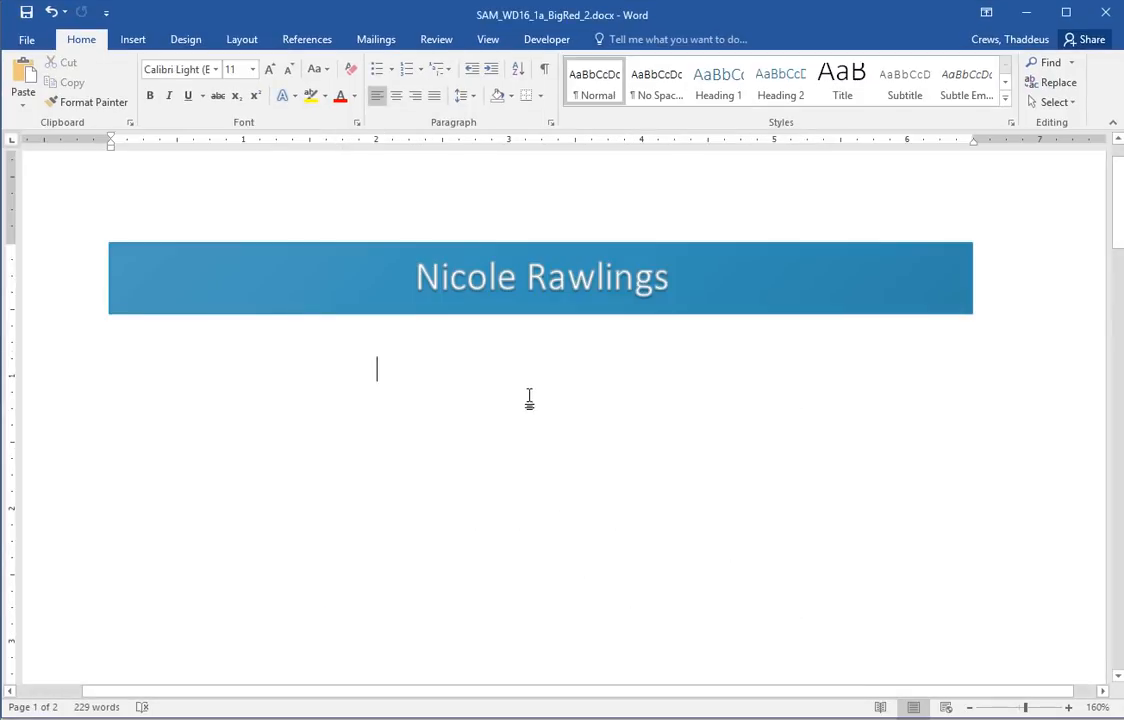
{"action": "mouse_move", "coordinate": [530, 116]}
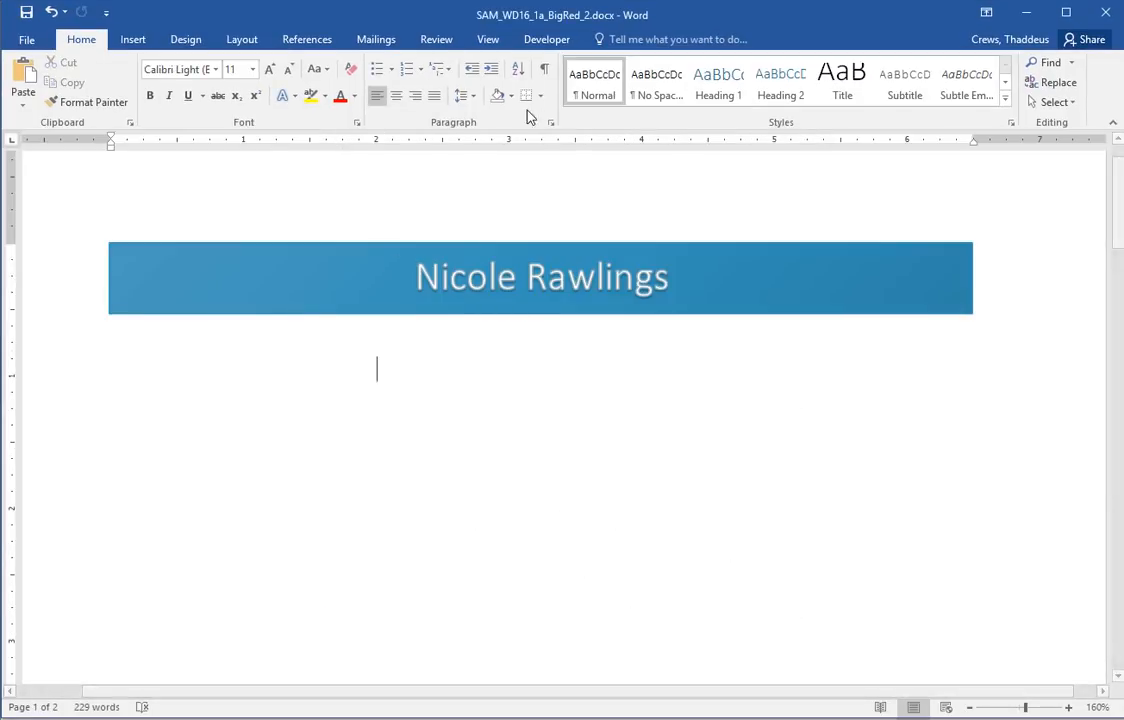
{"action": "mouse_move", "coordinate": [544, 68]}
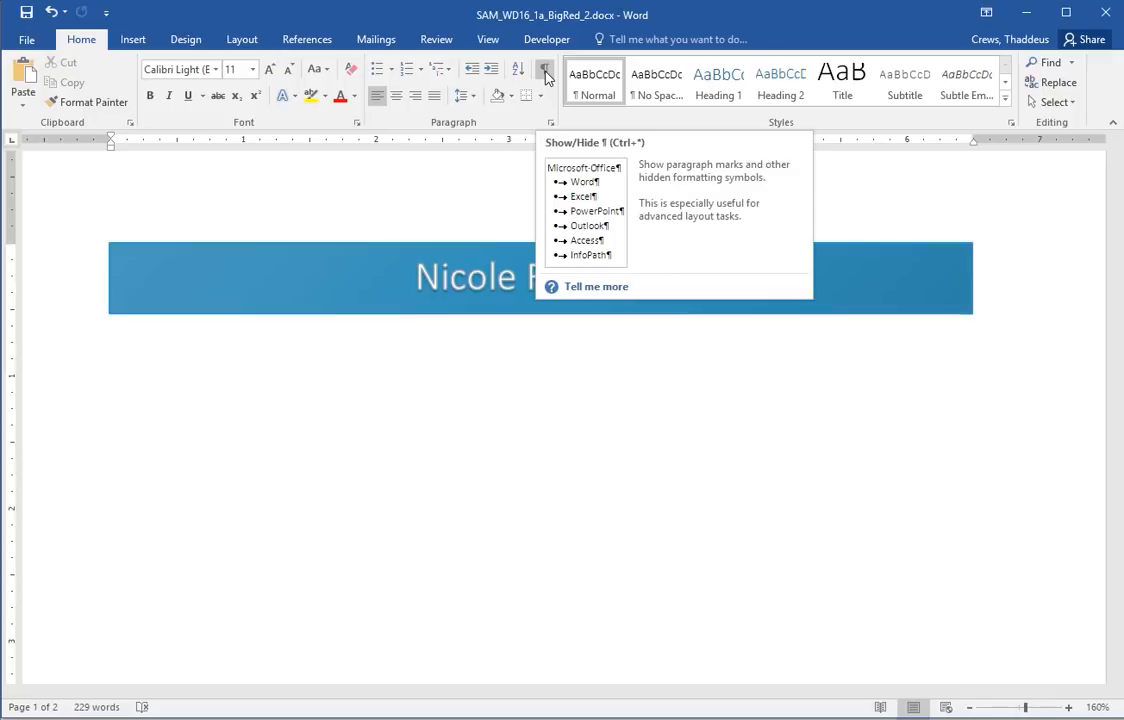
{"action": "left_click", "coordinate": [544, 68]}
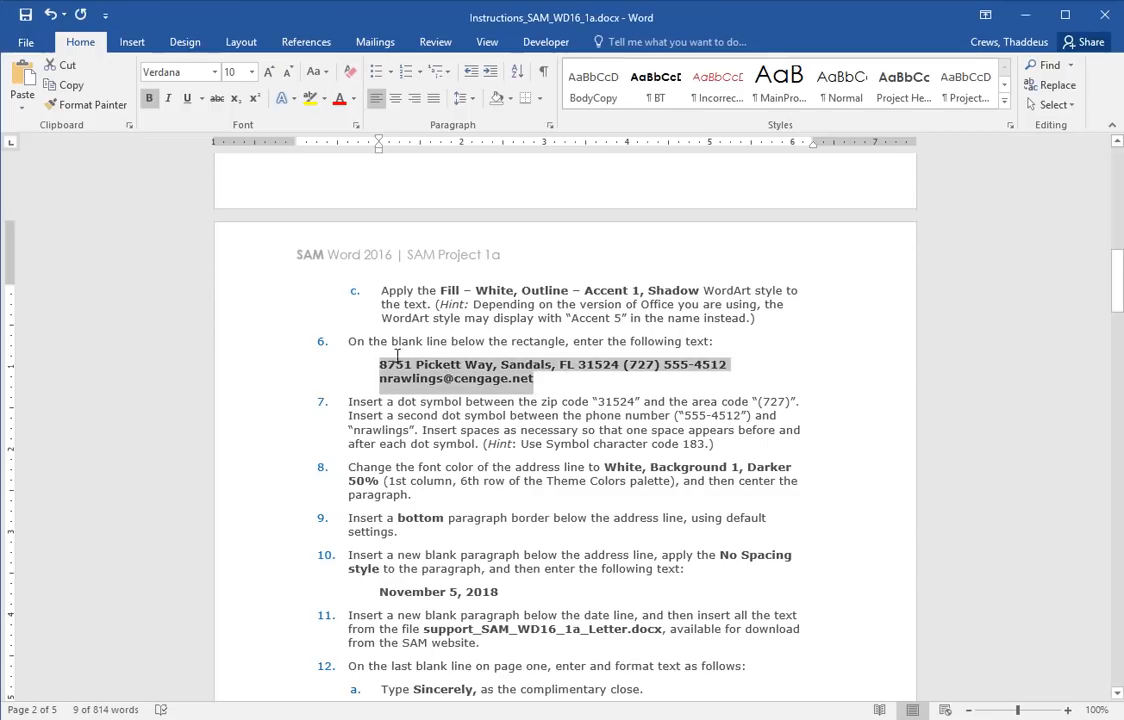
{"action": "mouse_move", "coordinate": [524, 344]}
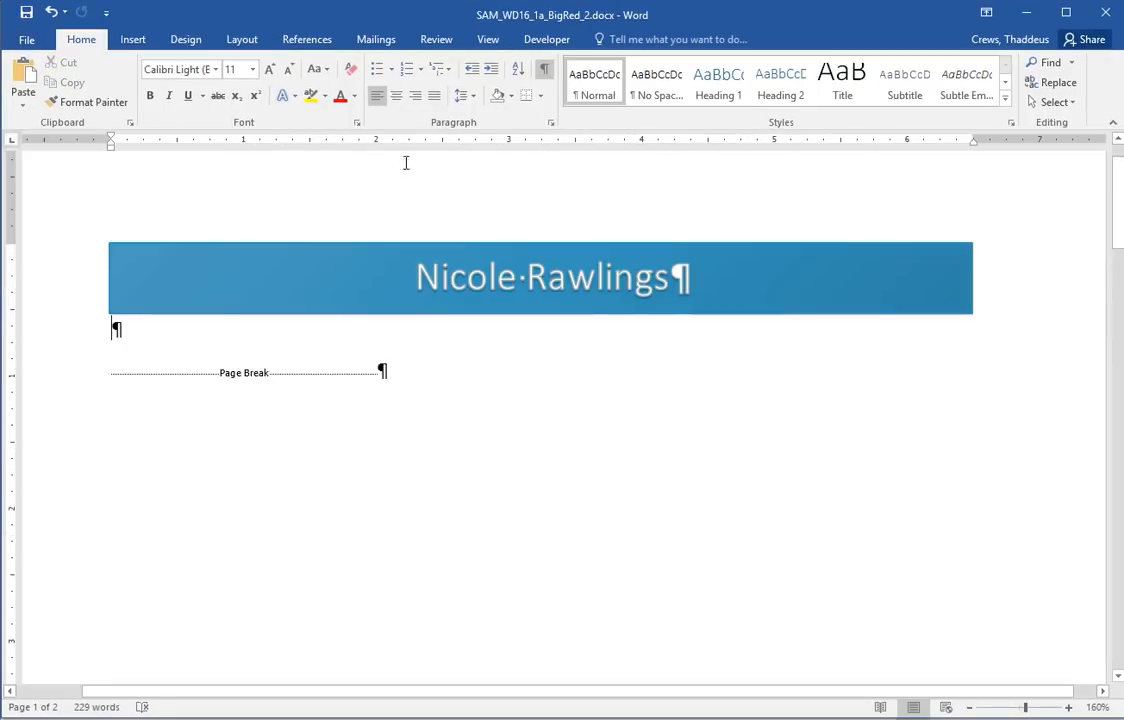
{"action": "left_click", "coordinate": [544, 70]}
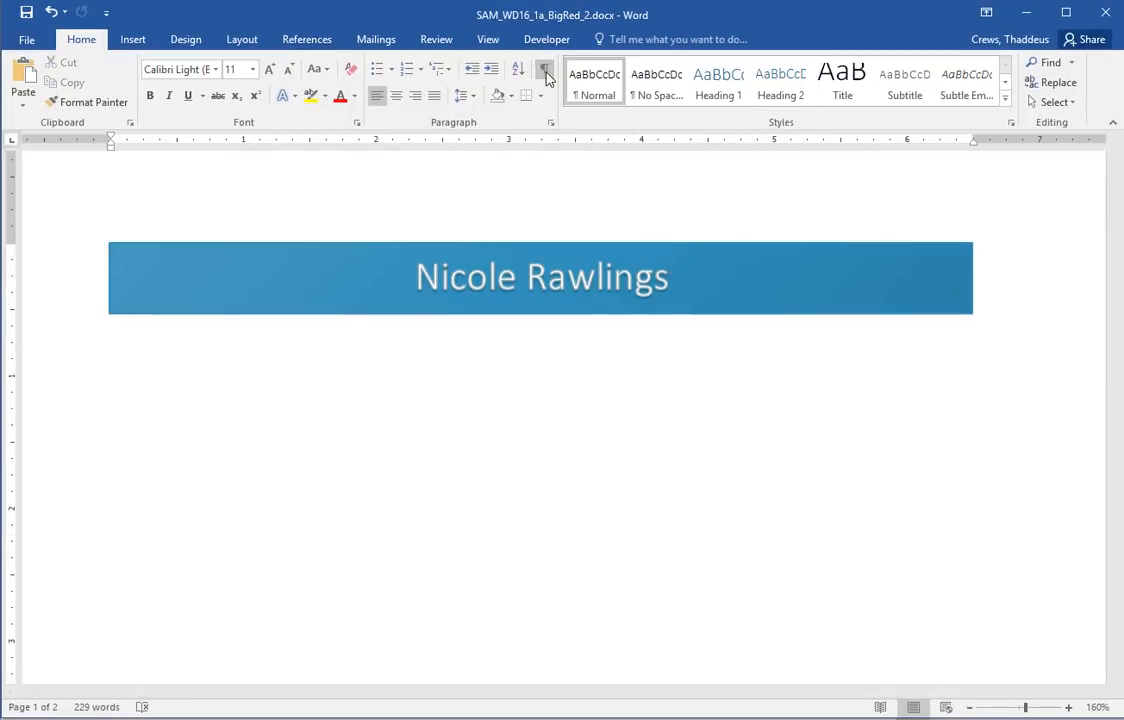
{"action": "left_click", "coordinate": [544, 68]}
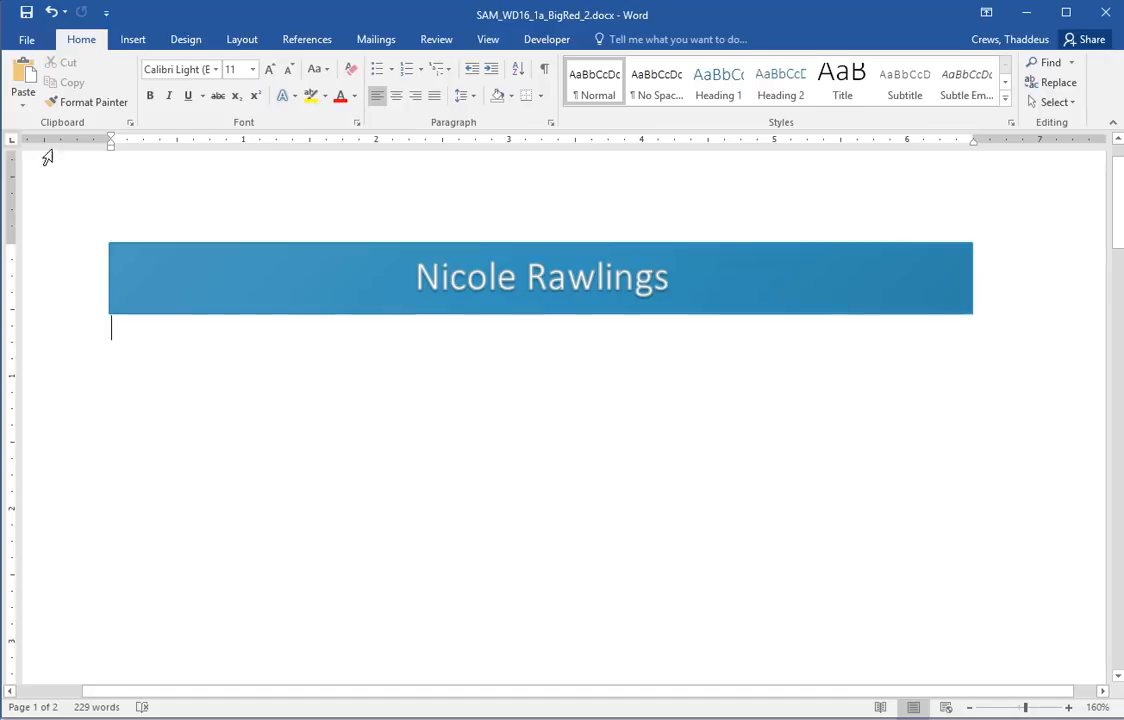
Paste the address, phone and email line as Keep Text Only.
{"action": "left_click", "coordinate": [22, 92]}
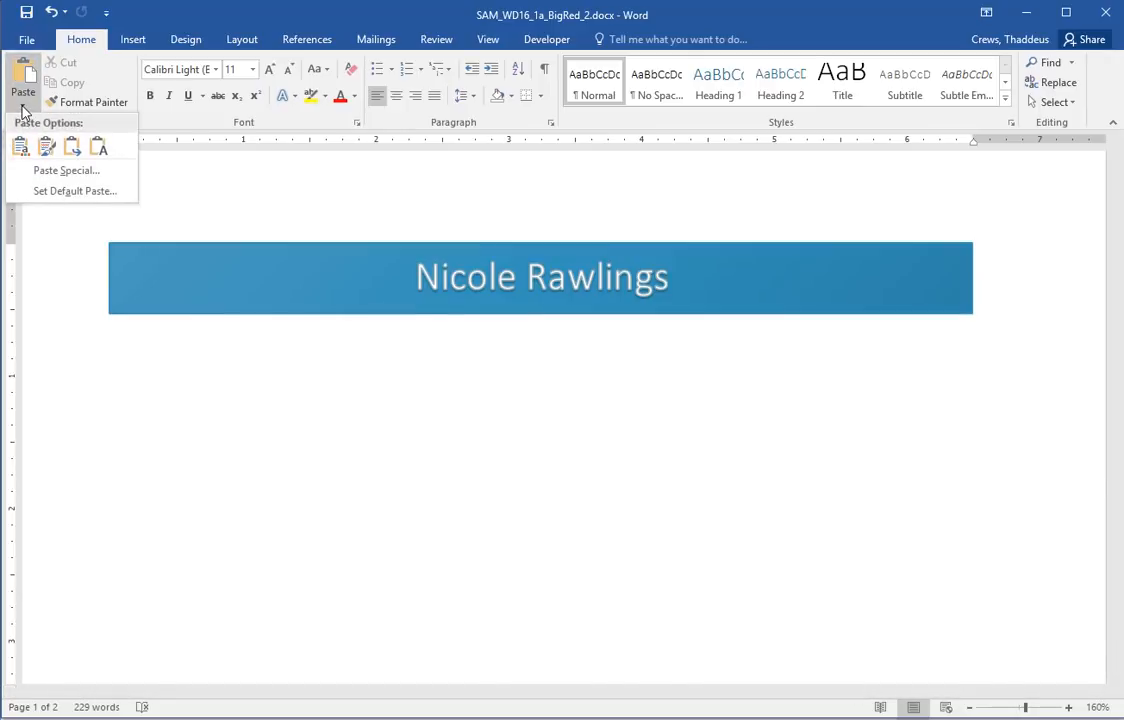
{"action": "left_click", "coordinate": [98, 148]}
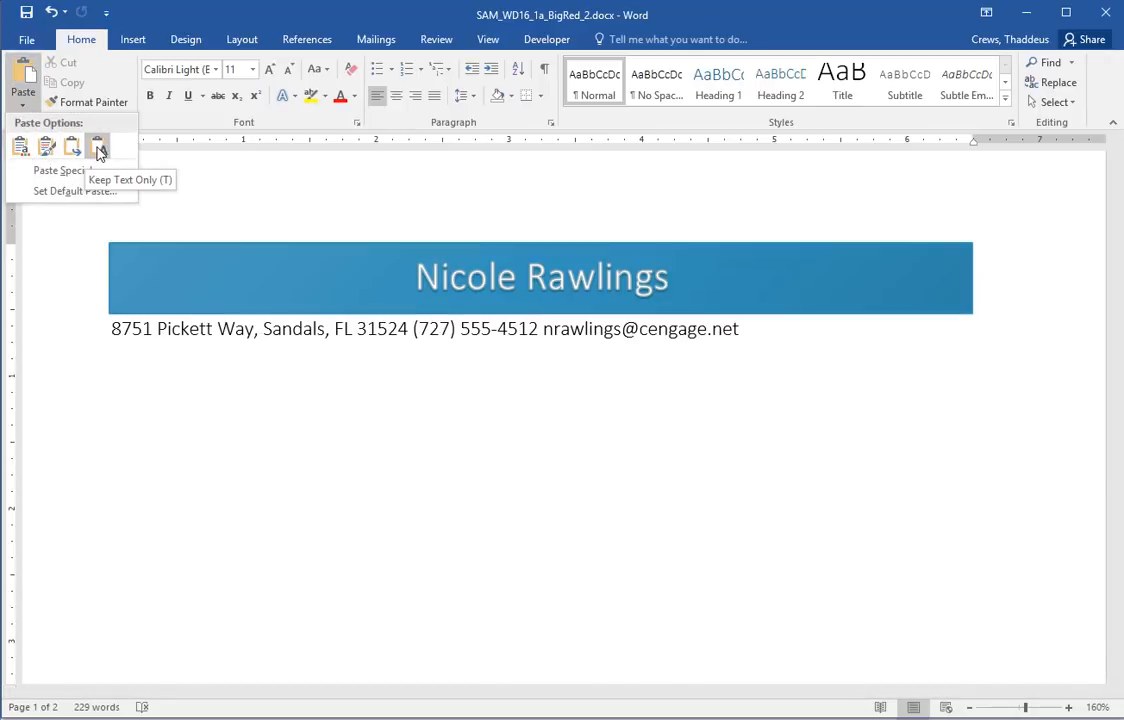
{"action": "left_click", "coordinate": [96, 146]}
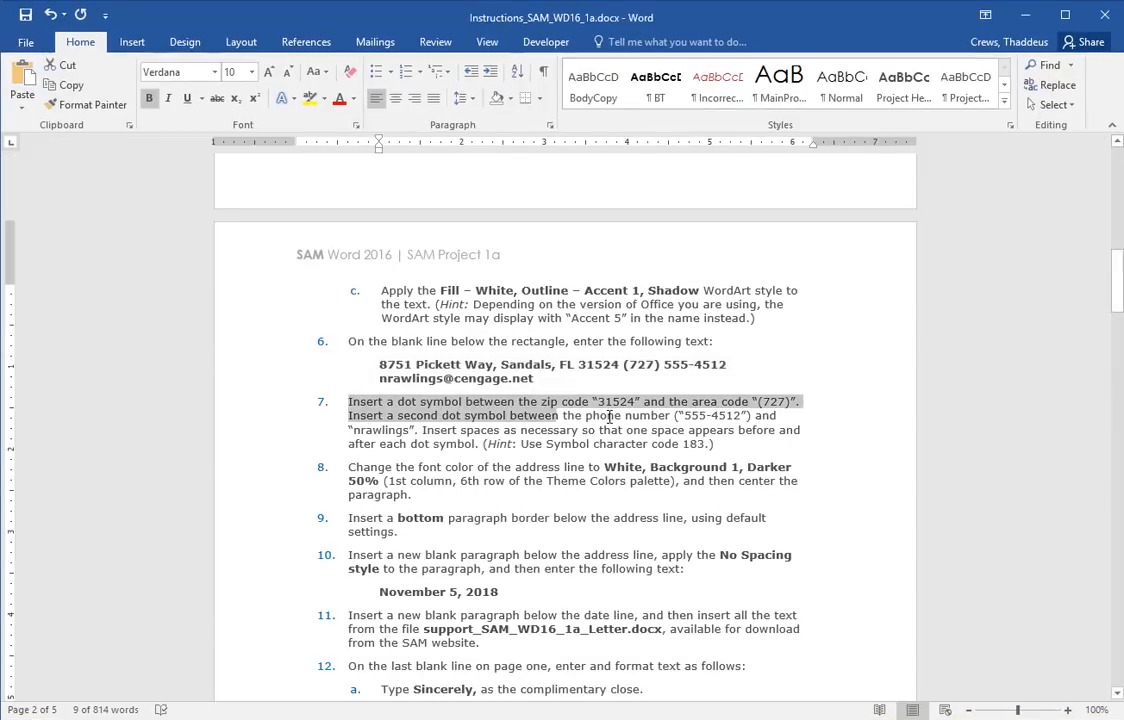
Review Figure 1 and the Final Figure of the letterhead in the instructions, then return to the resume.
{"action": "left_click", "coordinate": [580, 436]}
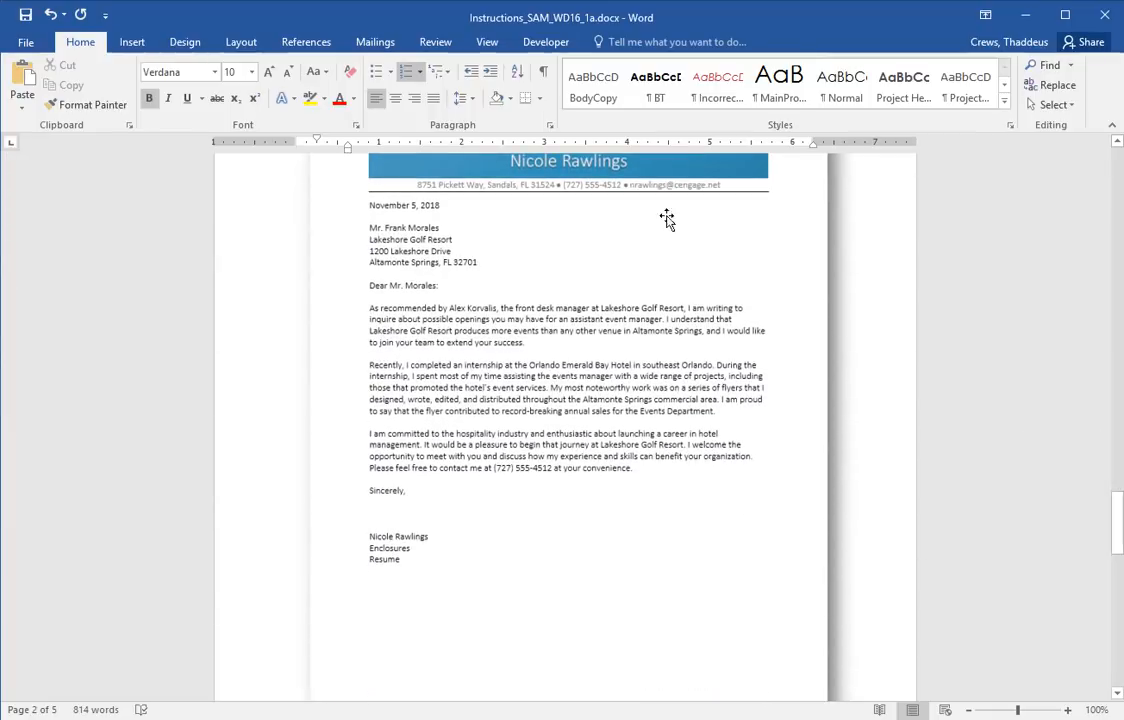
{"action": "left_click", "coordinate": [1072, 708]}
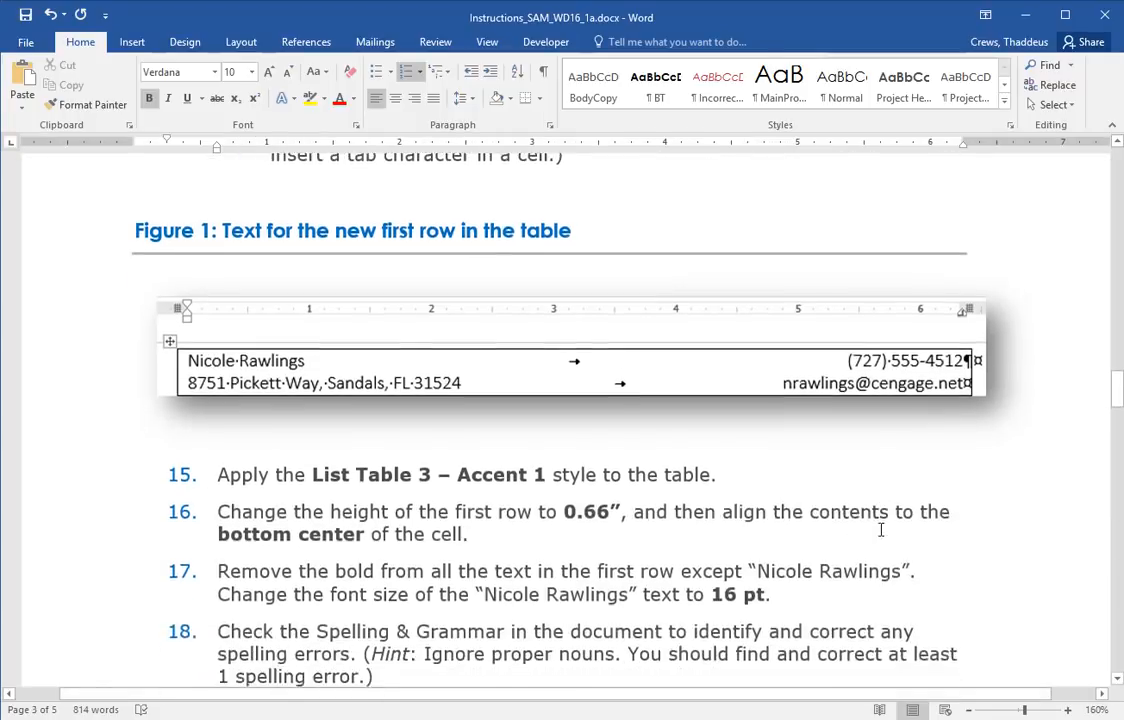
{"action": "scroll", "scroll_direction": "down", "scroll_amount": 3}
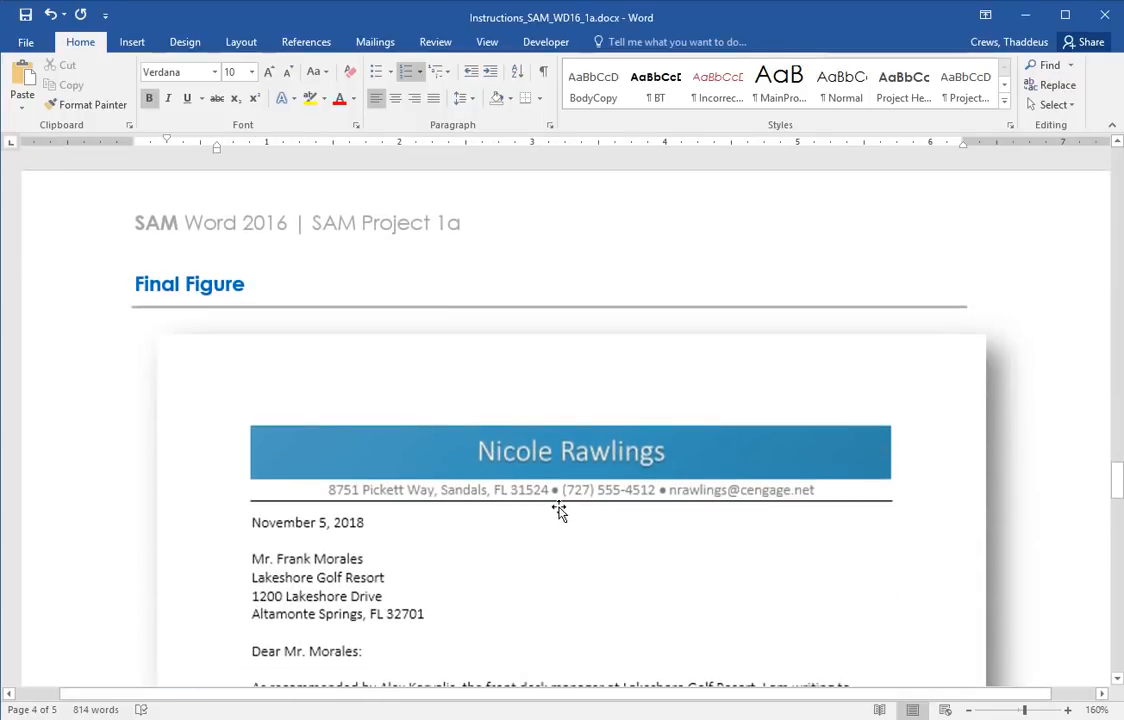
{"action": "mouse_move", "coordinate": [662, 502]}
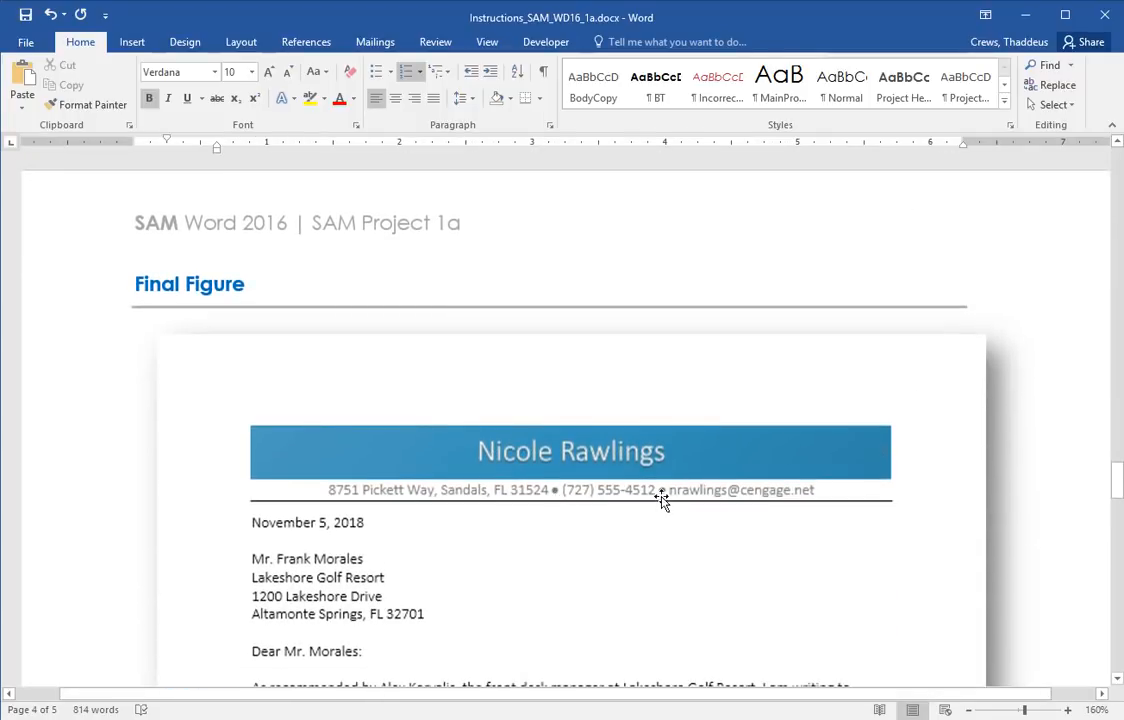
{"action": "mouse_move", "coordinate": [568, 530]}
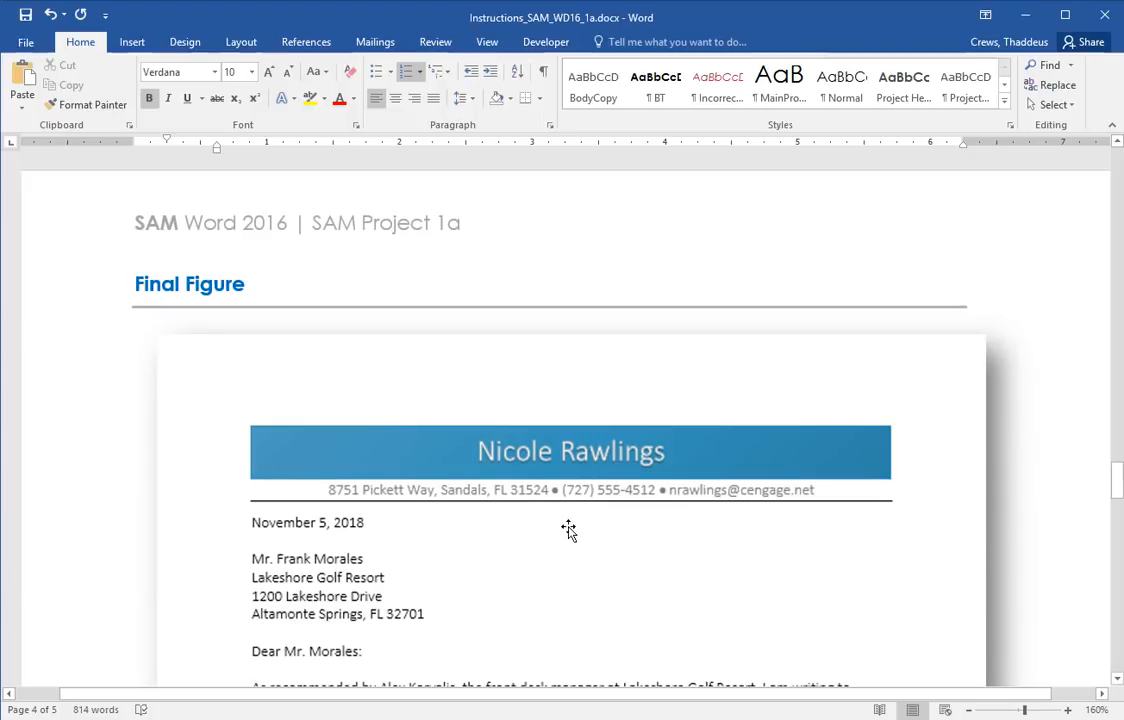
{"action": "mouse_move", "coordinate": [1088, 356]}
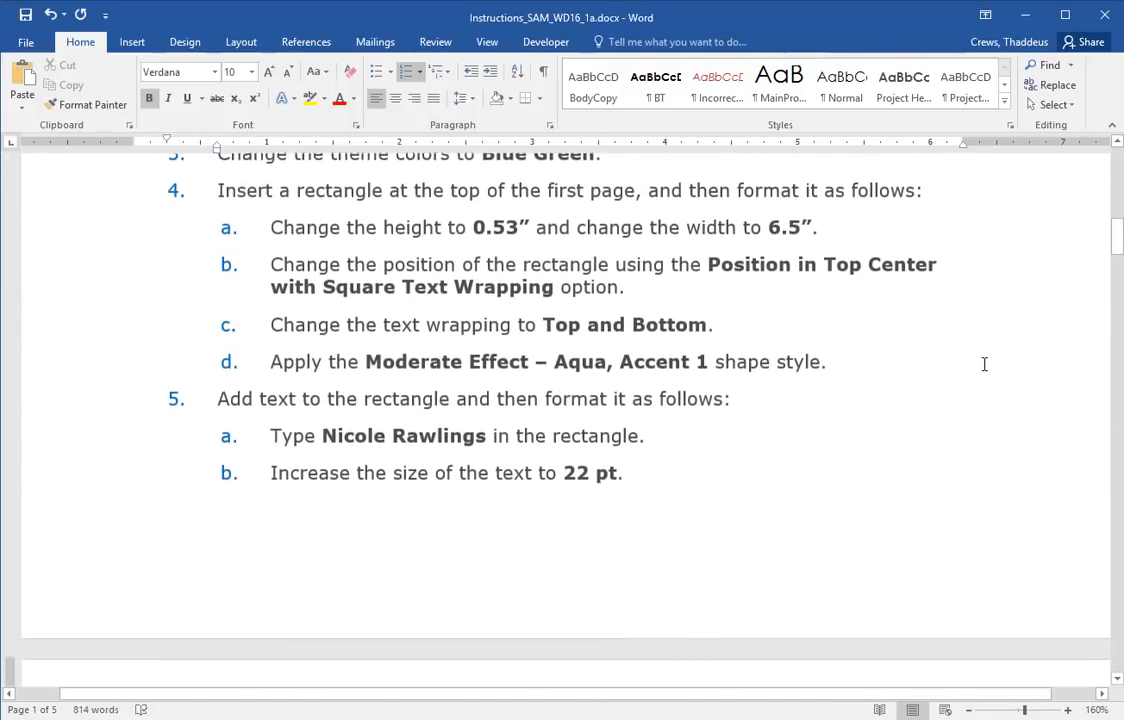
{"action": "scroll", "scroll_direction": "up", "scroll_amount": 3}
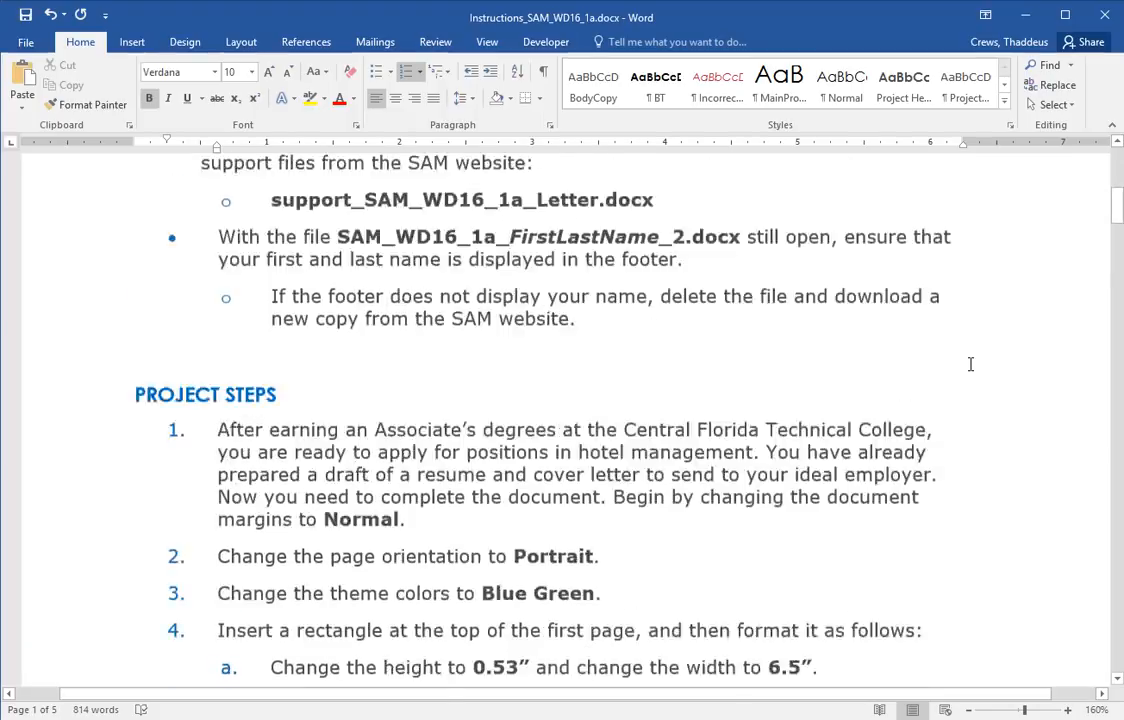
{"action": "scroll", "scroll_direction": "down", "scroll_amount": 3}
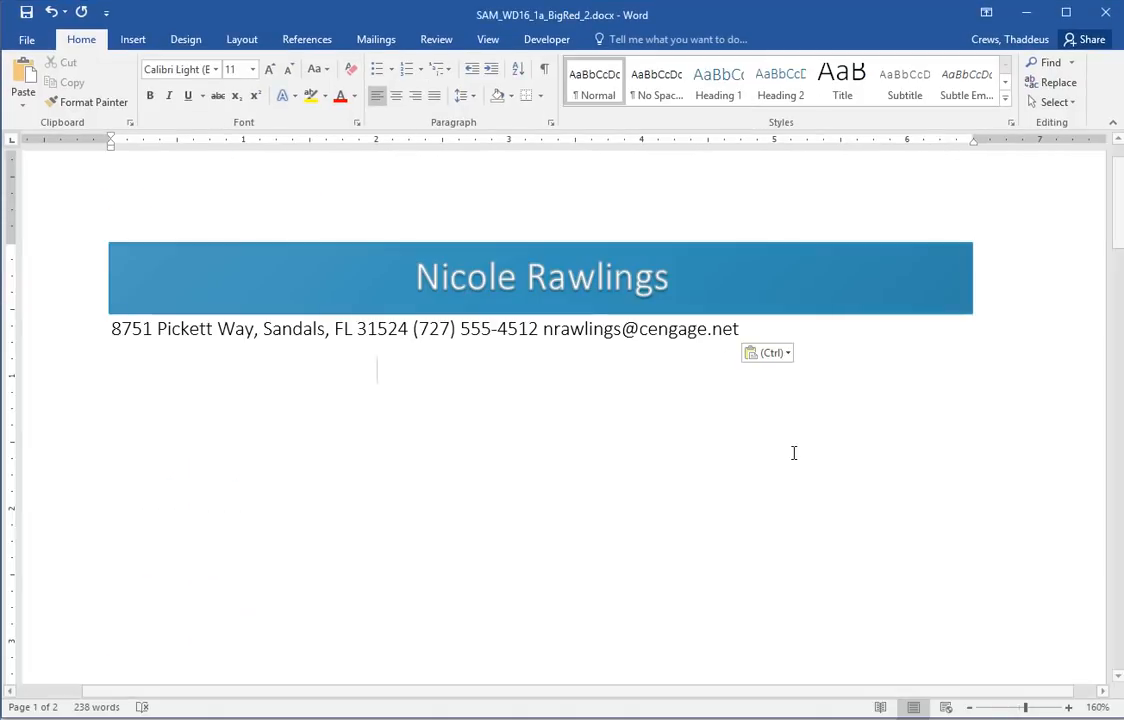
{"action": "mouse_move", "coordinate": [416, 332]}
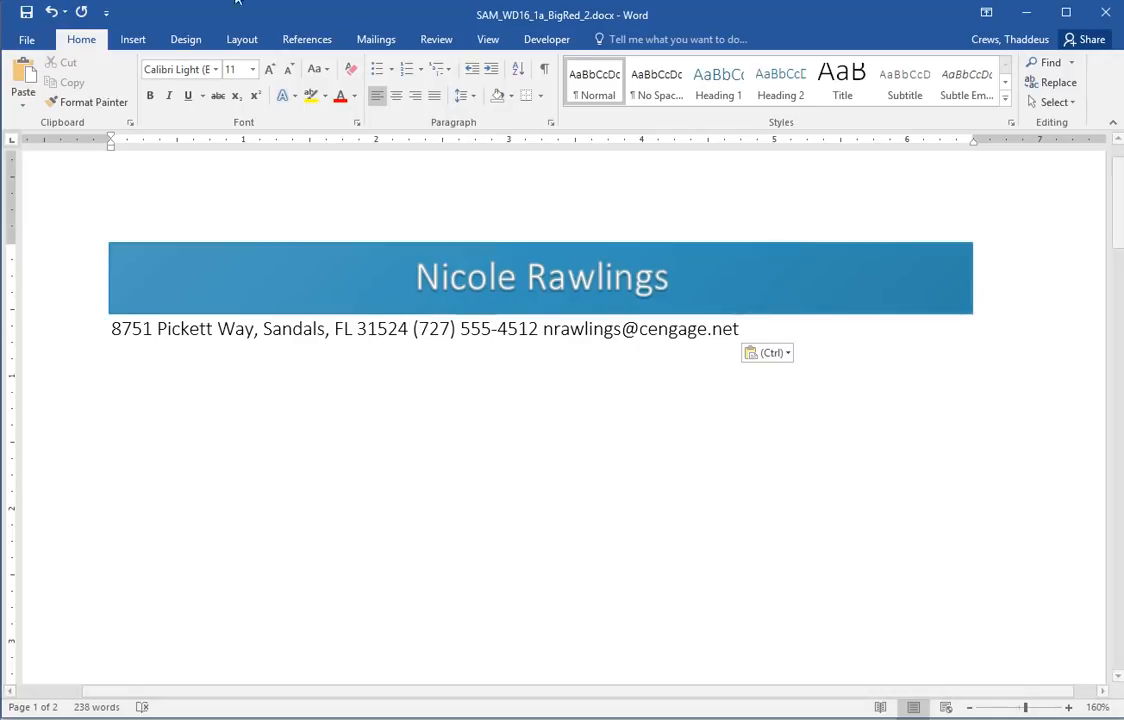
Bring up the Symbol dialog via Insert > Symbol > More Symbols.
{"action": "left_click", "coordinate": [132, 40]}
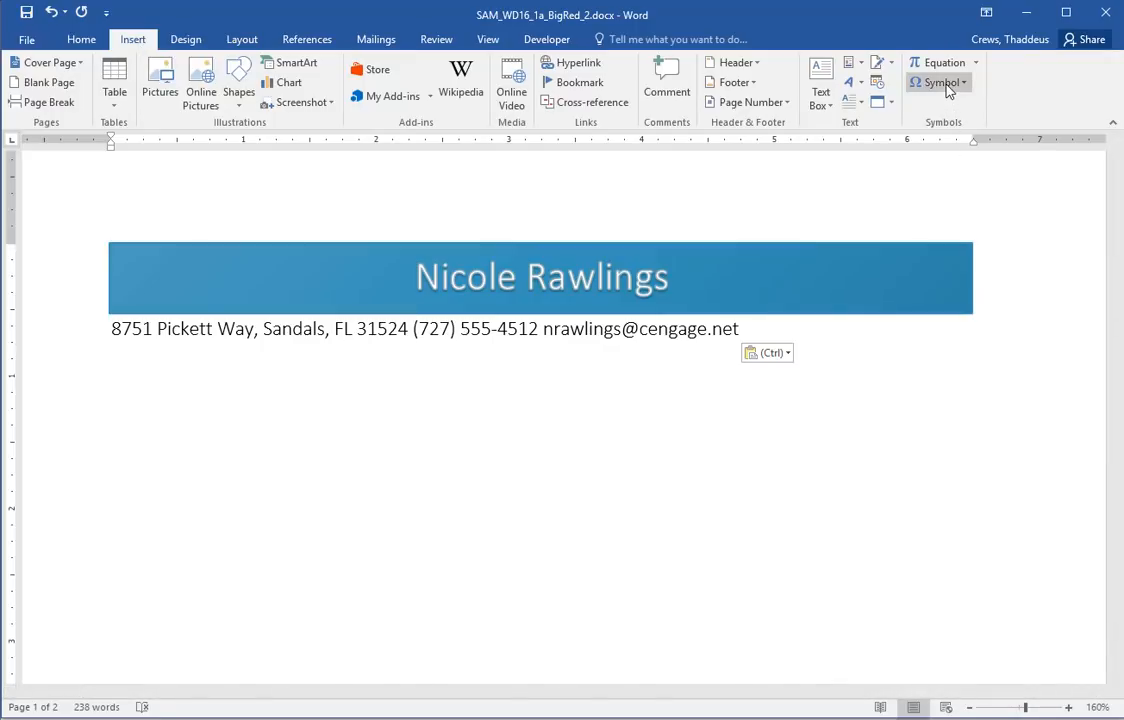
{"action": "left_click", "coordinate": [936, 82]}
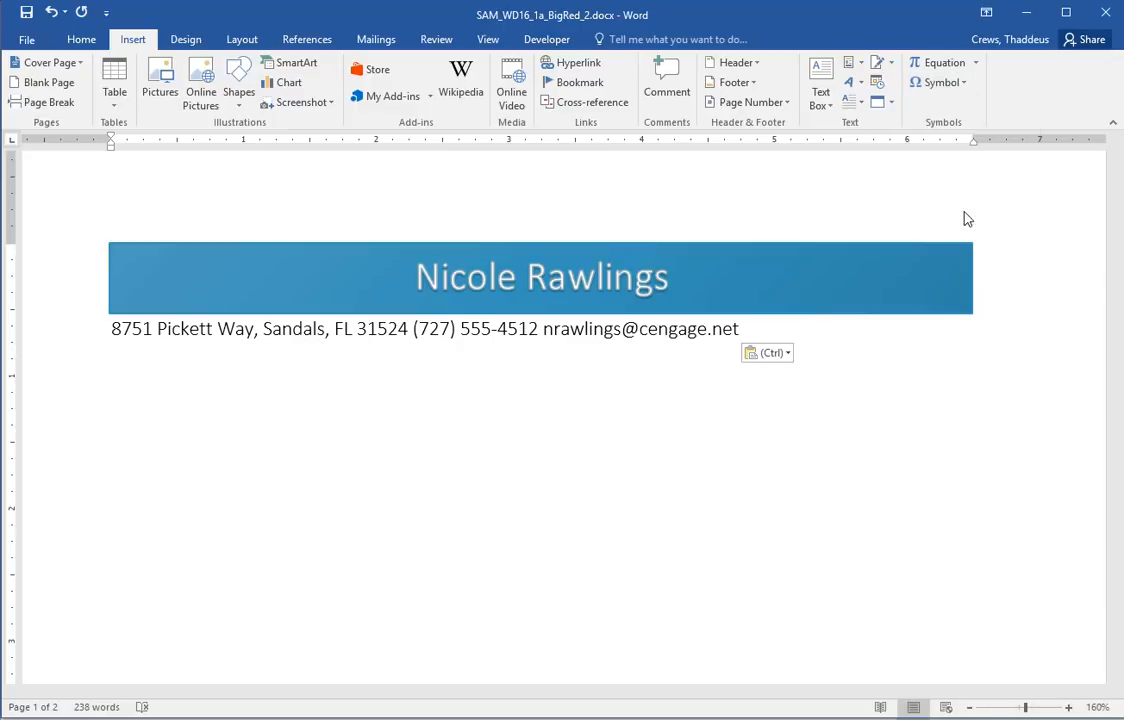
{"action": "left_click", "coordinate": [938, 62]}
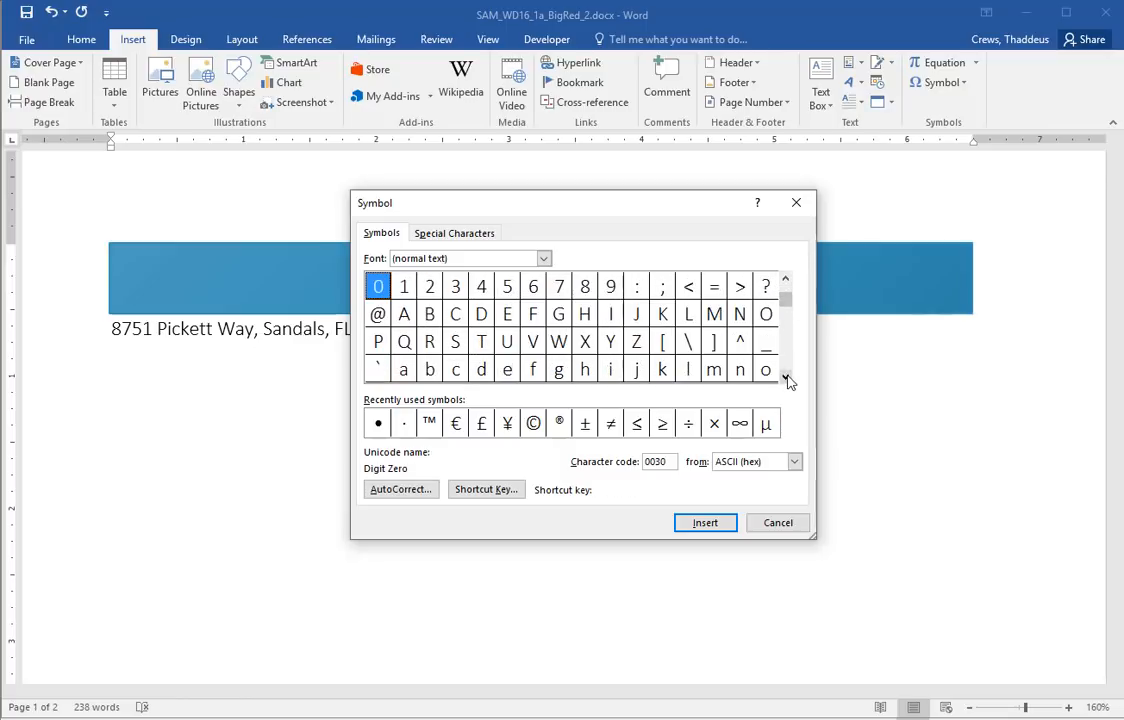
Choose the bullet dot, character code 183, shown as ASCII in the Symbol dialog.
{"action": "left_click", "coordinate": [378, 424]}
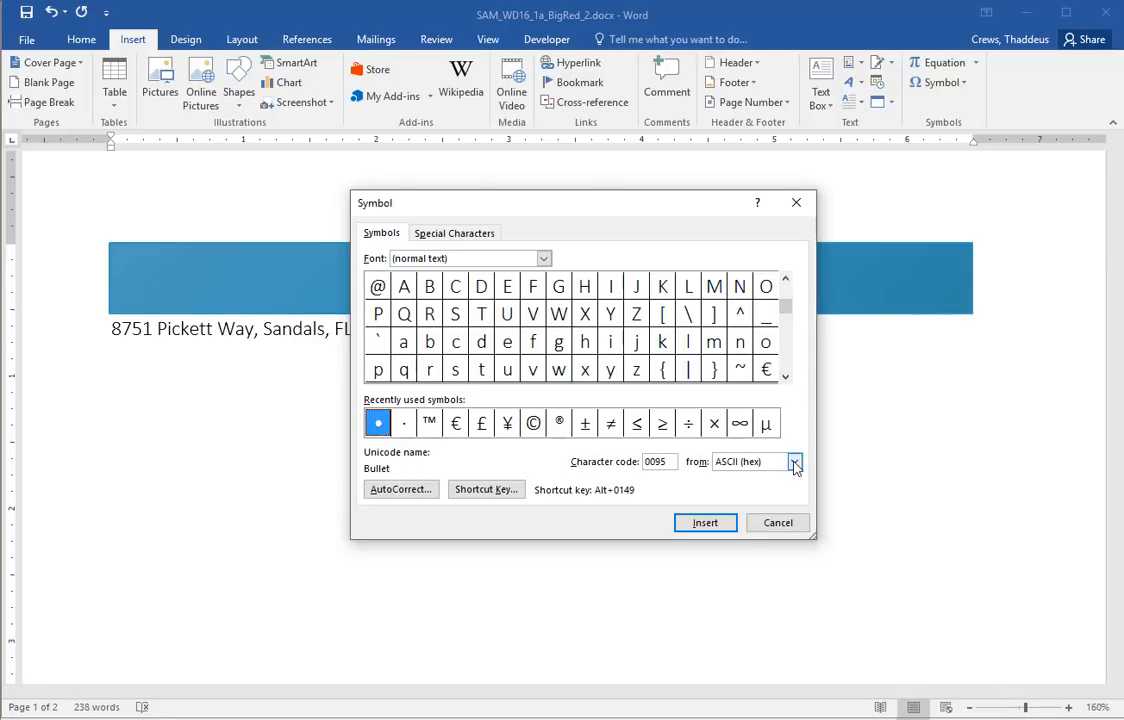
{"action": "left_click", "coordinate": [794, 460]}
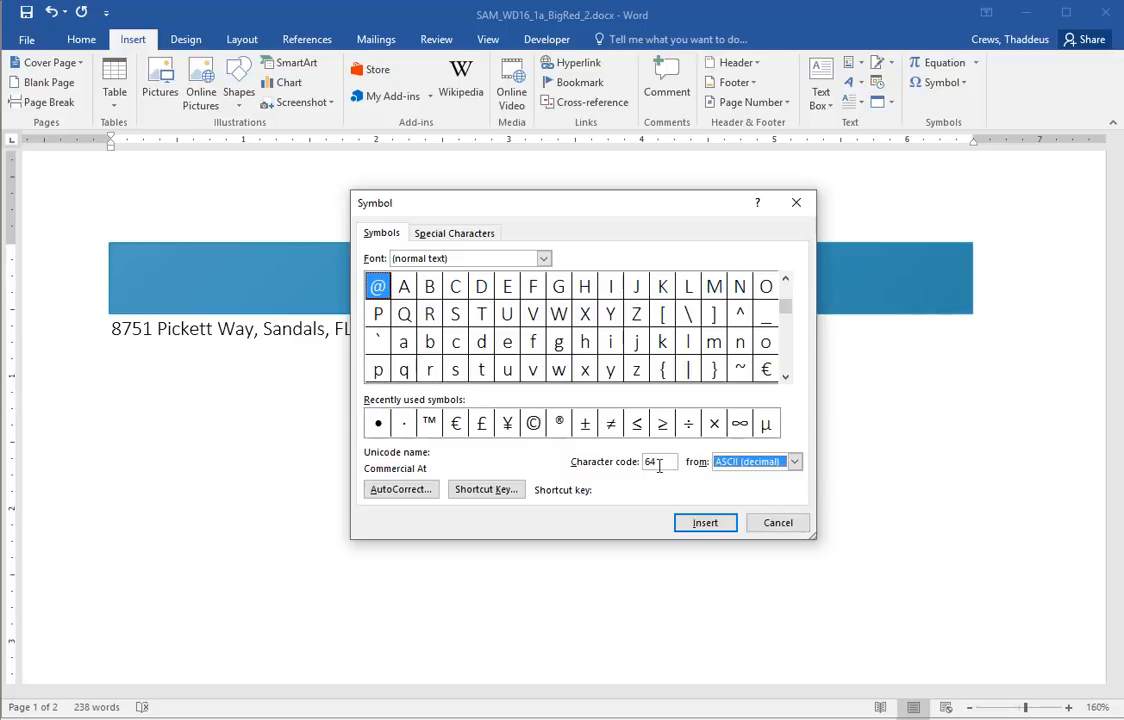
{"action": "left_click", "coordinate": [794, 460]}
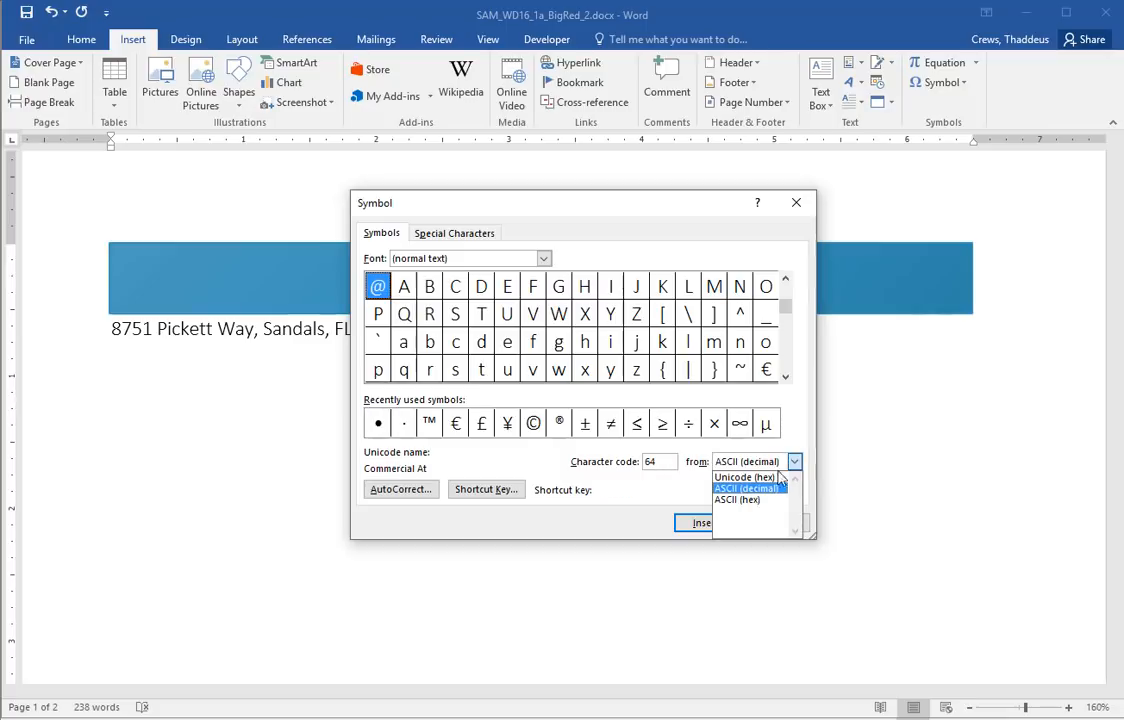
{"action": "left_click", "coordinate": [744, 476]}
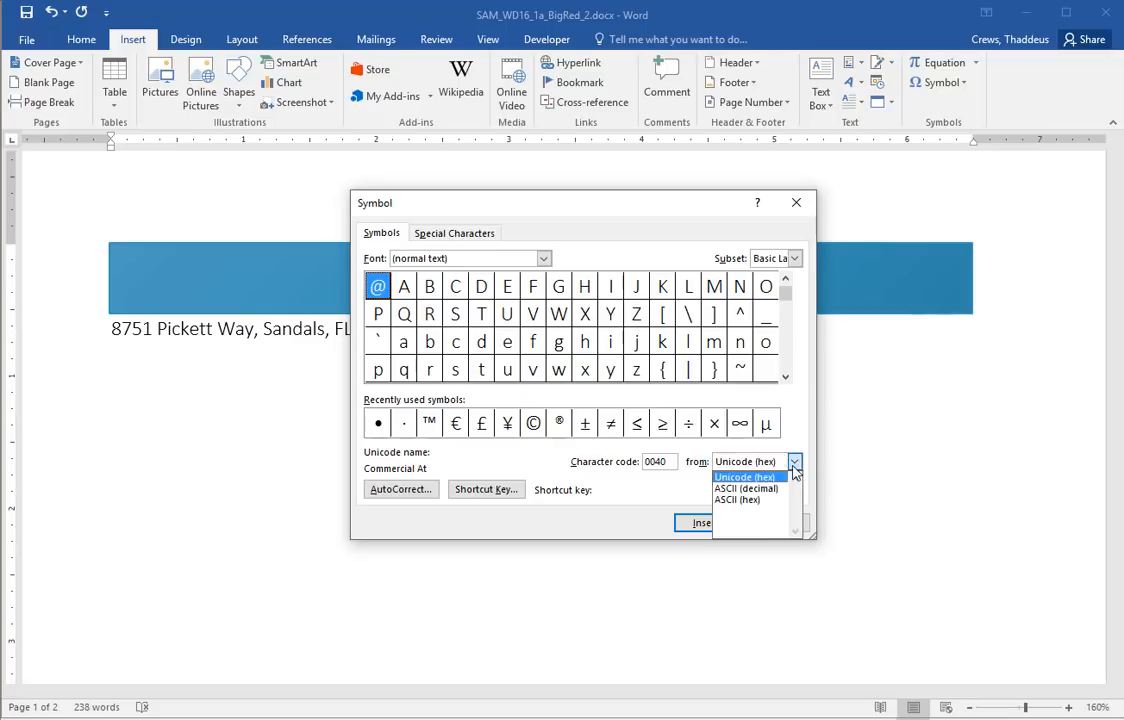
{"action": "left_click", "coordinate": [746, 488]}
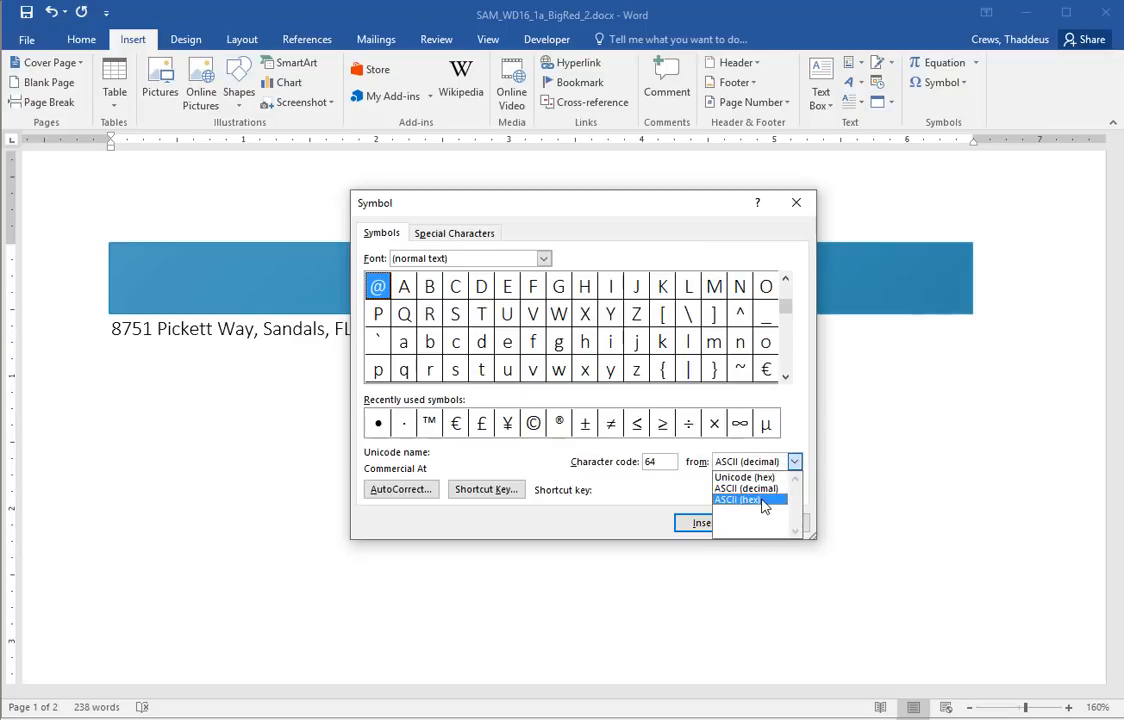
{"action": "left_click", "coordinate": [746, 500]}
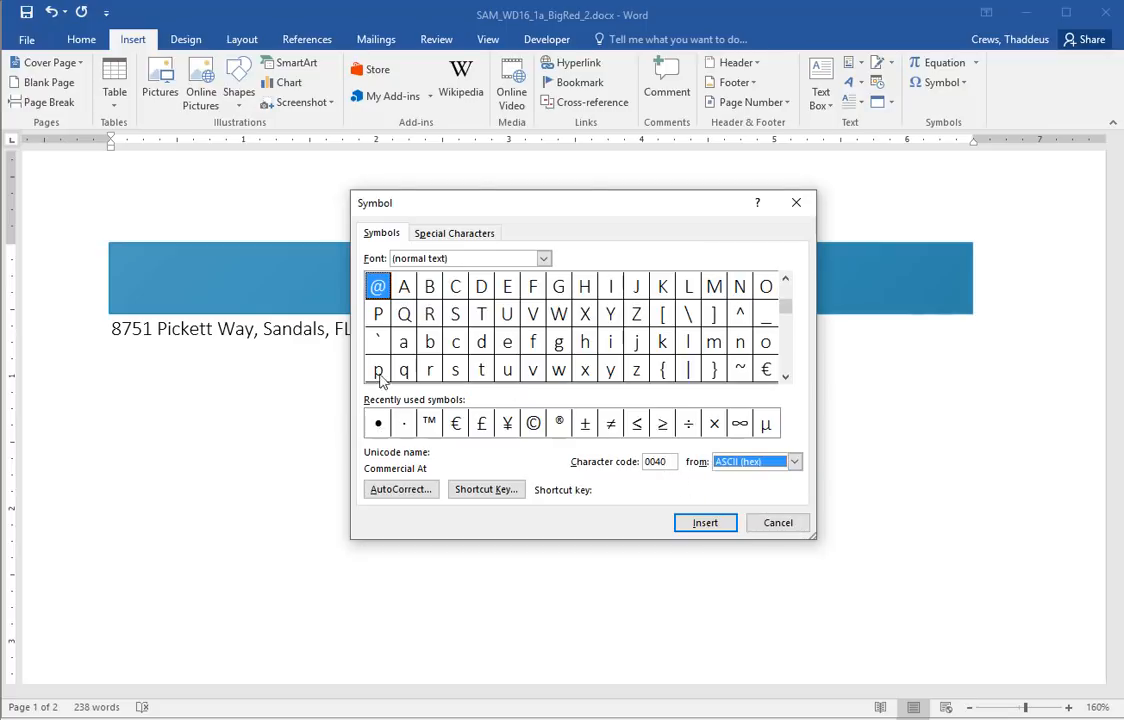
Insert the bullet between the zip code 31524 and the area code (727) and close the dialog.
{"action": "left_click", "coordinate": [378, 422]}
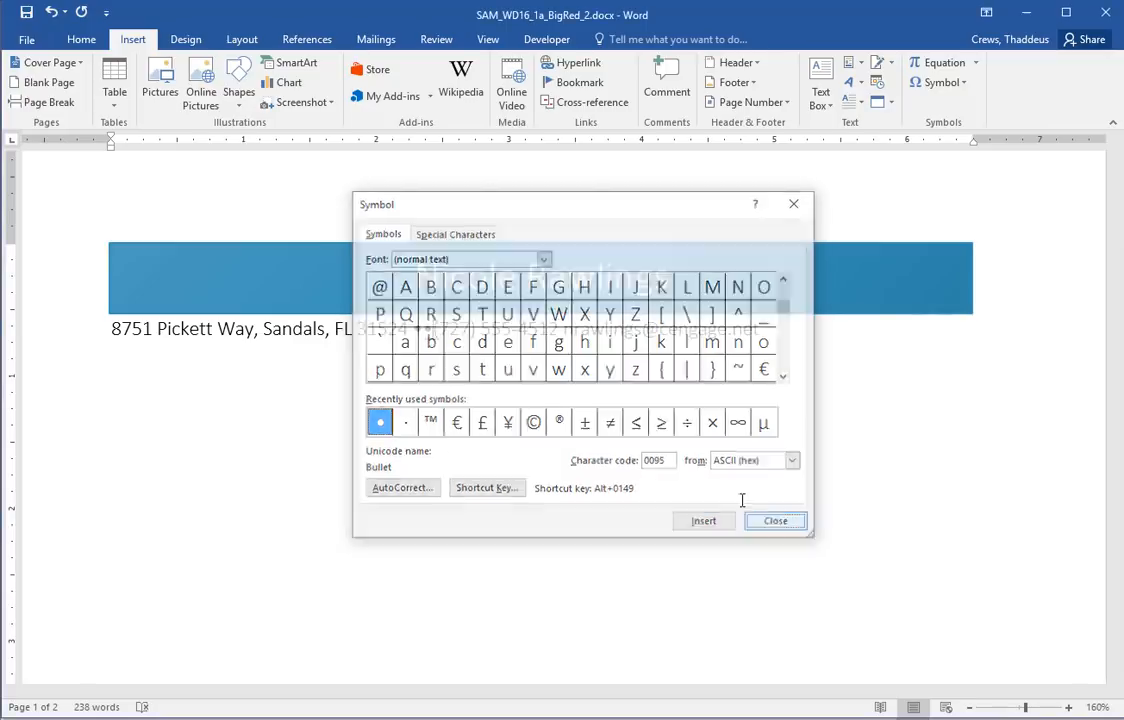
{"action": "left_click", "coordinate": [774, 520]}
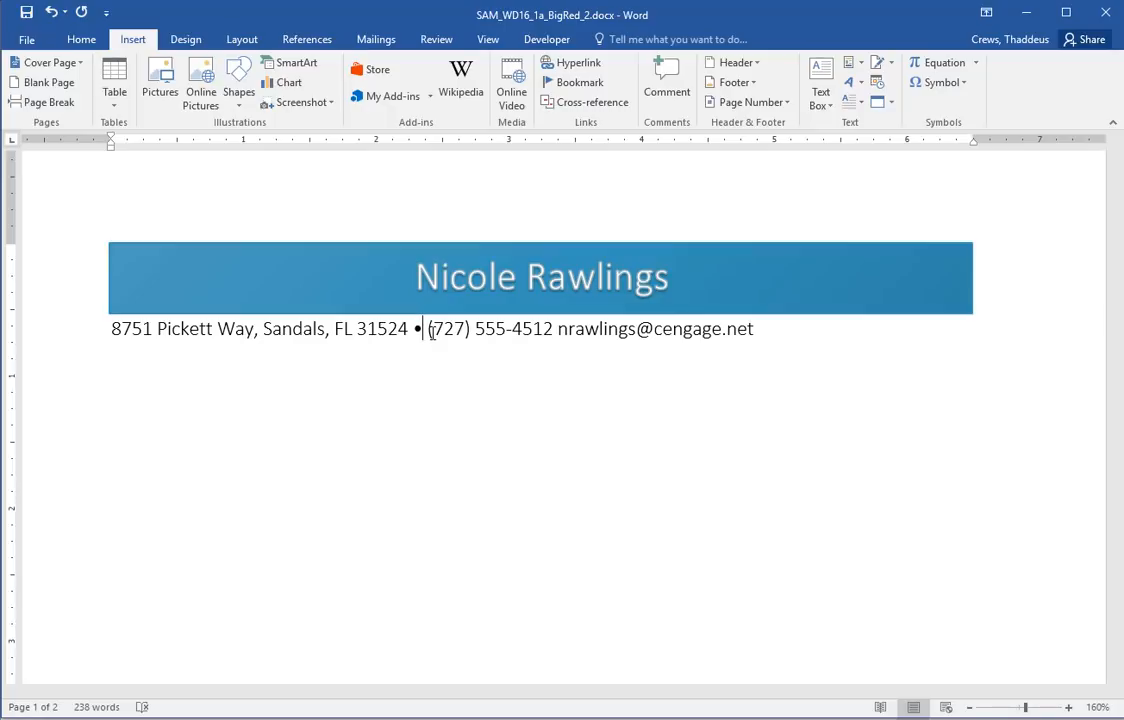
{"action": "left_click", "coordinate": [80, 40]}
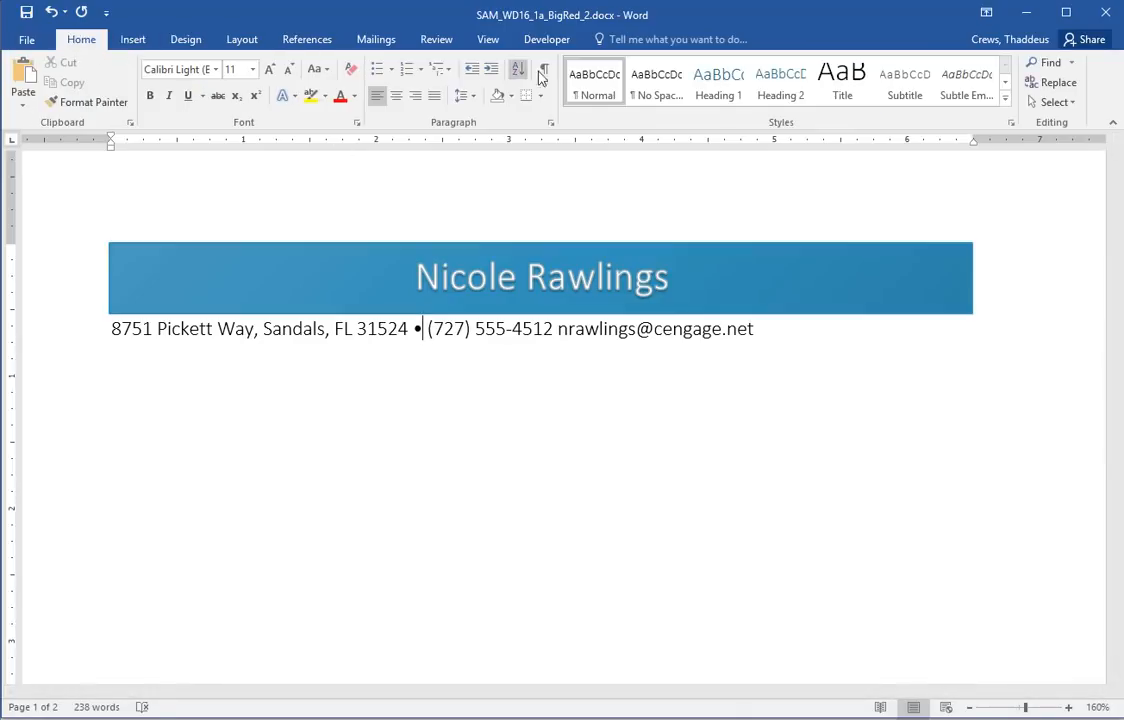
Insert a second bullet with spaces before the email address, checking spacing with formatting marks.
{"action": "left_click", "coordinate": [544, 70]}
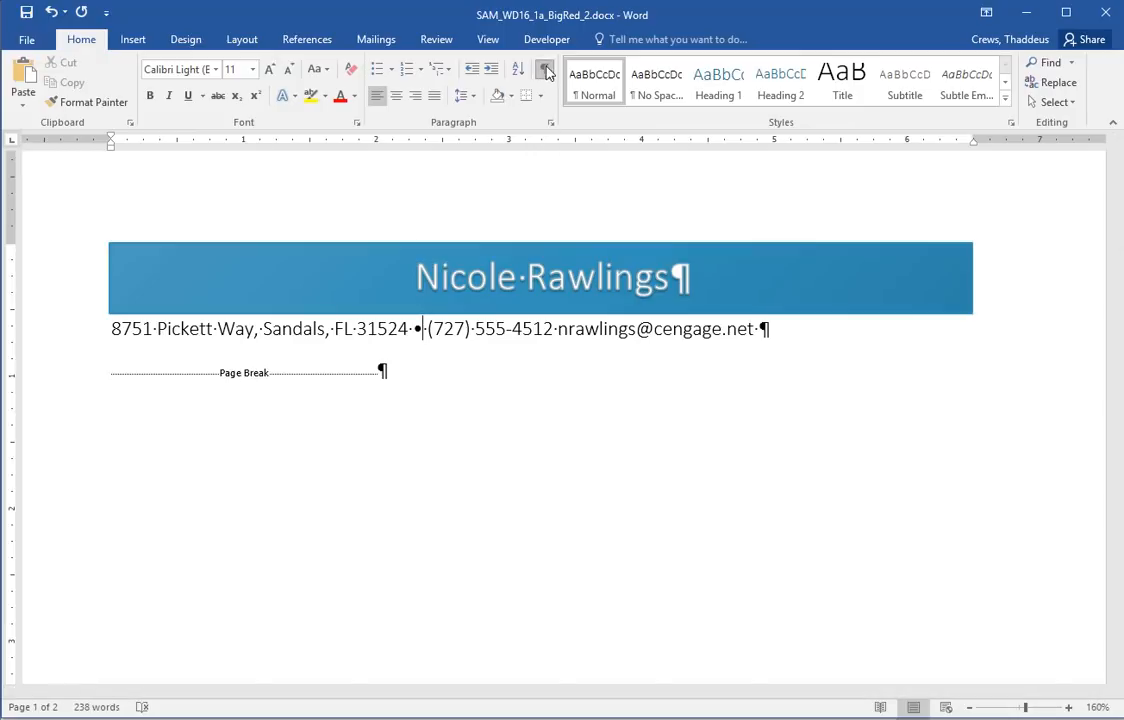
{"action": "mouse_move", "coordinate": [546, 70]}
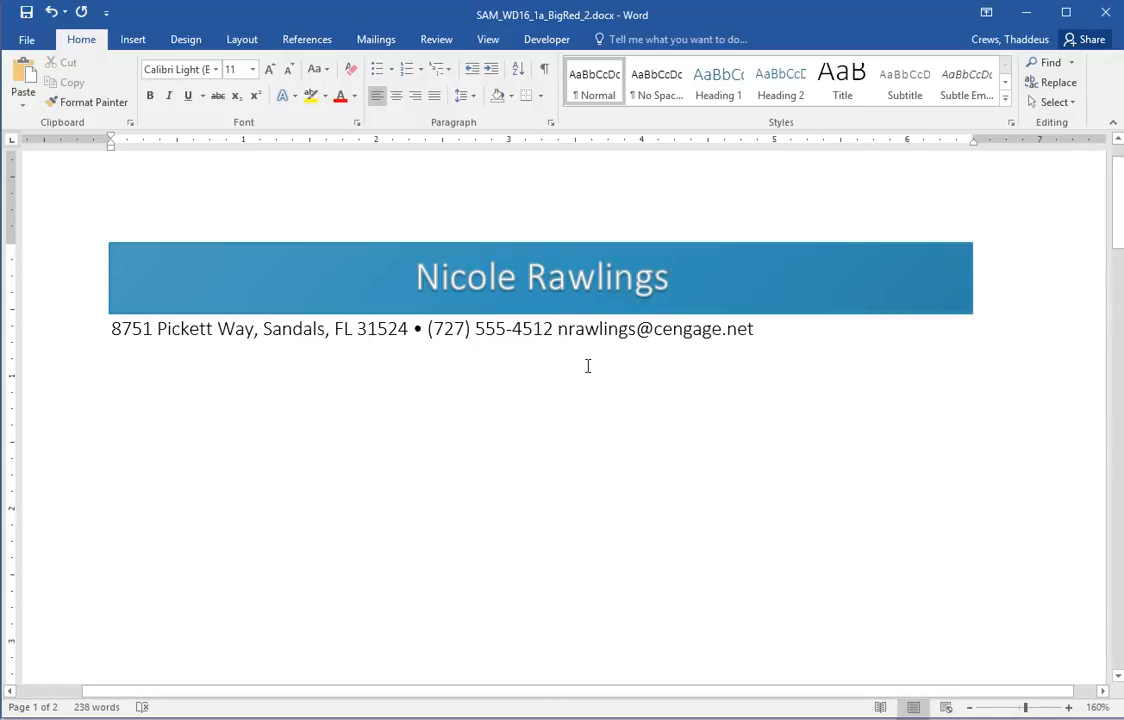
{"action": "mouse_move", "coordinate": [564, 112]}
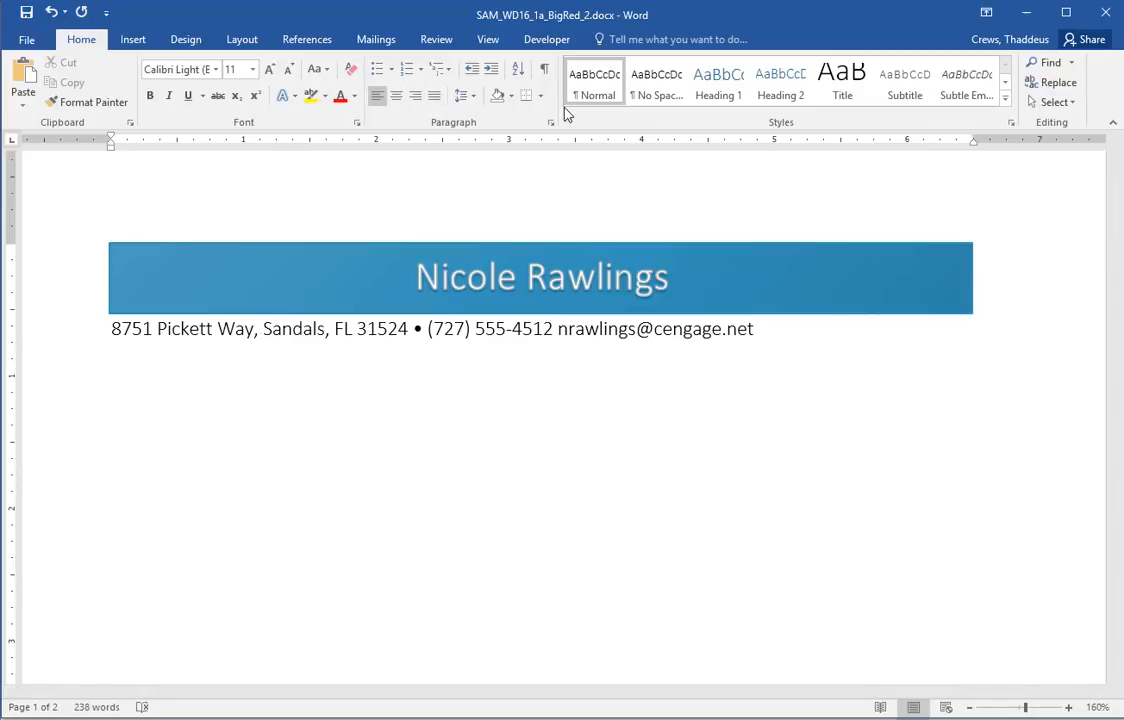
{"action": "left_click", "coordinate": [132, 40]}
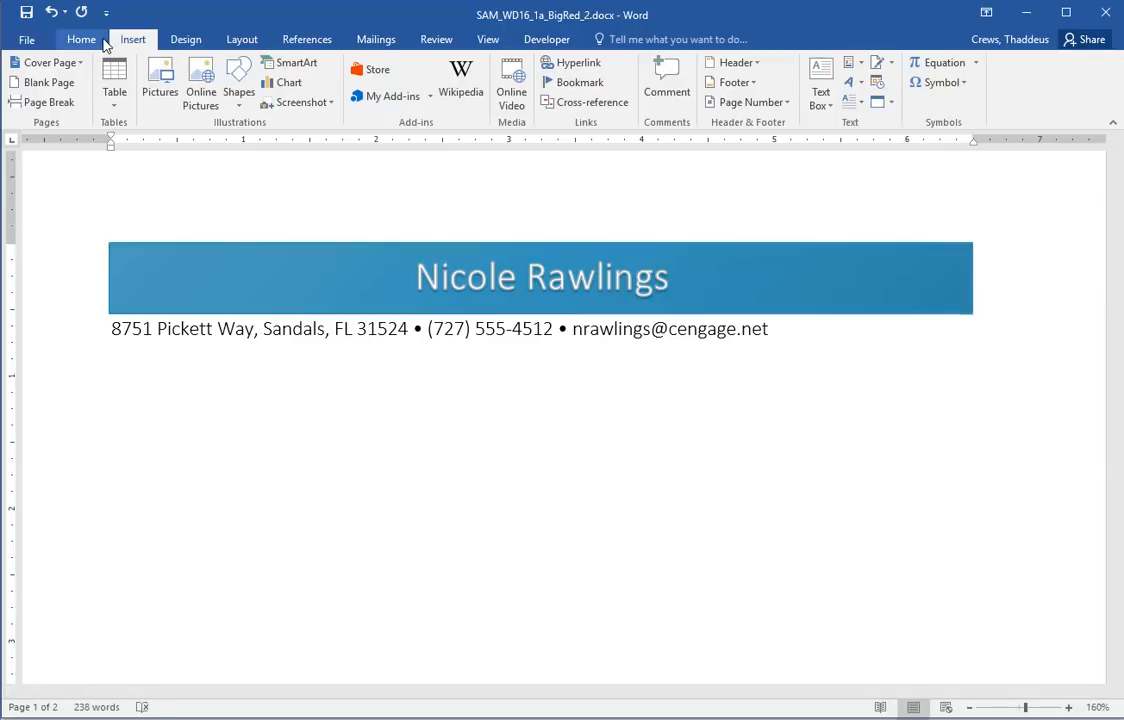
{"action": "left_click", "coordinate": [80, 40]}
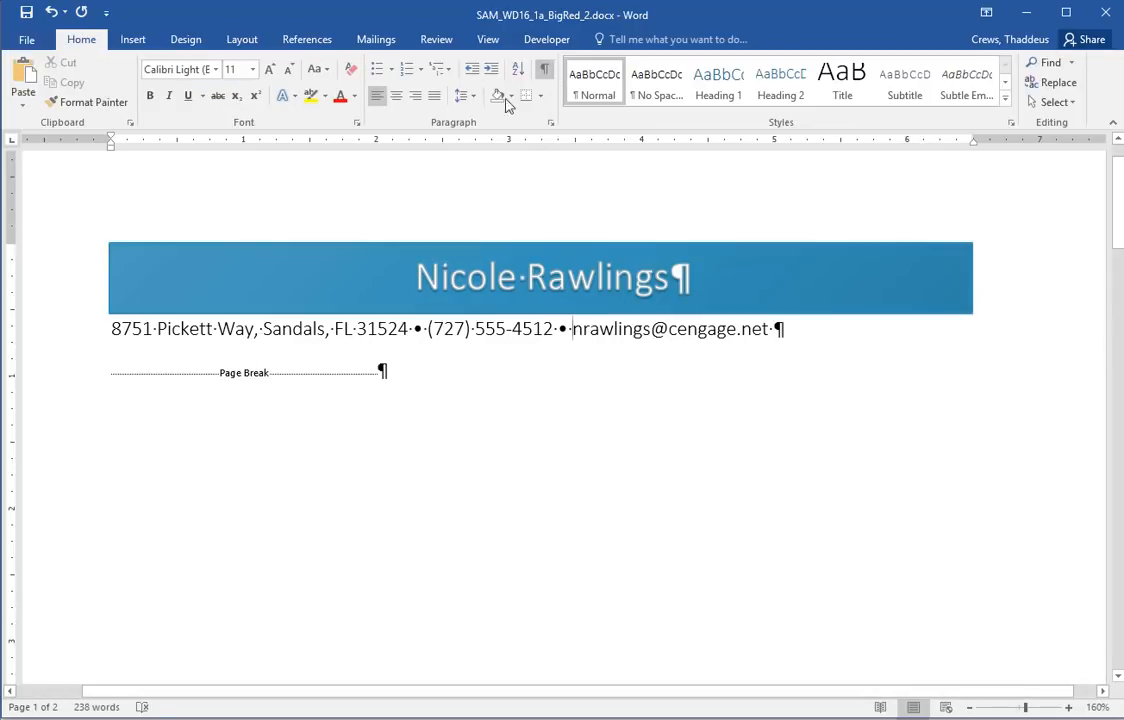
{"action": "left_click", "coordinate": [544, 68]}
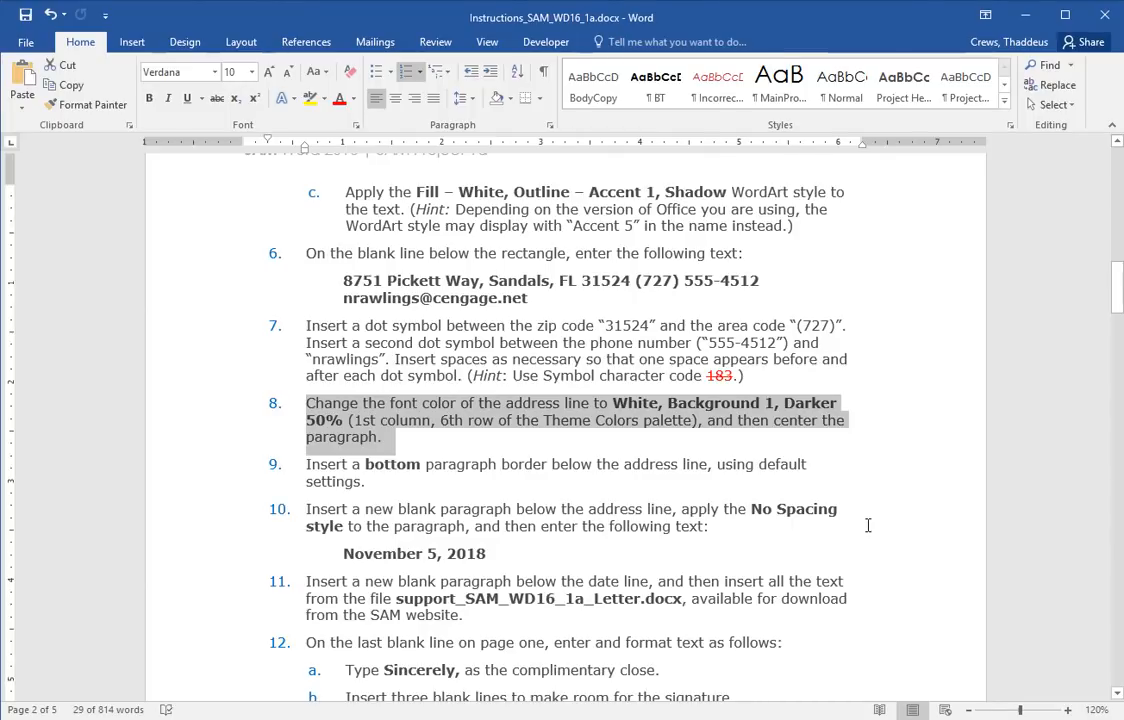
{"action": "mouse_move", "coordinate": [788, 526]}
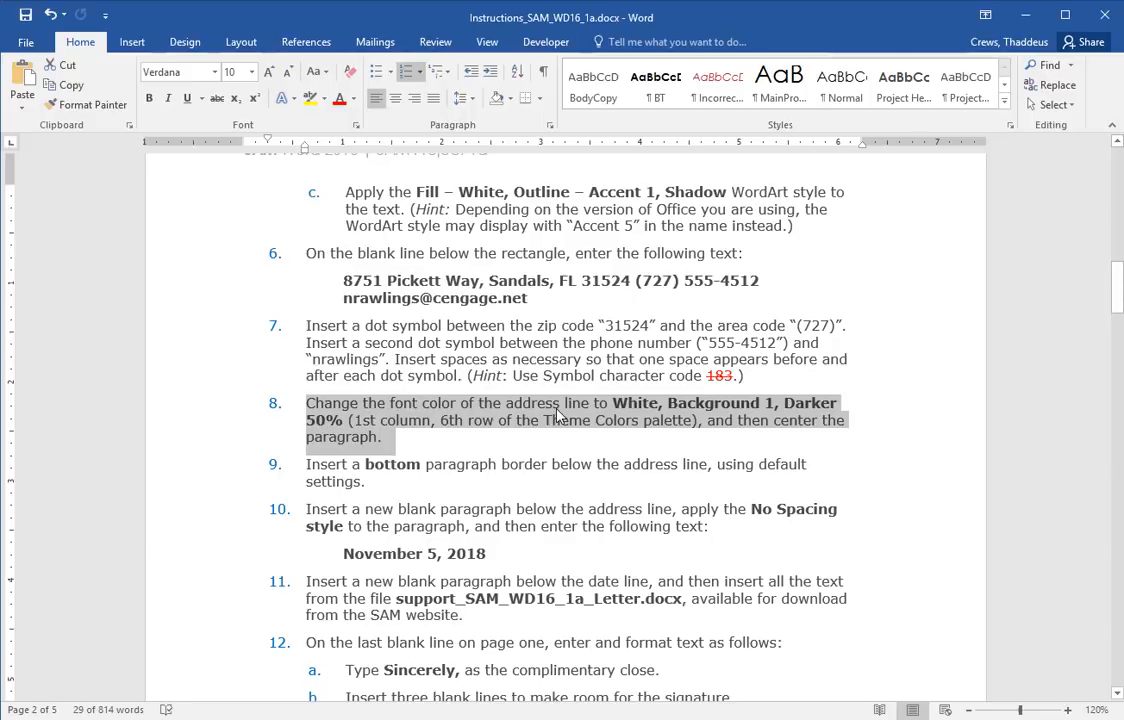
{"action": "mouse_move", "coordinate": [642, 428]}
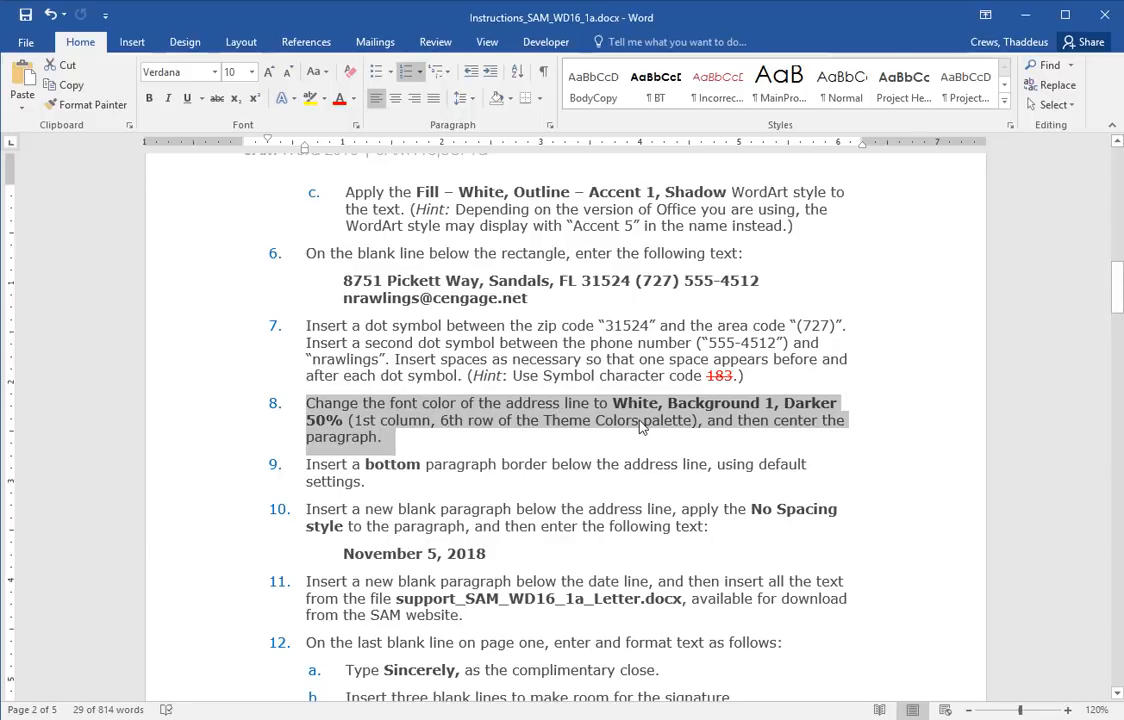
{"action": "mouse_move", "coordinate": [600, 418]}
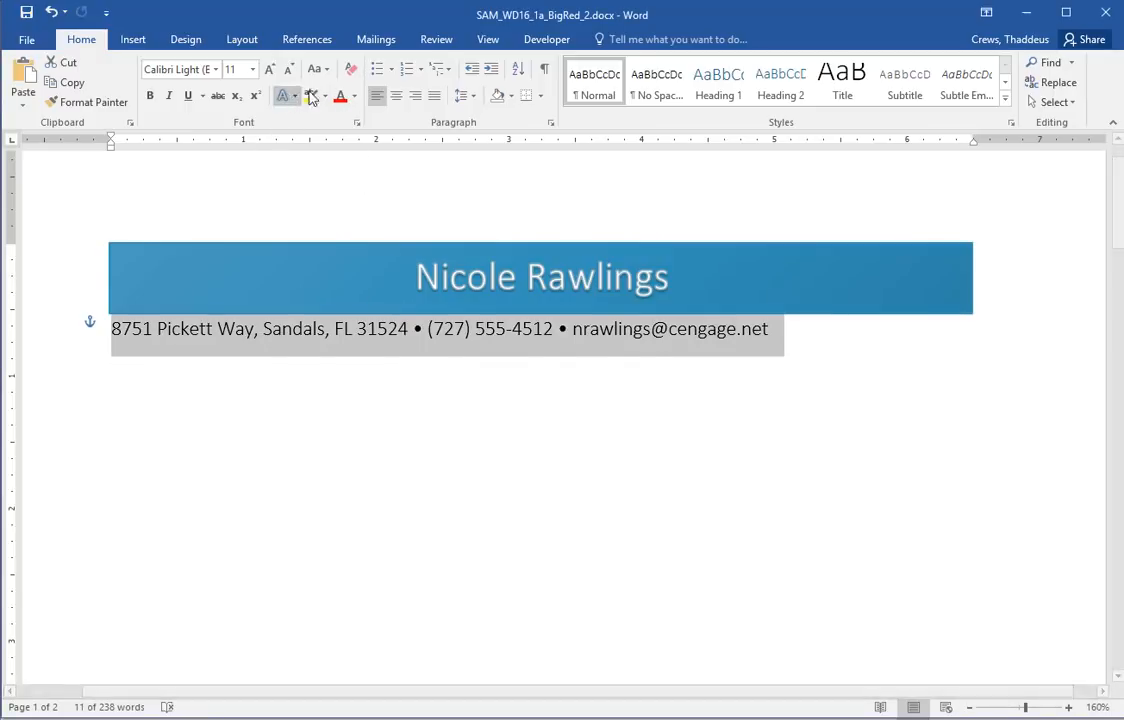
{"action": "mouse_move", "coordinate": [340, 96]}
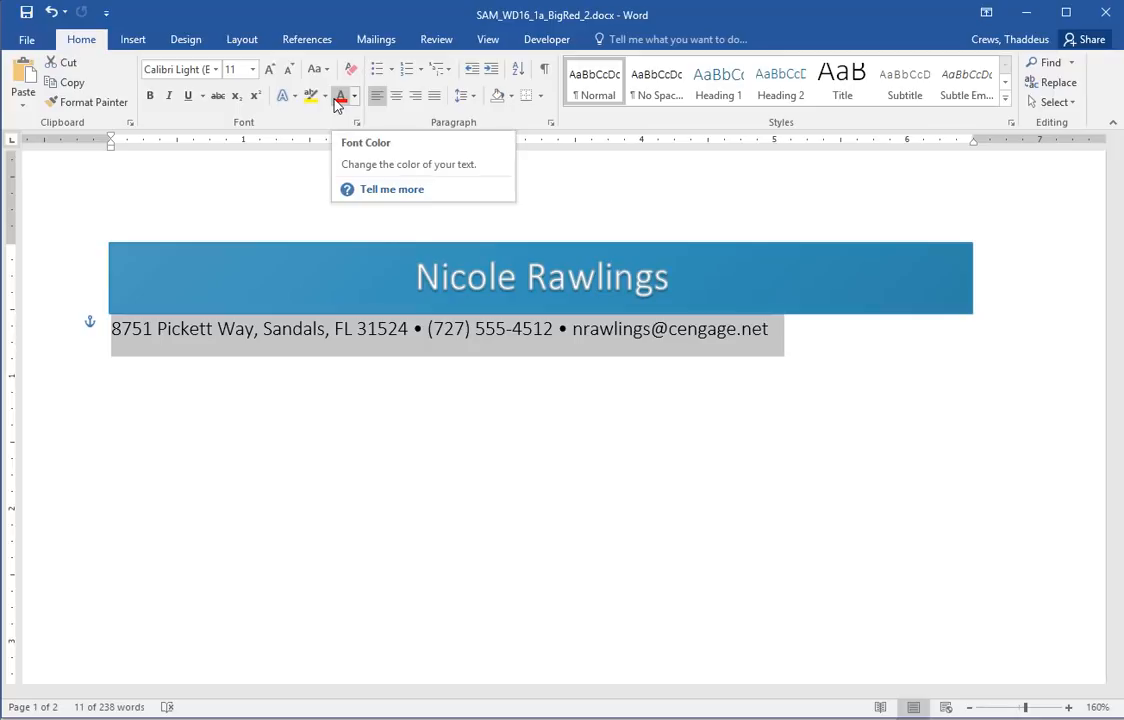
Colour the address line White, Background 1, Darker 50%.
{"action": "left_click", "coordinate": [356, 96]}
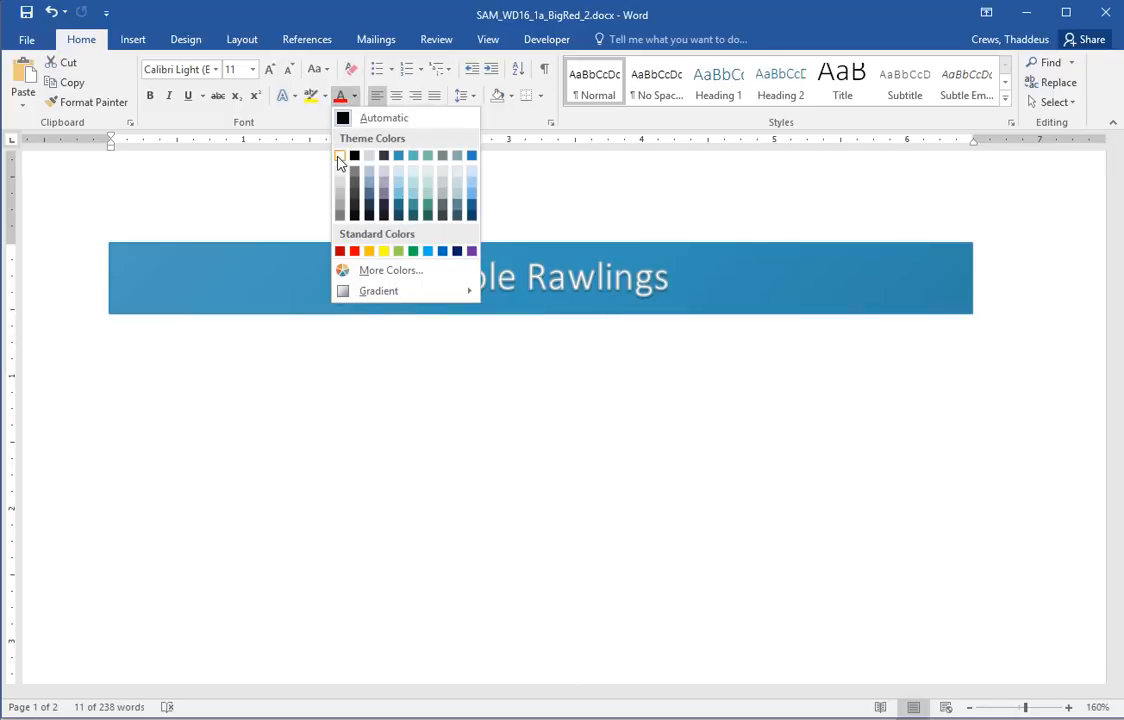
{"action": "mouse_move", "coordinate": [342, 156]}
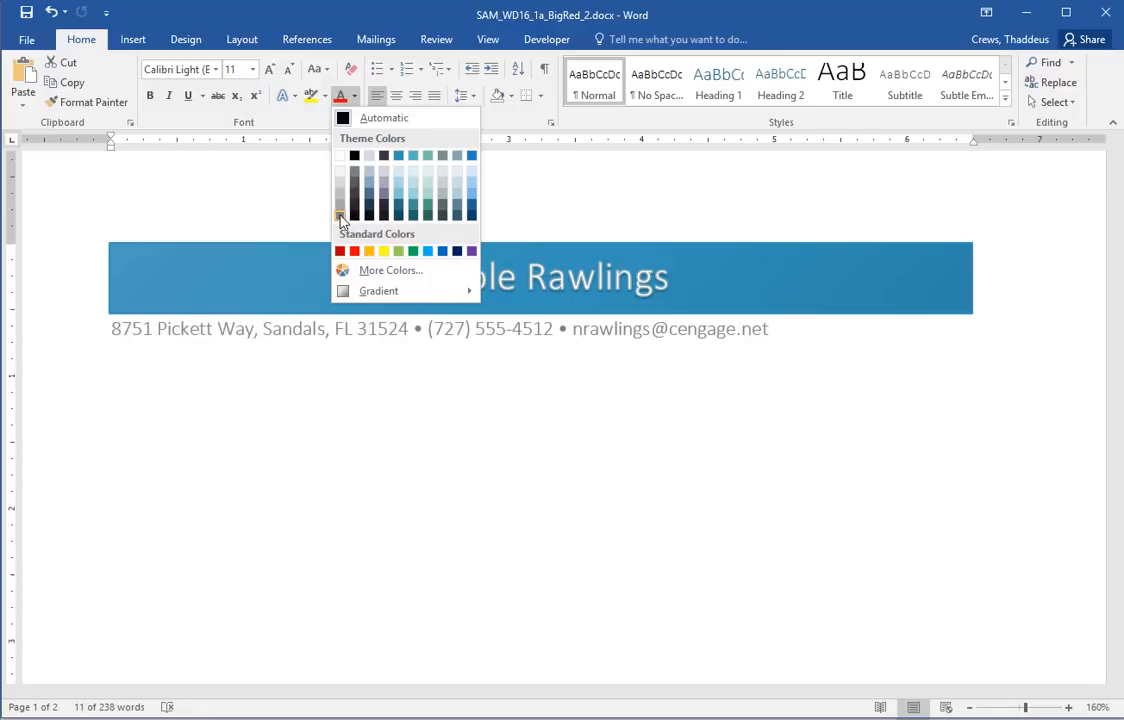
{"action": "left_click", "coordinate": [340, 218]}
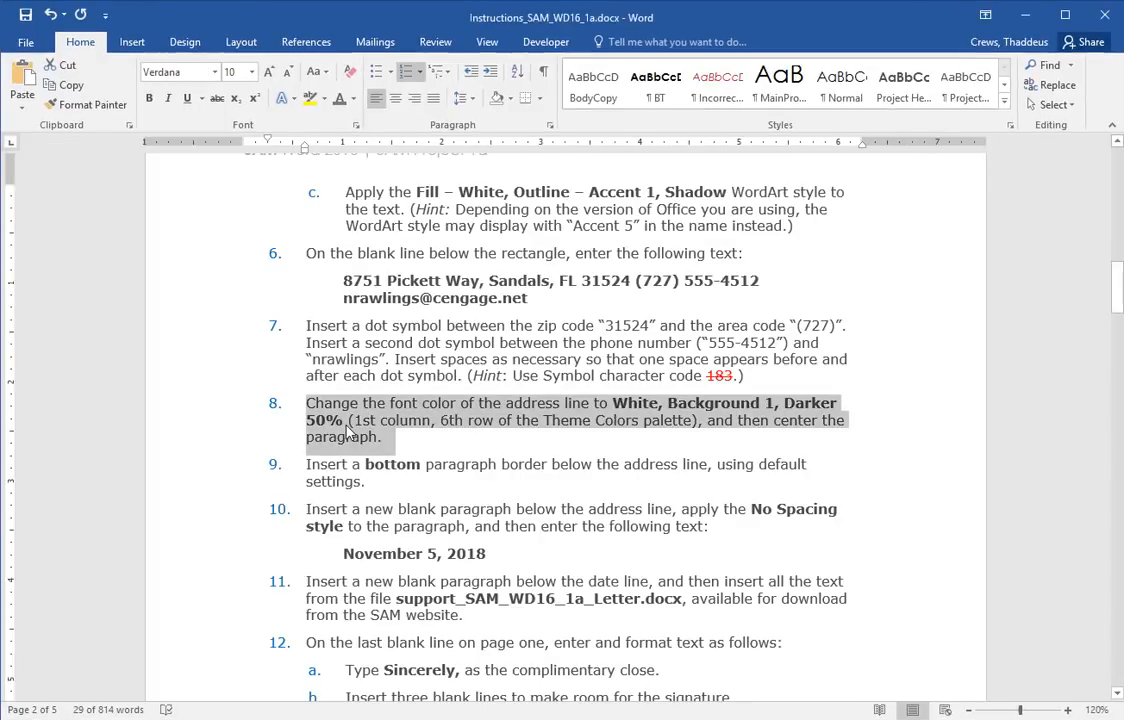
Return to the resume to centre the grey address line under the banner.
{"action": "left_click", "coordinate": [116, 300]}
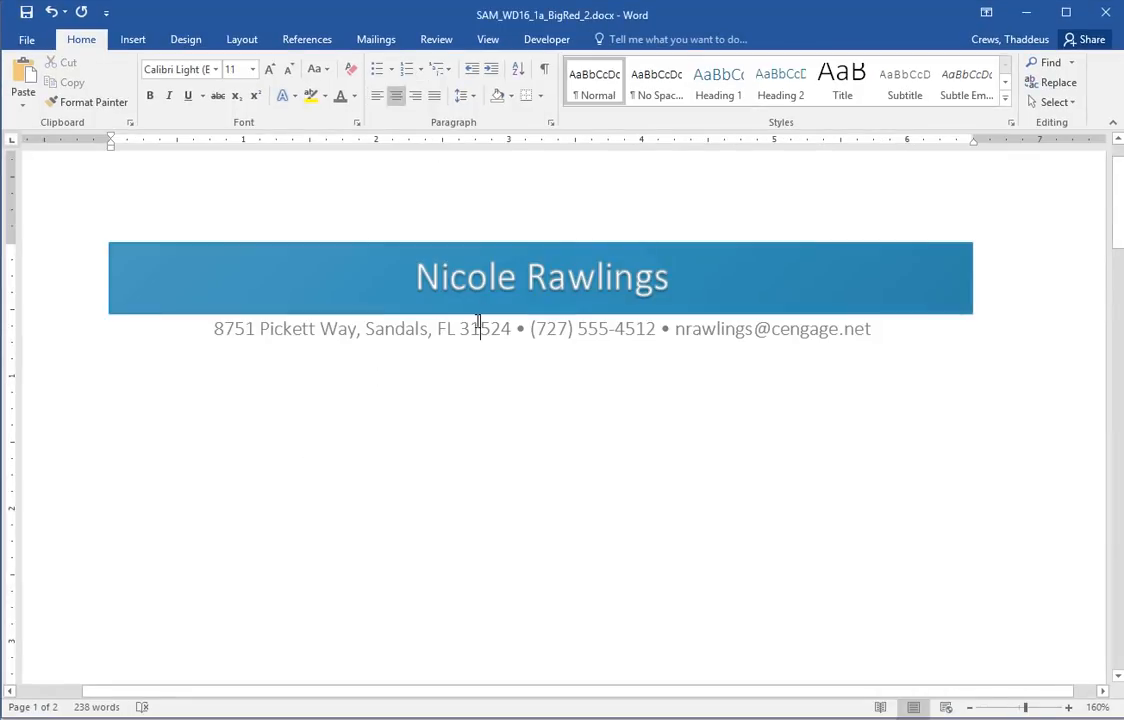
{"action": "mouse_move", "coordinate": [780, 330]}
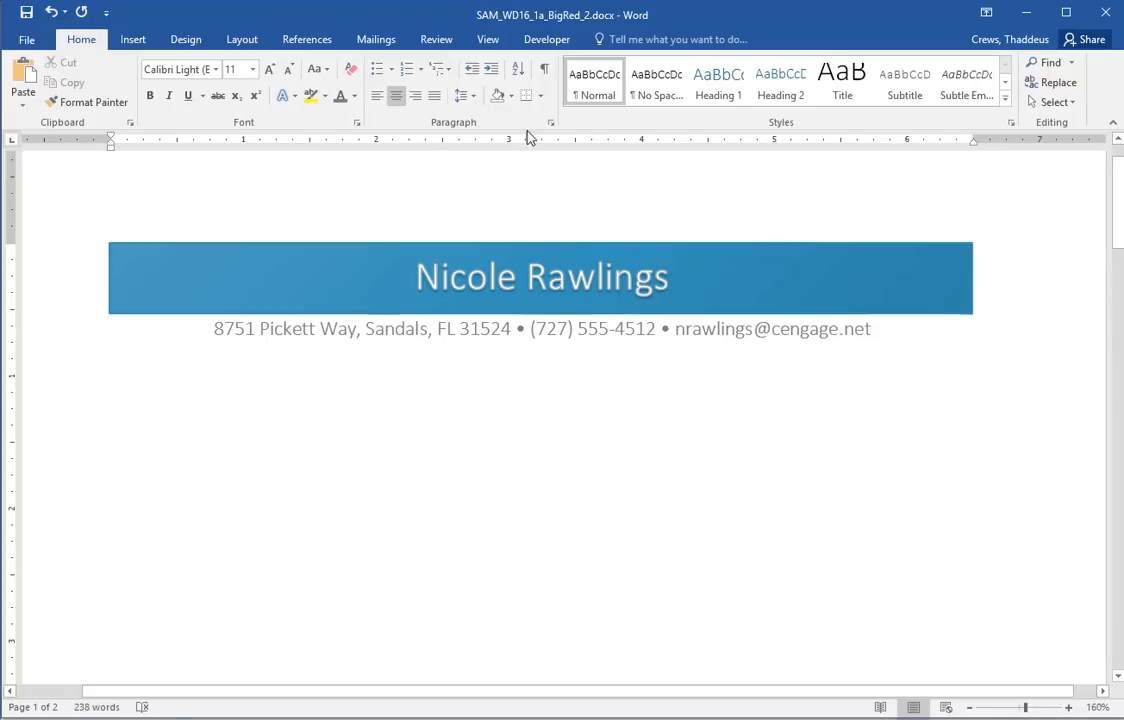
{"action": "mouse_move", "coordinate": [450, 130]}
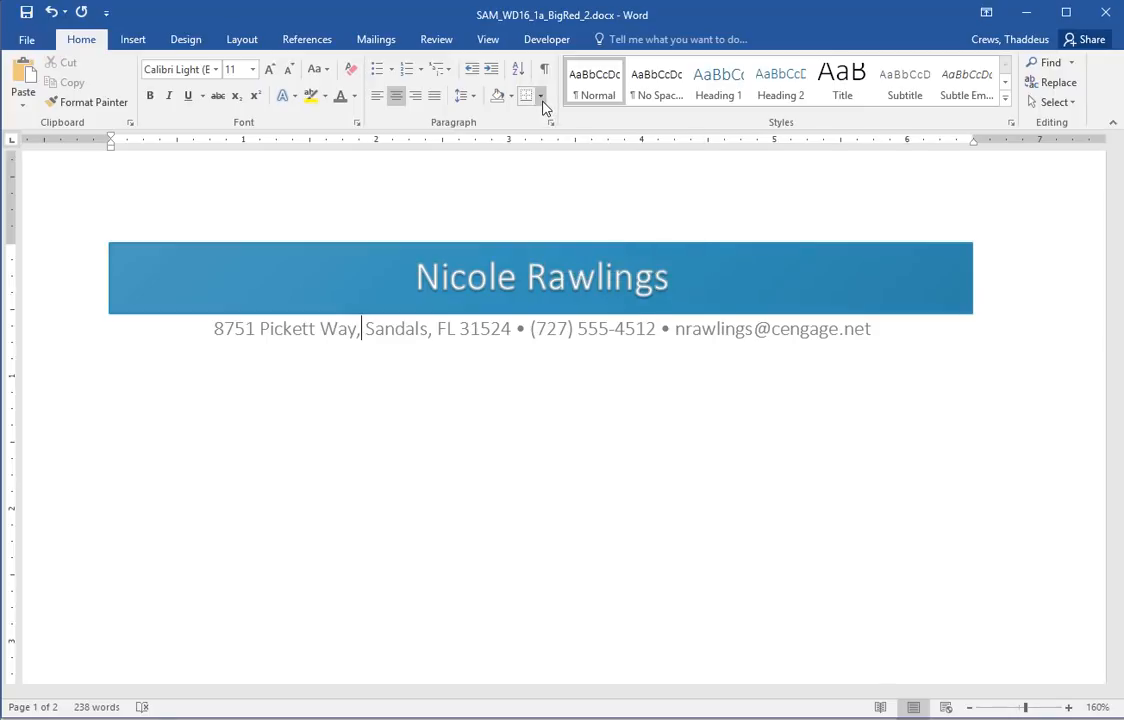
Apply a Bottom Border beneath the address paragraph.
{"action": "left_click", "coordinate": [540, 96]}
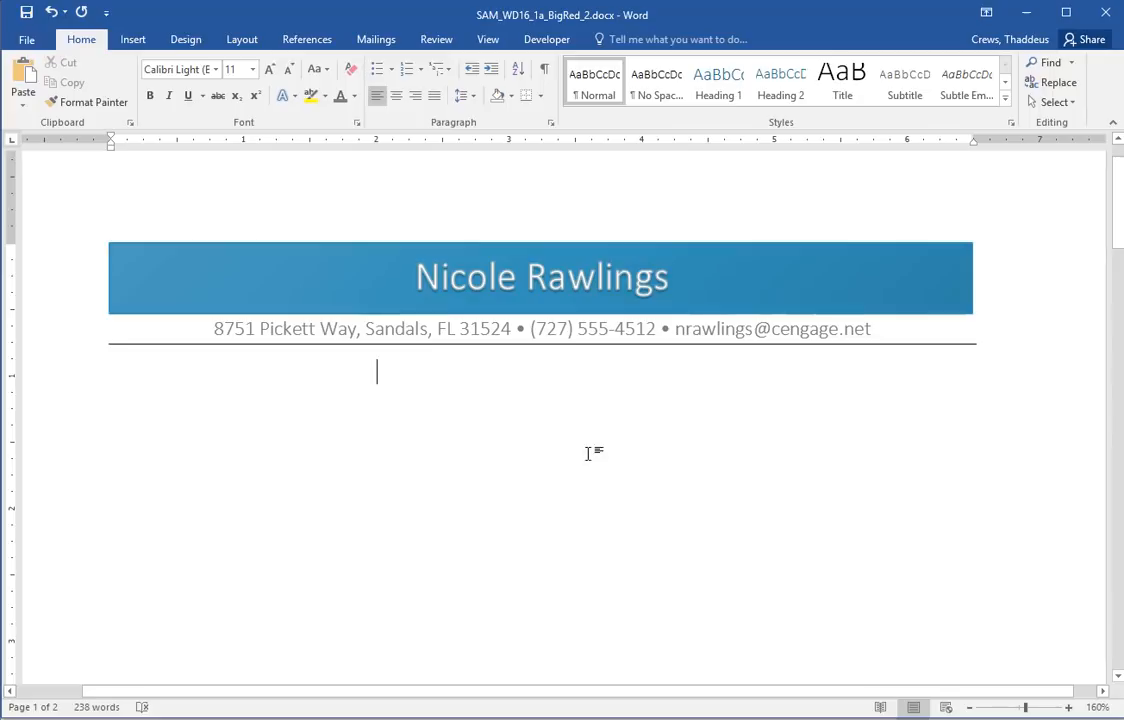
{"action": "left_click", "coordinate": [544, 68]}
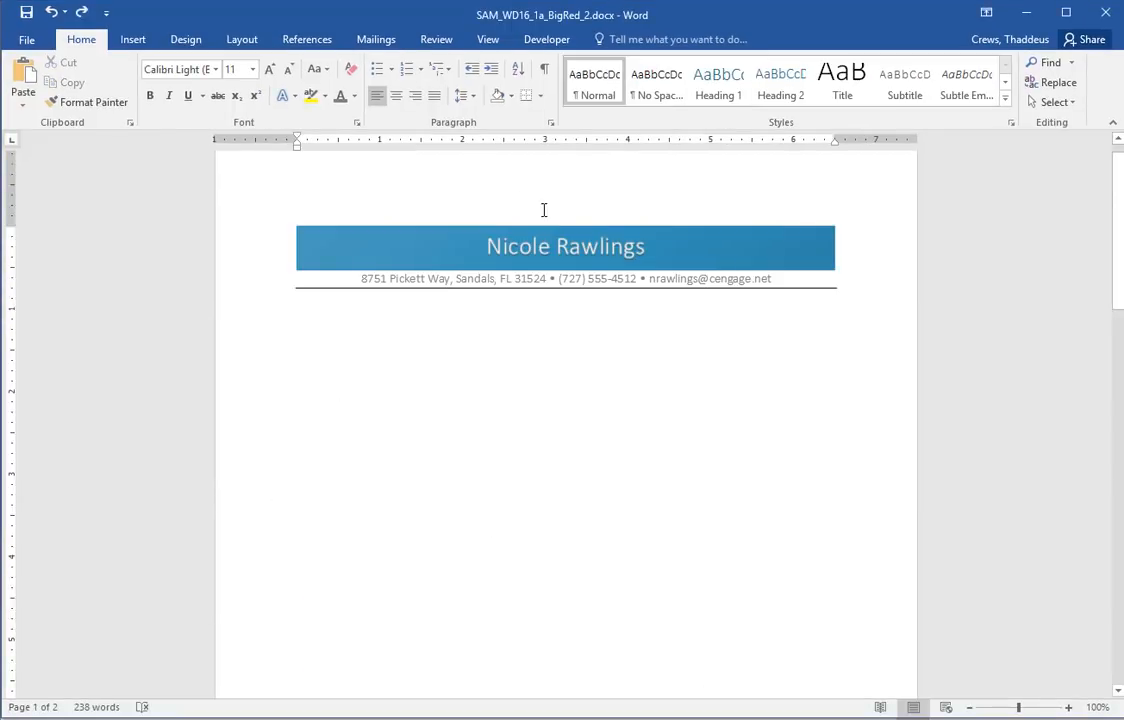
Start a new blank paragraph after the bordered address line with Enter.
{"action": "left_click", "coordinate": [544, 68]}
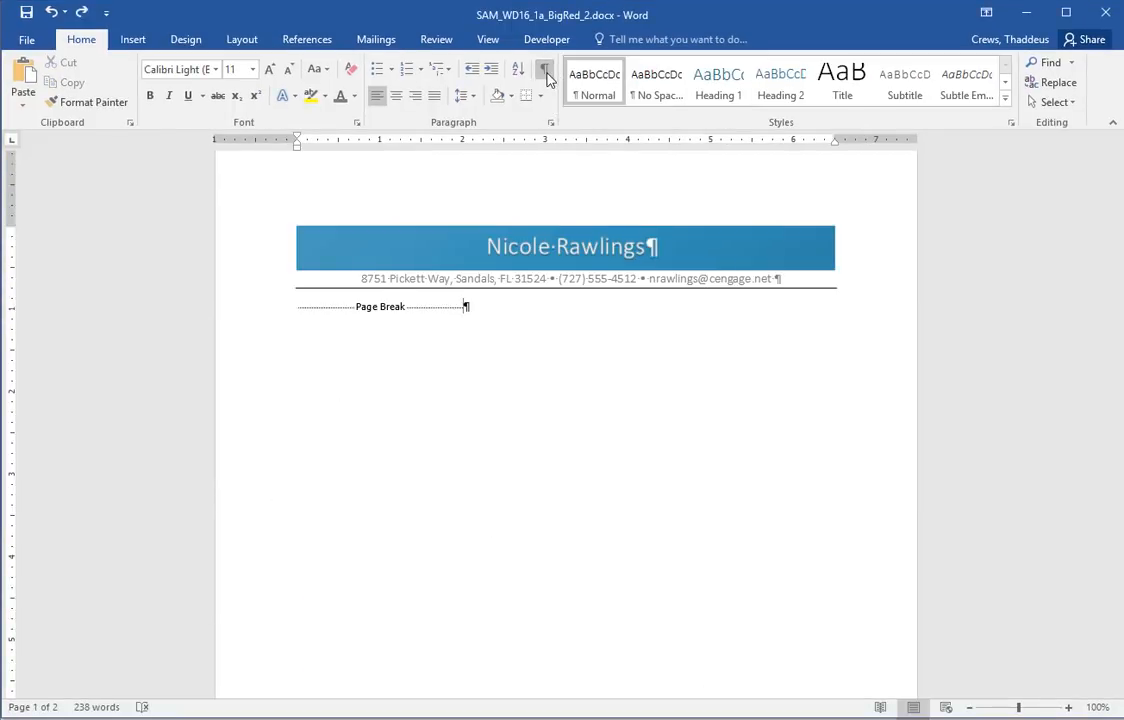
{"action": "left_click", "coordinate": [544, 68]}
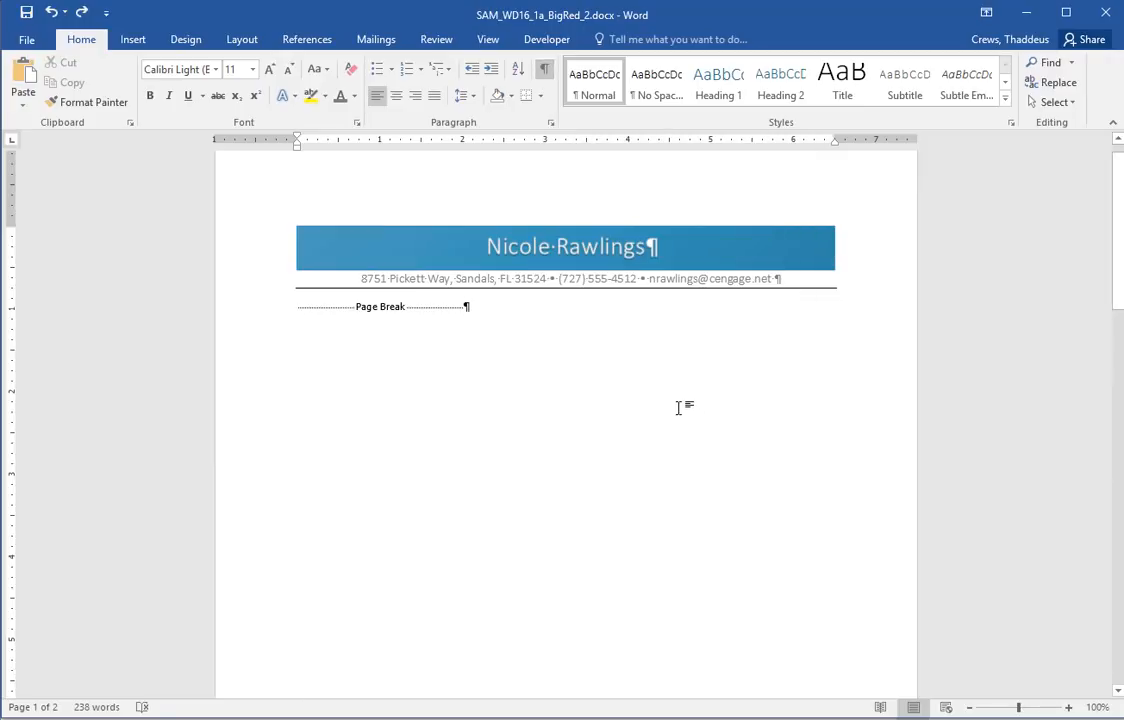
{"action": "key", "text": "enter"}
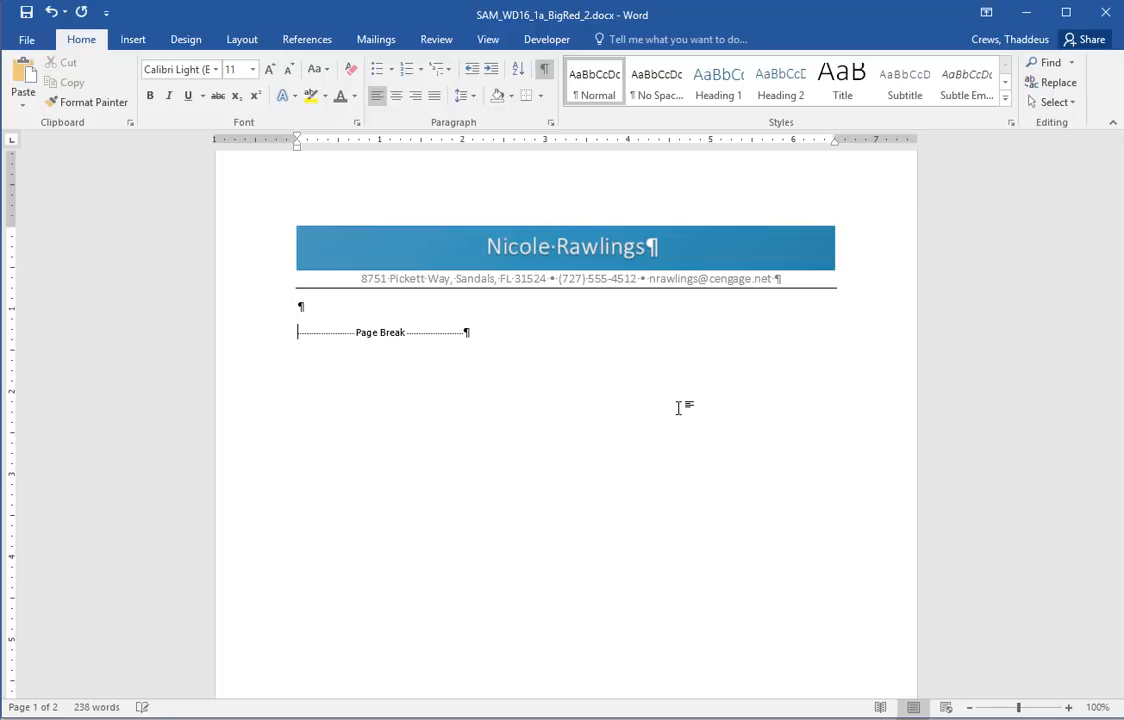
{"action": "right_click", "coordinate": [300, 312]}
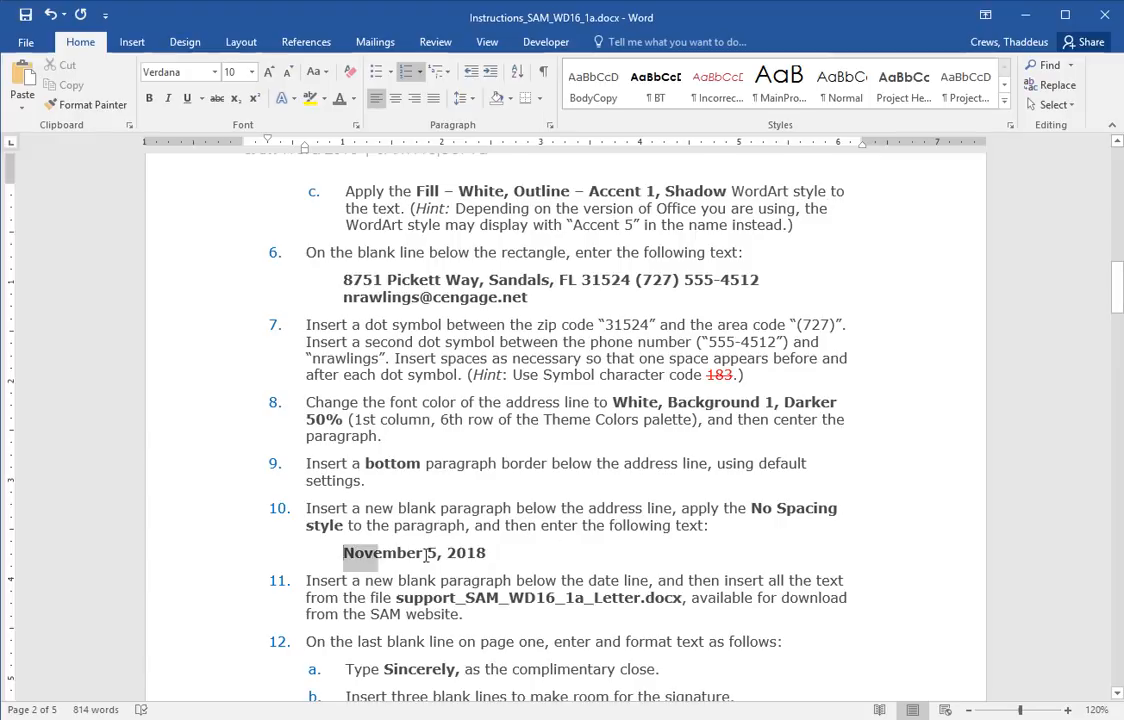
Copy November 5, 2018 from the instructions and paste it as plain text below the address.
{"action": "right_click", "coordinate": [414, 552]}
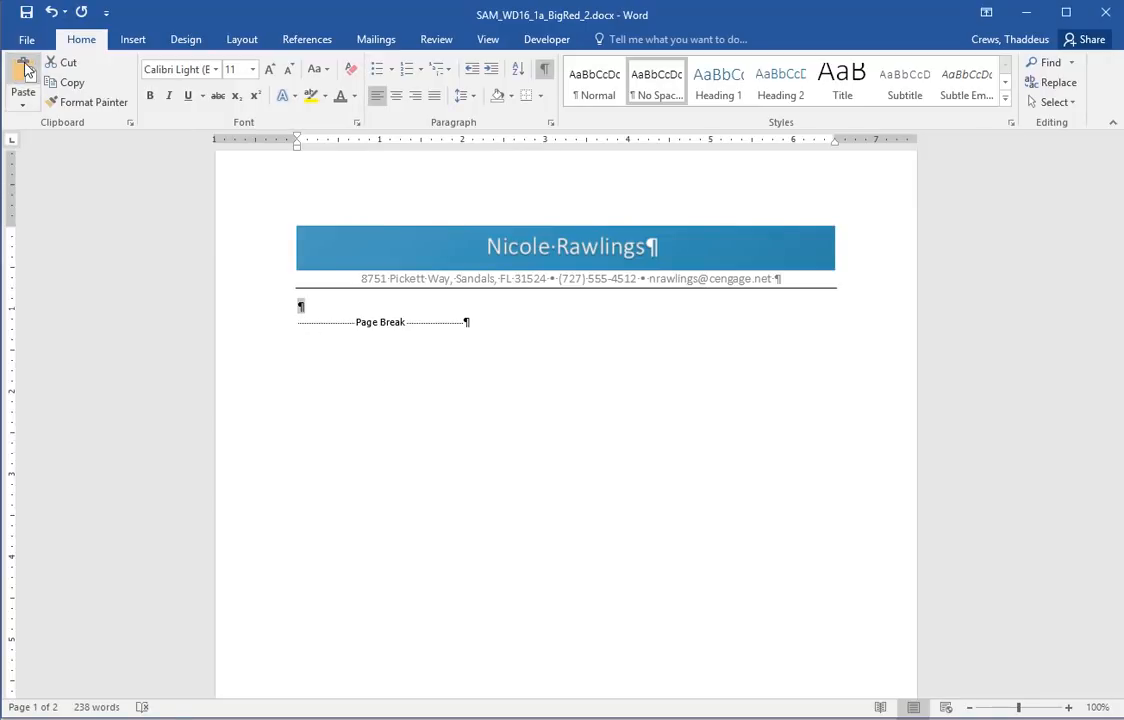
{"action": "mouse_move", "coordinate": [24, 104]}
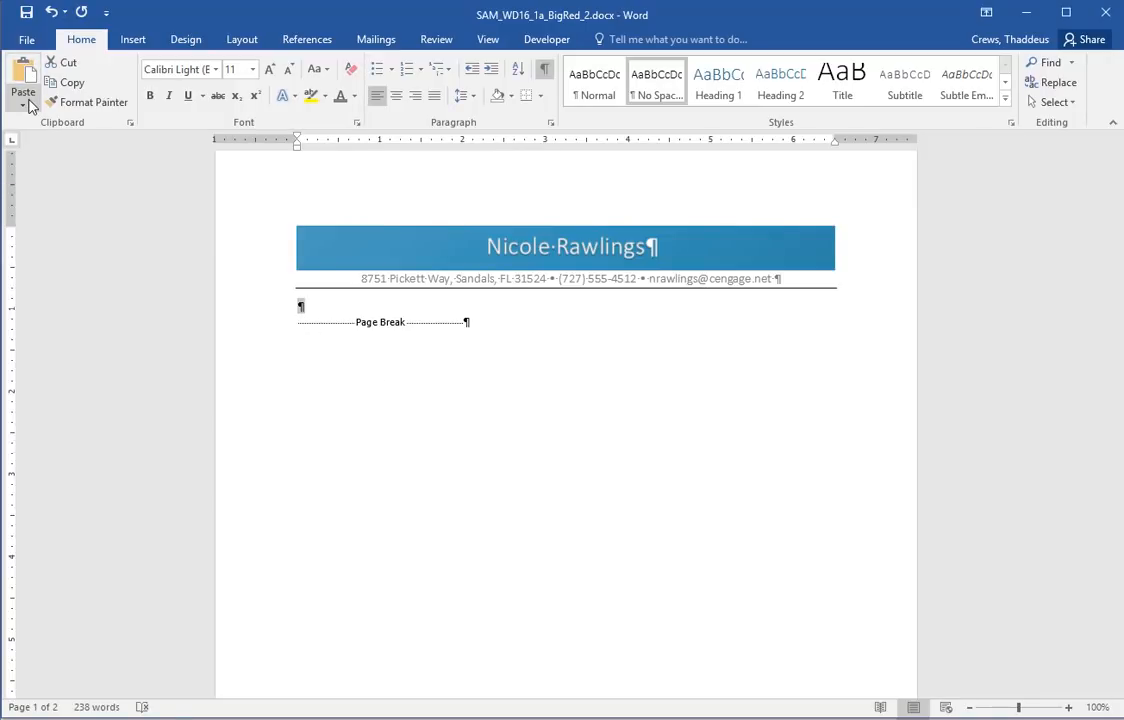
{"action": "mouse_move", "coordinate": [22, 84]}
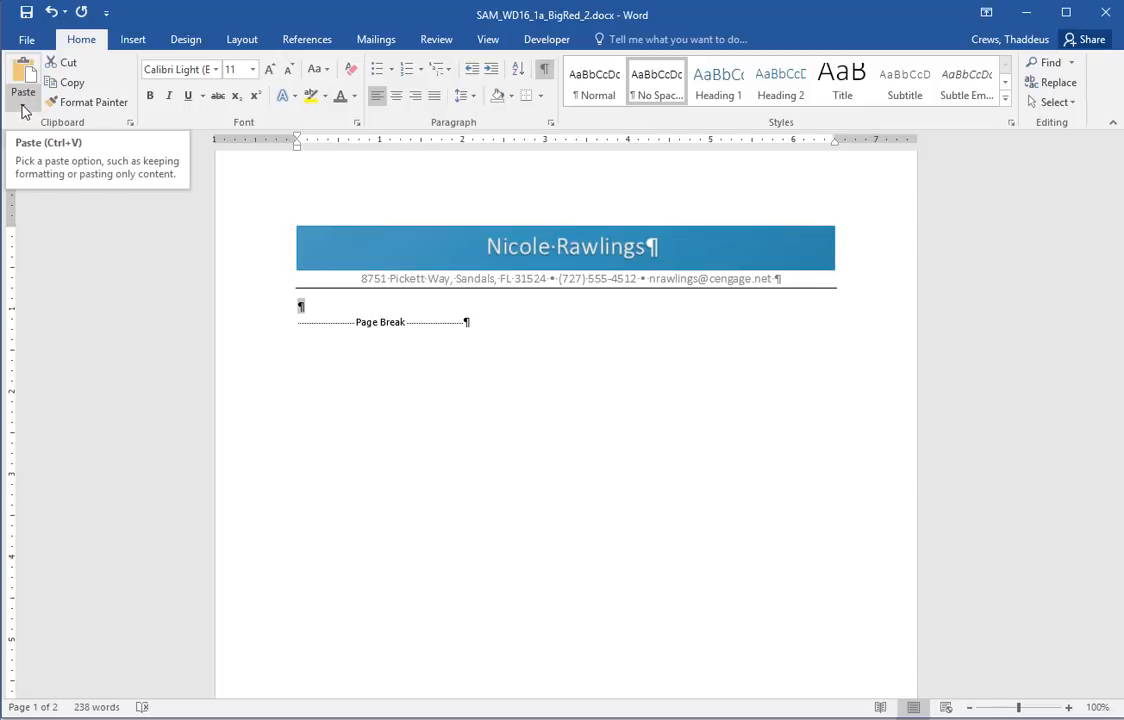
{"action": "left_click", "coordinate": [22, 92]}
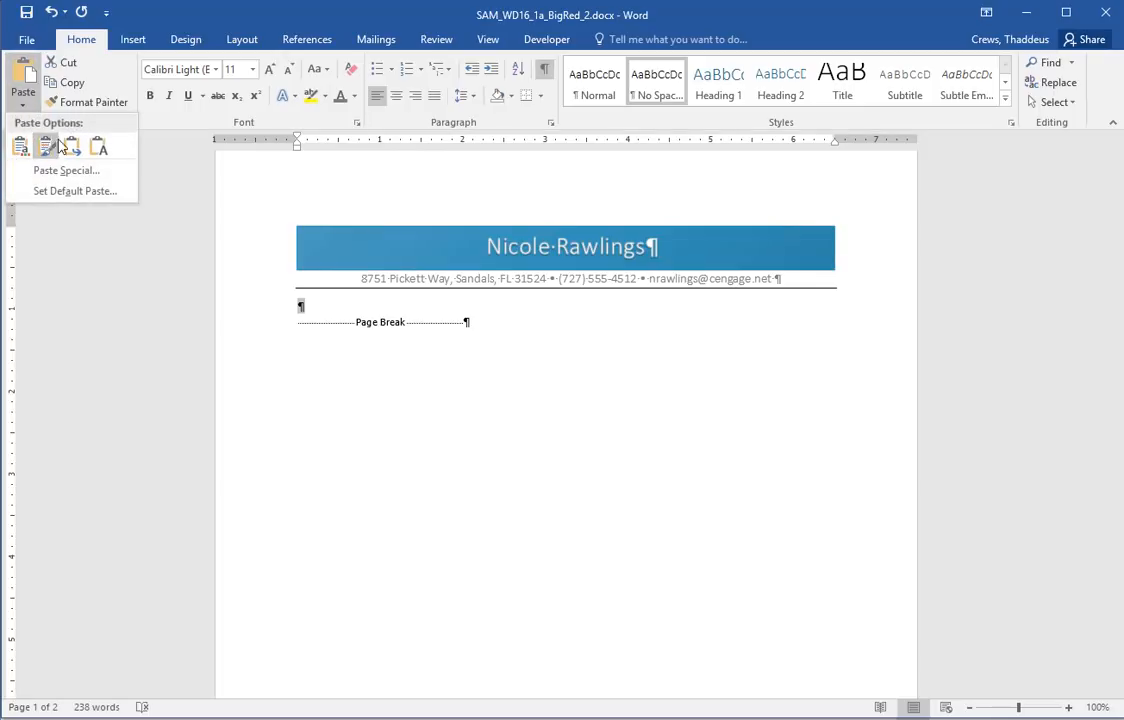
{"action": "left_click", "coordinate": [98, 146]}
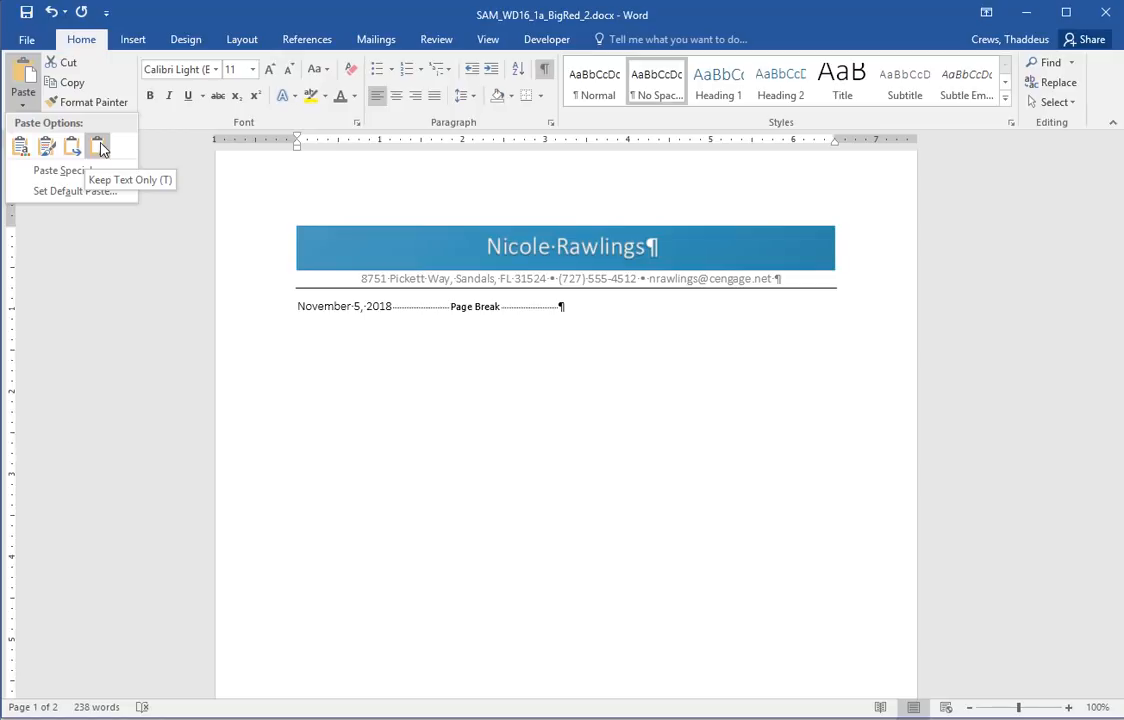
{"action": "left_click", "coordinate": [98, 148]}
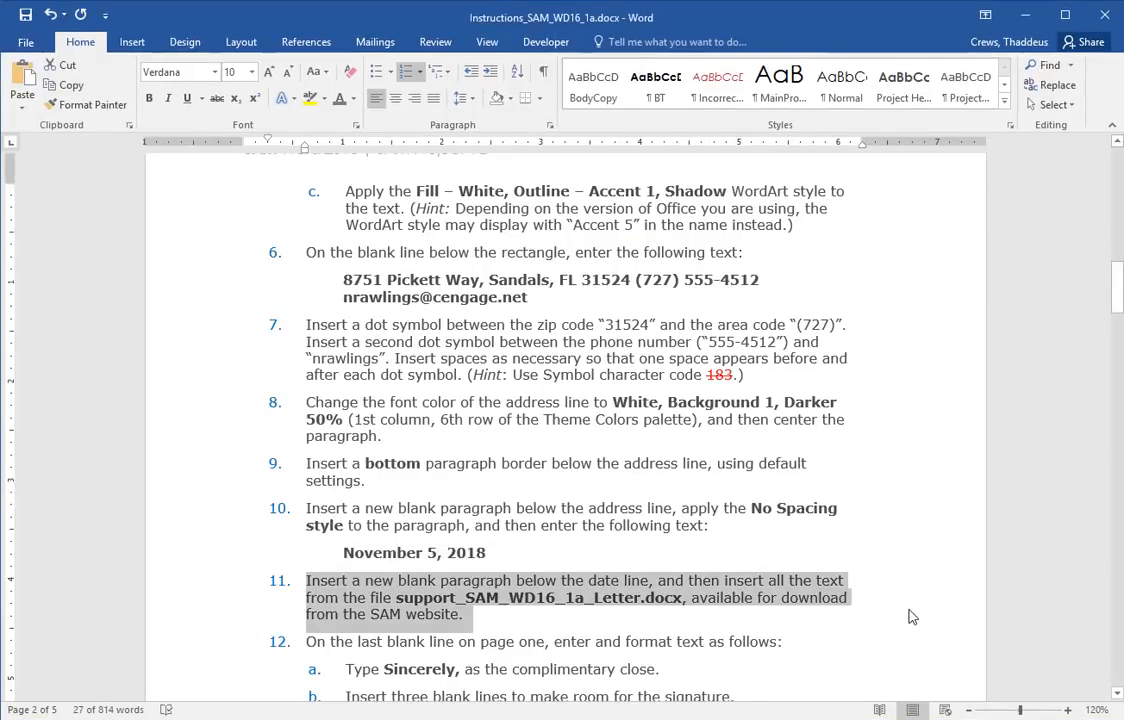
Scroll the instructions to step 11 about inserting the support letter file.
{"action": "scroll", "scroll_direction": "down", "scroll_amount": 3}
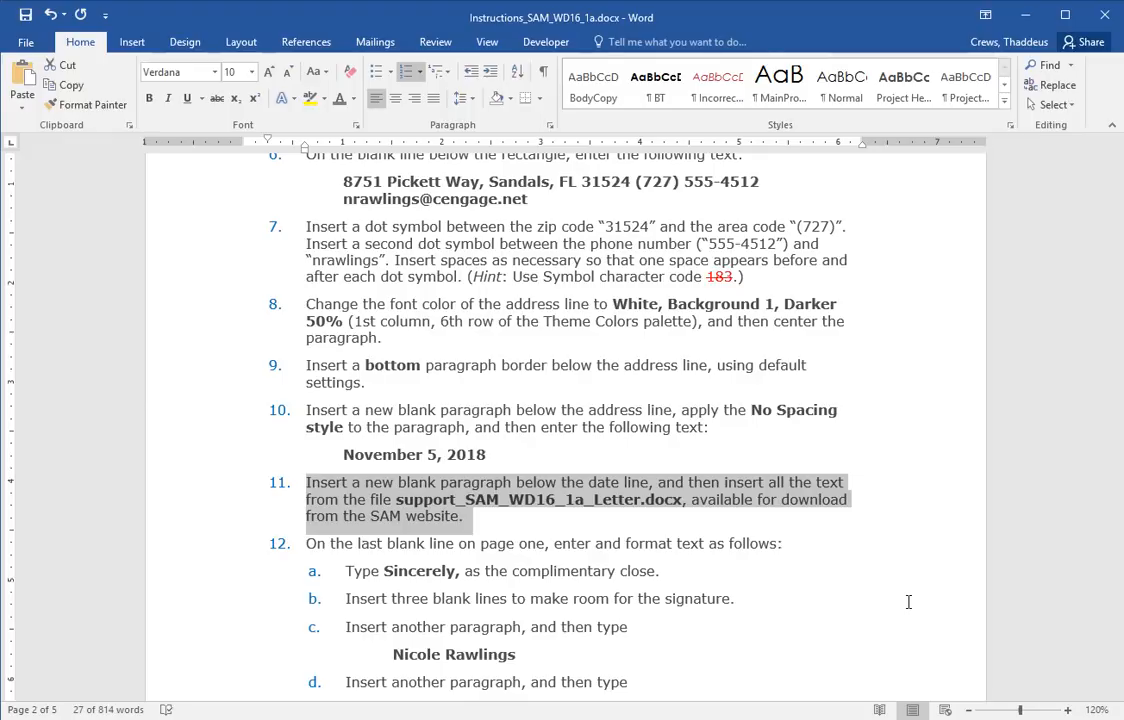
{"action": "mouse_move", "coordinate": [904, 600]}
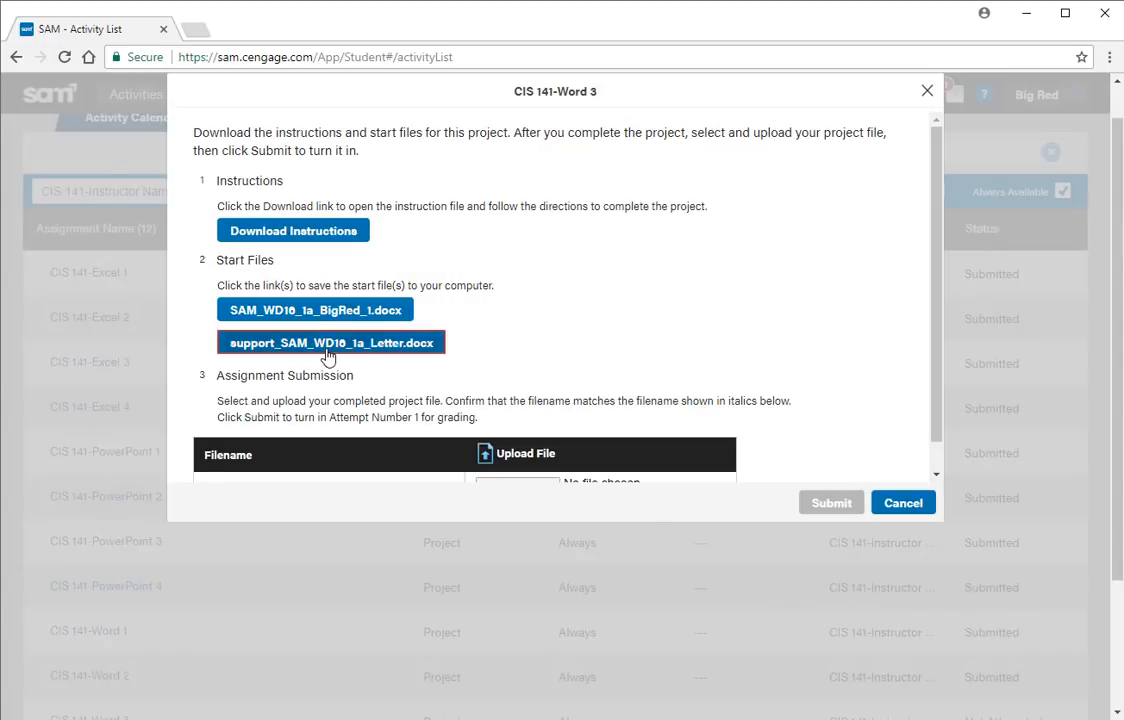
Download support_SAM_WD16_1a_Letter.docx from SAM, save it, and open it in Word.
{"action": "left_click", "coordinate": [330, 342]}
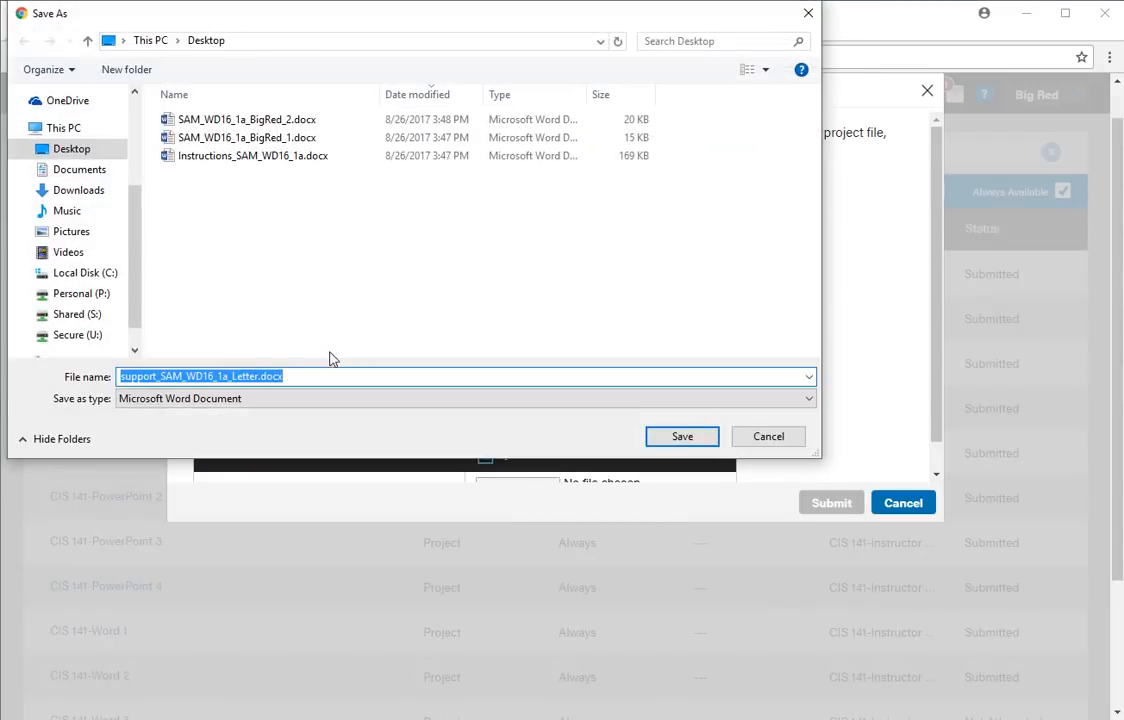
{"action": "left_click", "coordinate": [680, 436]}
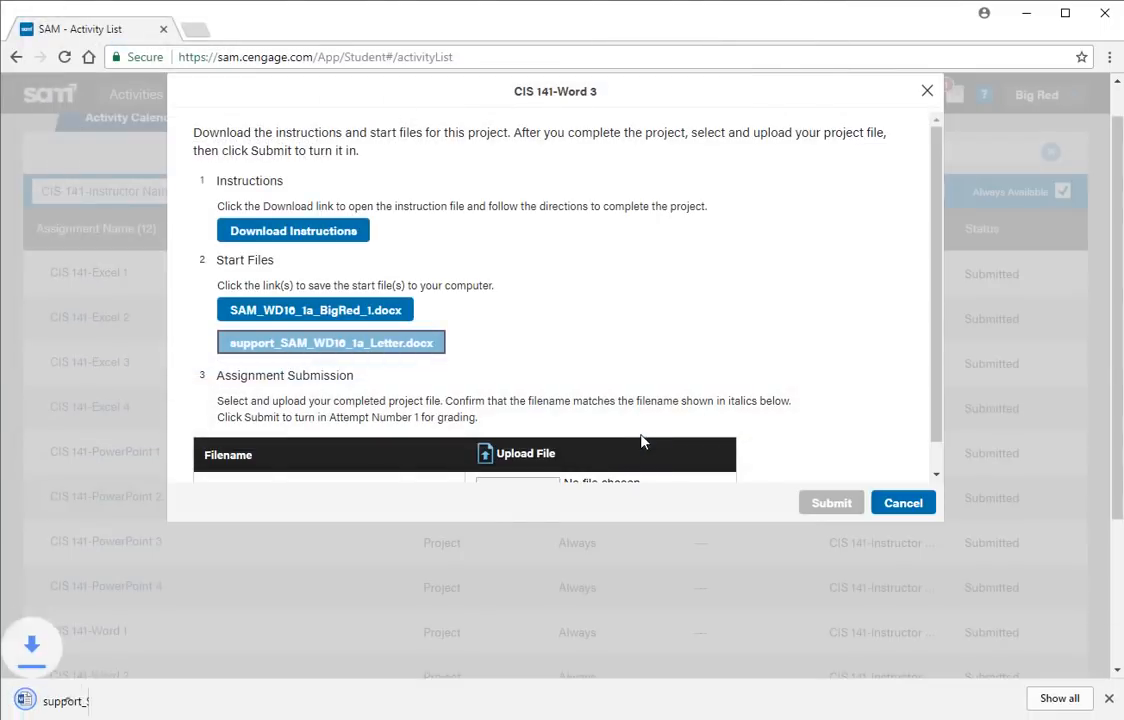
{"action": "left_click", "coordinate": [332, 342]}
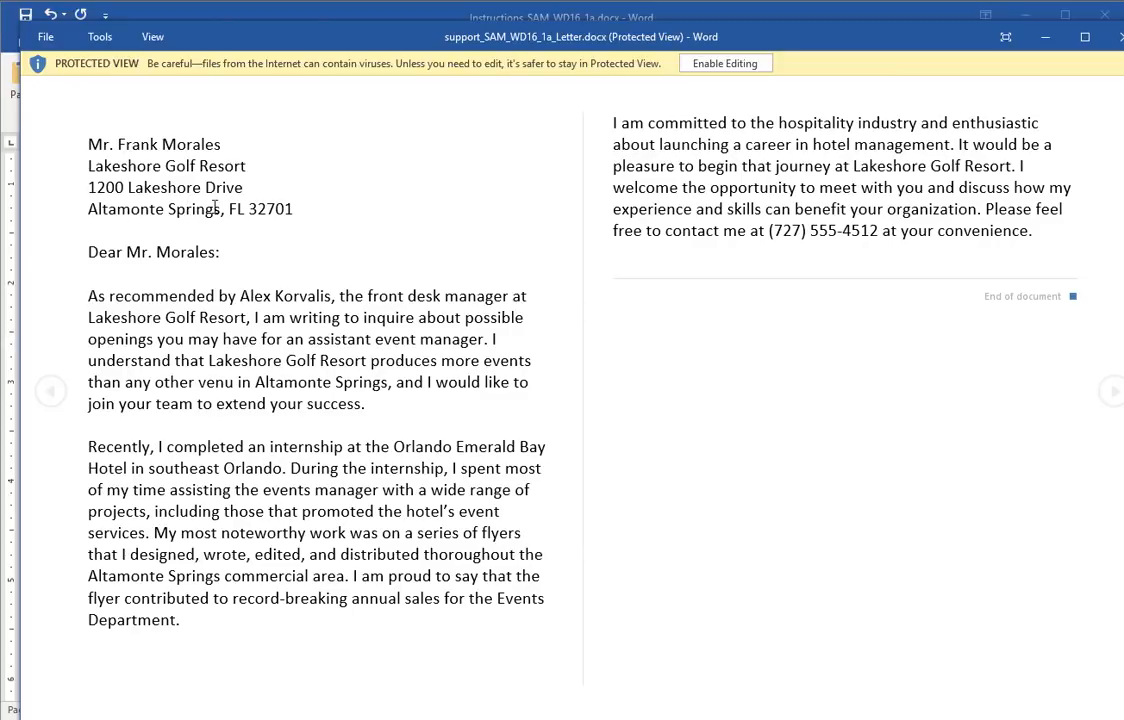
Enable editing in the downloaded letter and switch back to the BigRed_2 resume.
{"action": "left_click", "coordinate": [724, 62]}
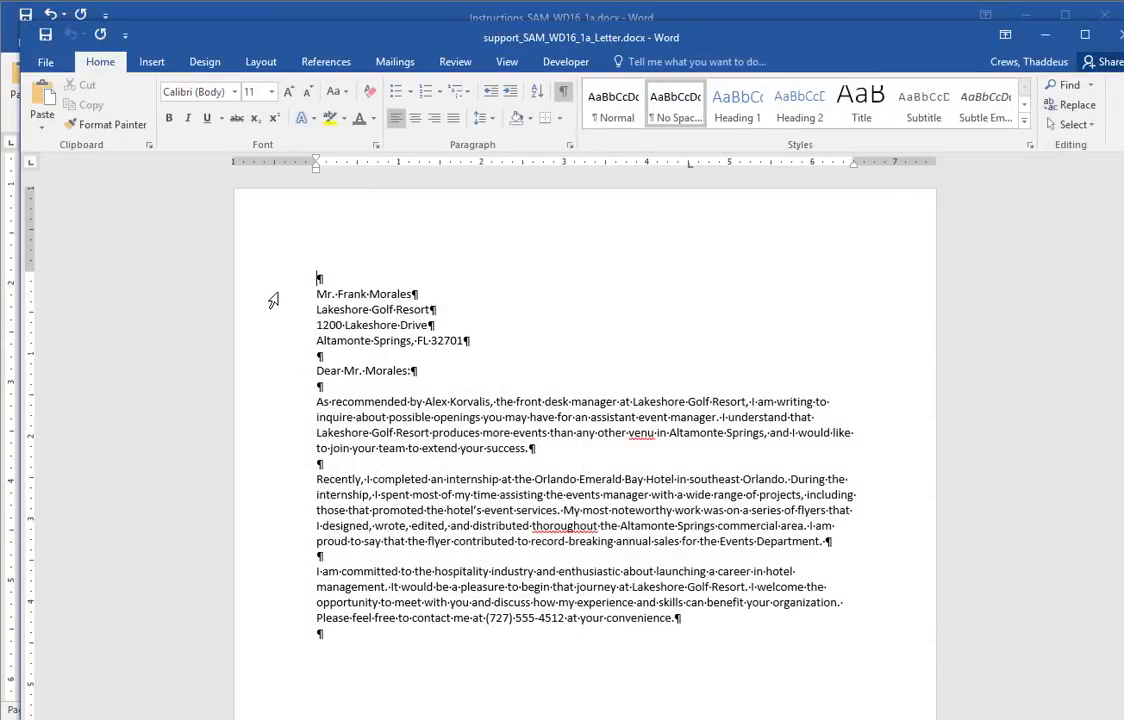
{"action": "left_click", "coordinate": [1072, 124]}
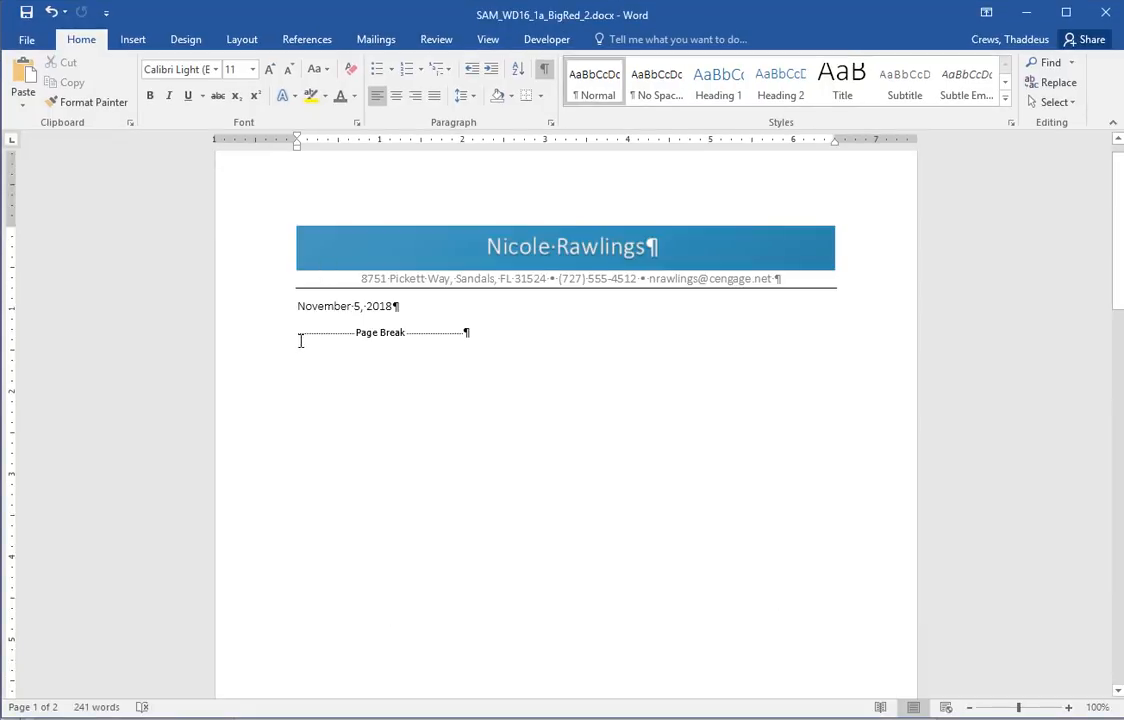
Paste the support letter text on the blank paragraph below the date, then return to the instructions.
{"action": "left_click", "coordinate": [544, 68]}
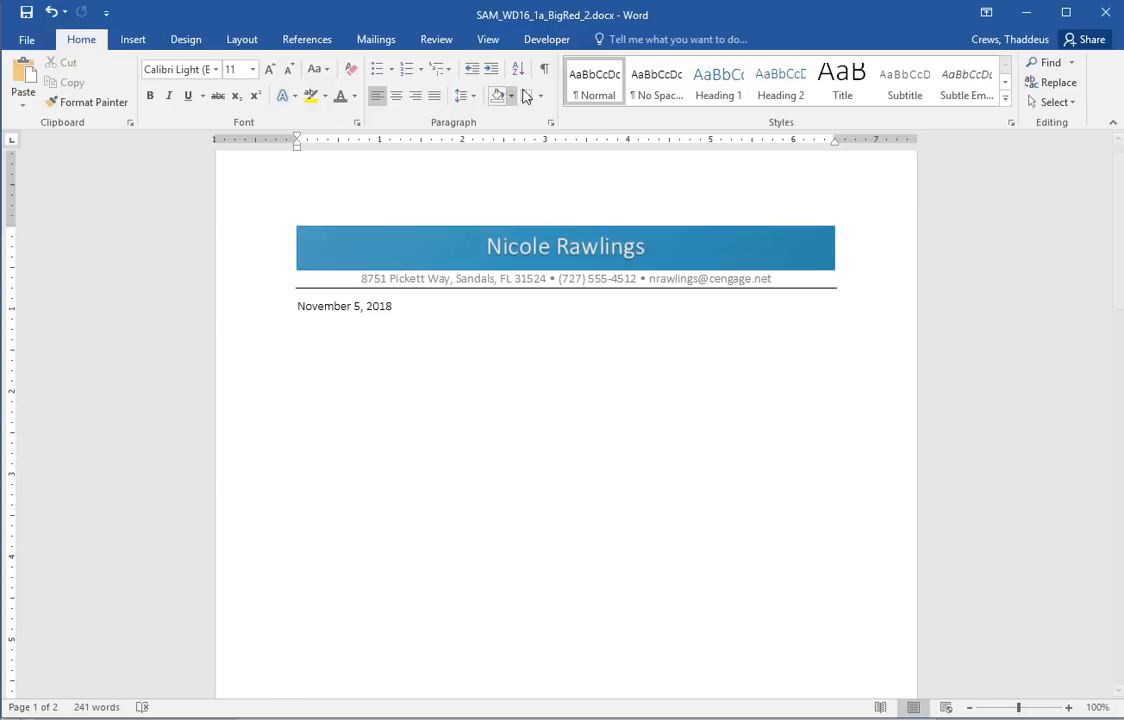
{"action": "left_click", "coordinate": [544, 68]}
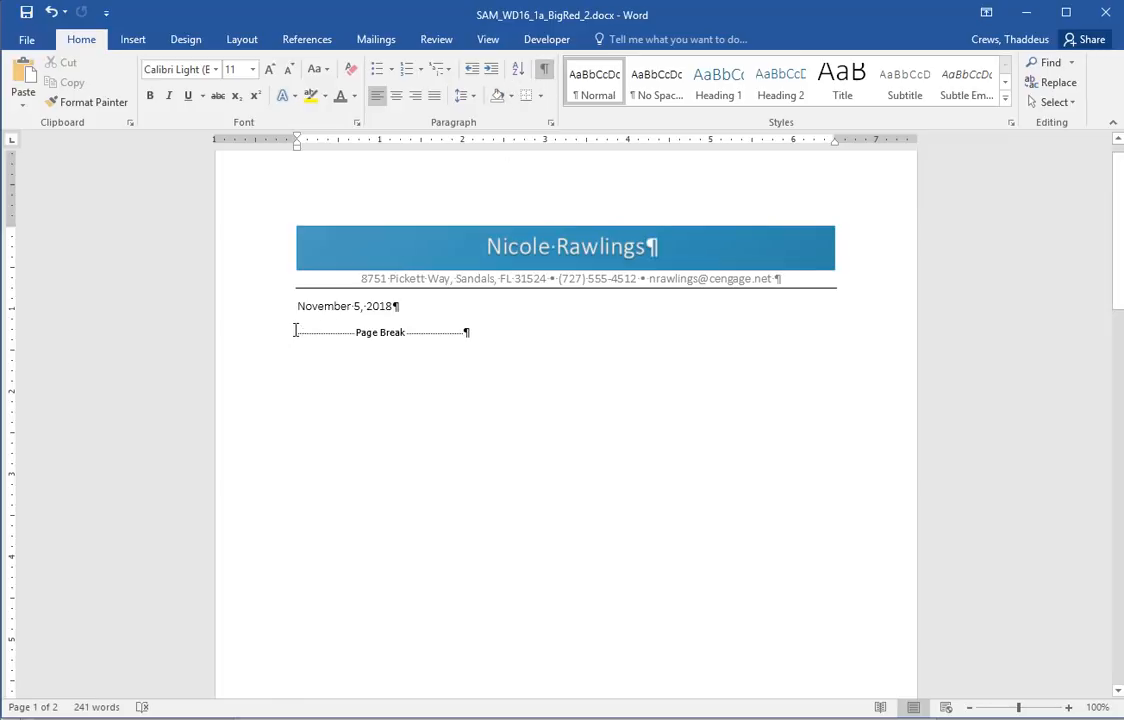
{"action": "left_click", "coordinate": [22, 88]}
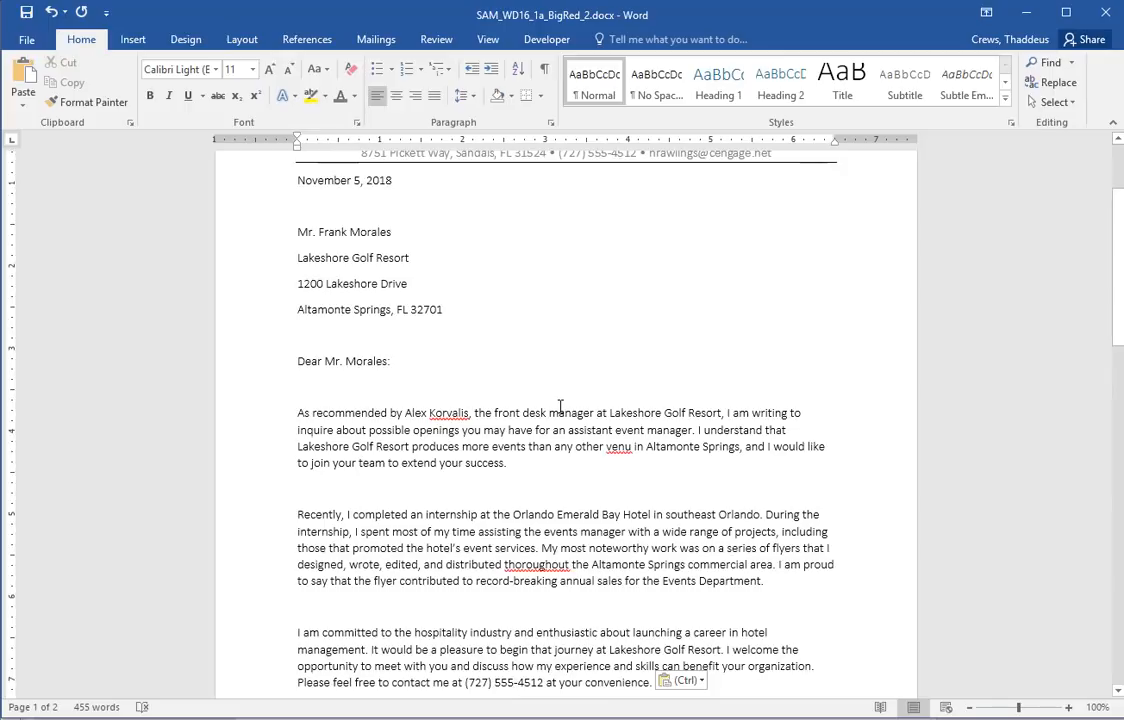
{"action": "scroll", "scroll_direction": "down", "scroll_amount": 3}
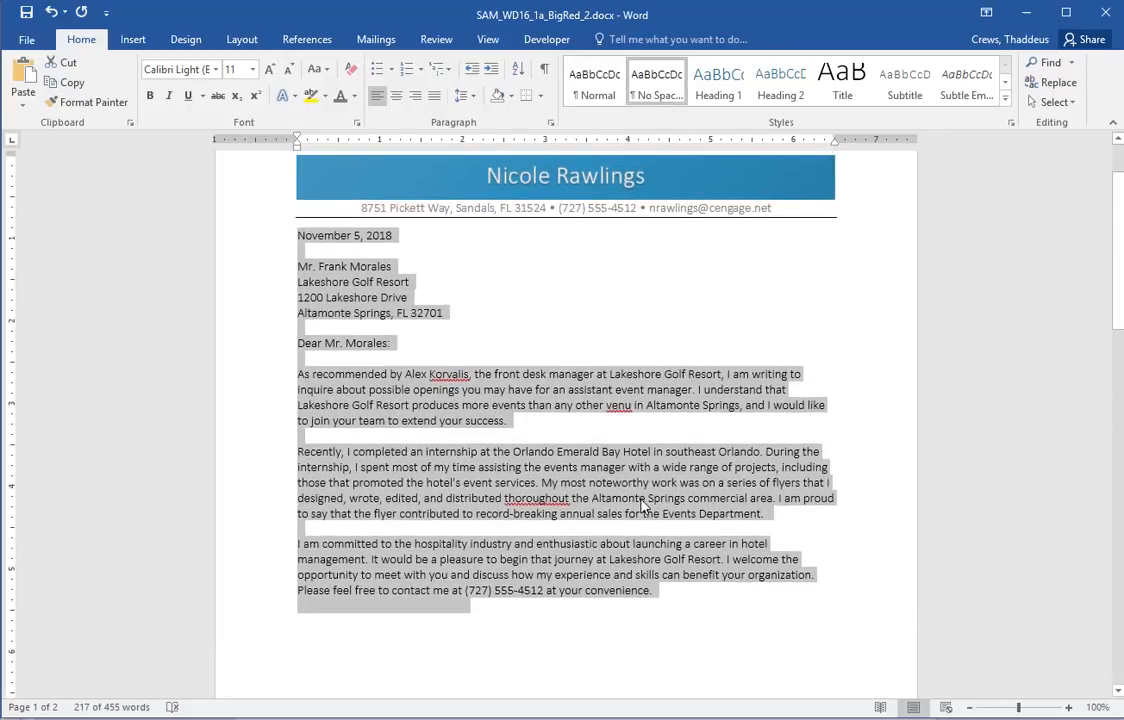
{"action": "left_click", "coordinate": [640, 498]}
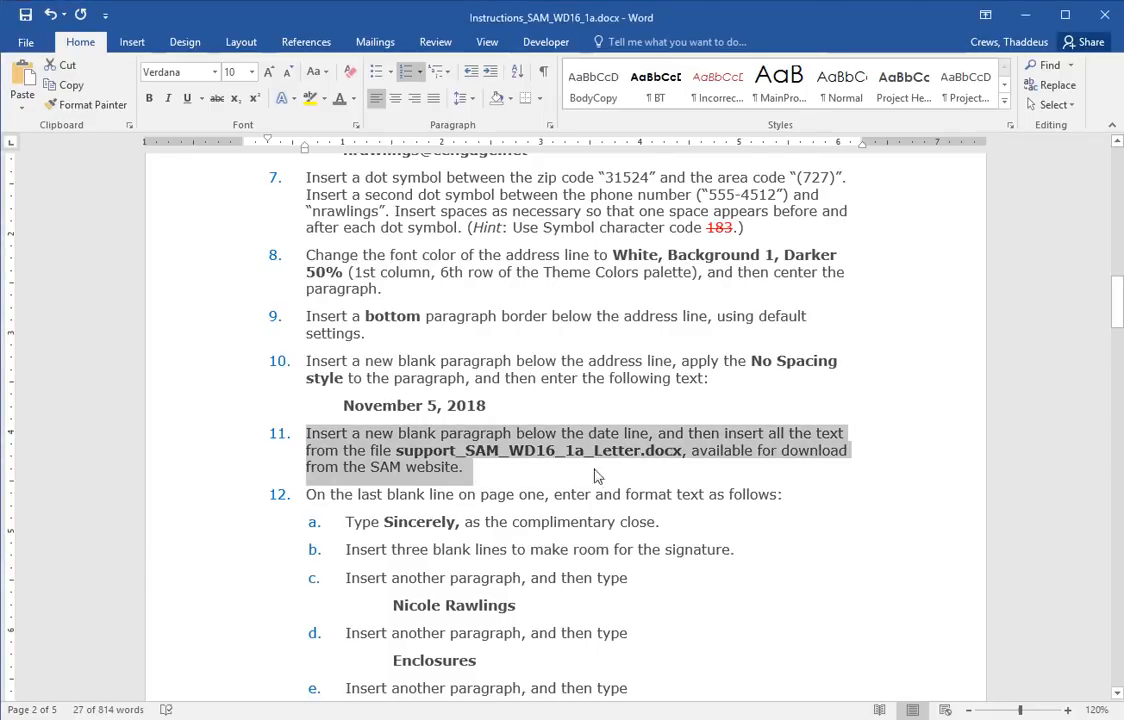
{"action": "scroll", "scroll_direction": "down", "scroll_amount": 3}
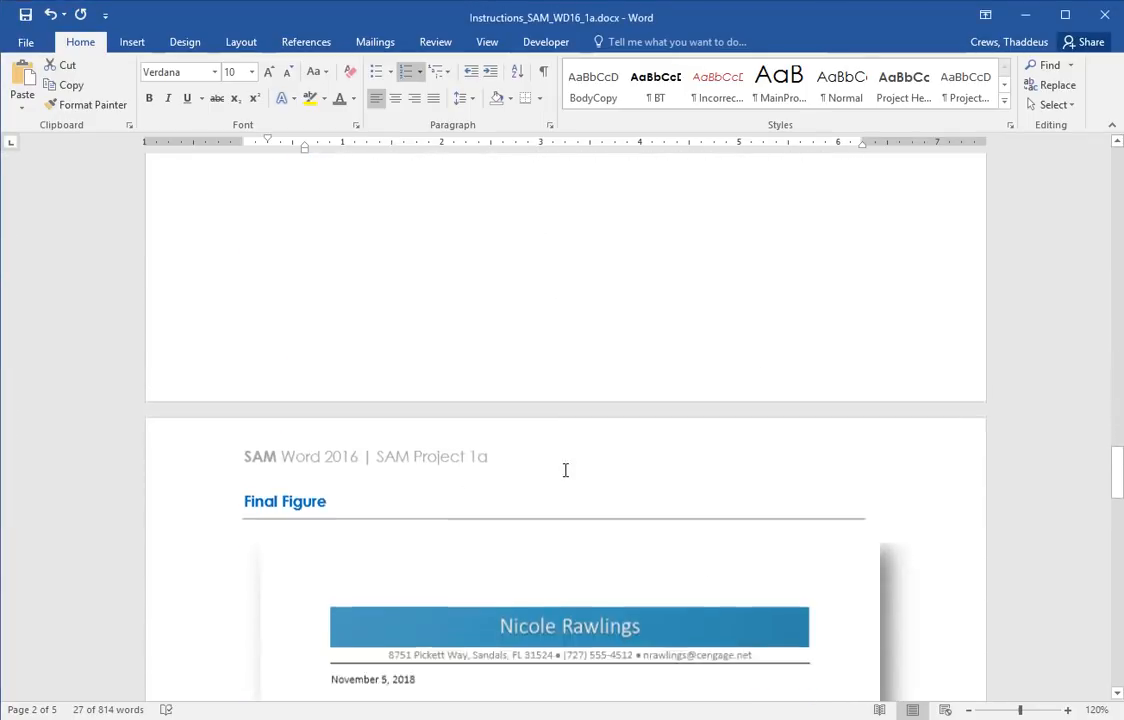
{"action": "scroll", "scroll_direction": "down", "scroll_amount": 3}
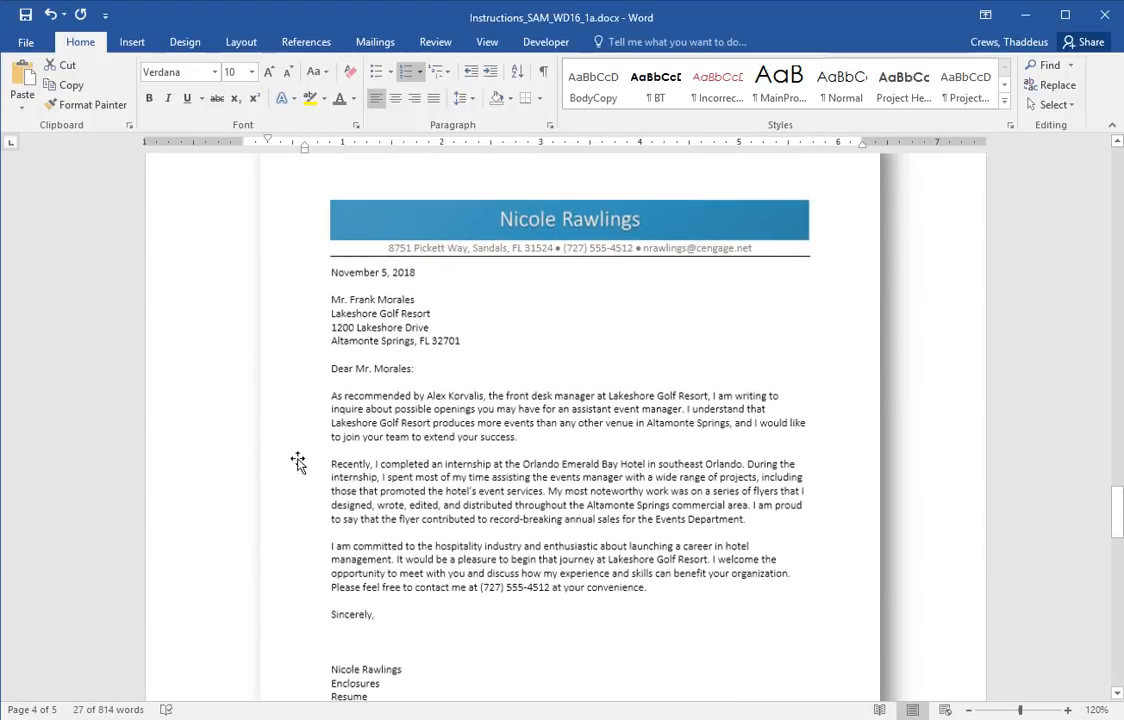
{"action": "mouse_move", "coordinate": [570, 572]}
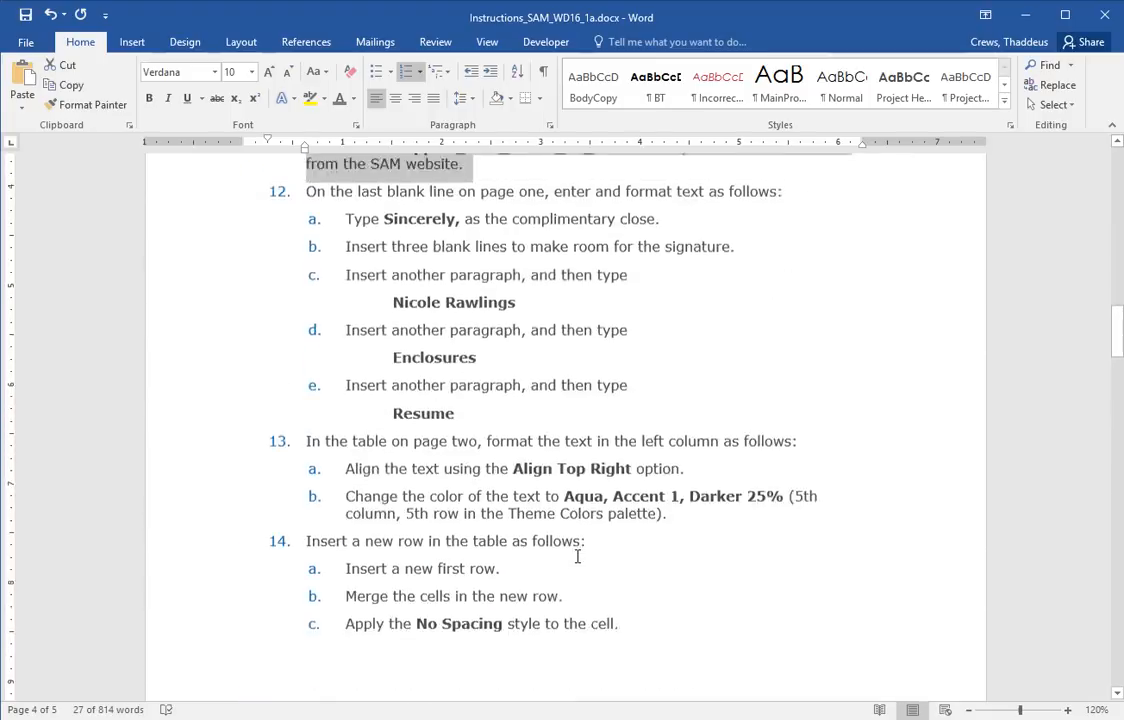
{"action": "key", "text": "alt+tab"}
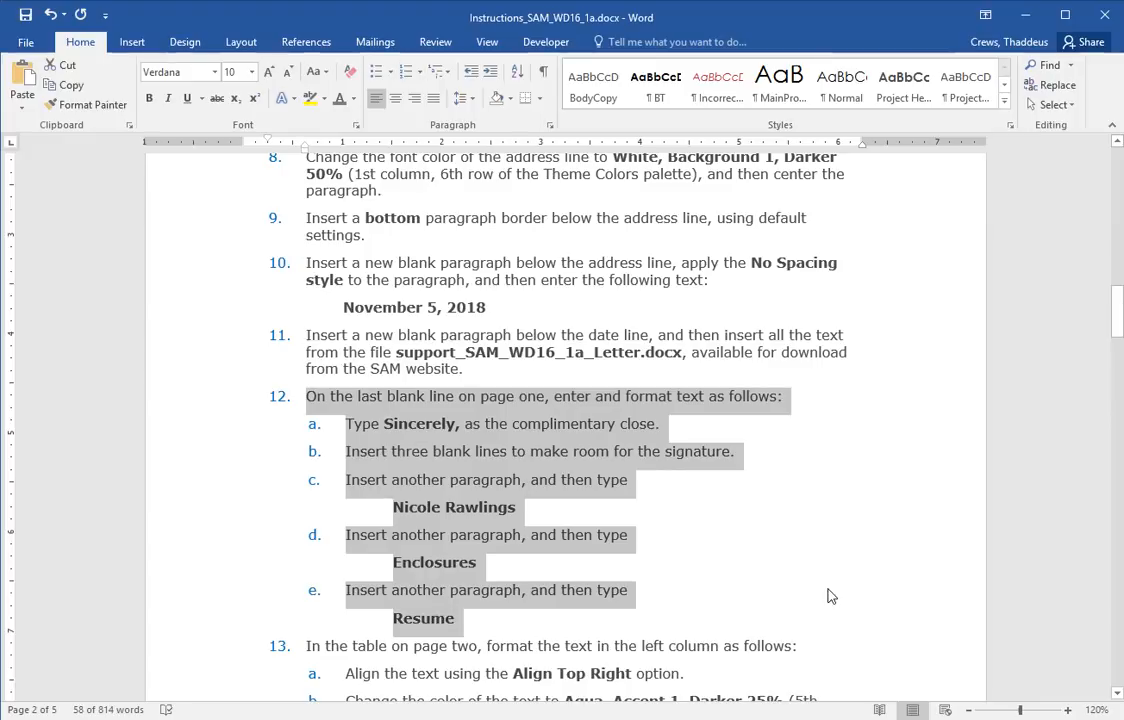
{"action": "mouse_move", "coordinate": [640, 412]}
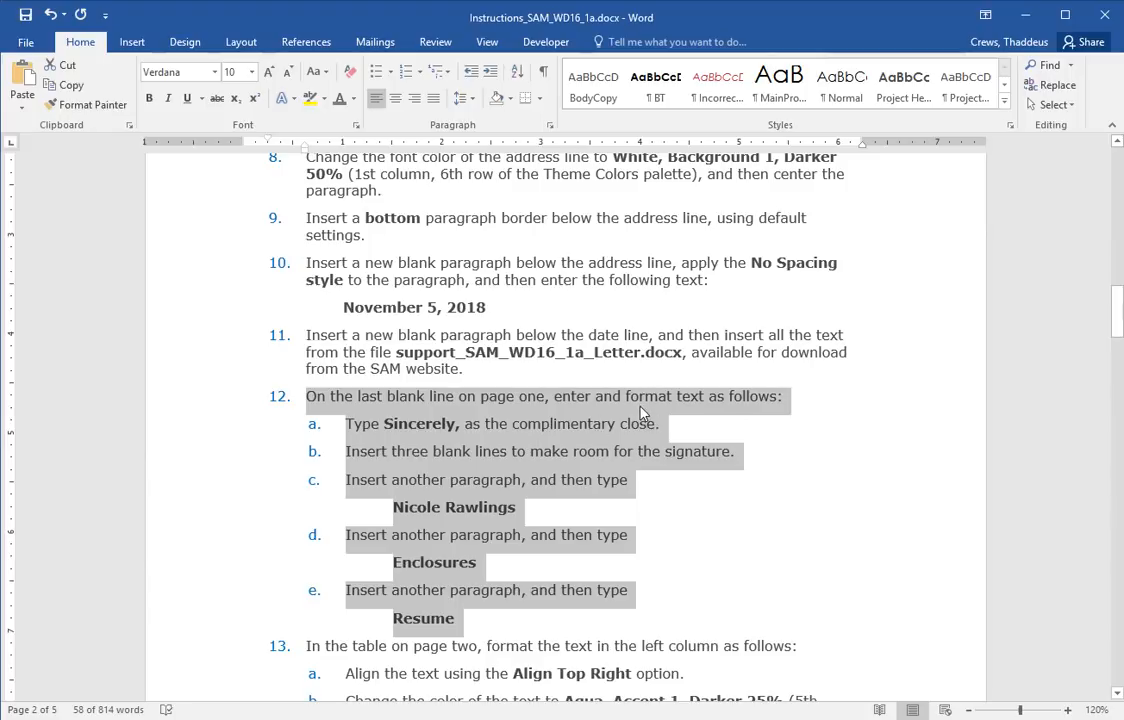
{"action": "mouse_move", "coordinate": [404, 432]}
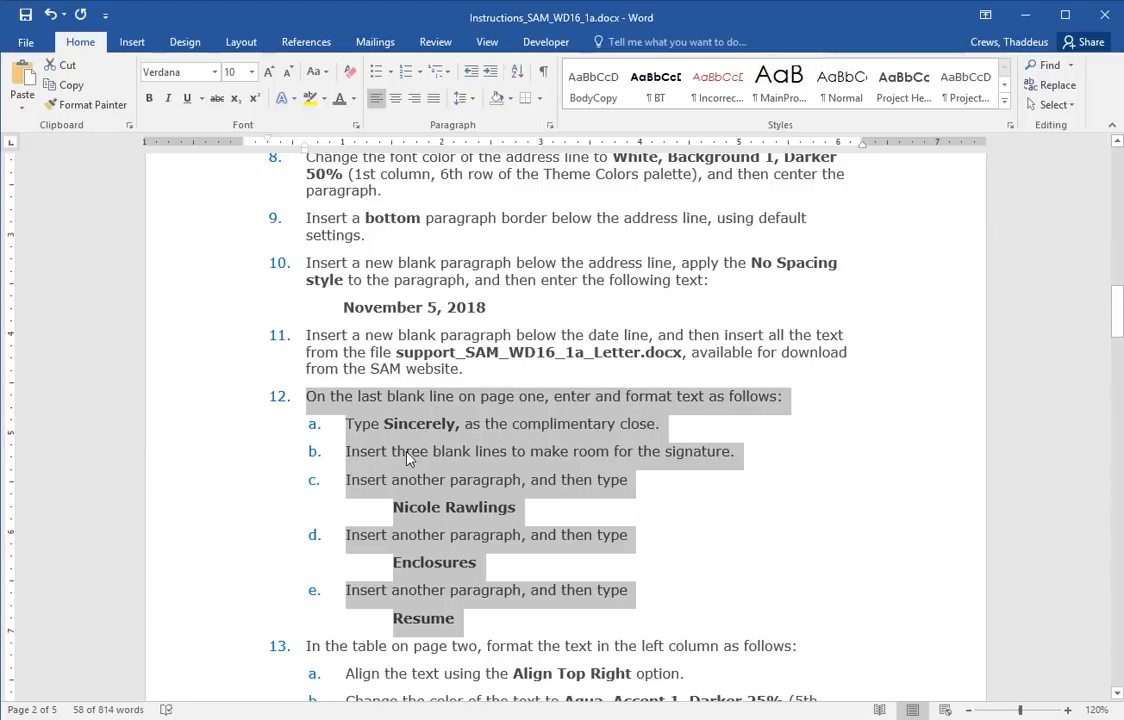
{"action": "left_click", "coordinate": [504, 488]}
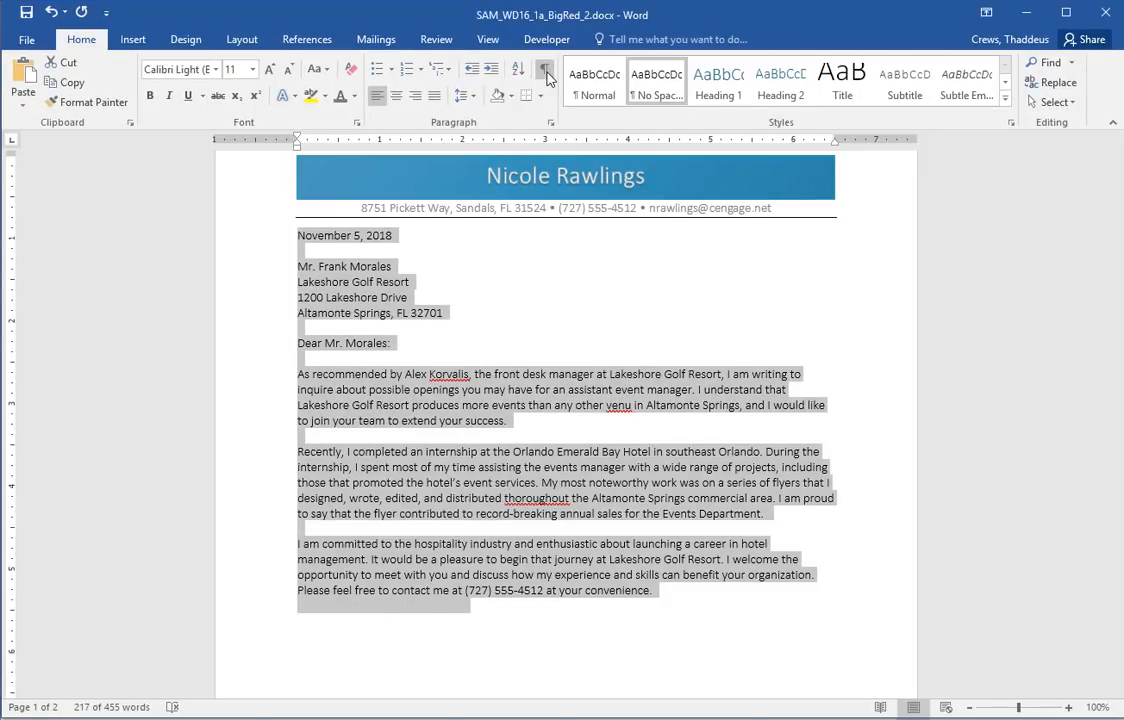
{"action": "left_click", "coordinate": [544, 70]}
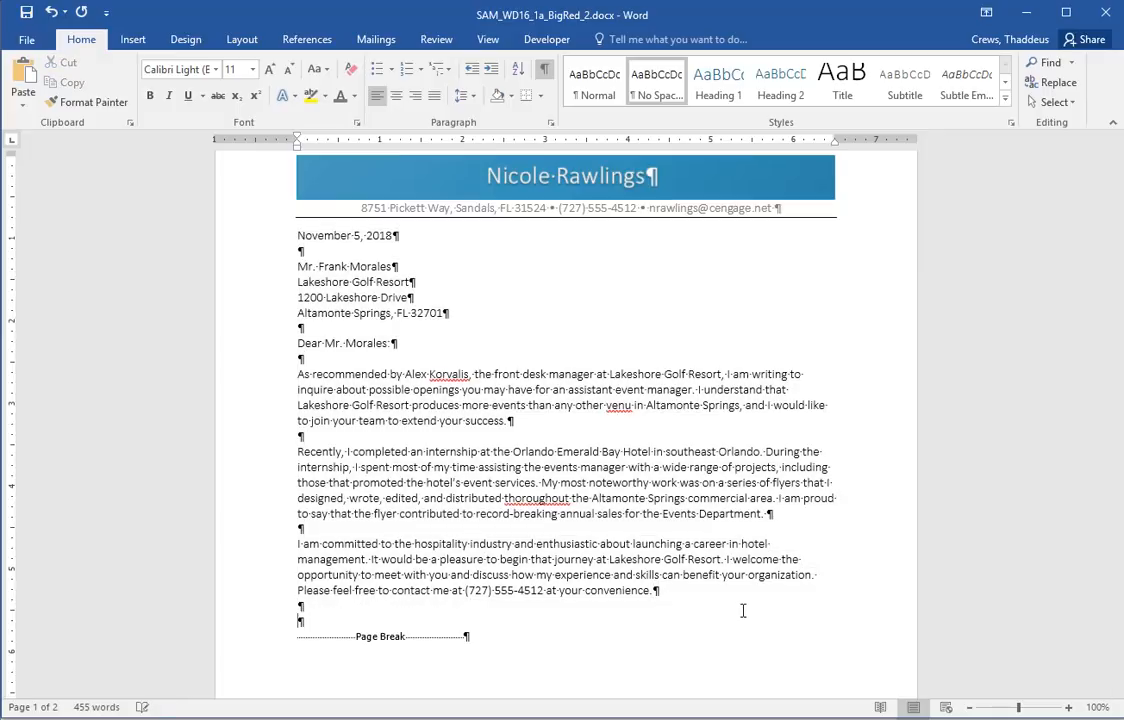
{"action": "type", "text": "Sincerely,"}
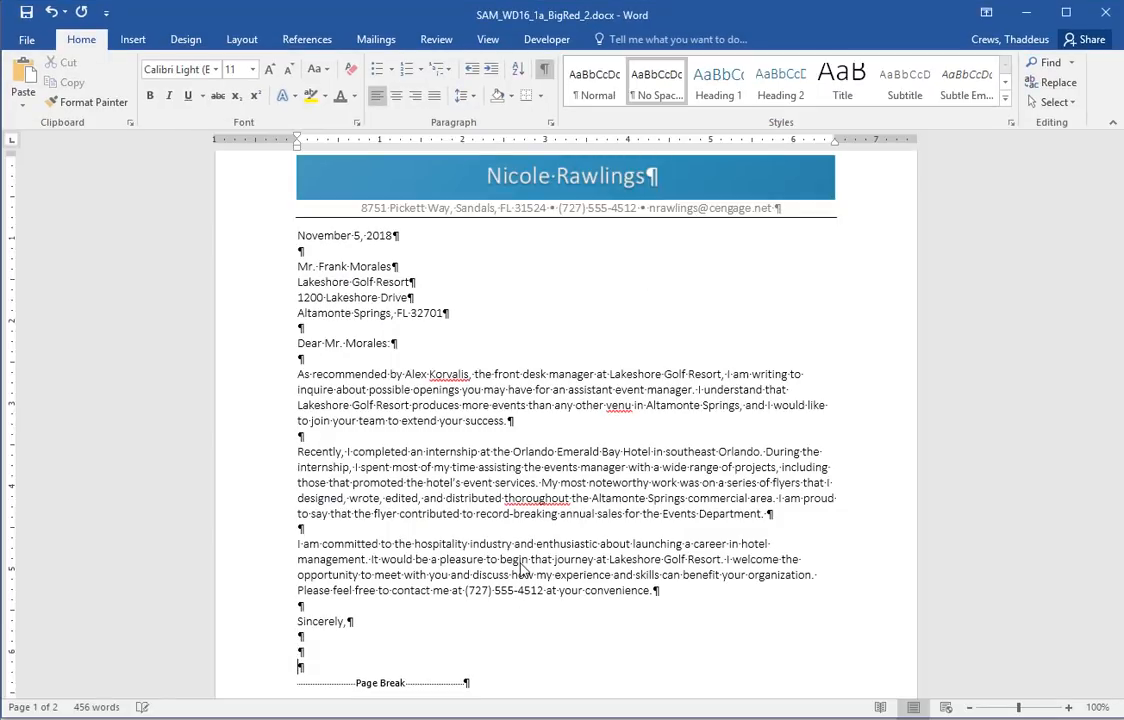
{"action": "scroll", "scroll_direction": "down", "scroll_amount": 3}
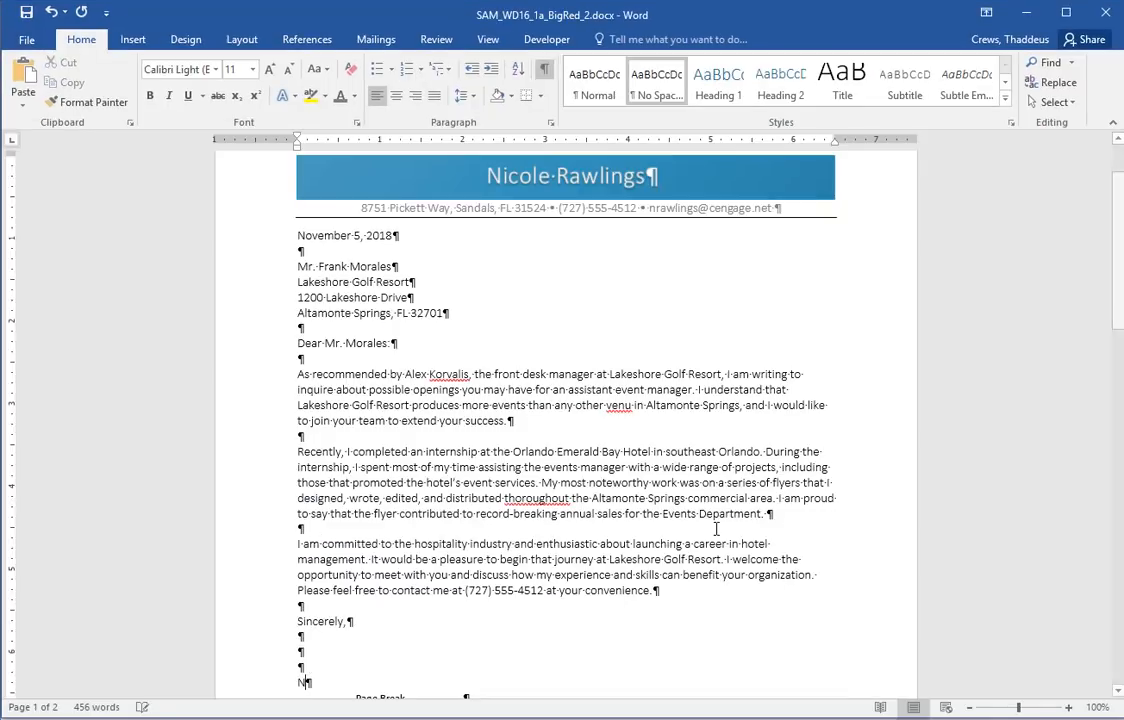
{"action": "type", "text": "Nicole Rawlings"}
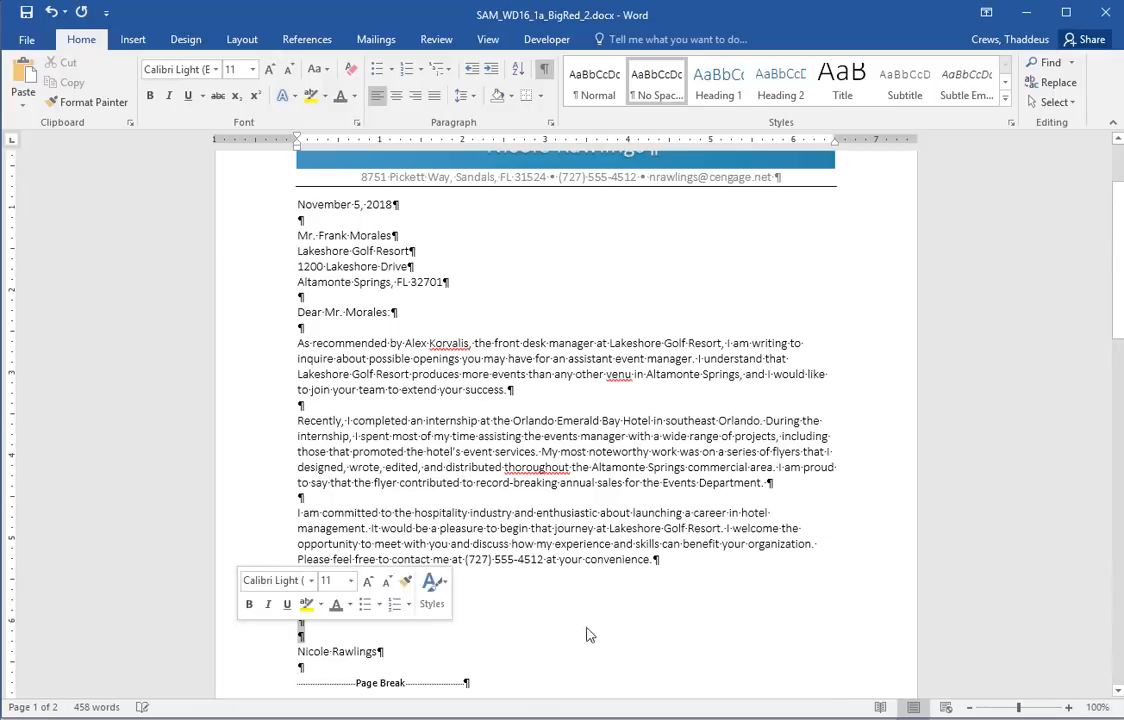
{"action": "type", "text": "Sincerely,"}
{"action": "left_click", "coordinate": [348, 666]}
{"action": "type", "text": "Enclosu"}
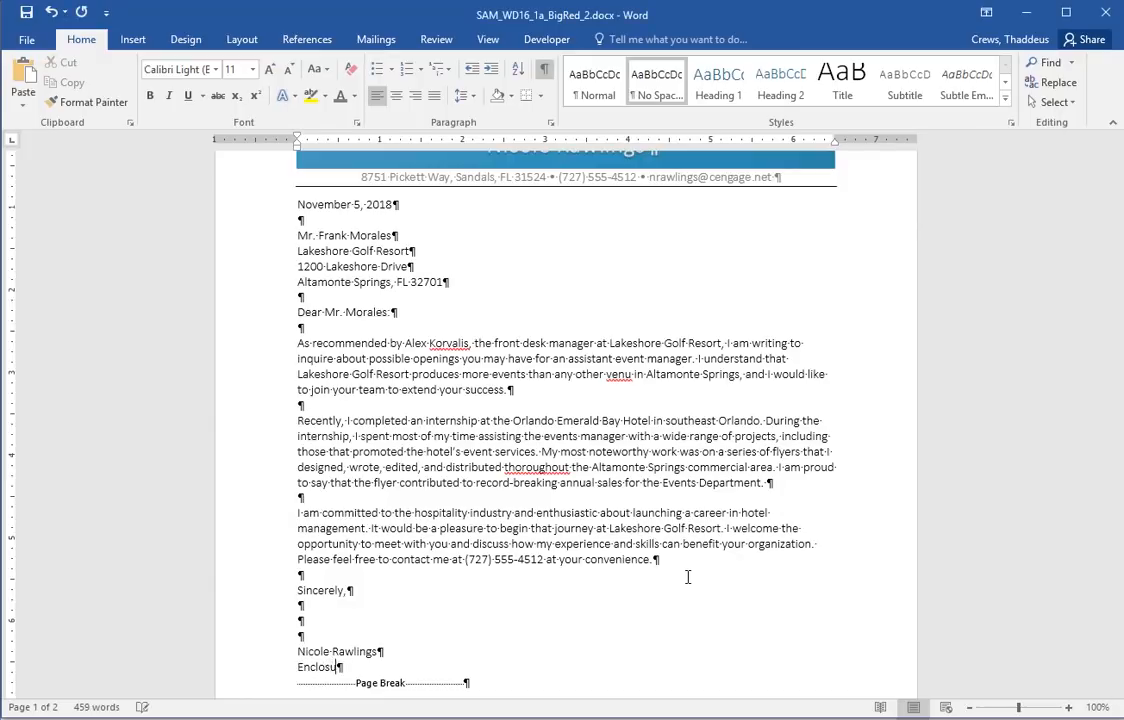
{"action": "type", "text": "rers"}
{"action": "type", "text": "Resume"}
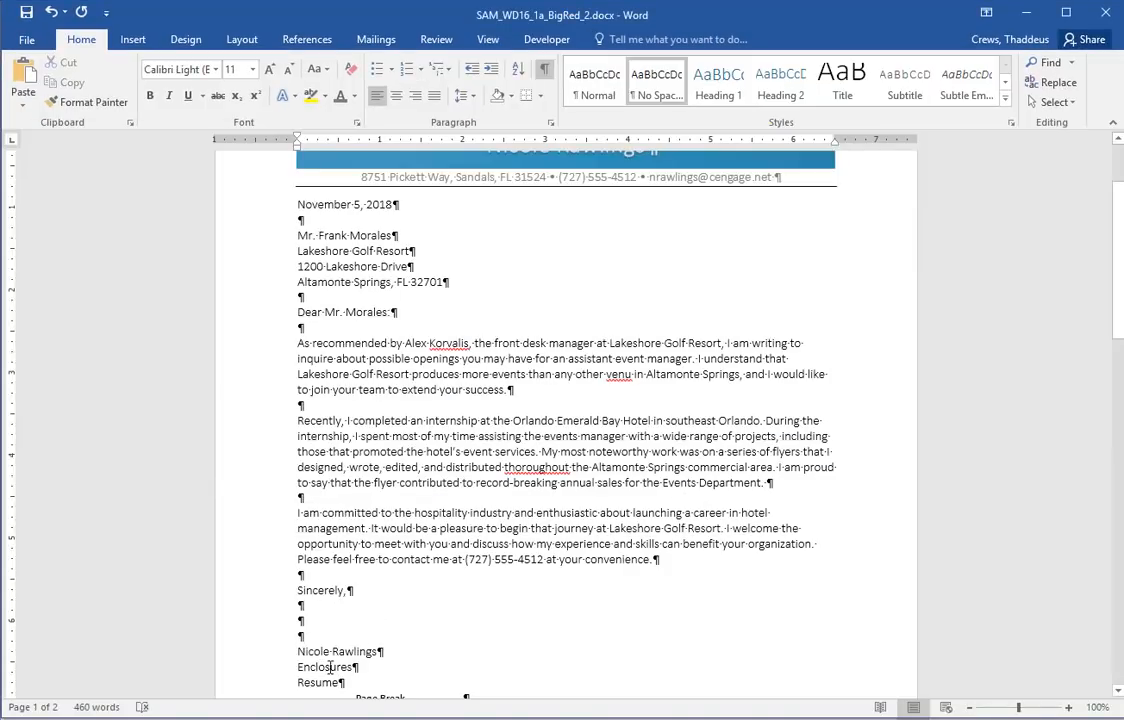
{"action": "scroll", "scroll_direction": "down", "scroll_amount": 3}
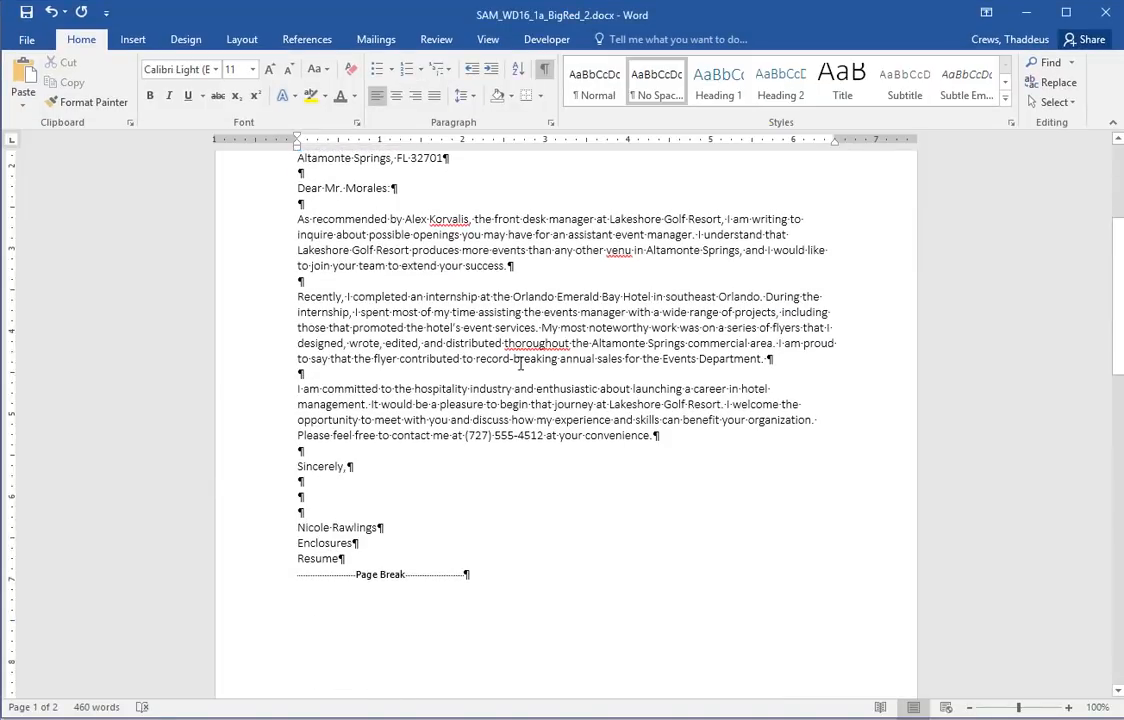
{"action": "left_click", "coordinate": [544, 70]}
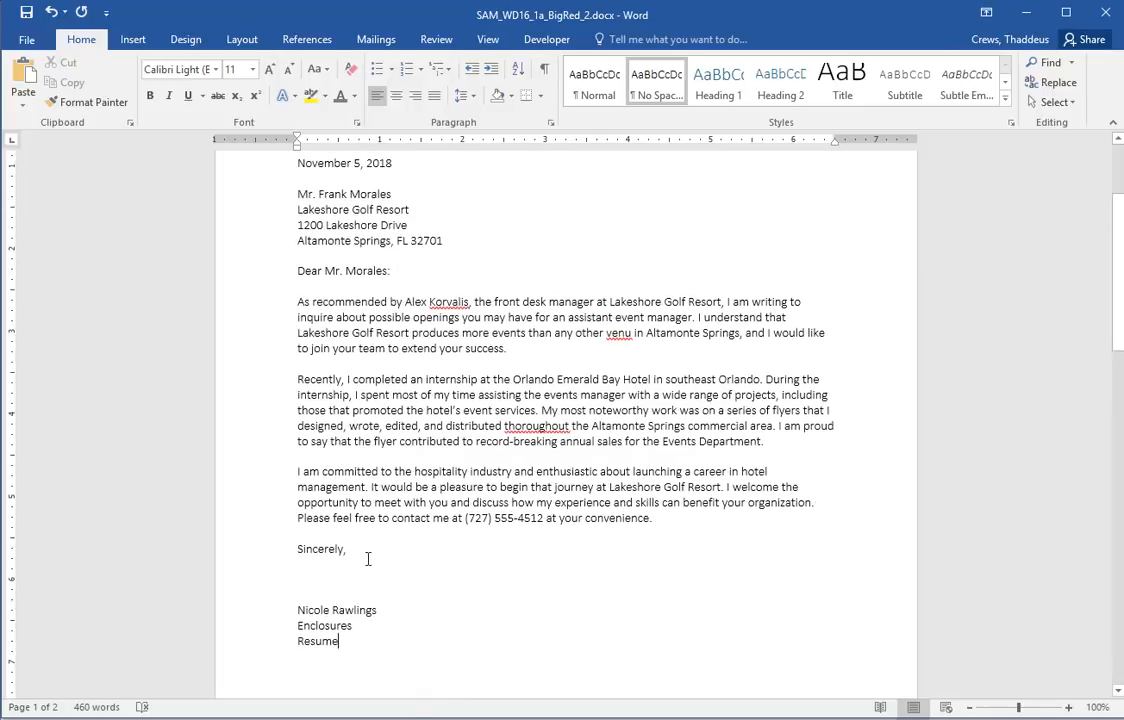
{"action": "mouse_move", "coordinate": [458, 582]}
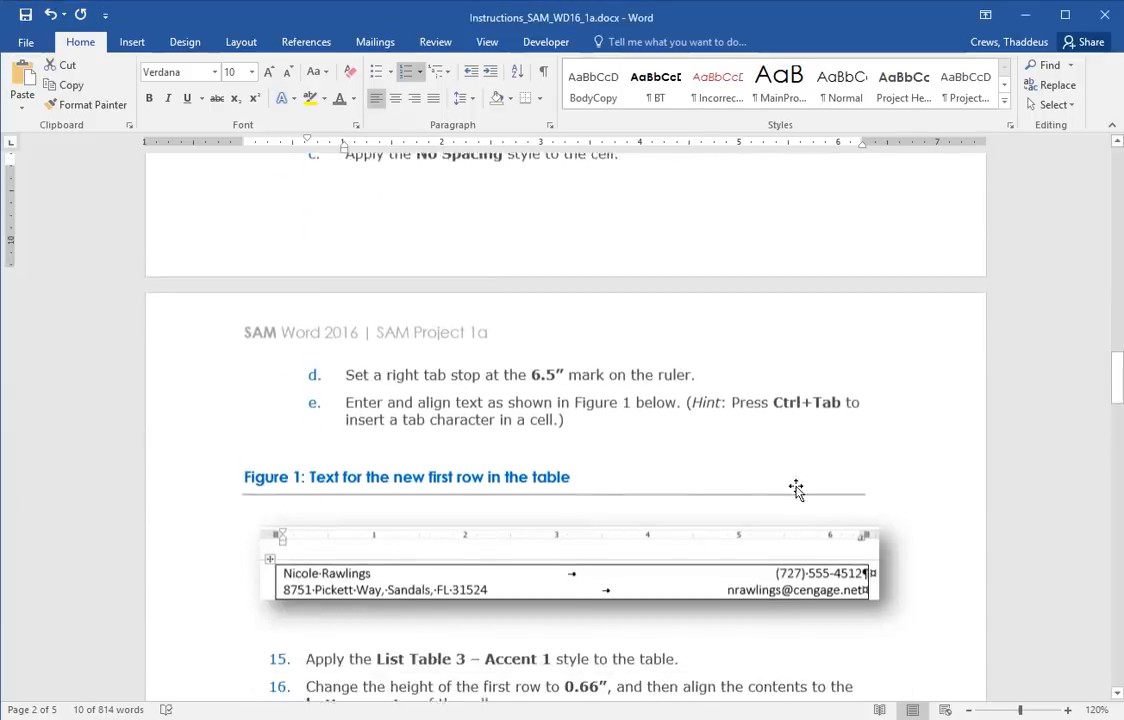
Scroll the instructions down to step 13 on formatting the page-two table's left column.
{"action": "scroll", "scroll_direction": "down", "scroll_amount": 3}
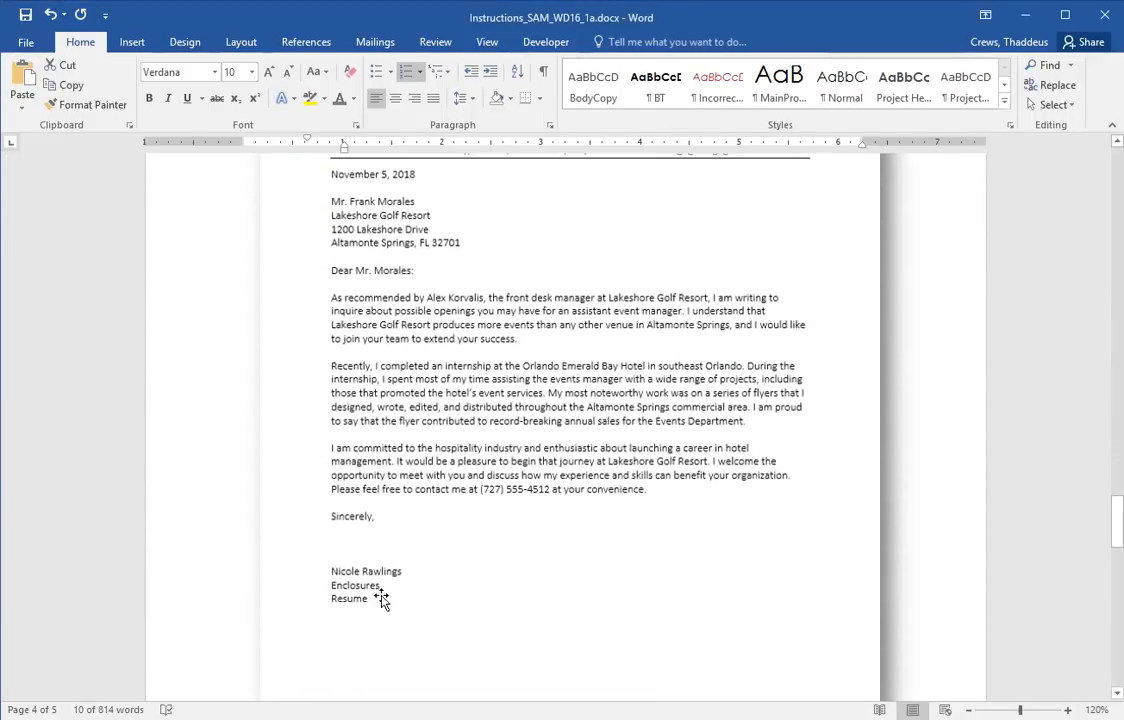
{"action": "mouse_move", "coordinate": [640, 604]}
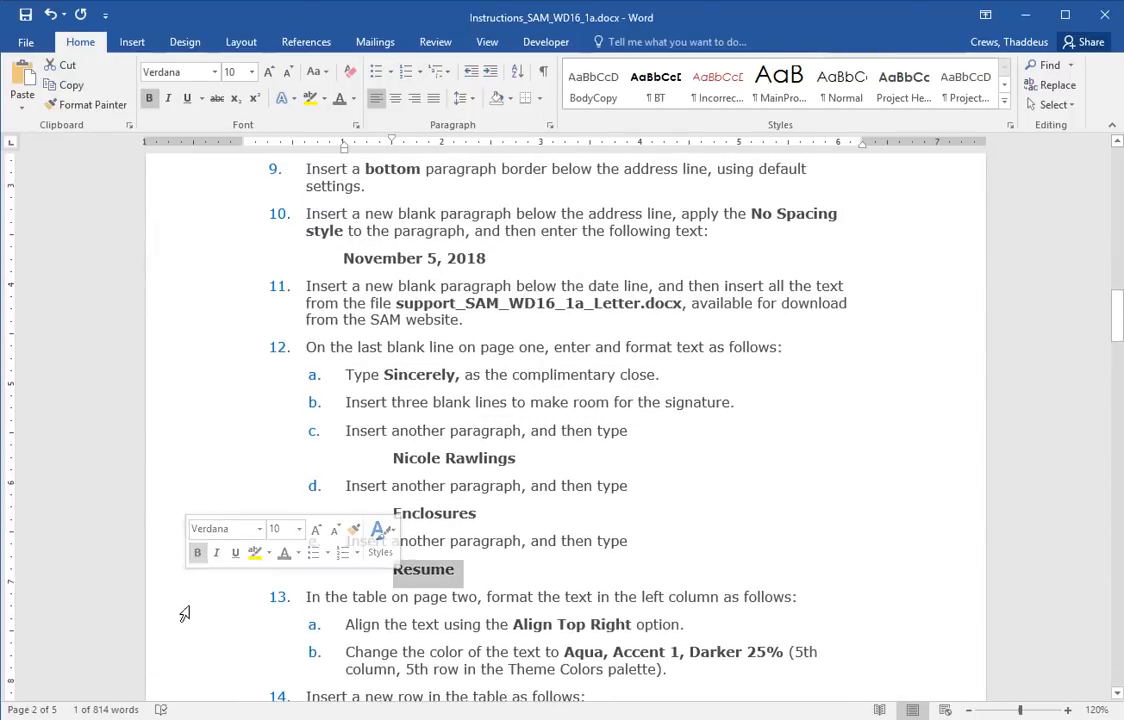
{"action": "scroll", "scroll_direction": "down", "scroll_amount": 3}
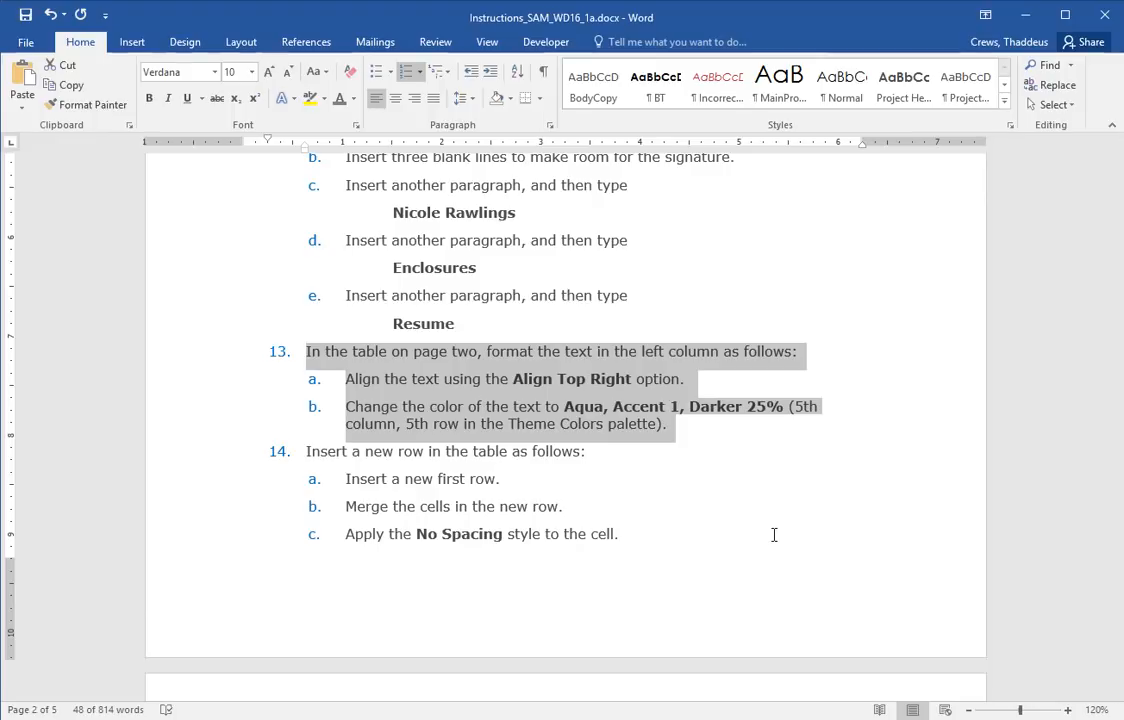
{"action": "mouse_move", "coordinate": [584, 384]}
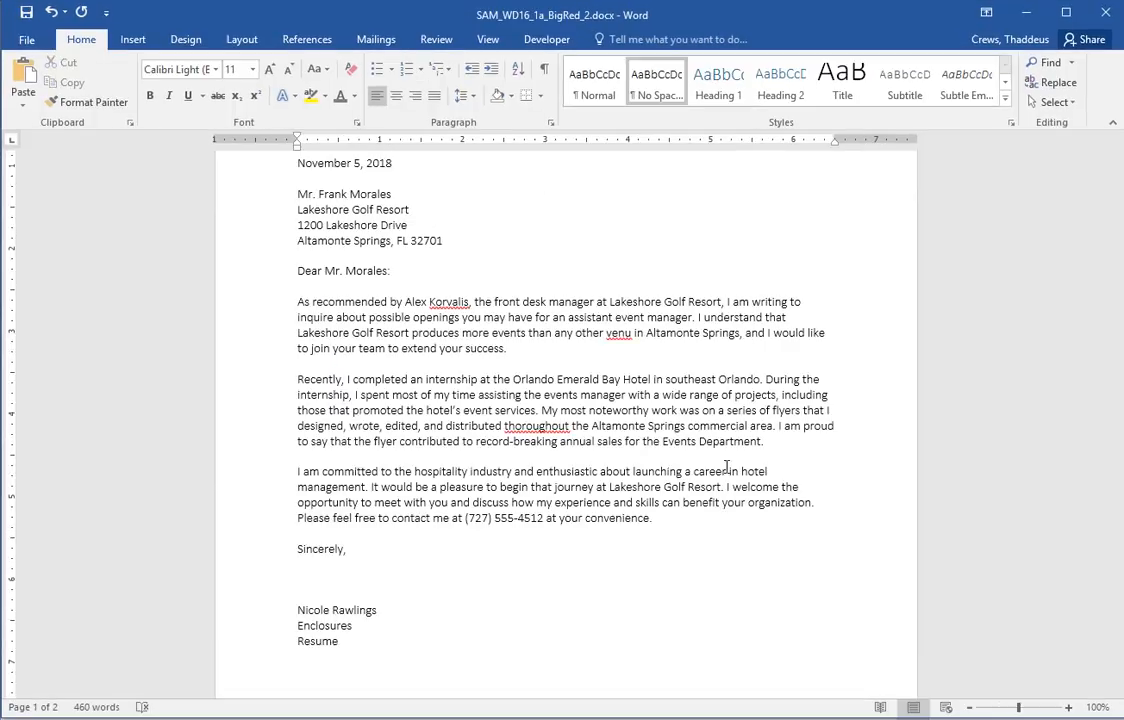
Scroll the resume down to the page-two table with Objective, Skills, Experience and Education.
{"action": "scroll", "scroll_direction": "down", "scroll_amount": 3}
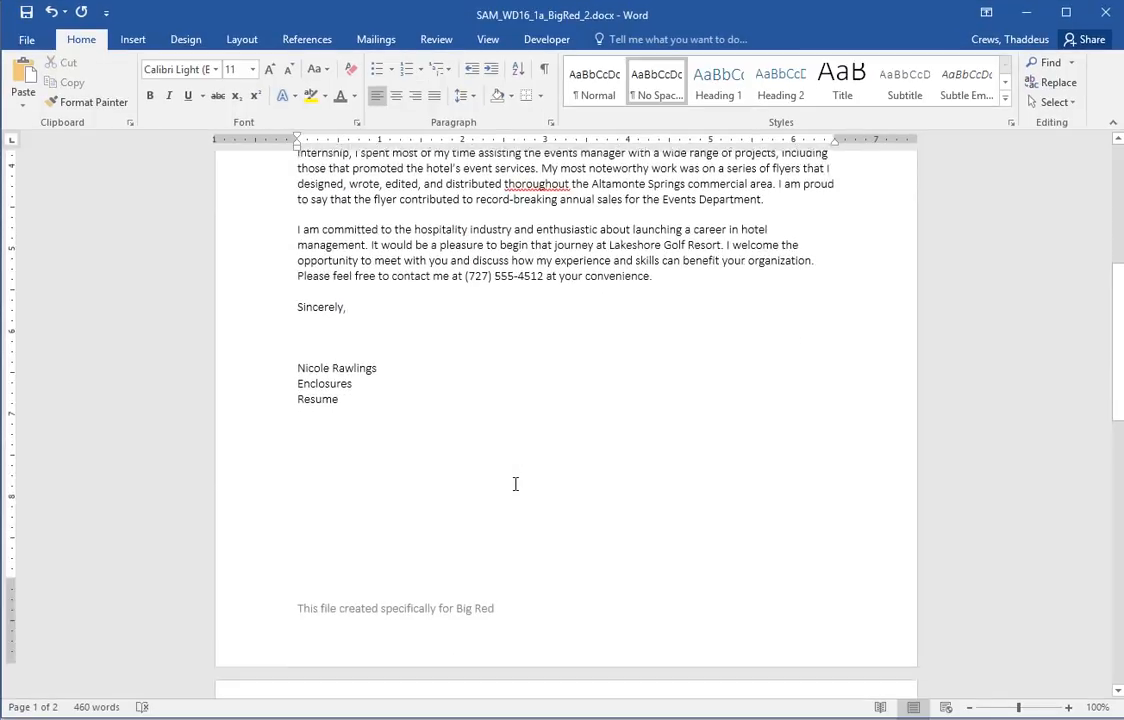
{"action": "scroll", "scroll_direction": "down", "scroll_amount": 3}
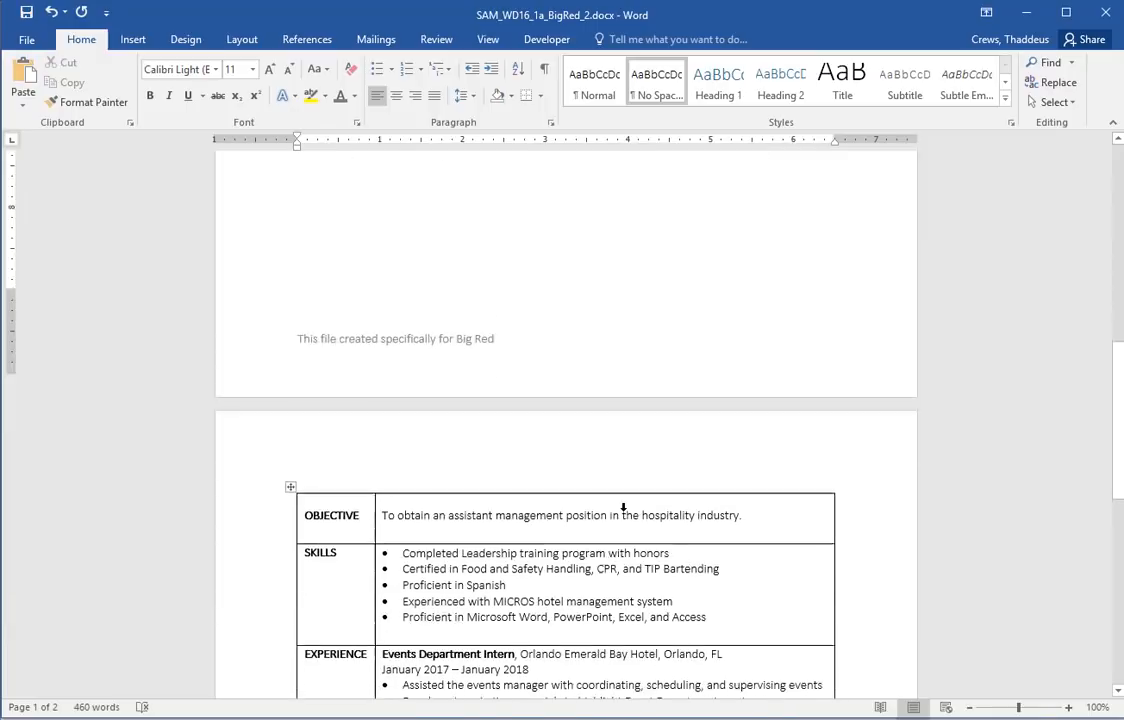
{"action": "scroll", "scroll_direction": "down", "scroll_amount": 3}
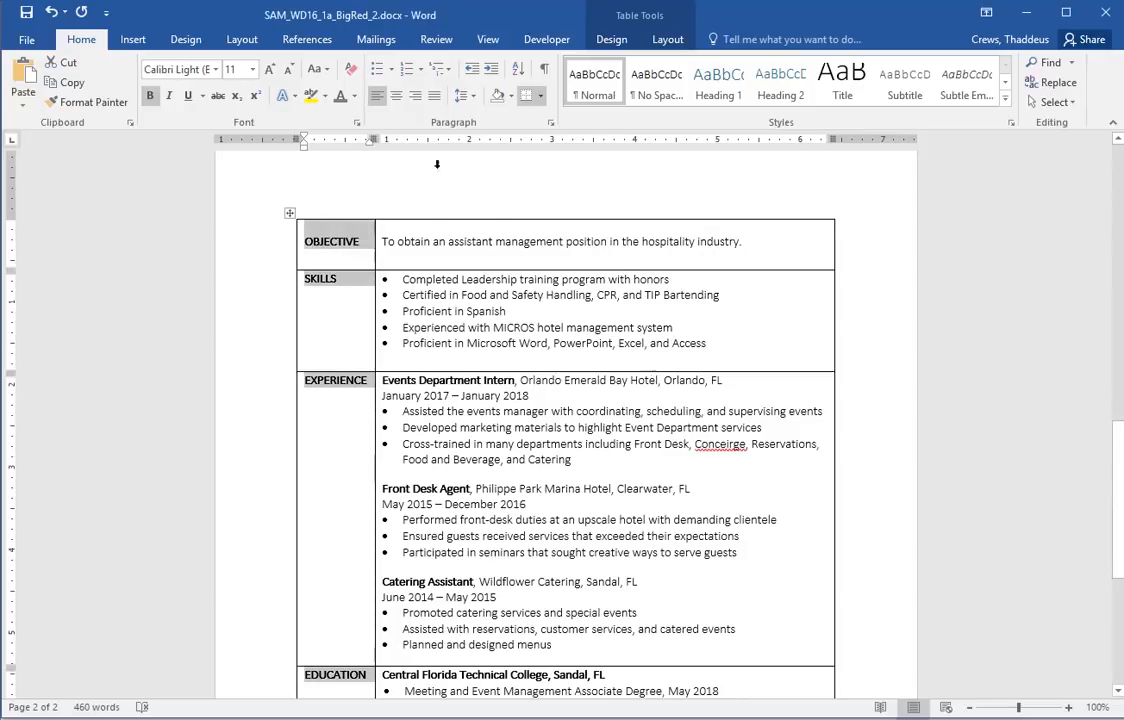
Switch between the Table Tools Design and Layout ribbons looking for the alignment commands.
{"action": "left_click", "coordinate": [612, 40]}
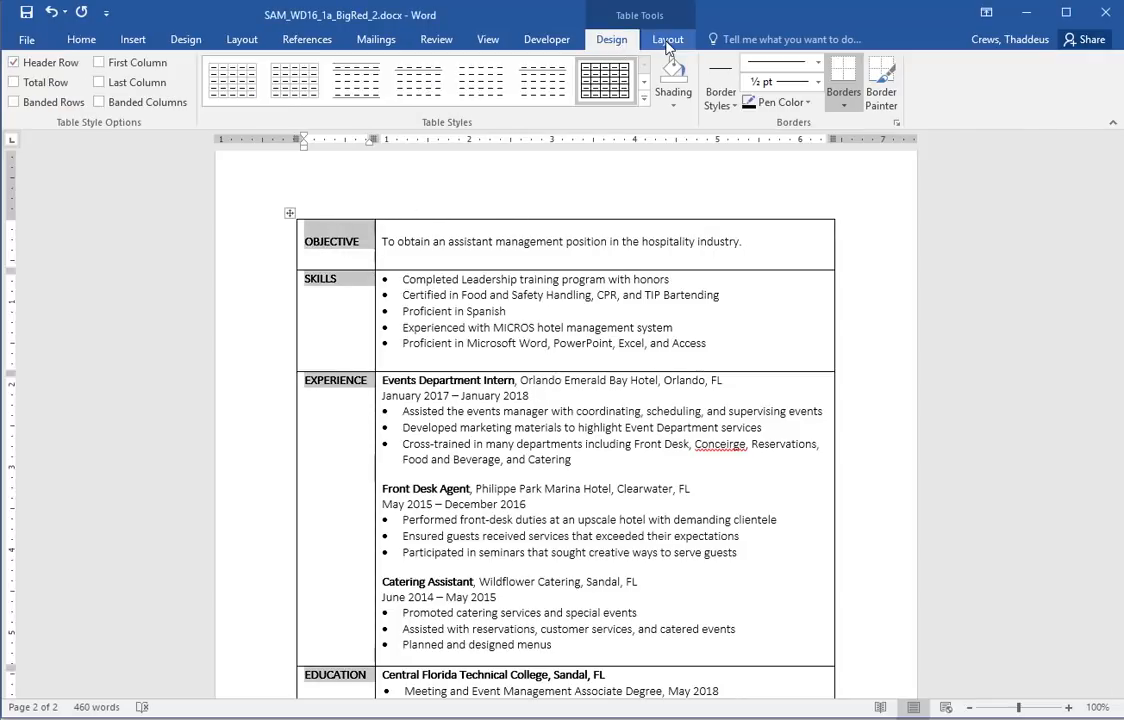
{"action": "left_click", "coordinate": [666, 40]}
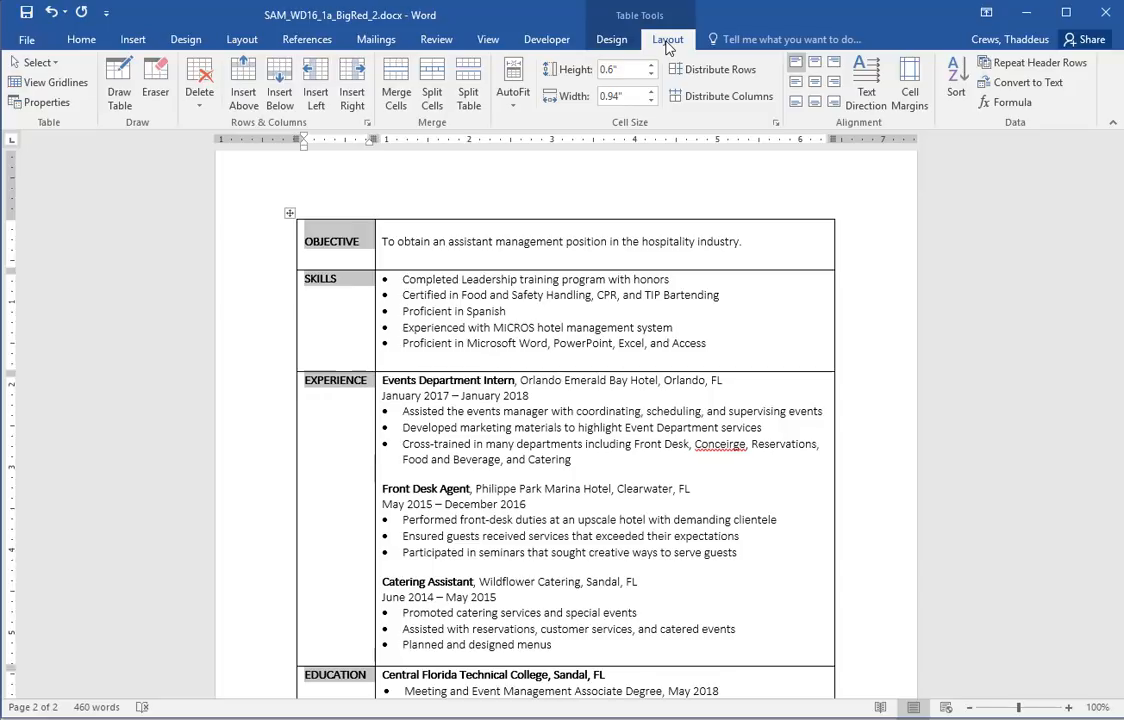
{"action": "left_click", "coordinate": [612, 40]}
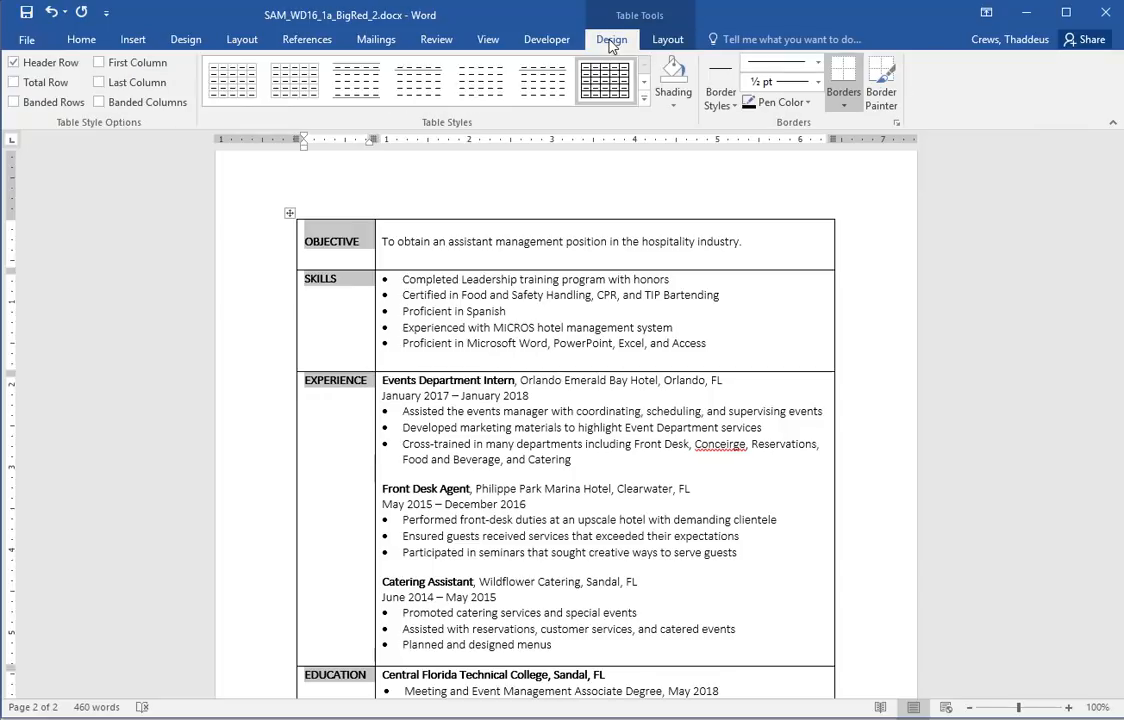
{"action": "left_click", "coordinate": [666, 40]}
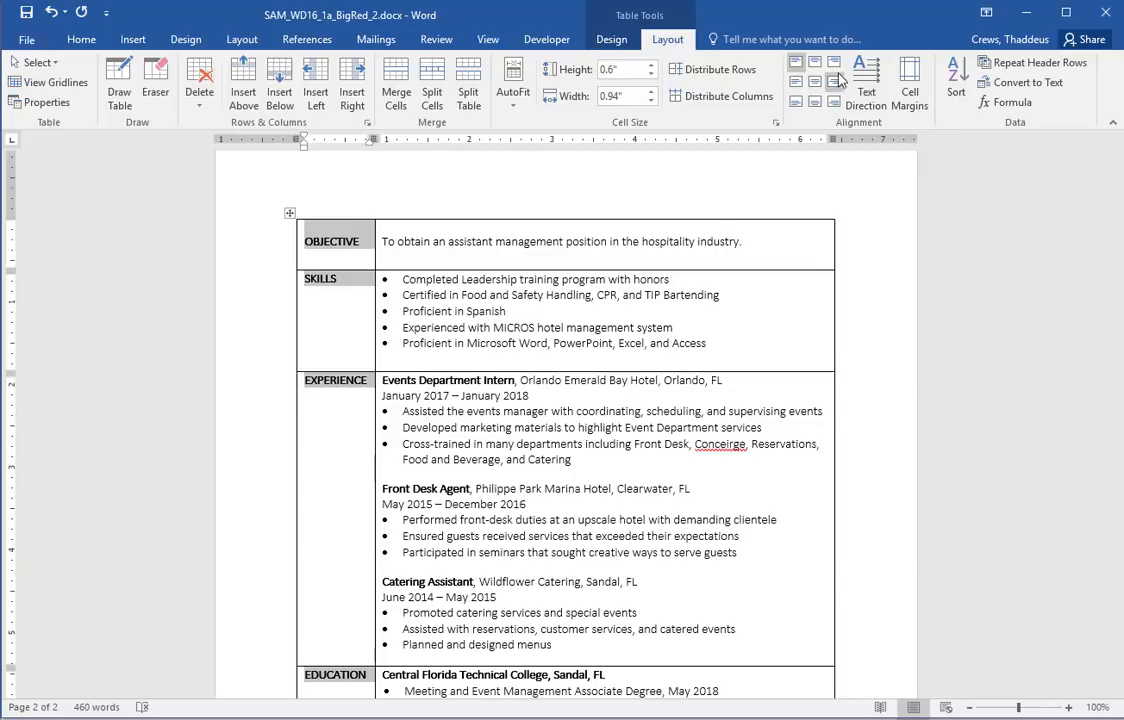
{"action": "mouse_move", "coordinate": [834, 68]}
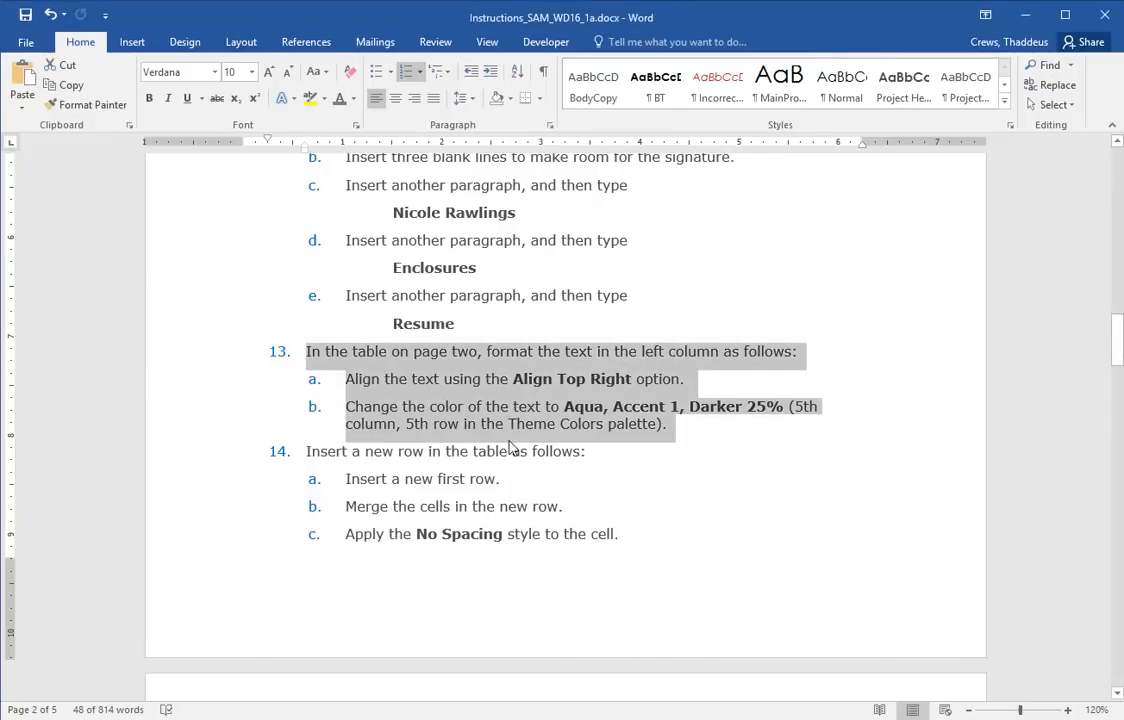
{"action": "mouse_move", "coordinate": [436, 418]}
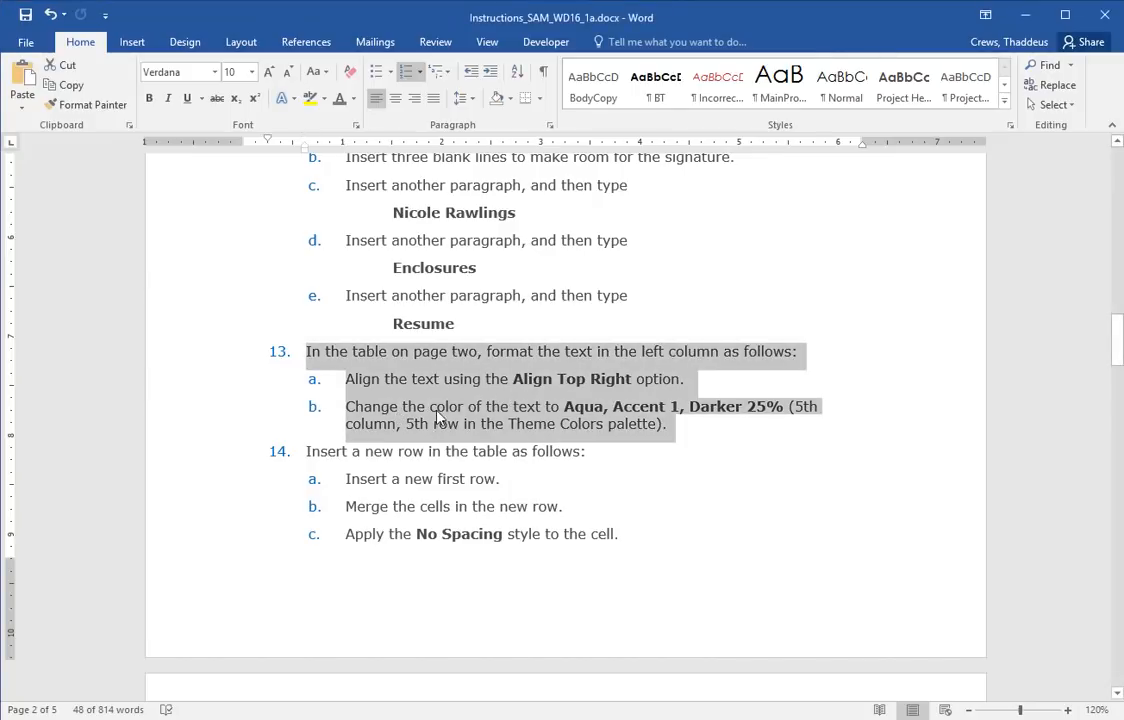
{"action": "mouse_move", "coordinate": [604, 414]}
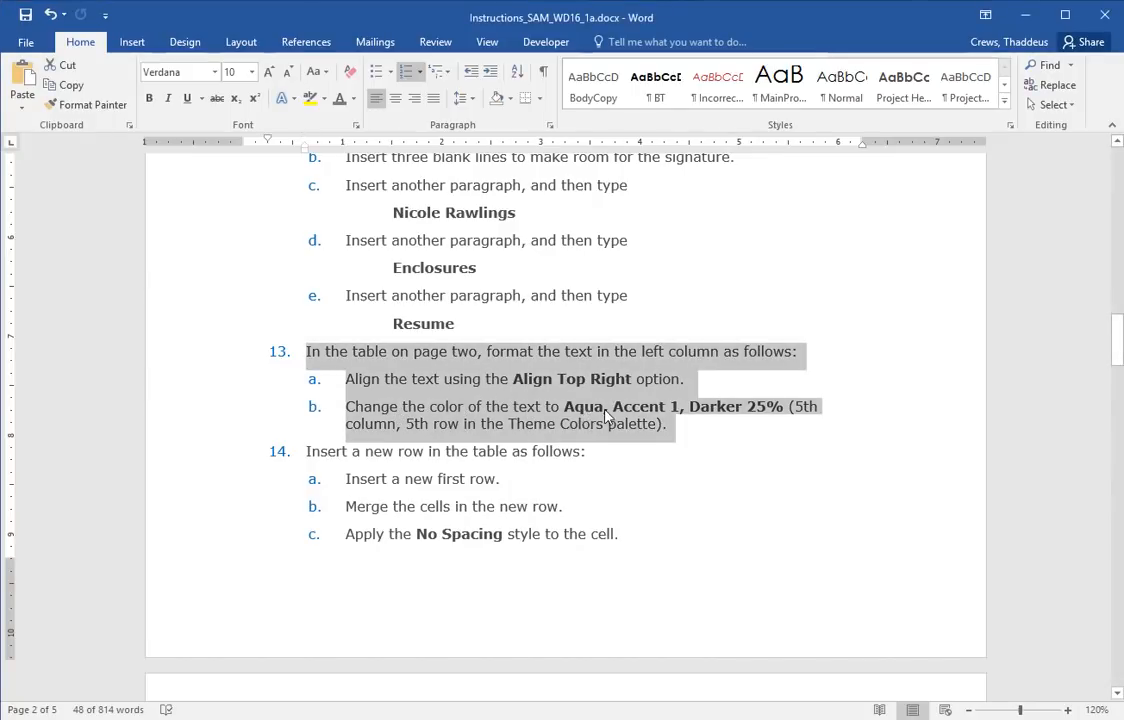
{"action": "mouse_move", "coordinate": [712, 414]}
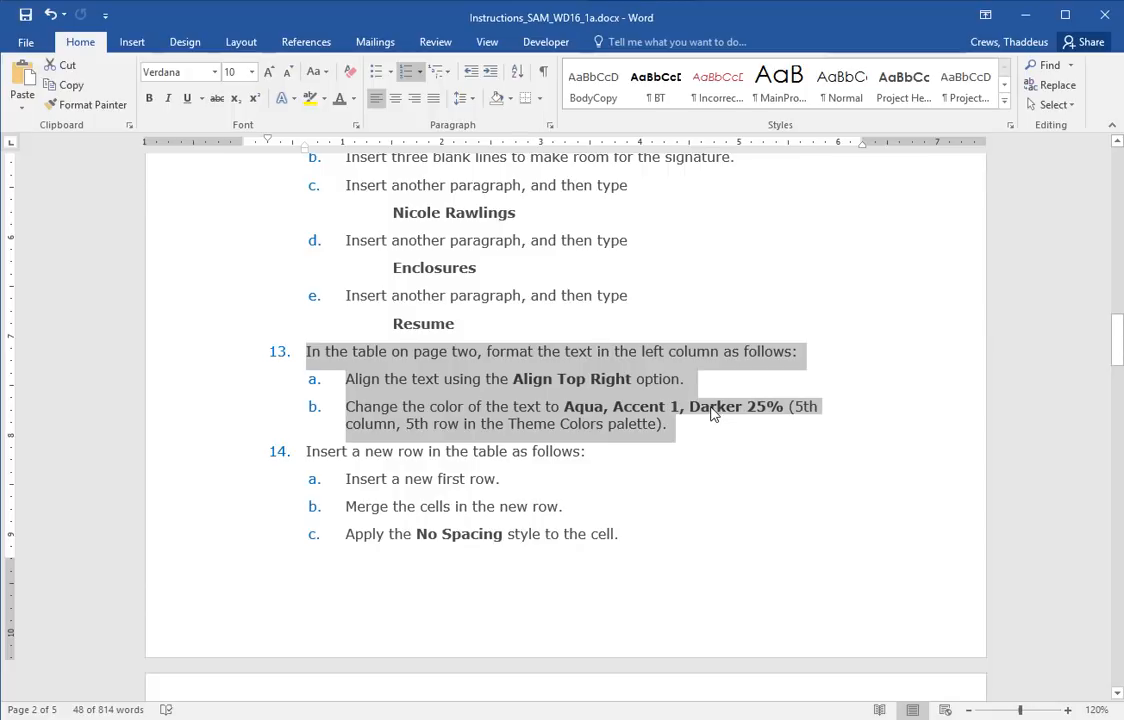
{"action": "mouse_move", "coordinate": [744, 418]}
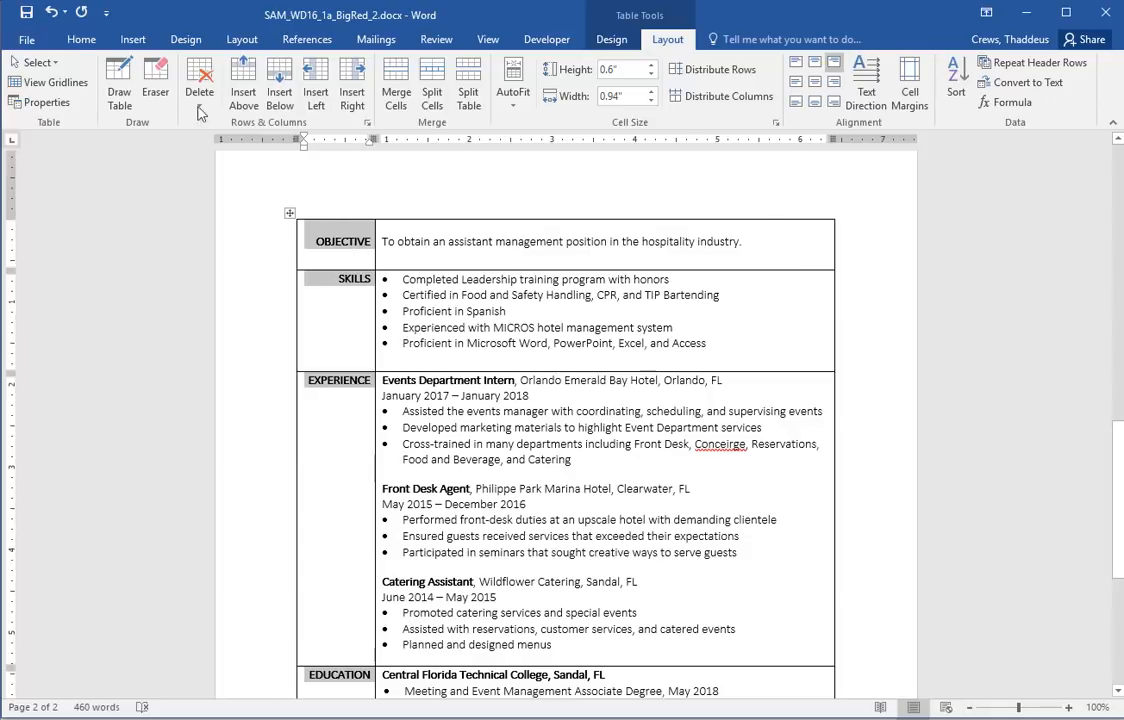
Return to Home and bring up the font colour palette for the left-column headings.
{"action": "left_click", "coordinate": [80, 40]}
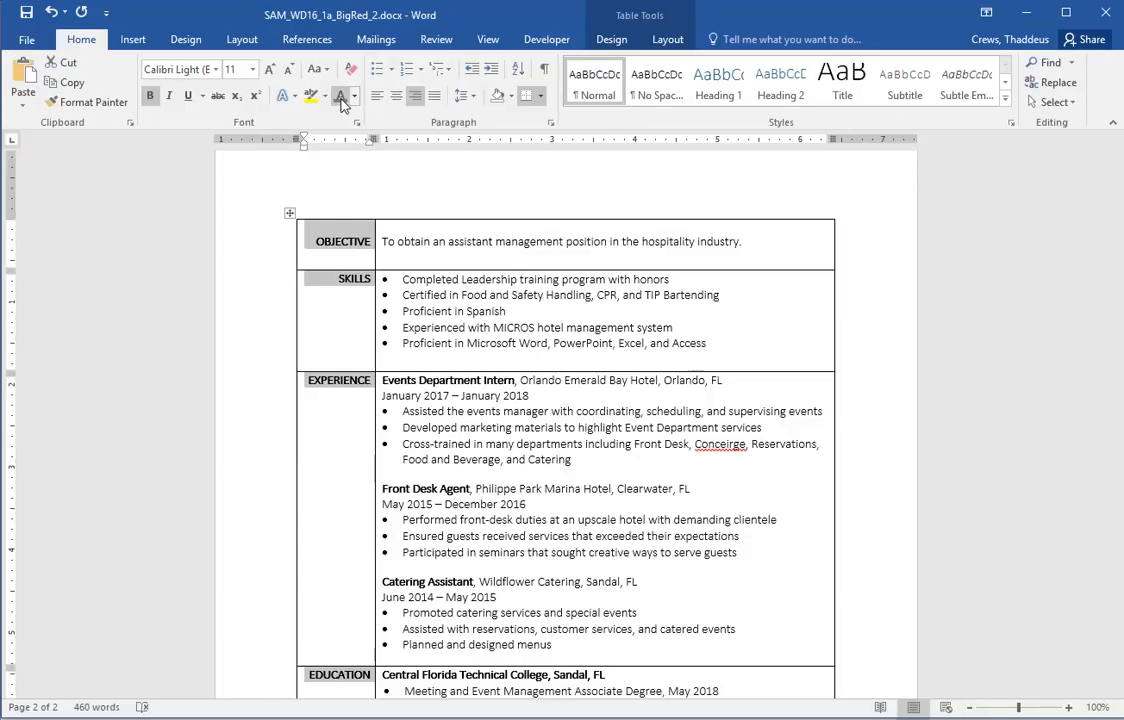
{"action": "left_click", "coordinate": [352, 96]}
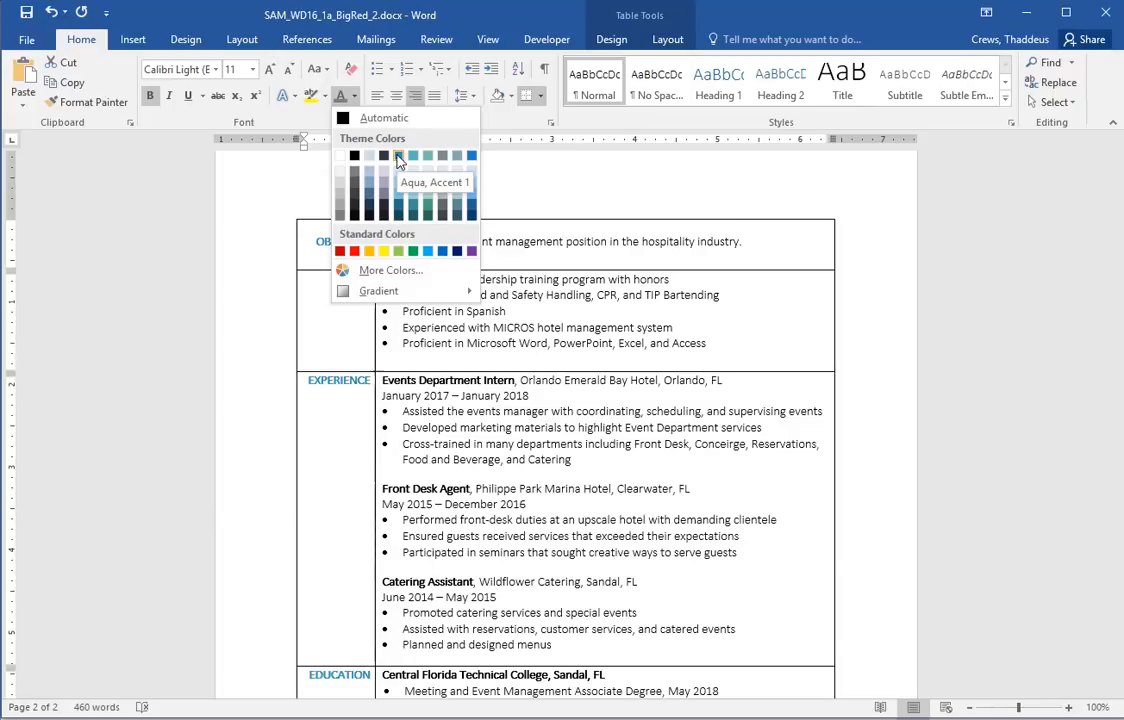
{"action": "mouse_move", "coordinate": [398, 170]}
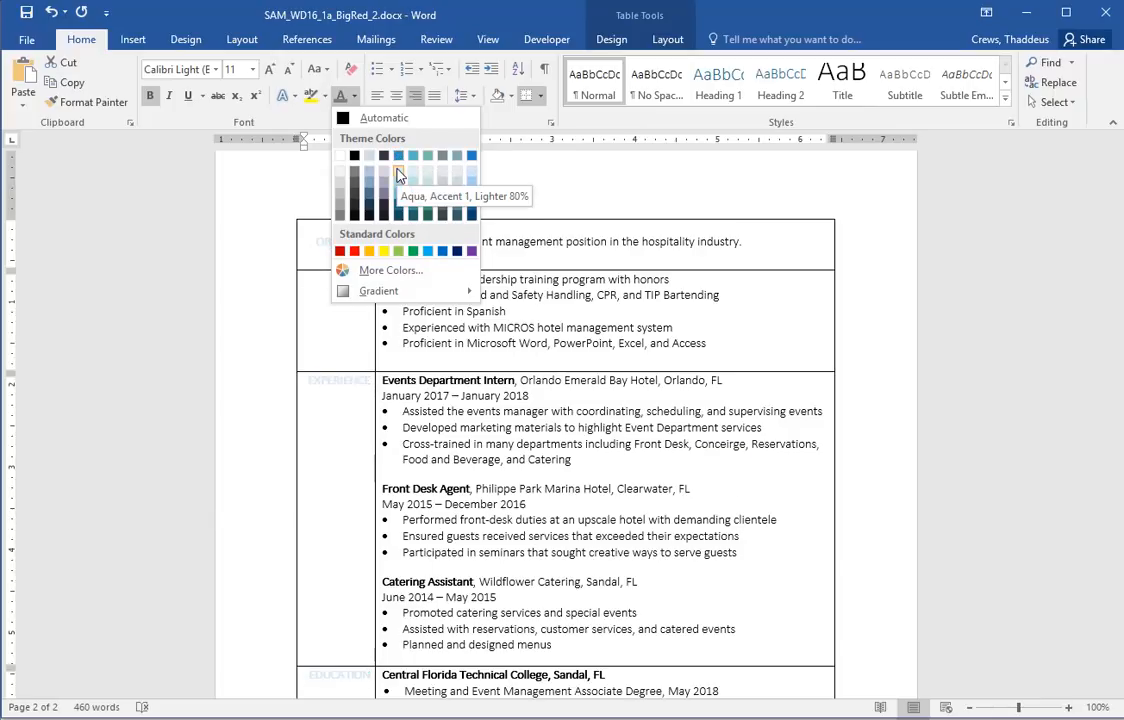
{"action": "mouse_move", "coordinate": [400, 194]}
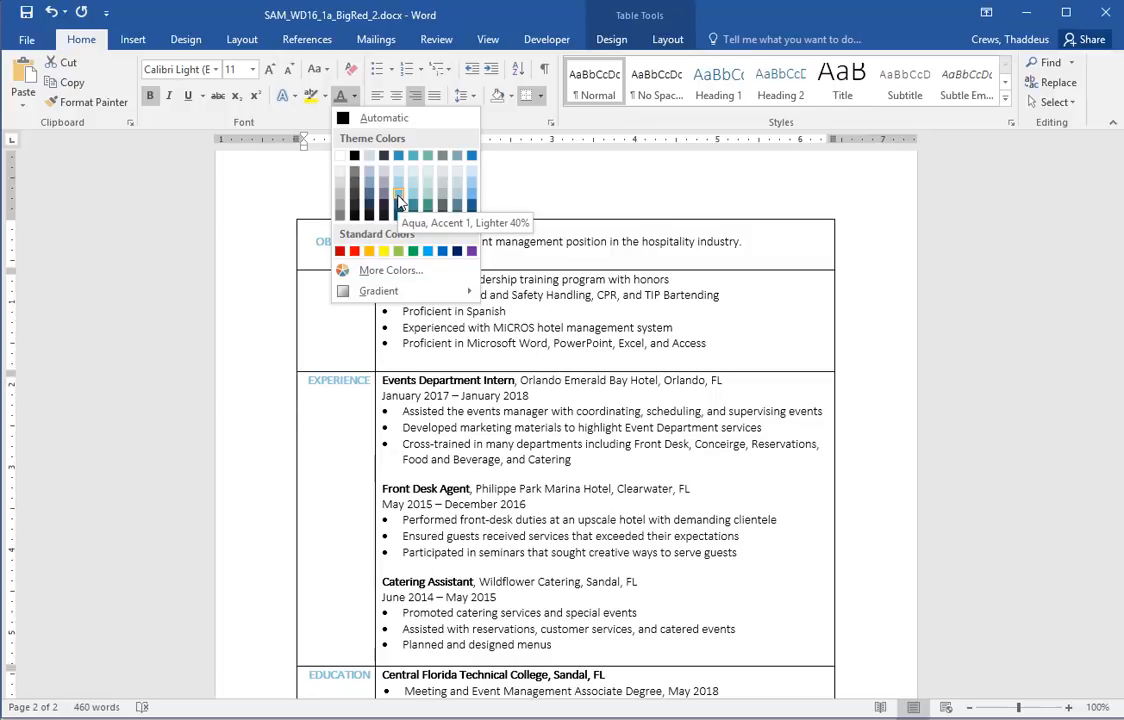
{"action": "mouse_move", "coordinate": [400, 188]}
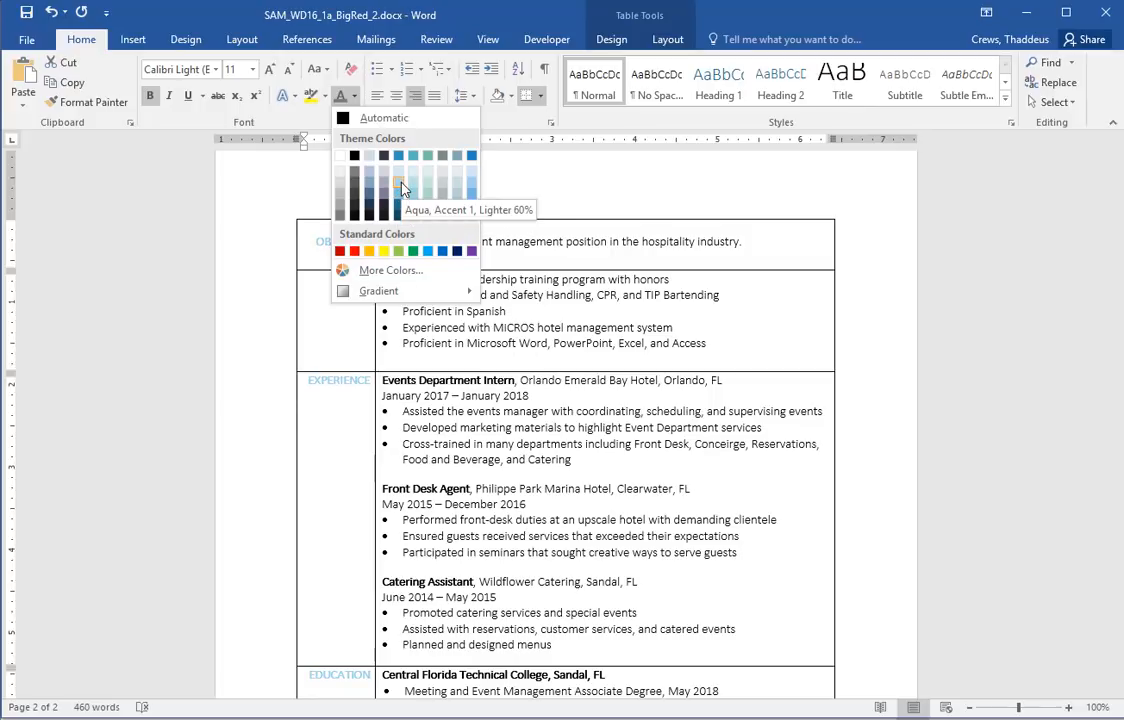
{"action": "mouse_move", "coordinate": [398, 200]}
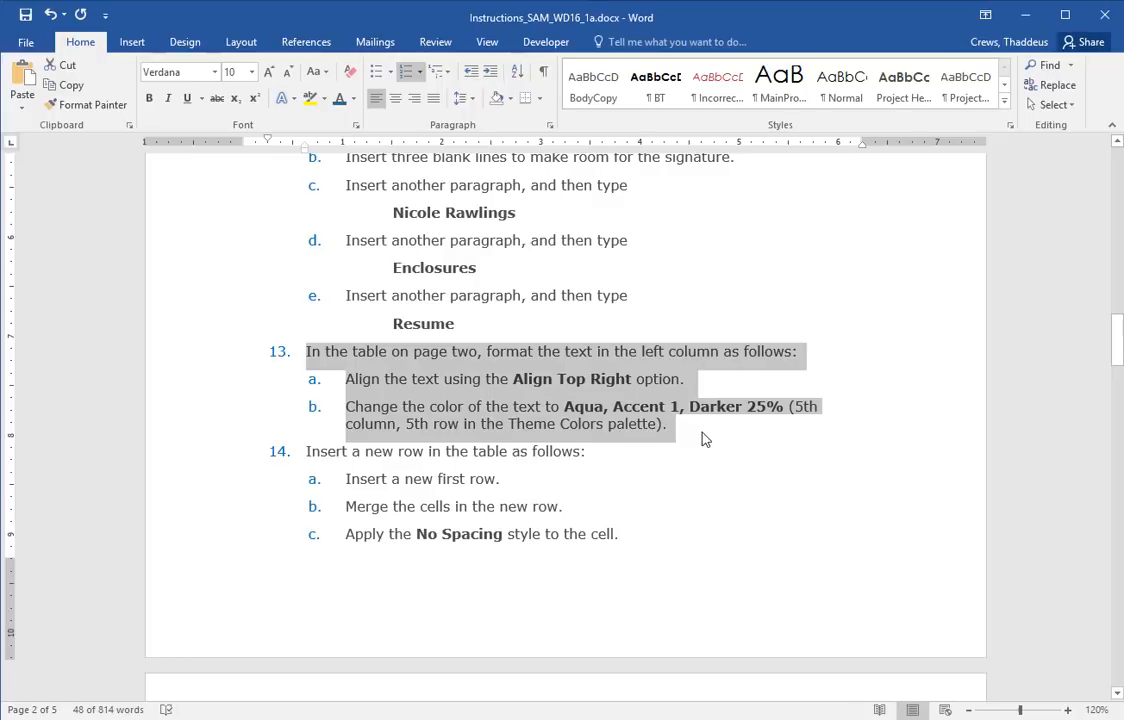
{"action": "mouse_move", "coordinate": [692, 432]}
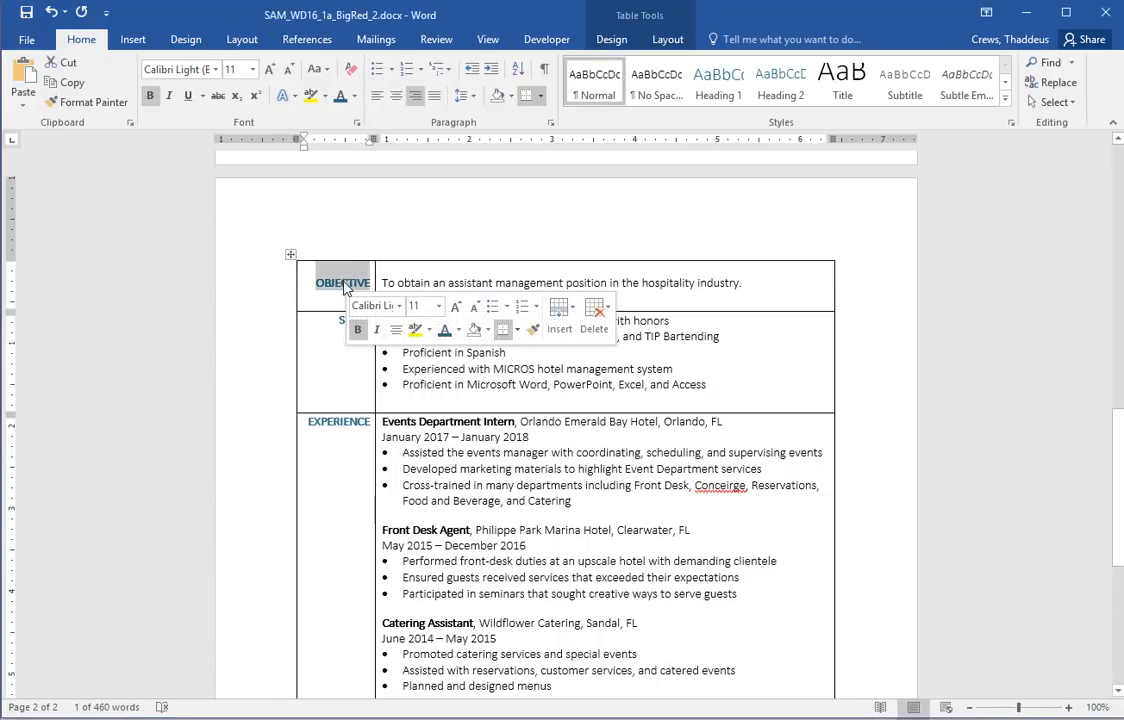
Deselect the left column to view its new aqua, right-aligned headings.
{"action": "left_click", "coordinate": [328, 420]}
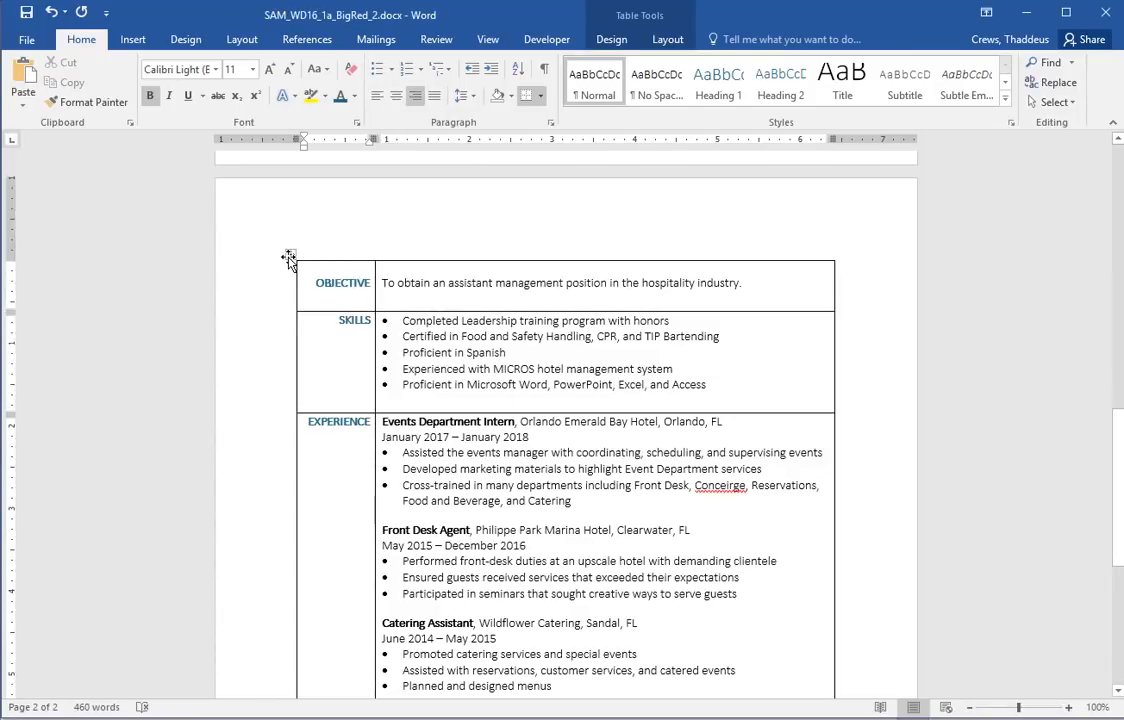
Insert a row above the table, merge it into one cell and apply No Spacing style.
{"action": "left_click", "coordinate": [612, 40]}
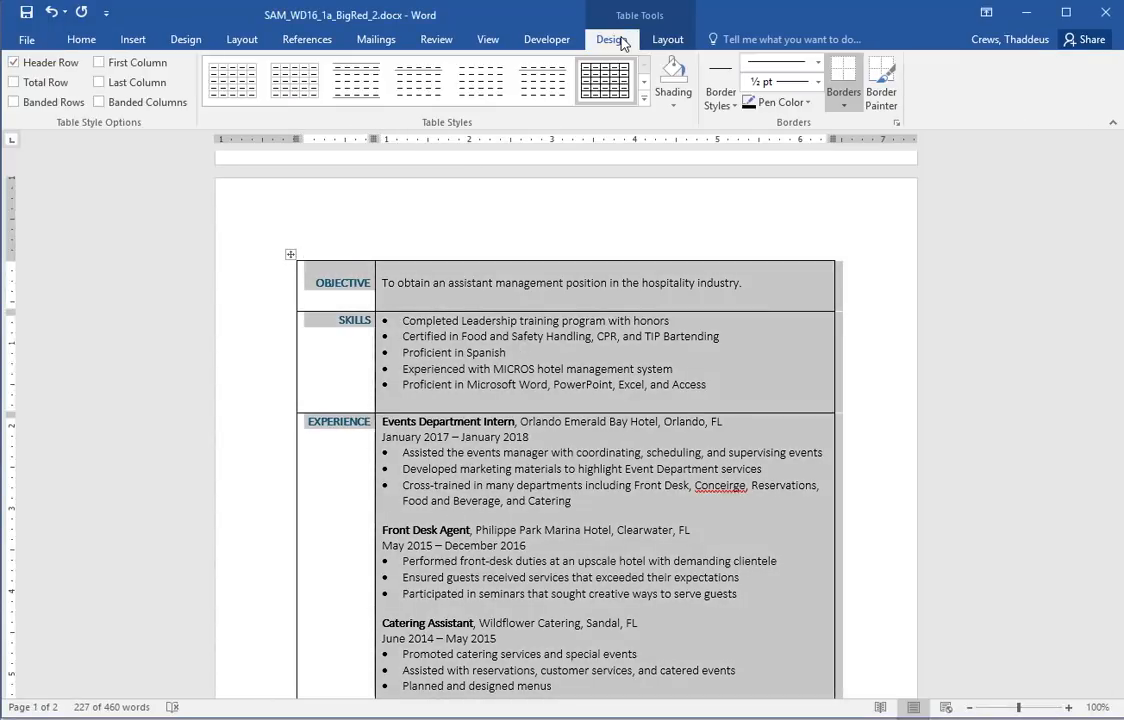
{"action": "left_click", "coordinate": [666, 40]}
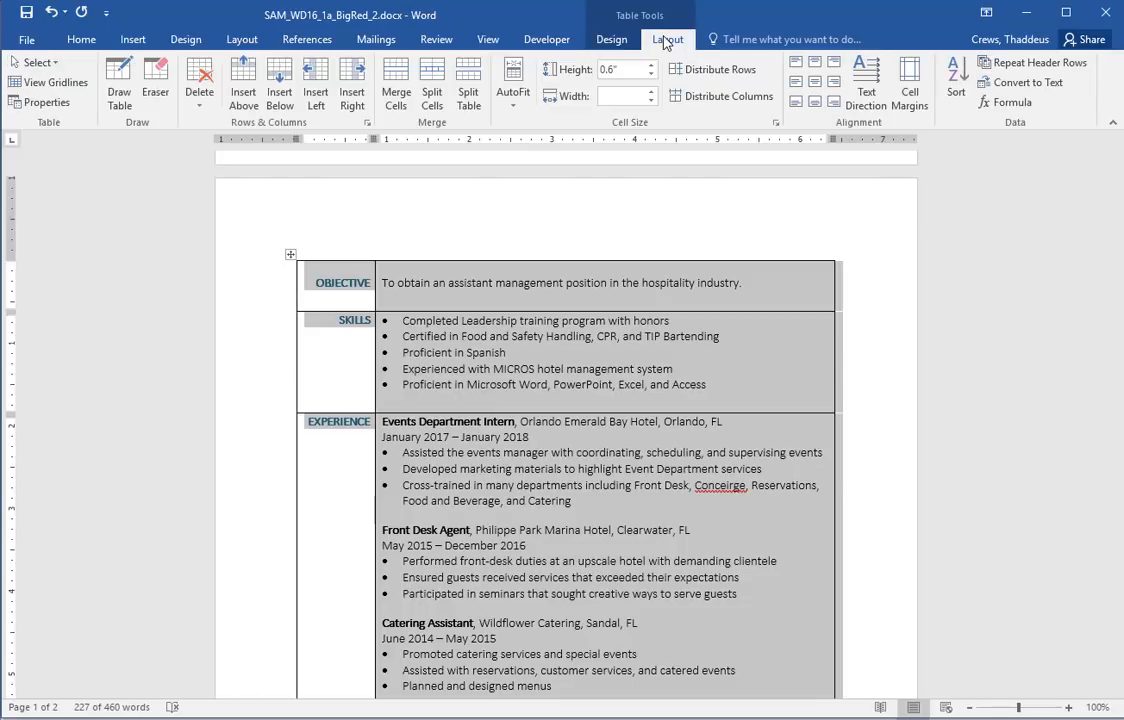
{"action": "mouse_move", "coordinate": [244, 82]}
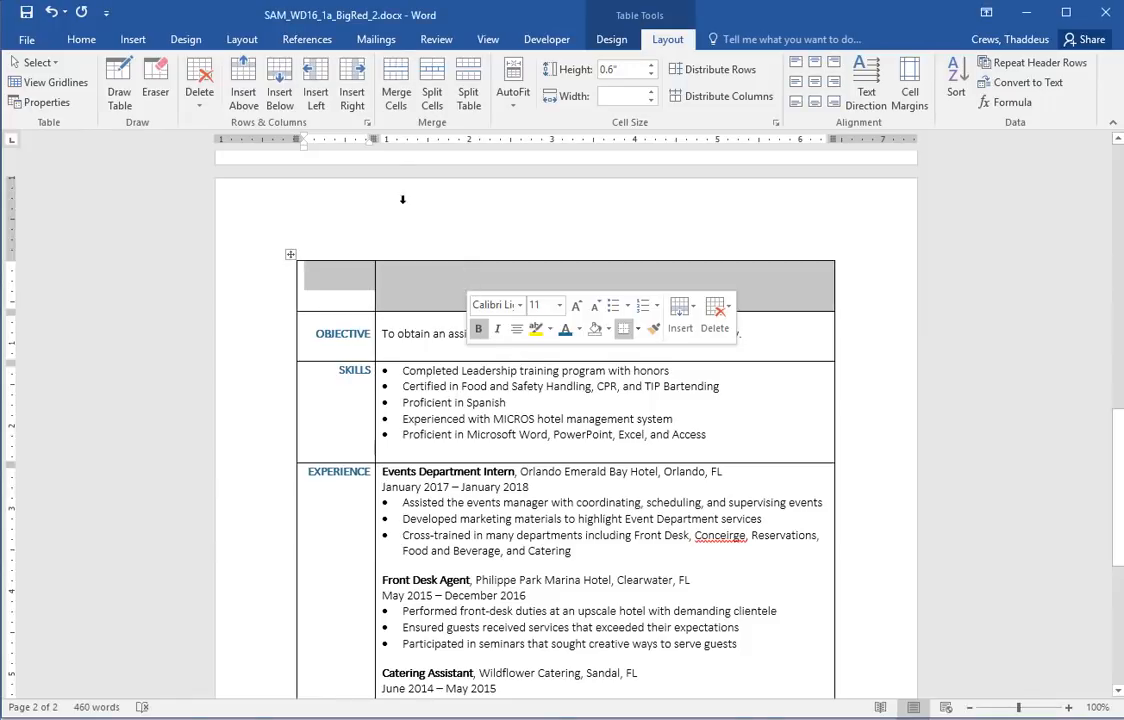
{"action": "mouse_move", "coordinate": [396, 78]}
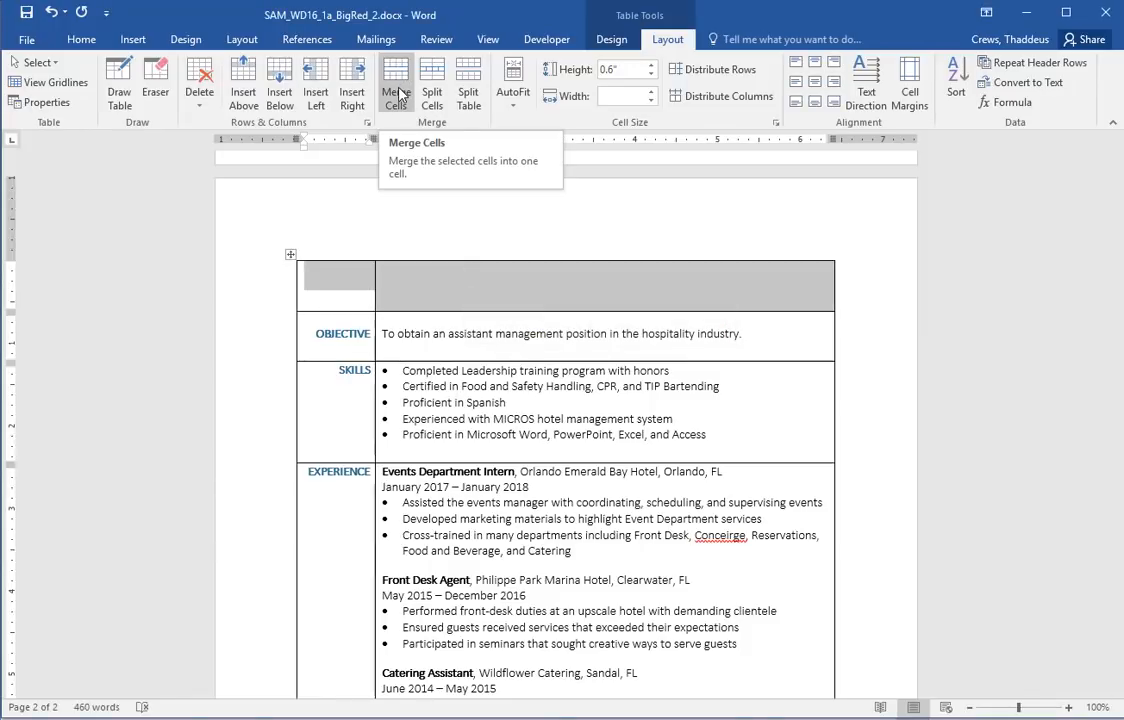
{"action": "left_click", "coordinate": [396, 82]}
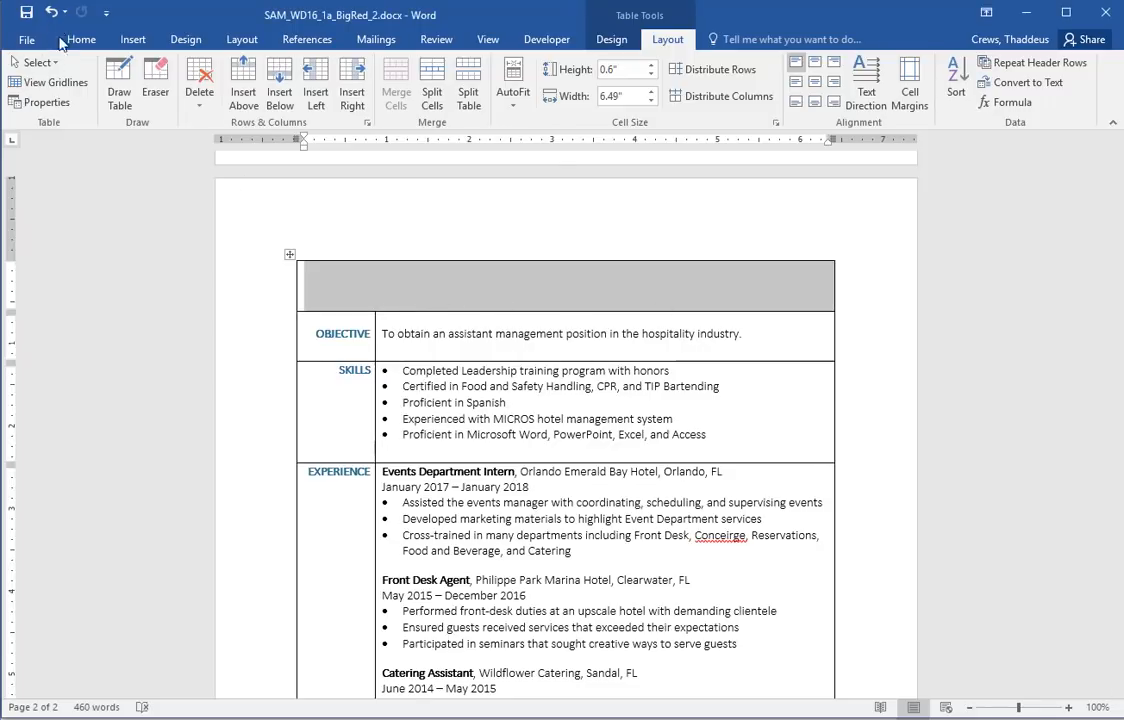
{"action": "left_click", "coordinate": [80, 40]}
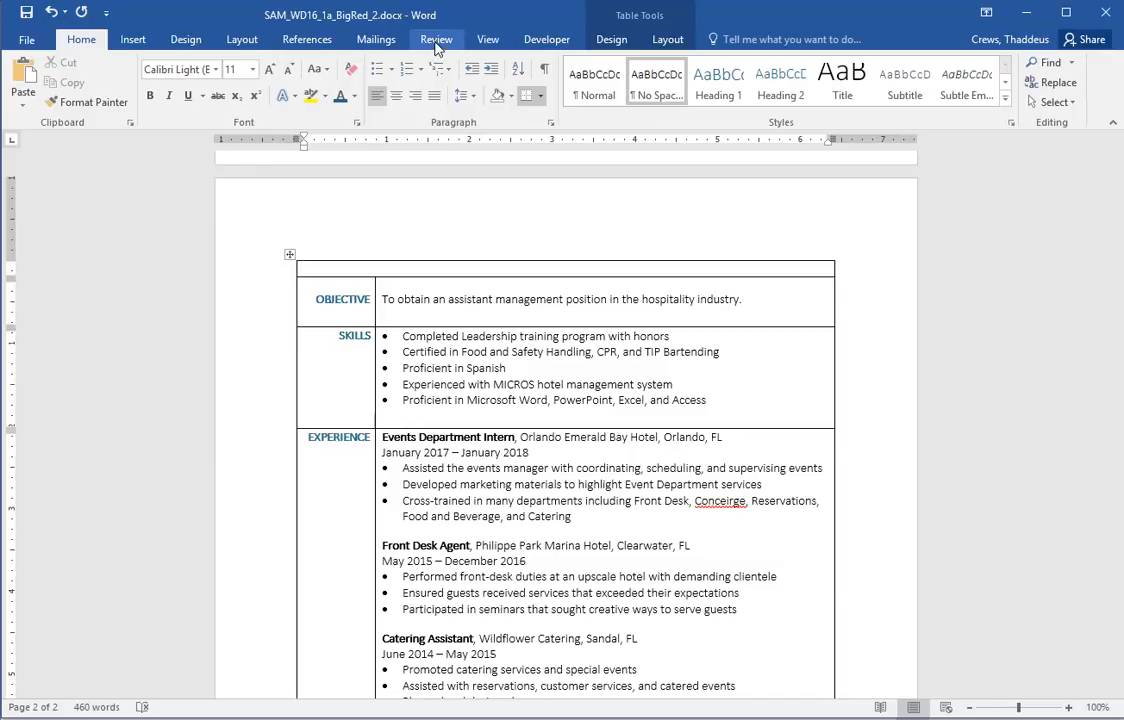
Show the ruler above the resume and return to the Home formatting tools.
{"action": "left_click", "coordinate": [488, 40]}
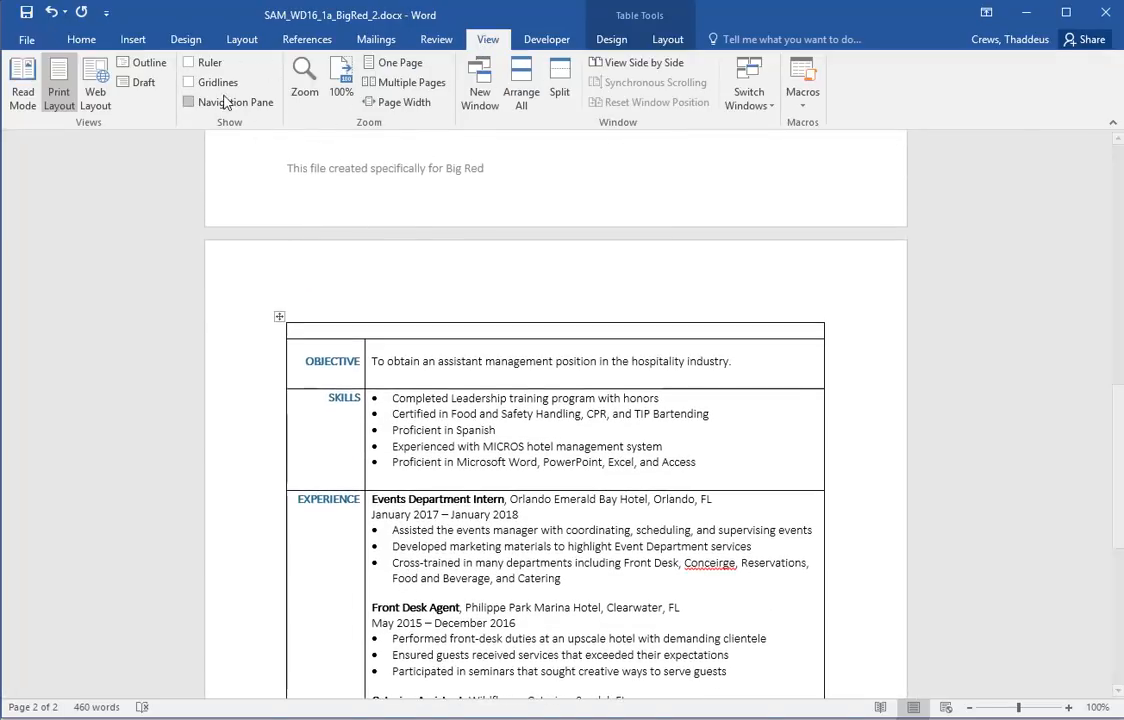
{"action": "left_click", "coordinate": [190, 62]}
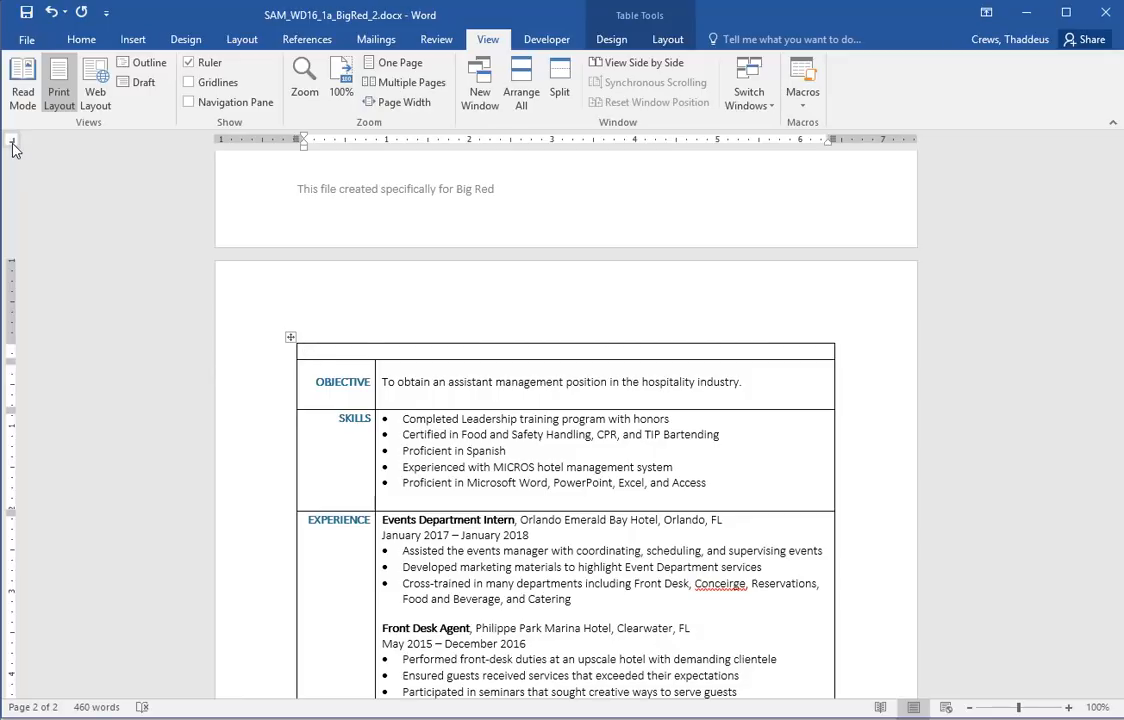
{"action": "left_click", "coordinate": [304, 350]}
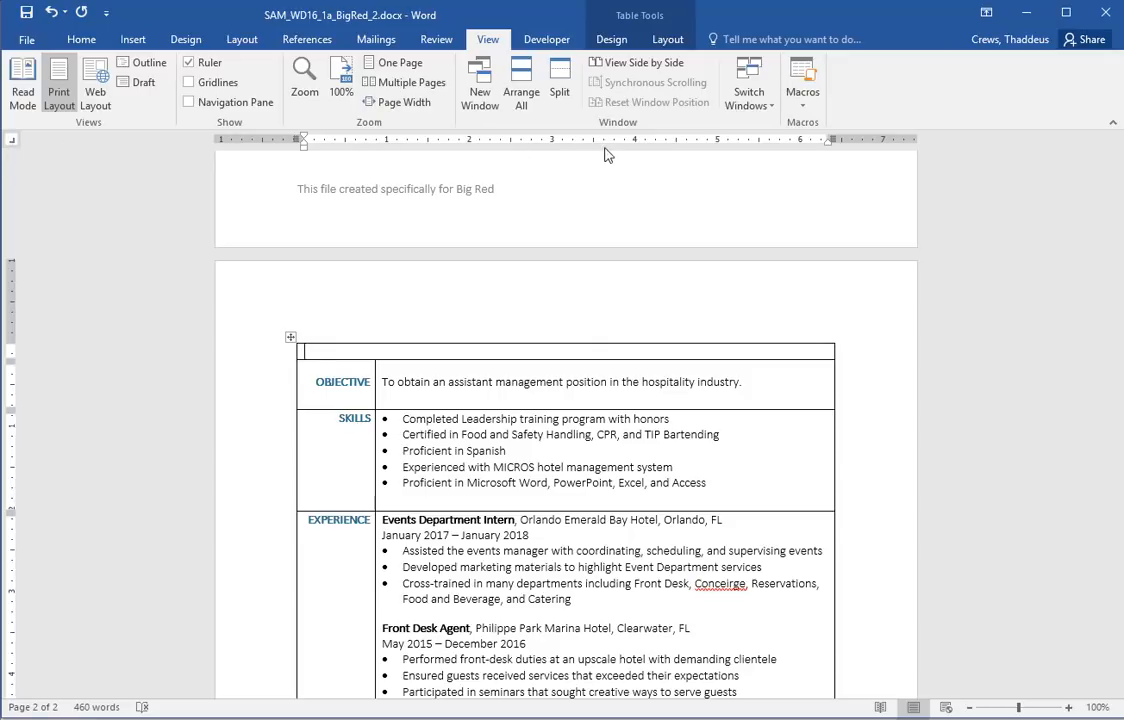
{"action": "mouse_move", "coordinate": [820, 148]}
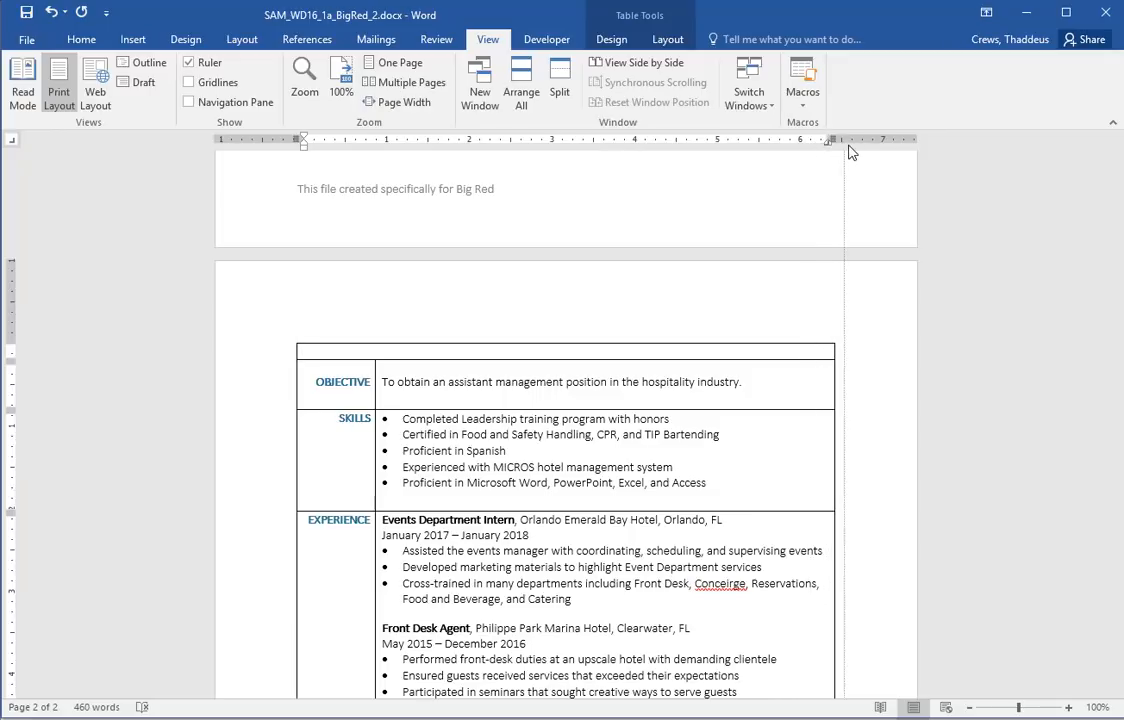
{"action": "mouse_move", "coordinate": [864, 156]}
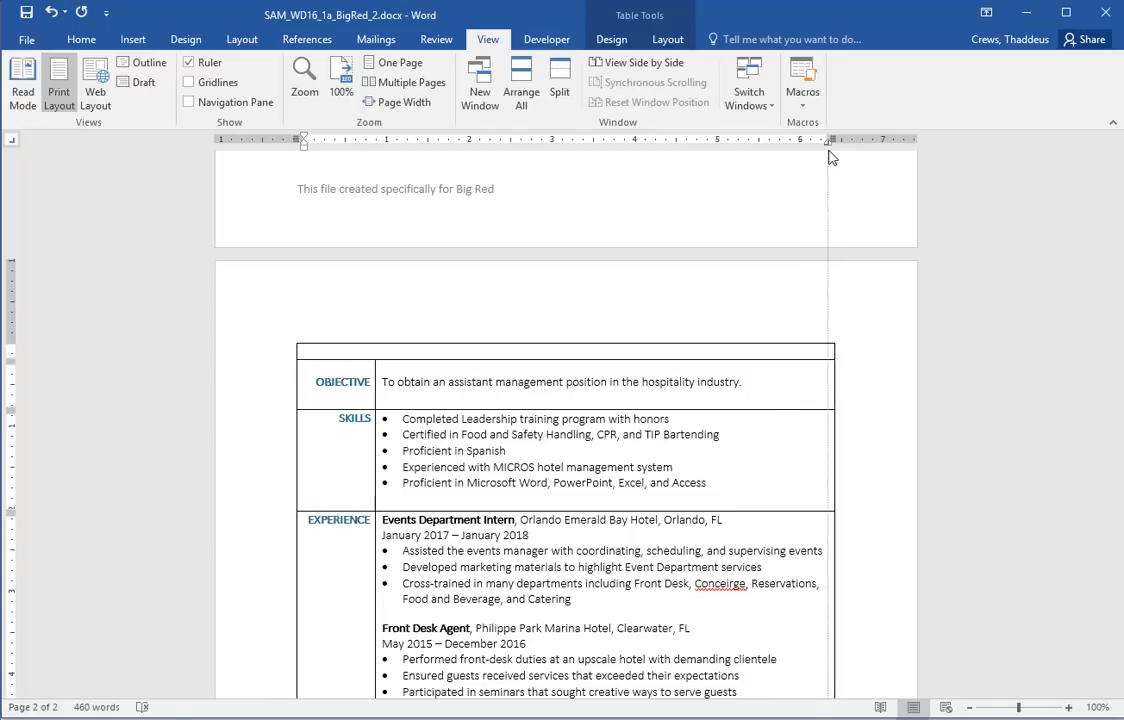
{"action": "mouse_move", "coordinate": [850, 156]}
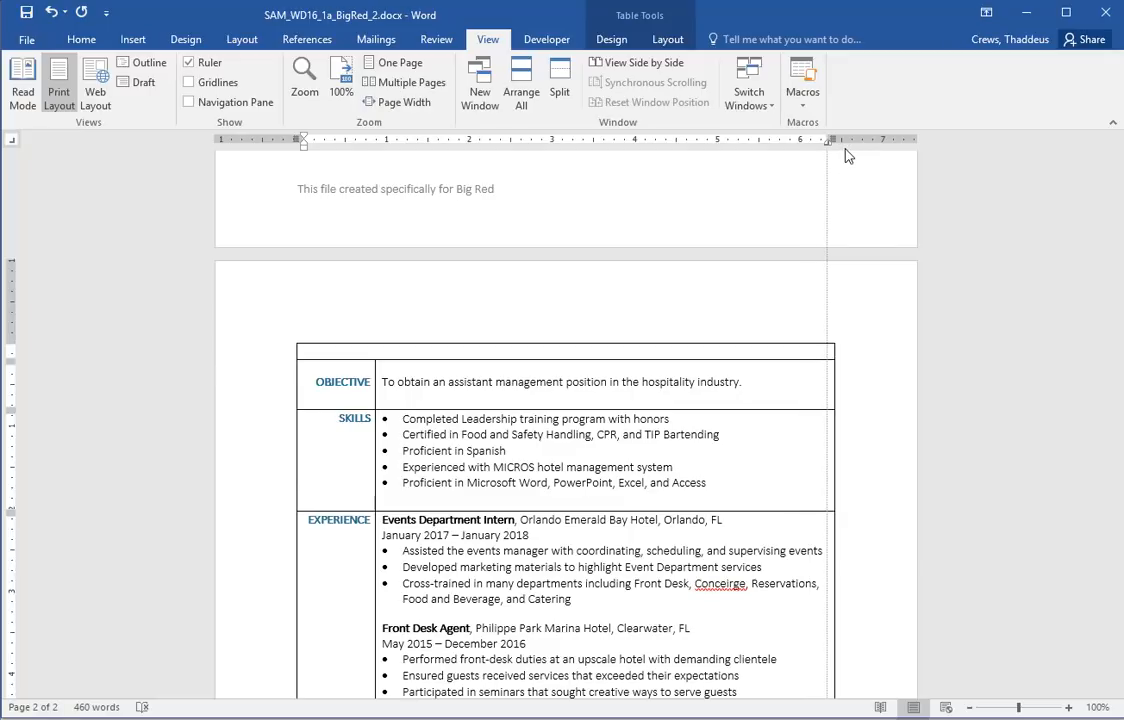
{"action": "mouse_move", "coordinate": [832, 156]}
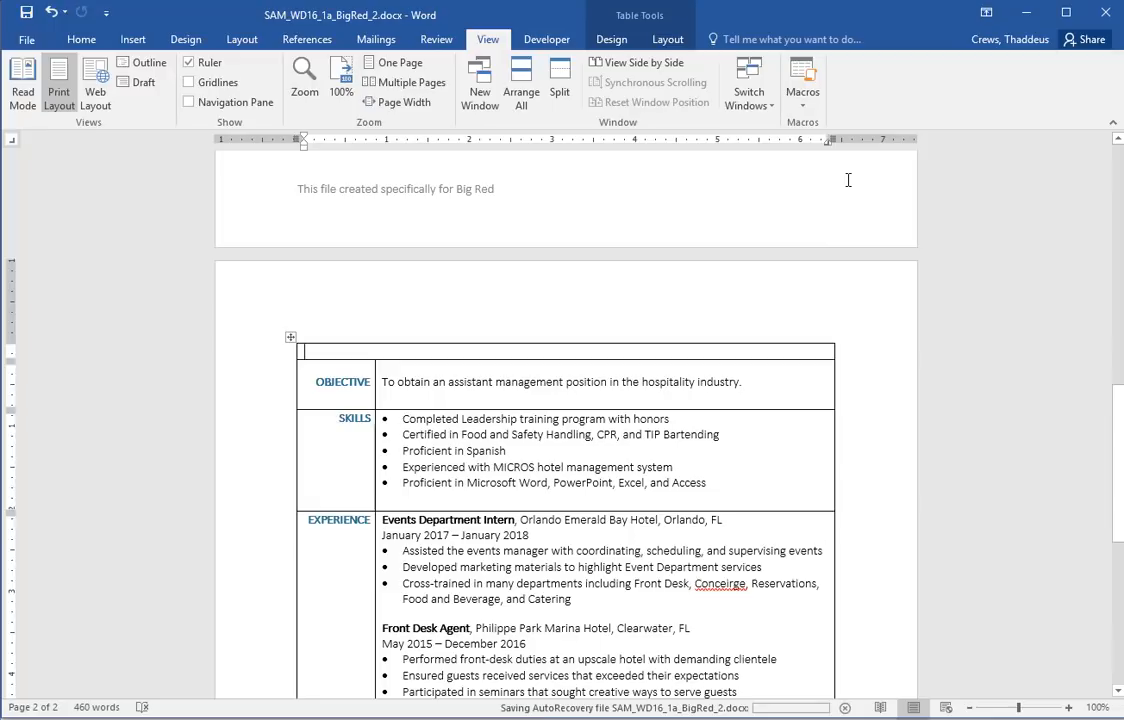
{"action": "mouse_move", "coordinate": [686, 180]}
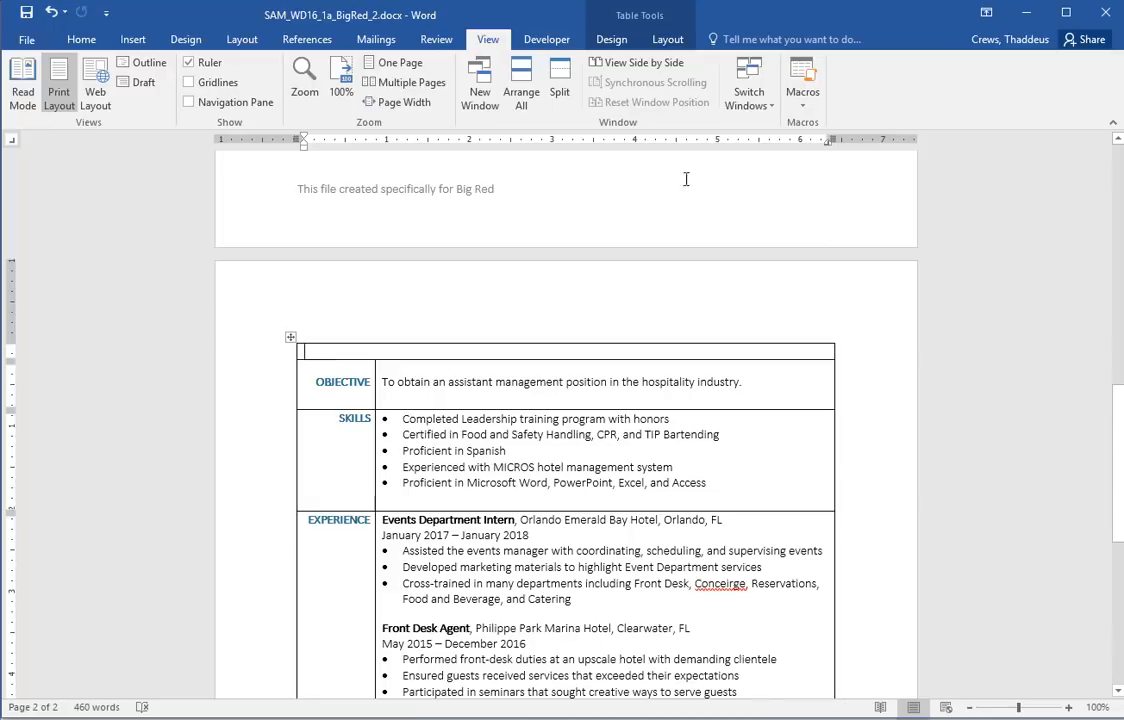
{"action": "left_click", "coordinate": [80, 40]}
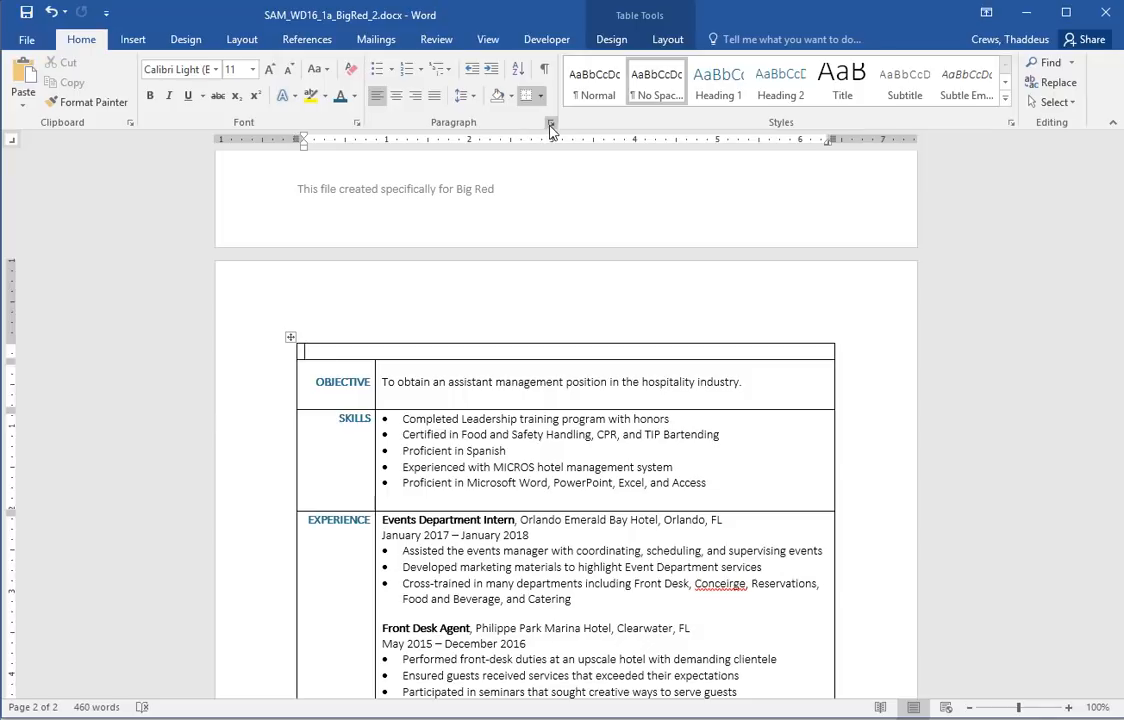
Set a right-aligned tab stop at 6.5 inches for the empty first row.
{"action": "left_click", "coordinate": [550, 122]}
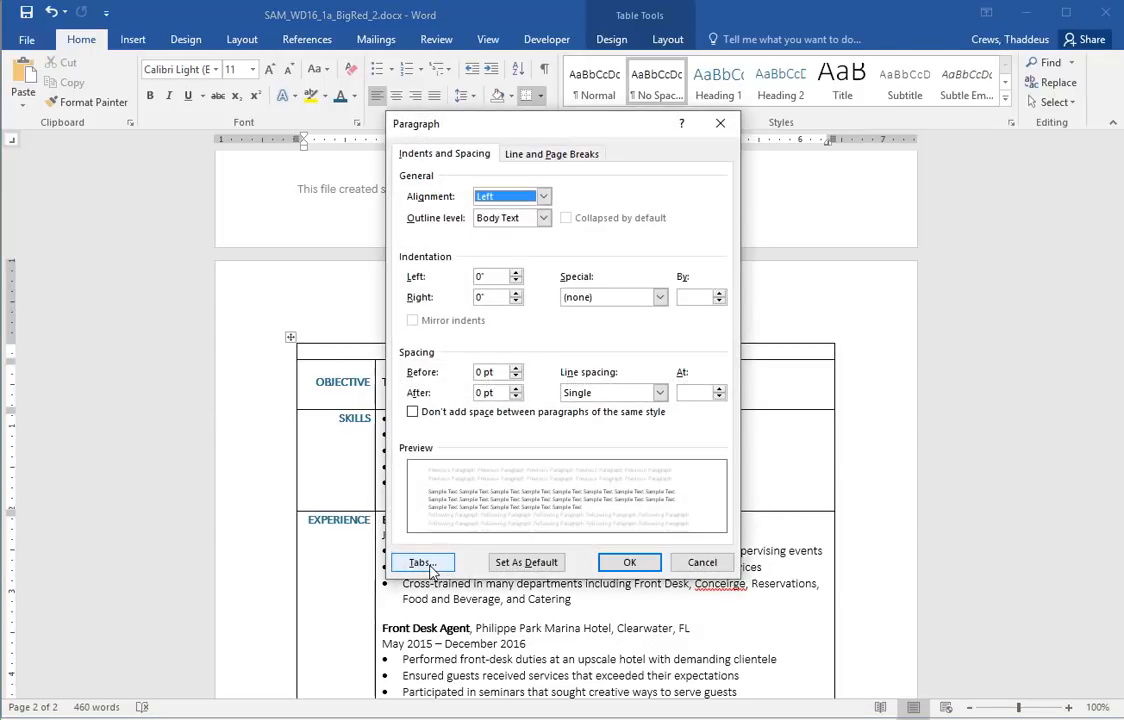
{"action": "left_click", "coordinate": [420, 562]}
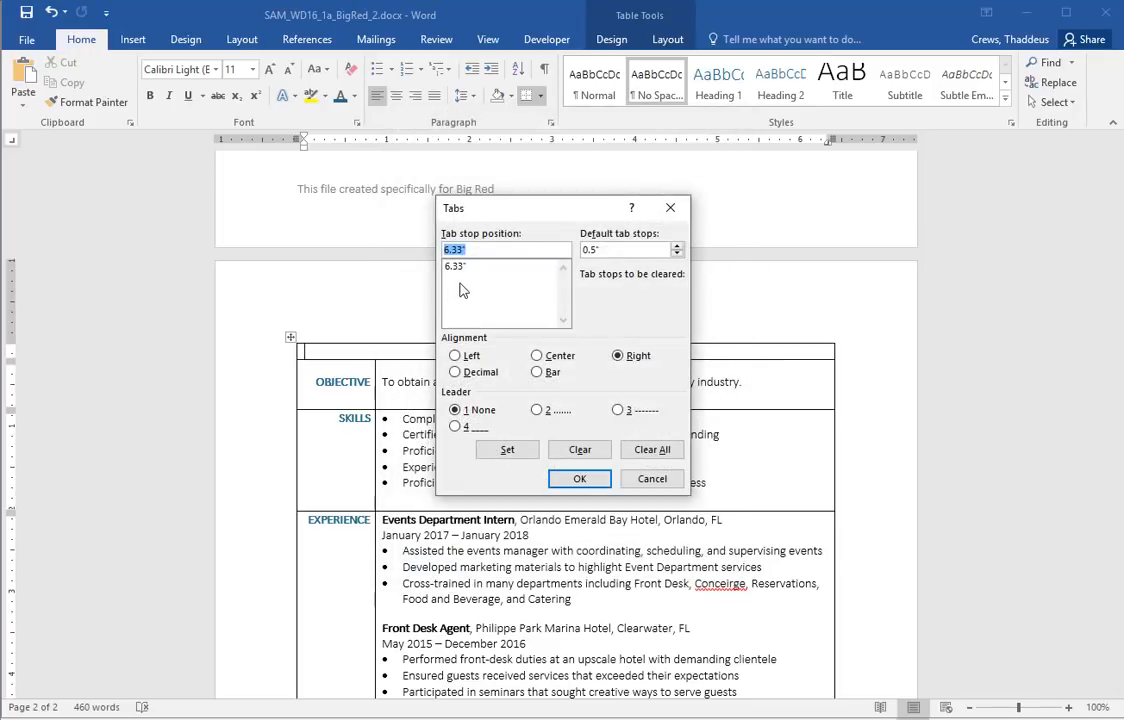
{"action": "mouse_move", "coordinate": [464, 276]}
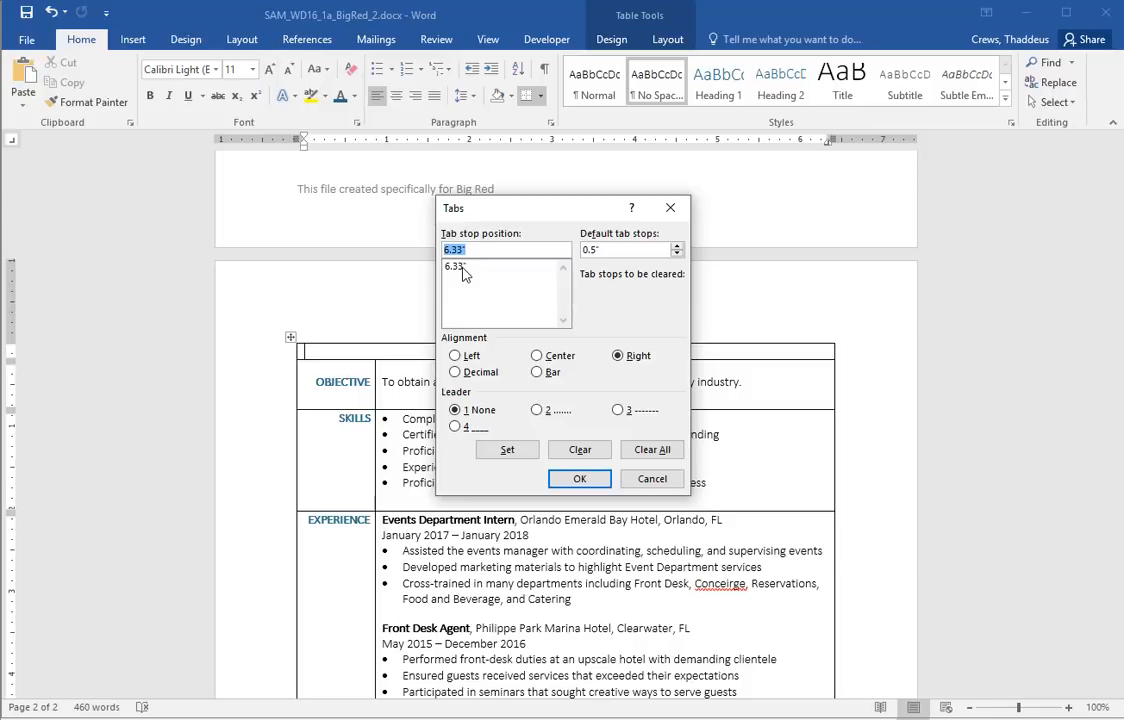
{"action": "left_click", "coordinate": [456, 264]}
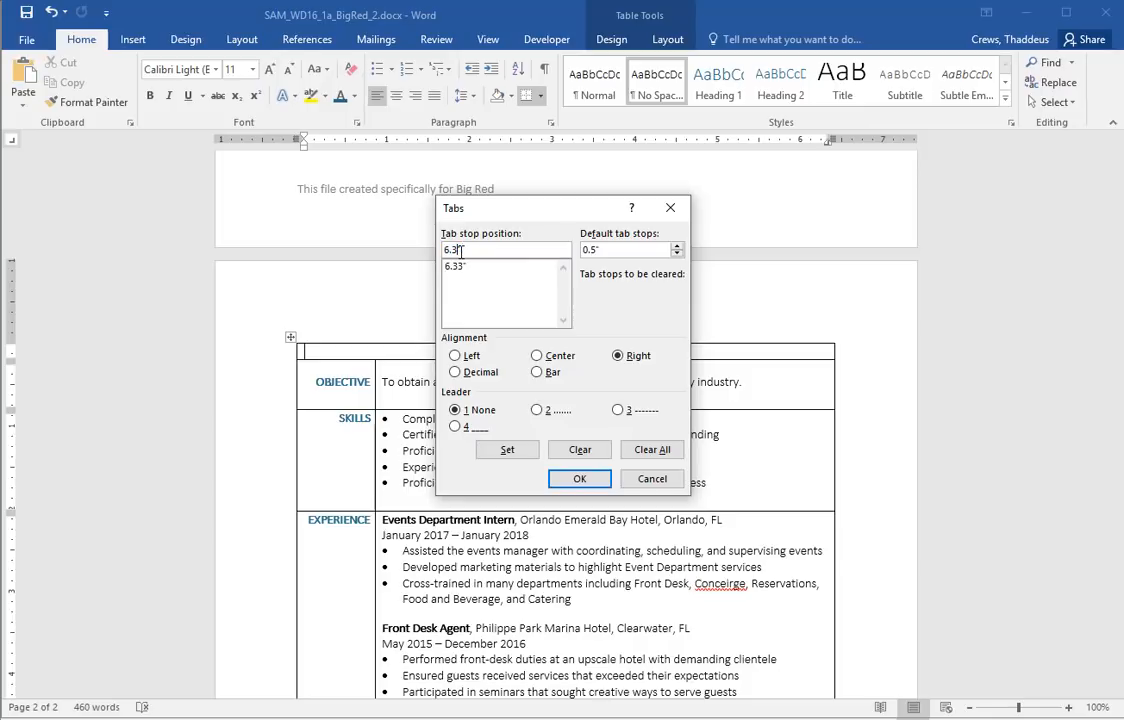
{"action": "type", "text": "6.5"}
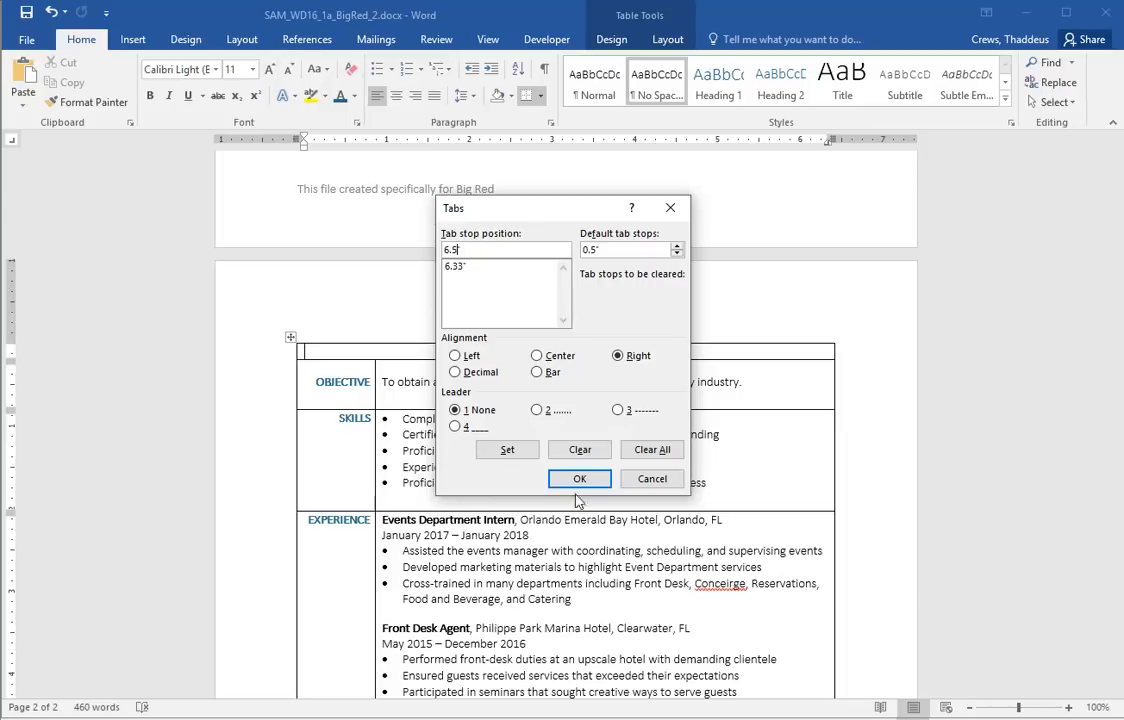
{"action": "left_click", "coordinate": [580, 478]}
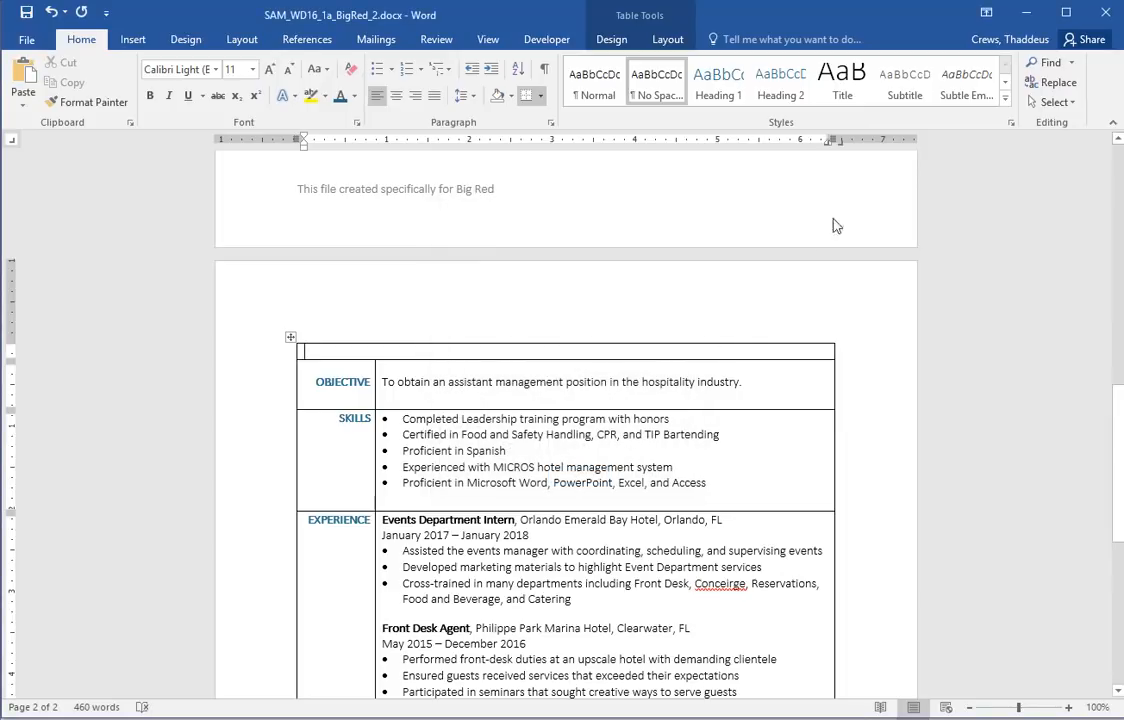
{"action": "mouse_move", "coordinate": [844, 152]}
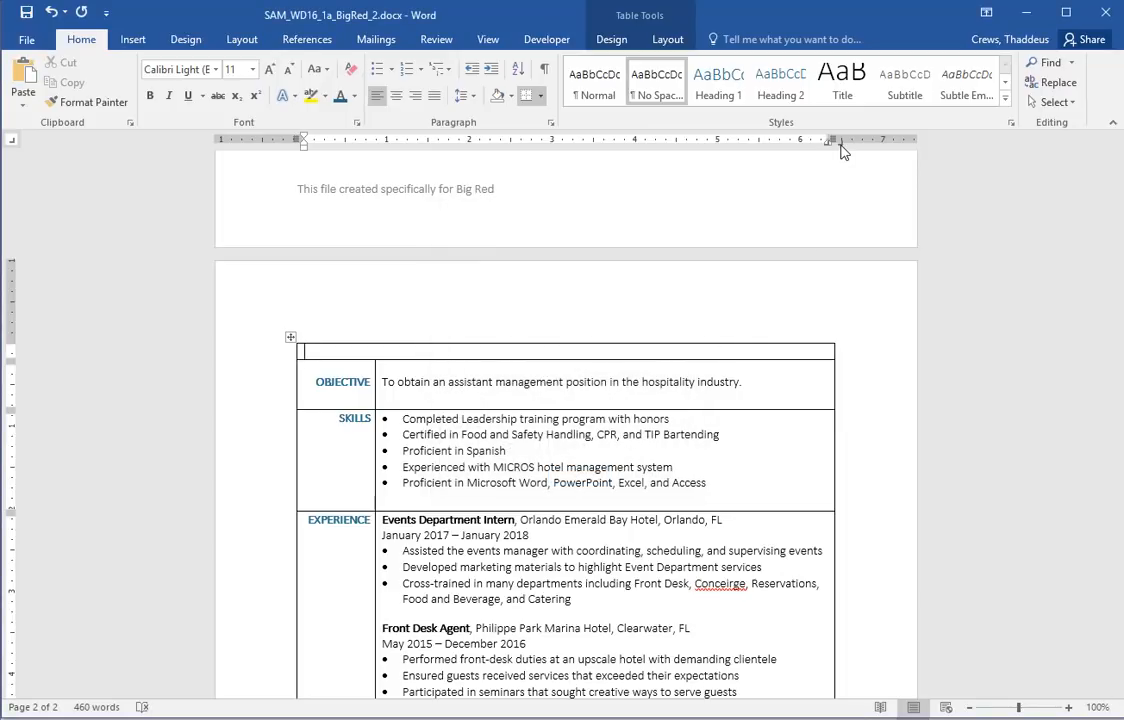
{"action": "mouse_move", "coordinate": [832, 140]}
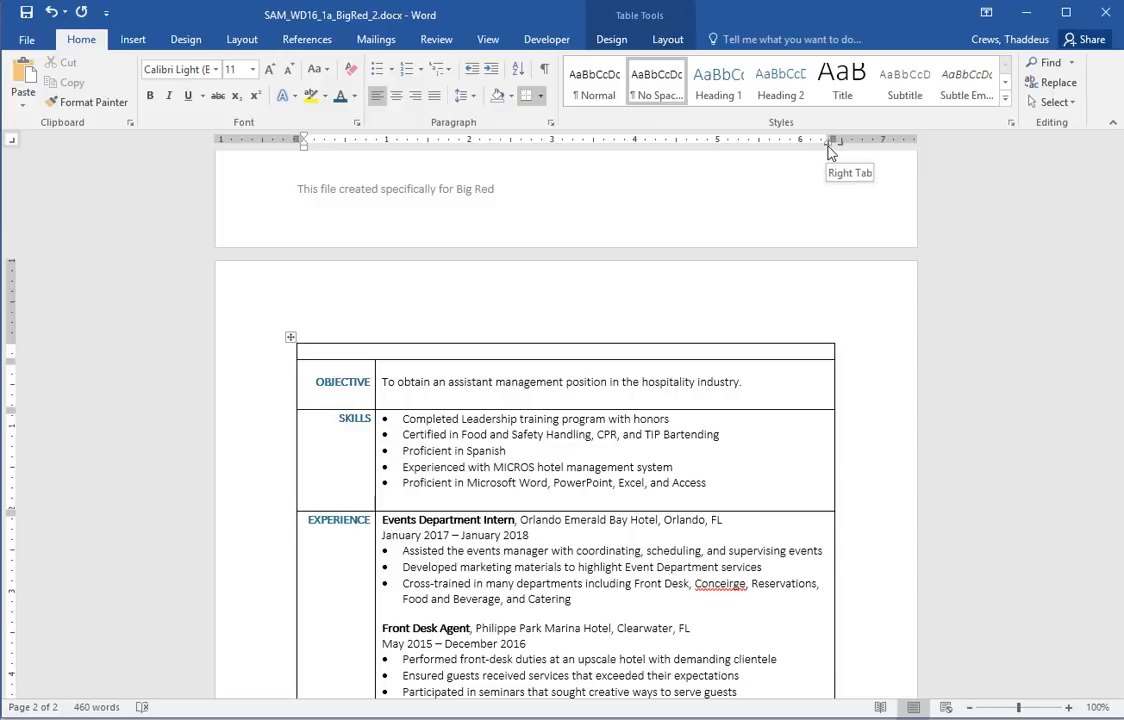
{"action": "mouse_move", "coordinate": [784, 144]}
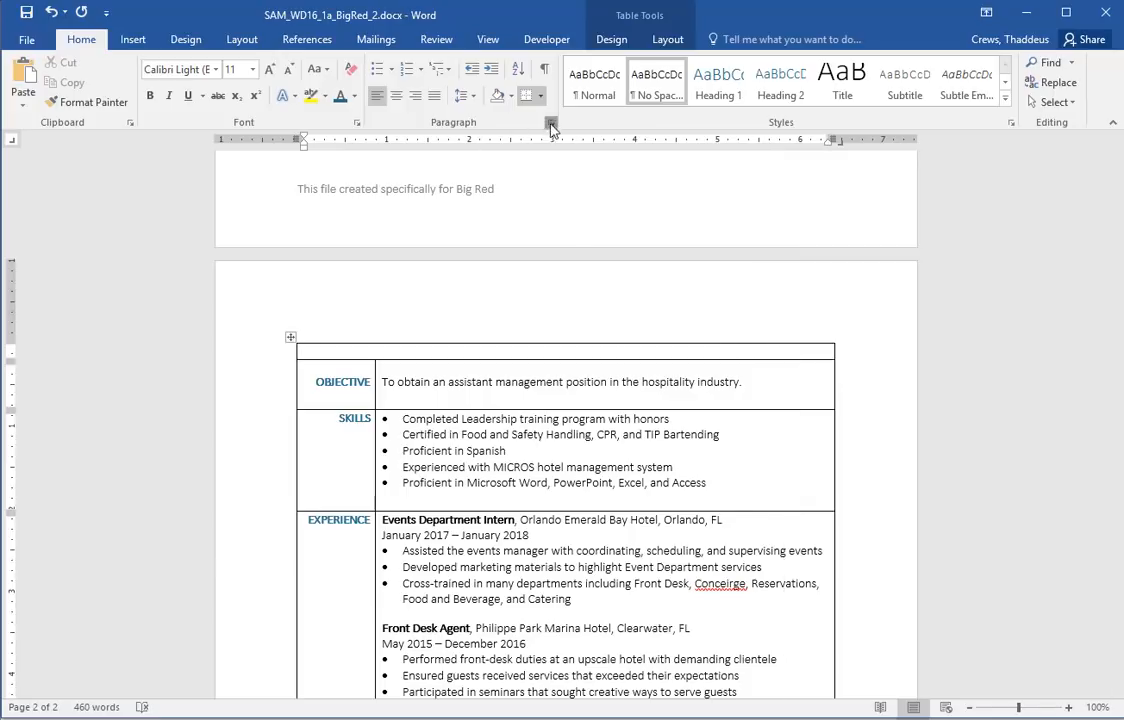
{"action": "left_click", "coordinate": [552, 122]}
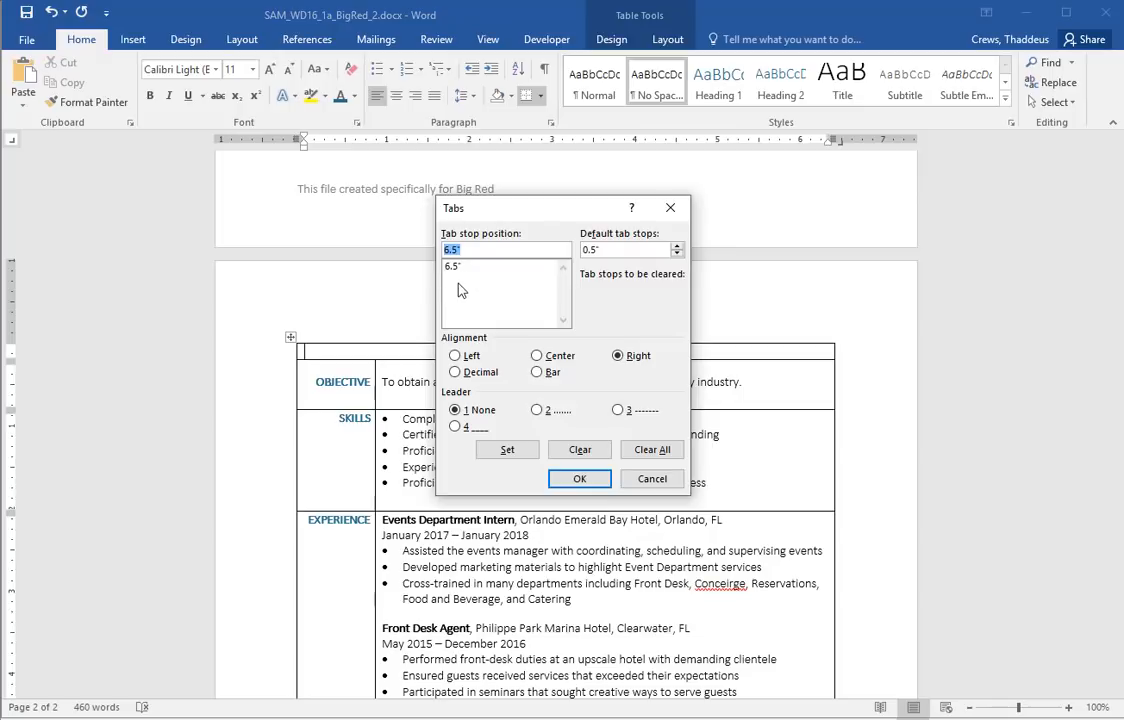
{"action": "mouse_move", "coordinate": [462, 292]}
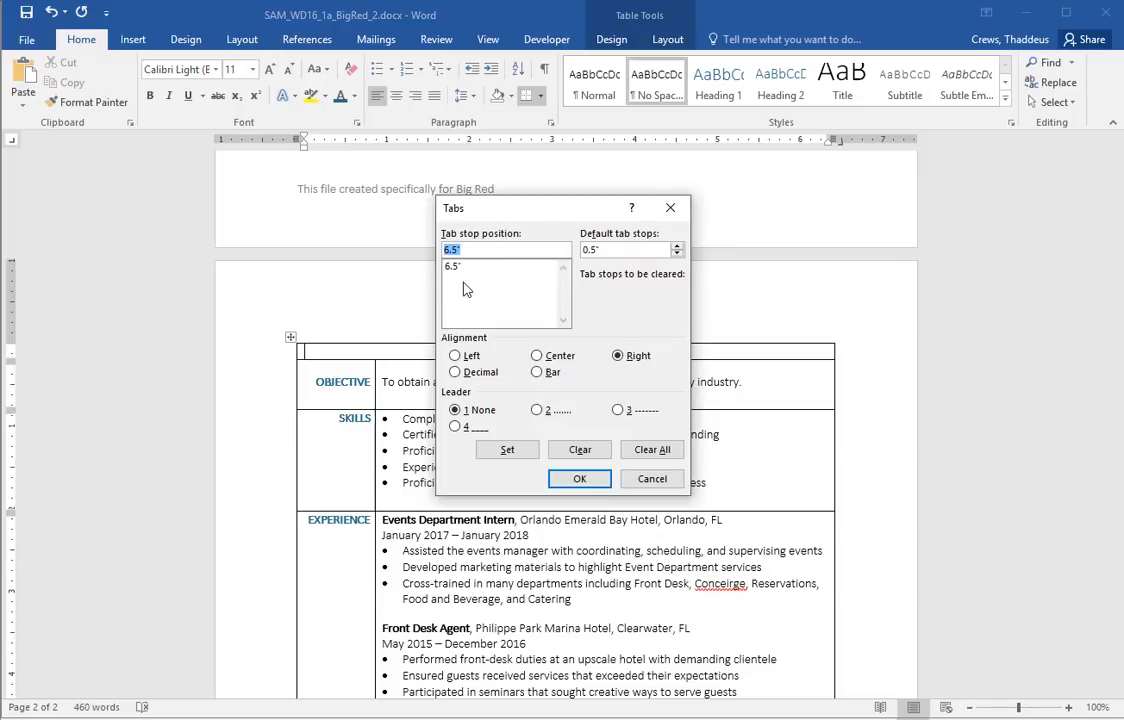
{"action": "mouse_move", "coordinate": [500, 270]}
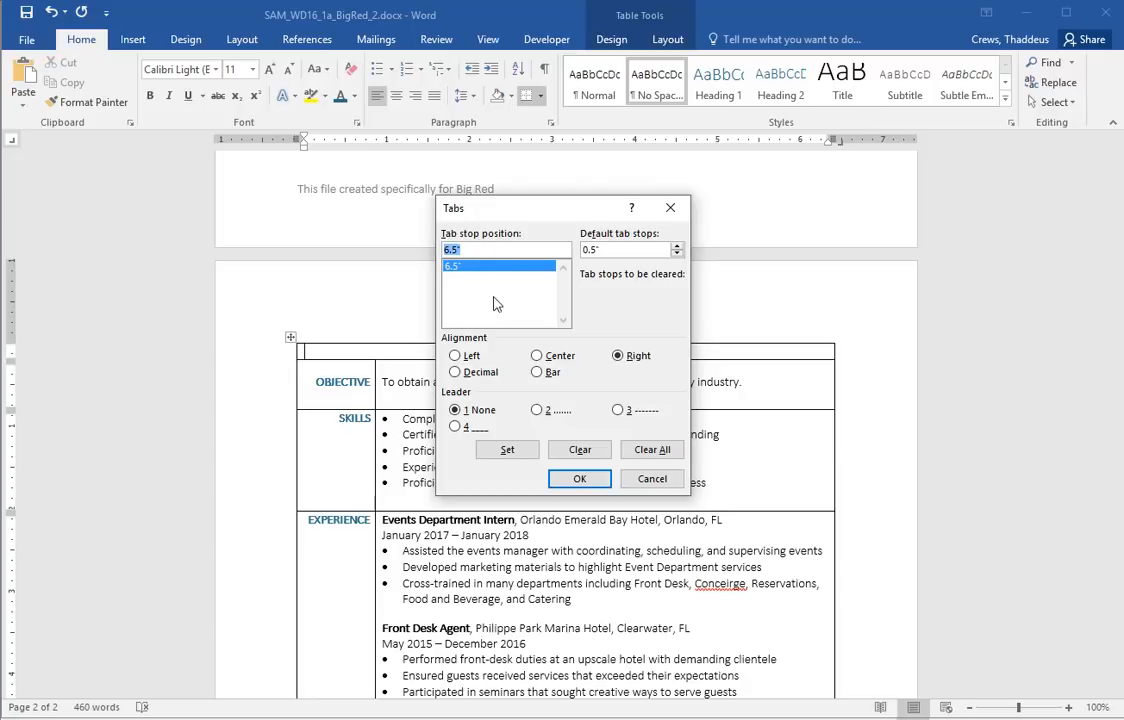
{"action": "left_click", "coordinate": [490, 248]}
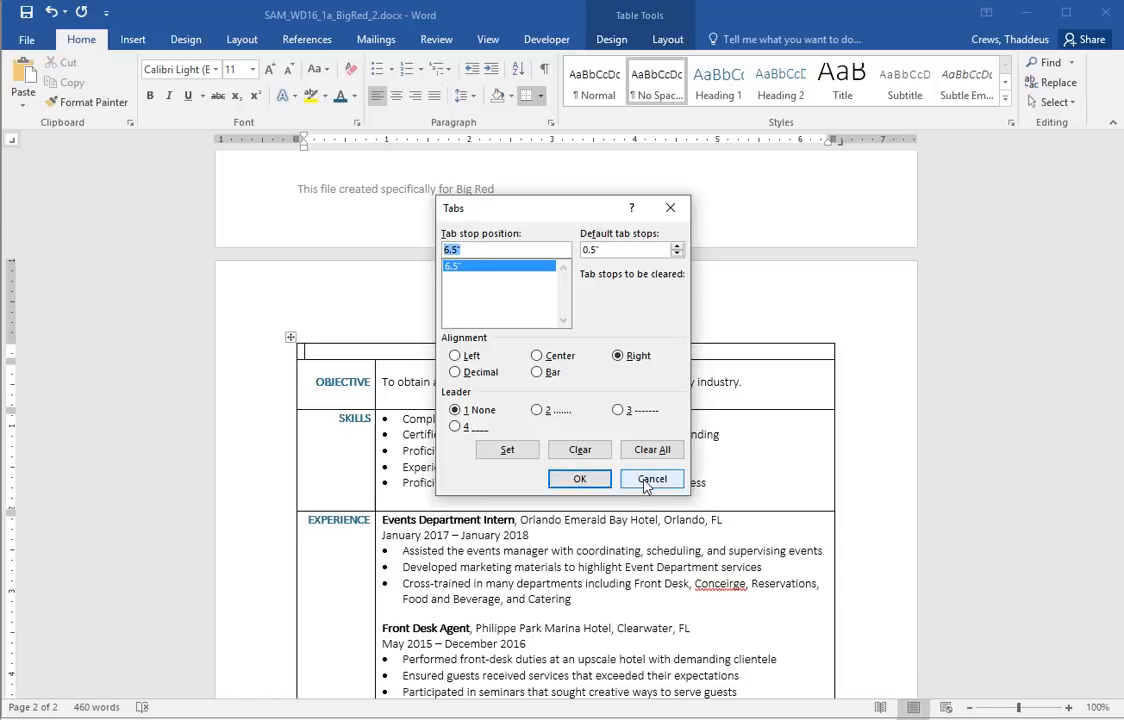
{"action": "left_click", "coordinate": [652, 478]}
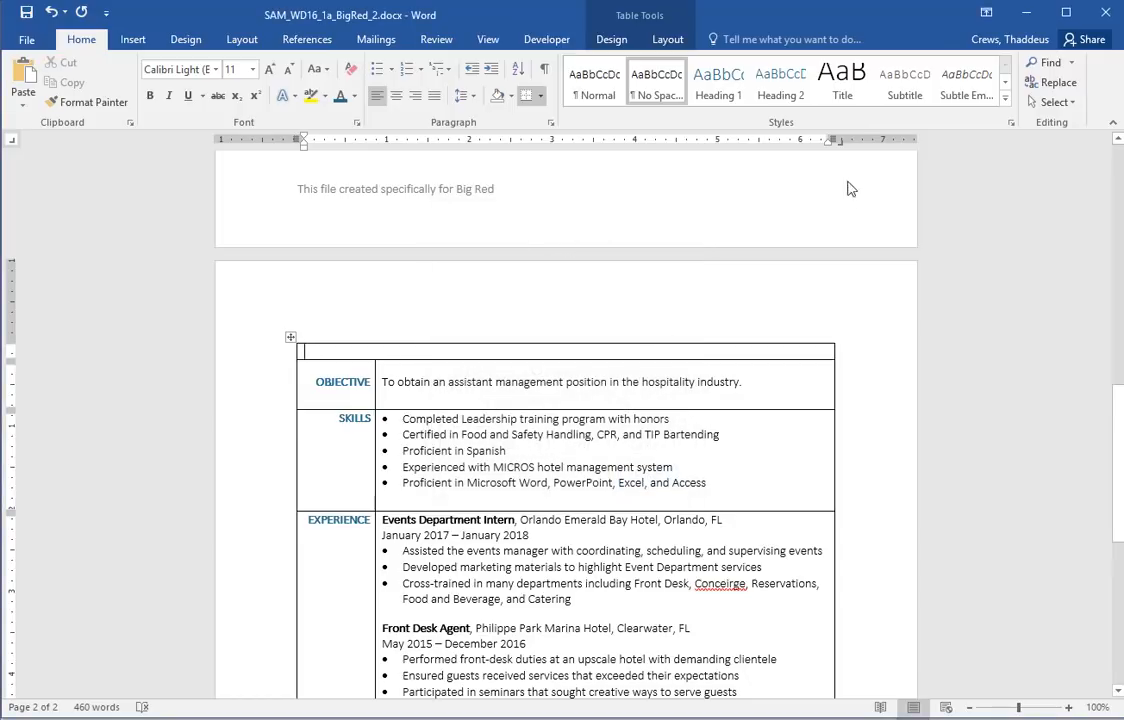
{"action": "mouse_move", "coordinate": [544, 132]}
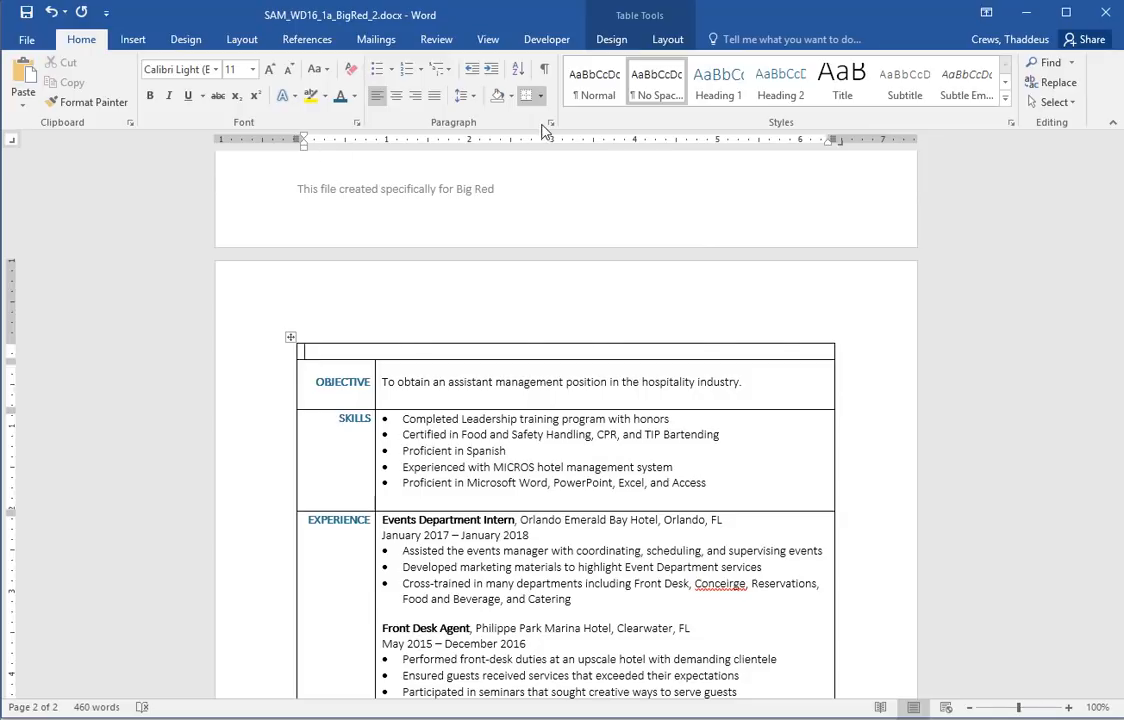
{"action": "left_click", "coordinate": [548, 122]}
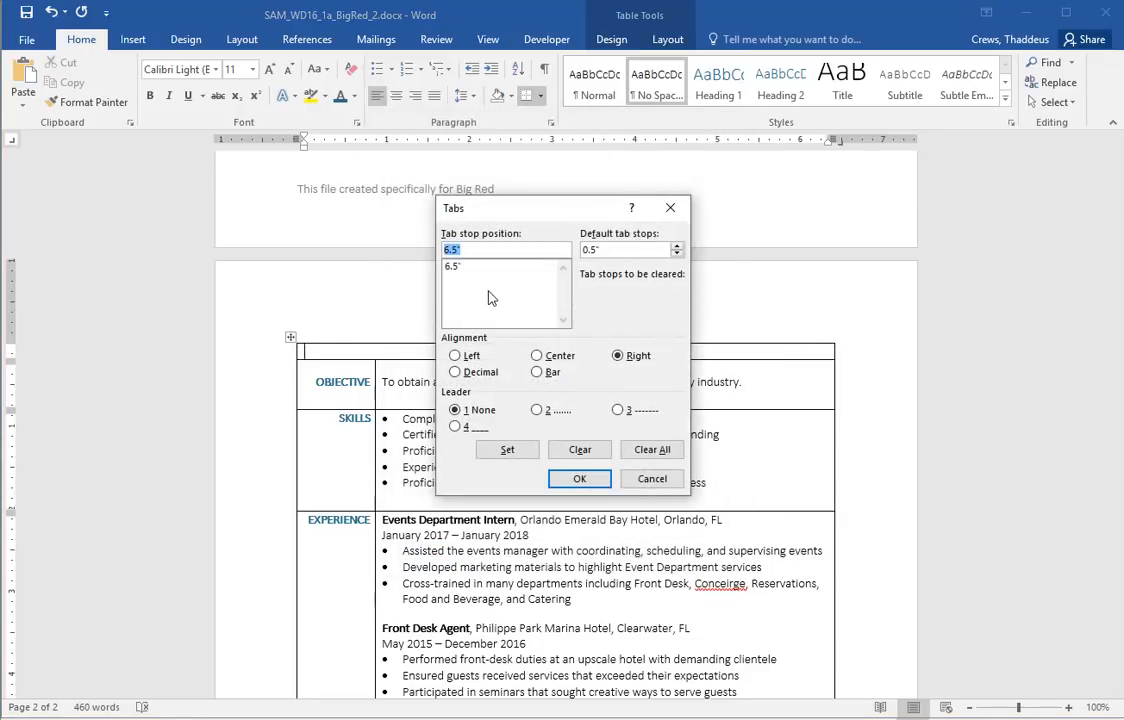
{"action": "left_click", "coordinate": [616, 356]}
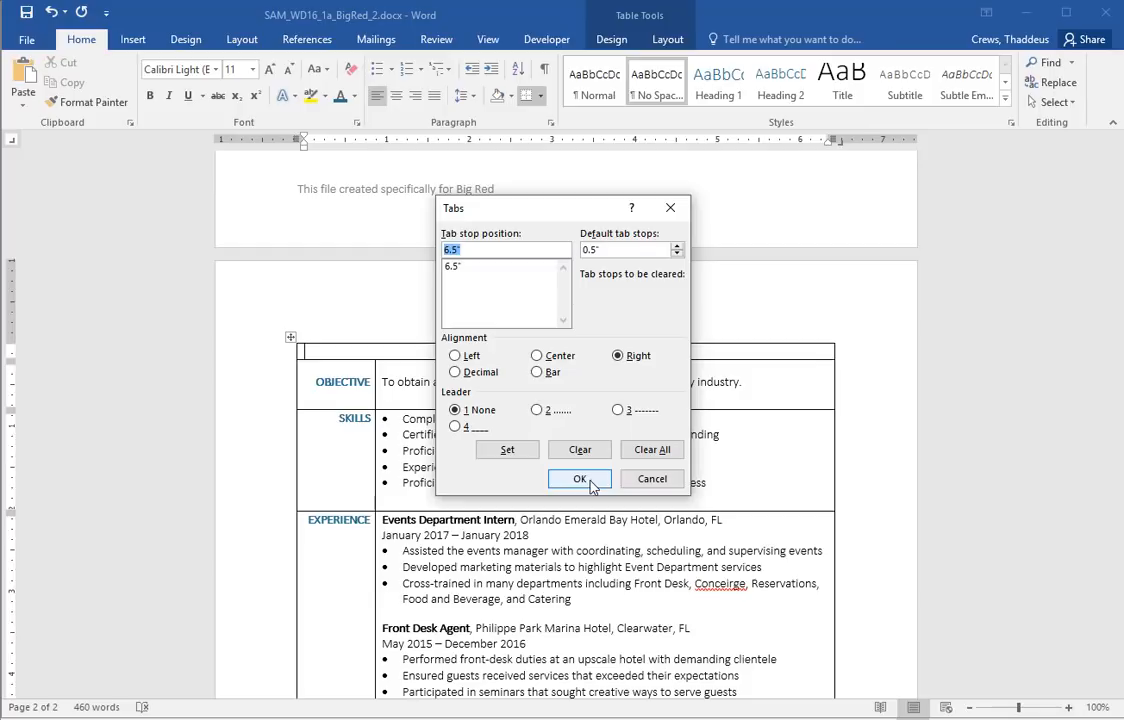
{"action": "left_click", "coordinate": [580, 478]}
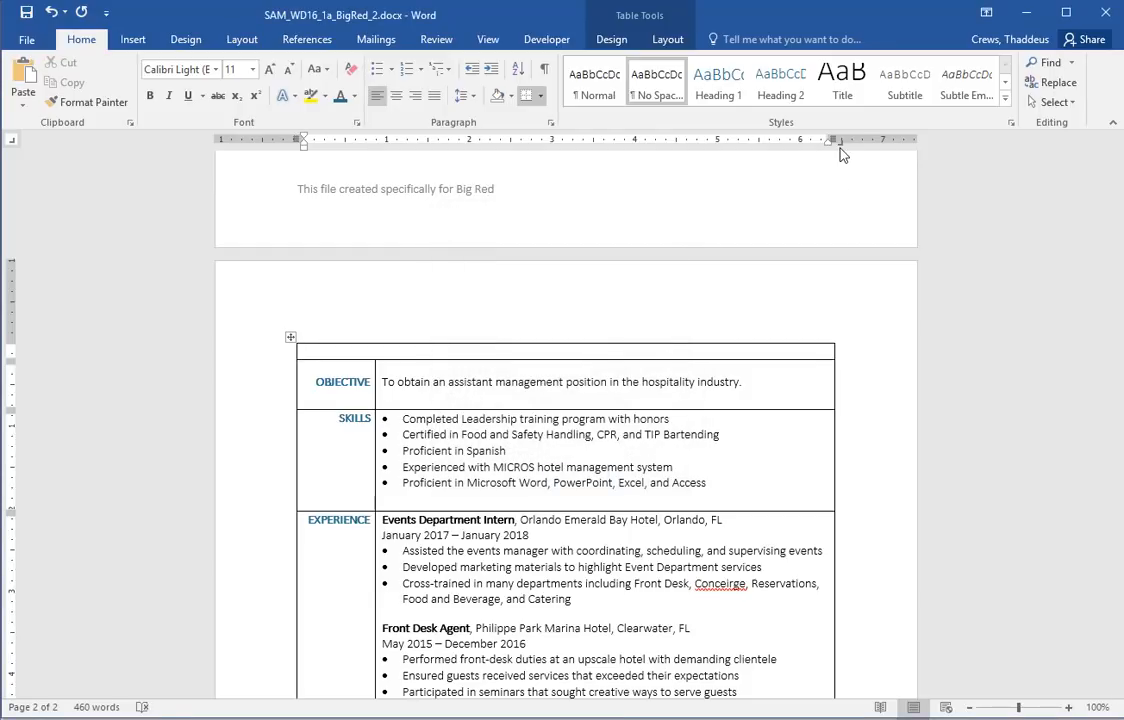
{"action": "mouse_move", "coordinate": [892, 156]}
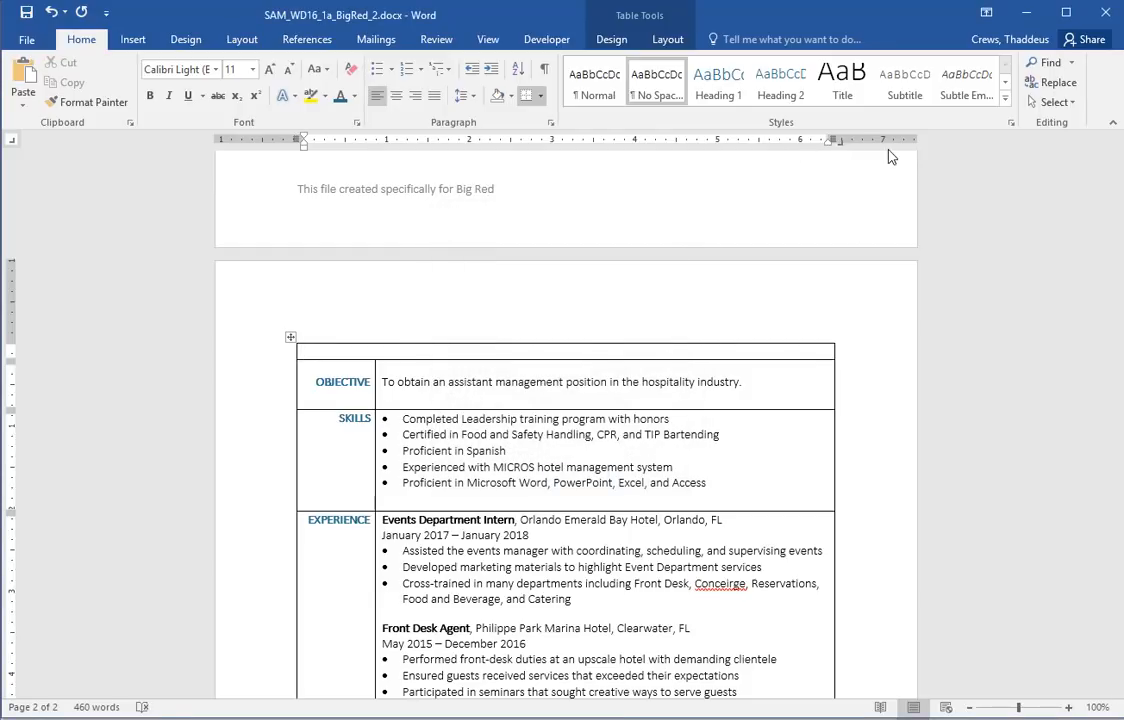
{"action": "mouse_move", "coordinate": [844, 152]}
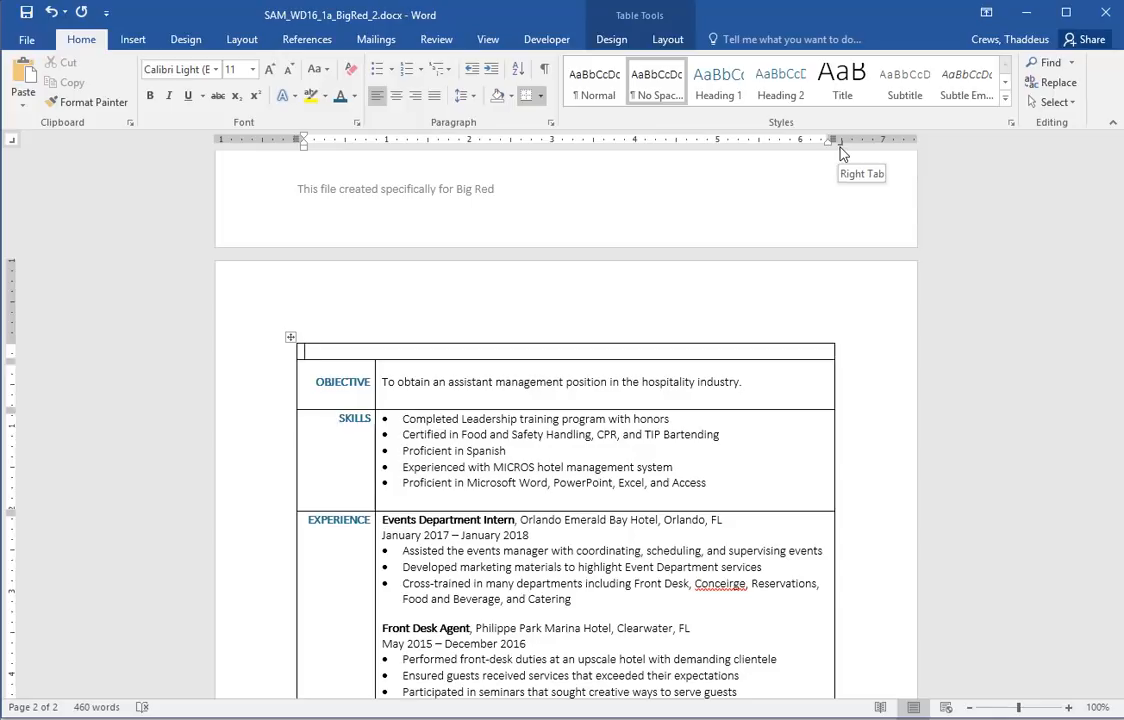
{"action": "mouse_move", "coordinate": [832, 140]}
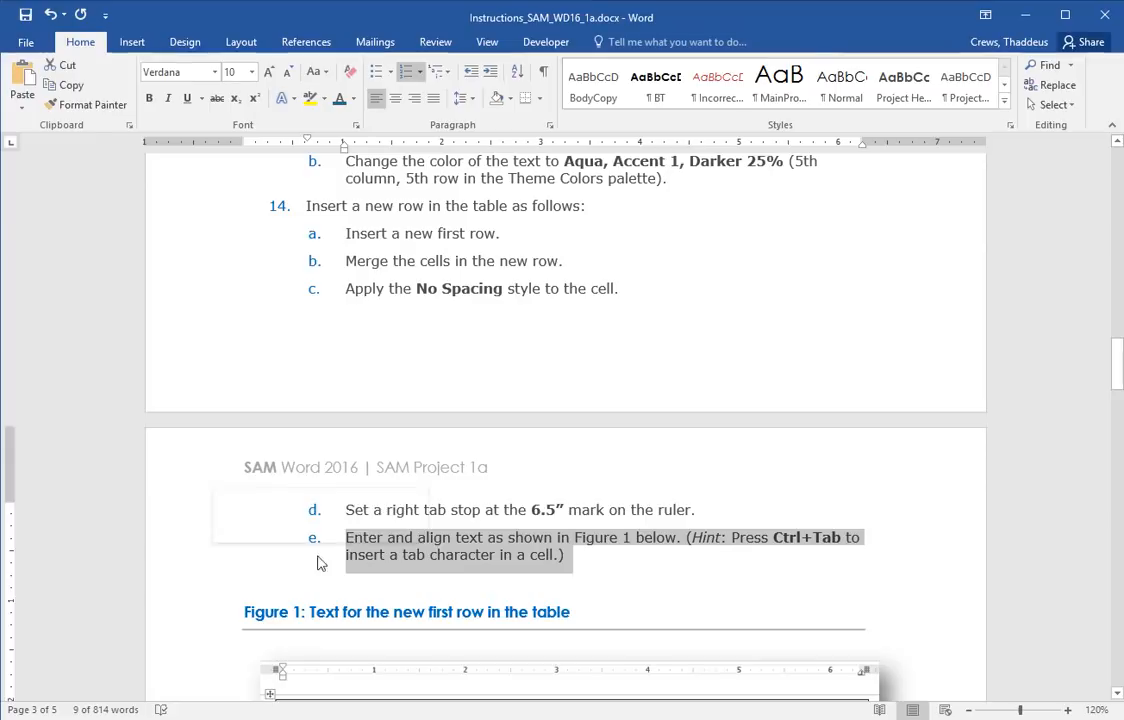
Scroll the instructions to Figure 1 and highlight the Ctrl hint.
{"action": "scroll", "scroll_direction": "down", "scroll_amount": 3}
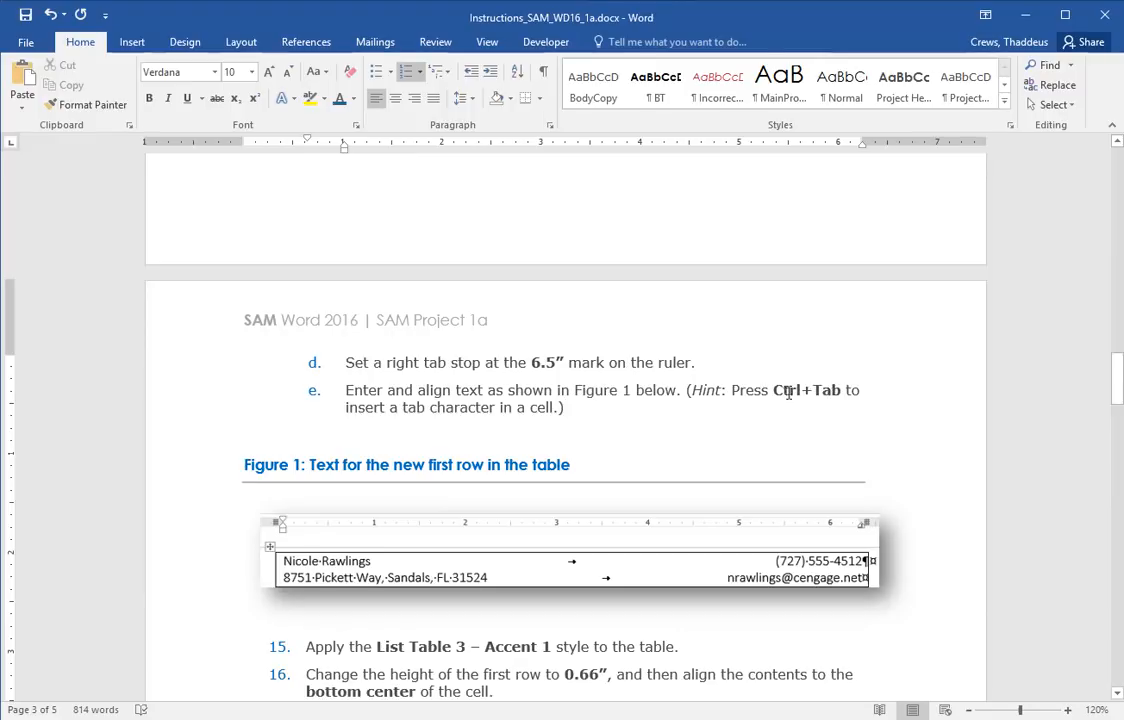
{"action": "double_click", "coordinate": [806, 390]}
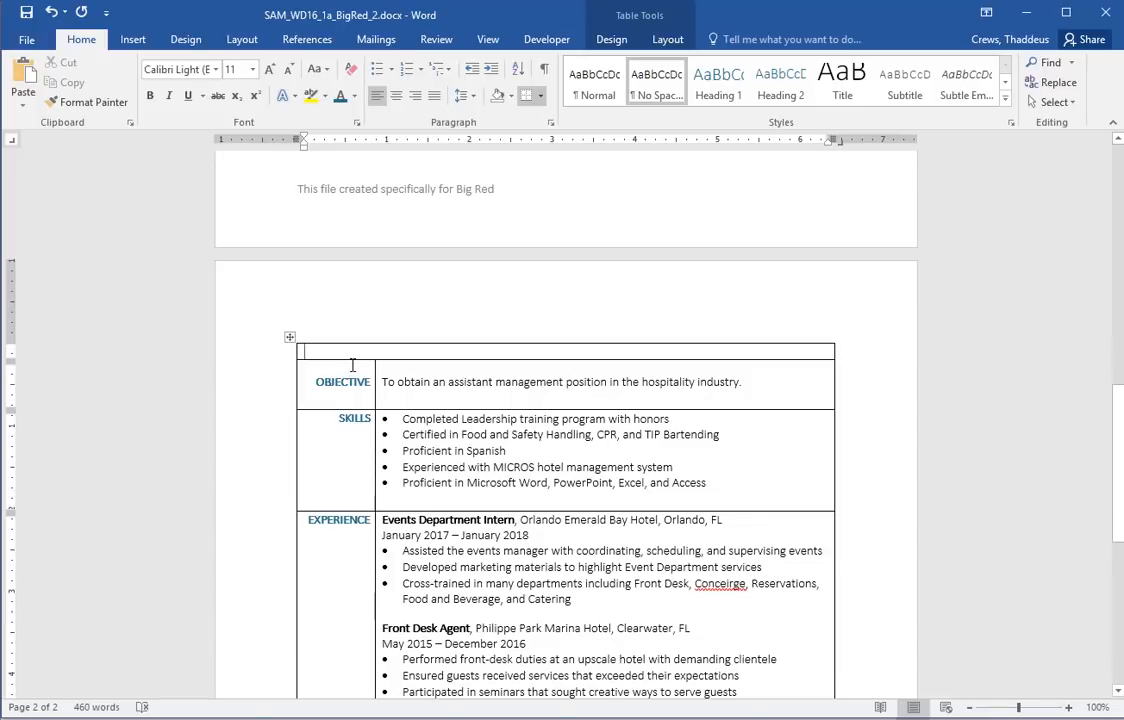
{"action": "type", "text": "Nicole Raw"}
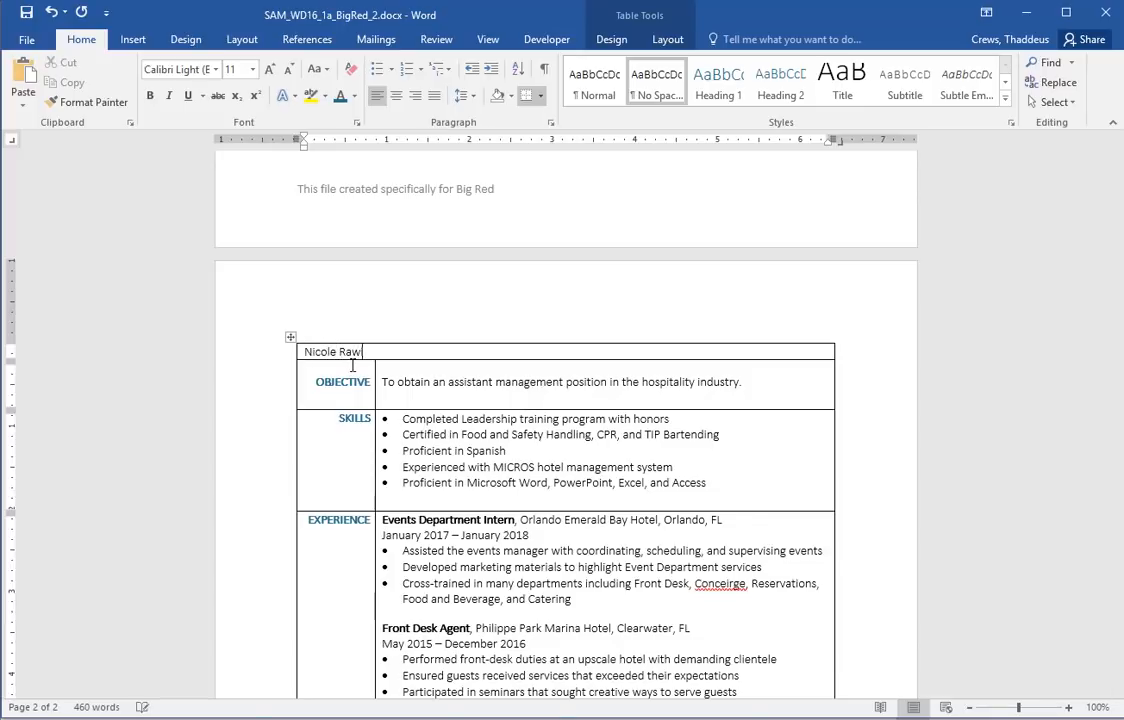
{"action": "type", "text": "lings"}
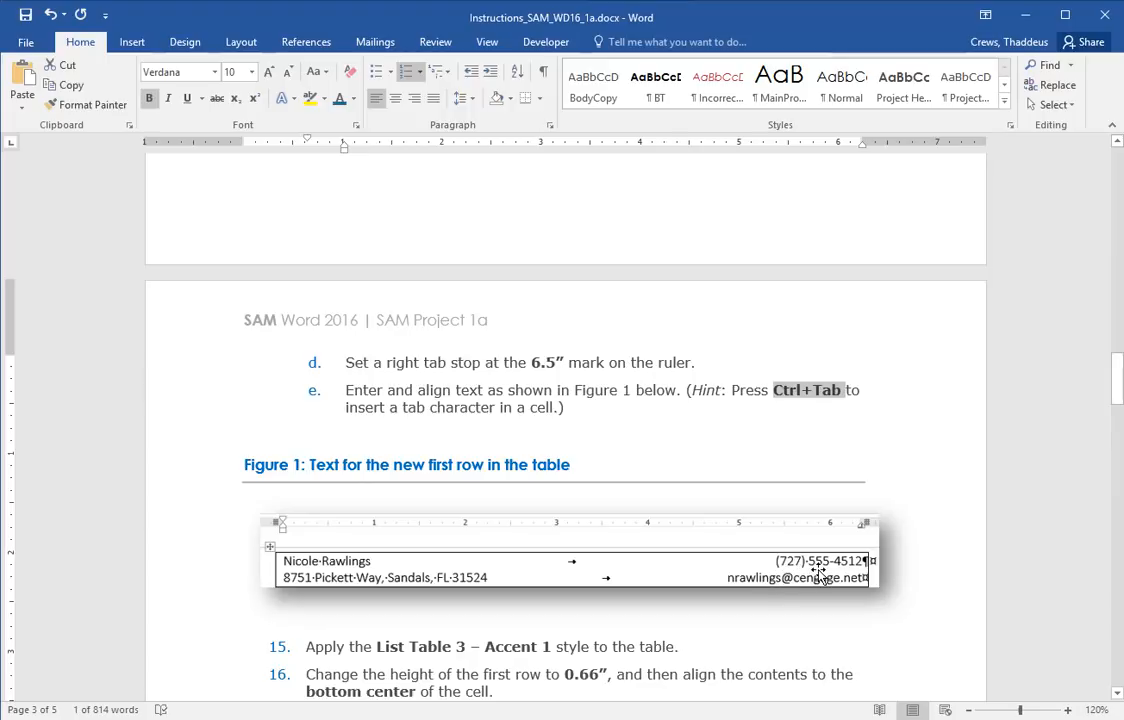
{"action": "mouse_move", "coordinate": [830, 572]}
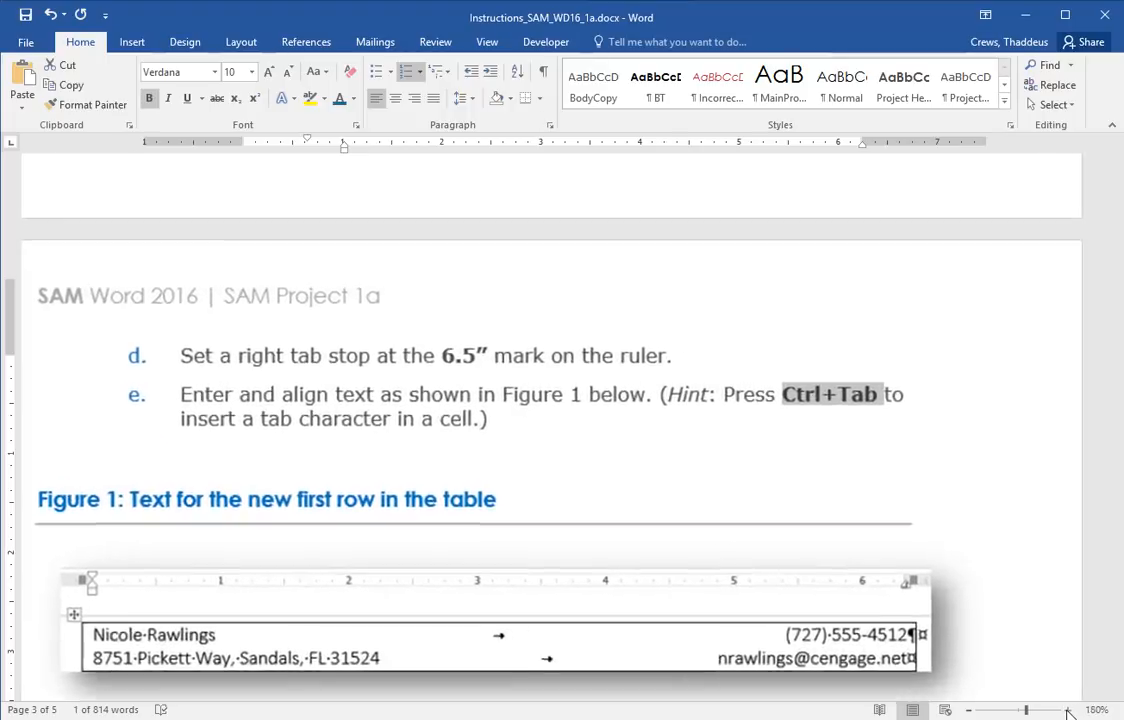
{"action": "left_click", "coordinate": [1056, 710]}
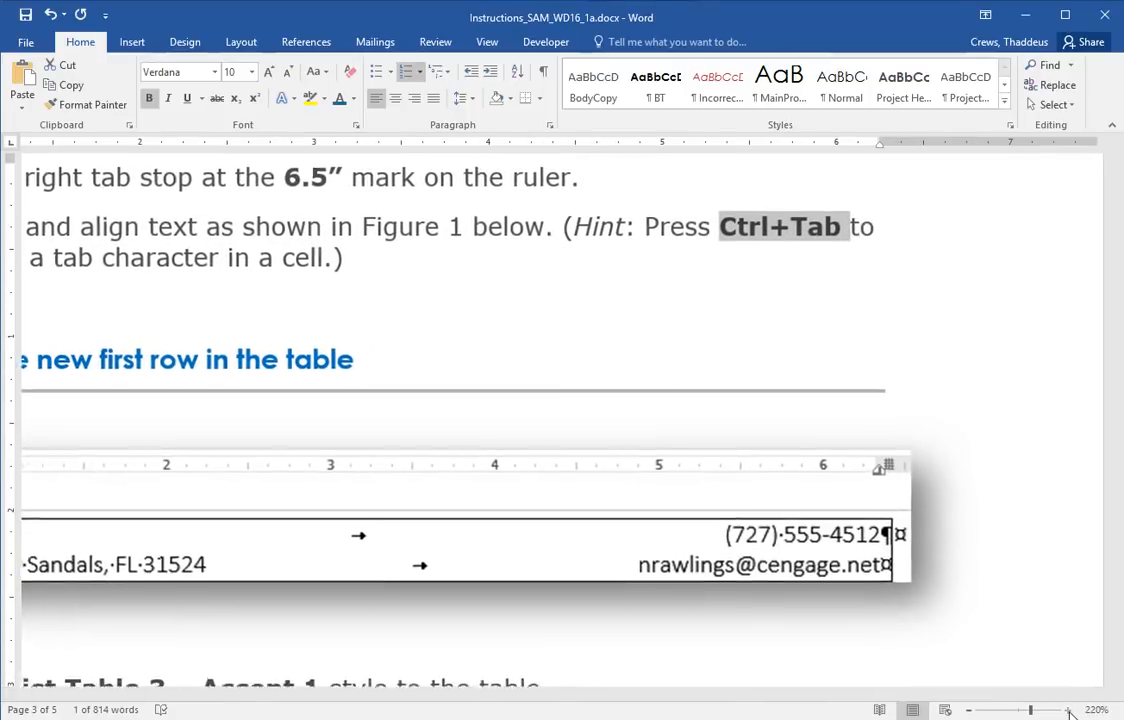
{"action": "left_click", "coordinate": [1072, 708]}
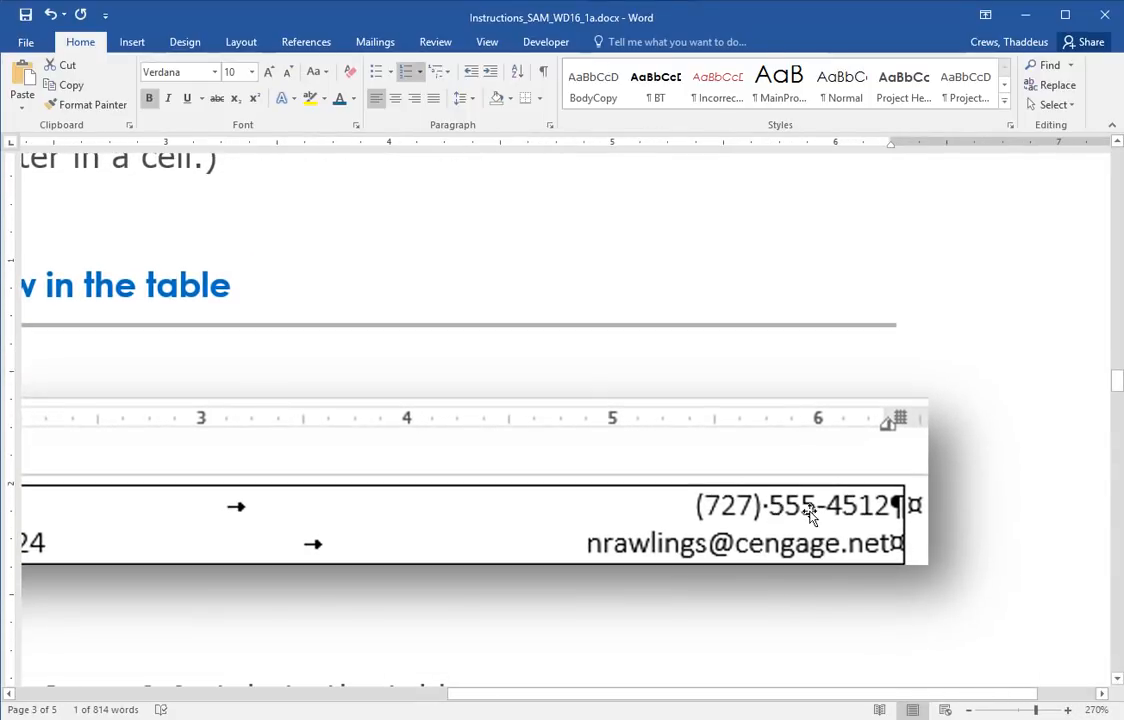
{"action": "mouse_move", "coordinate": [822, 520]}
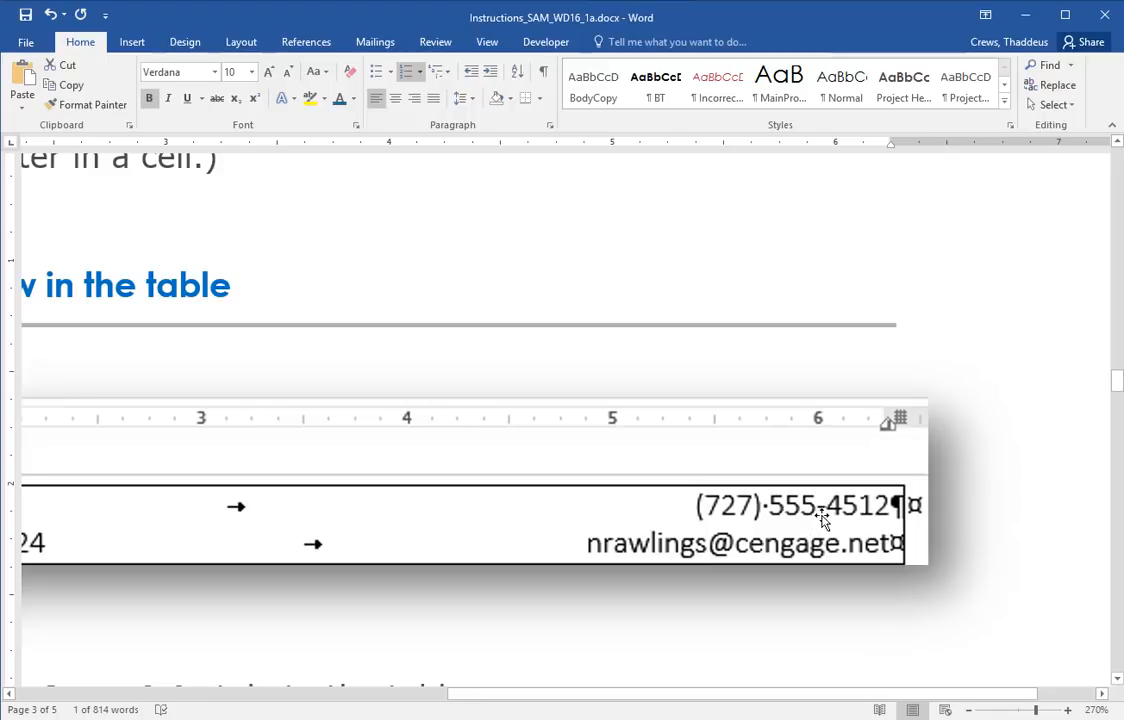
{"action": "mouse_move", "coordinate": [764, 518]}
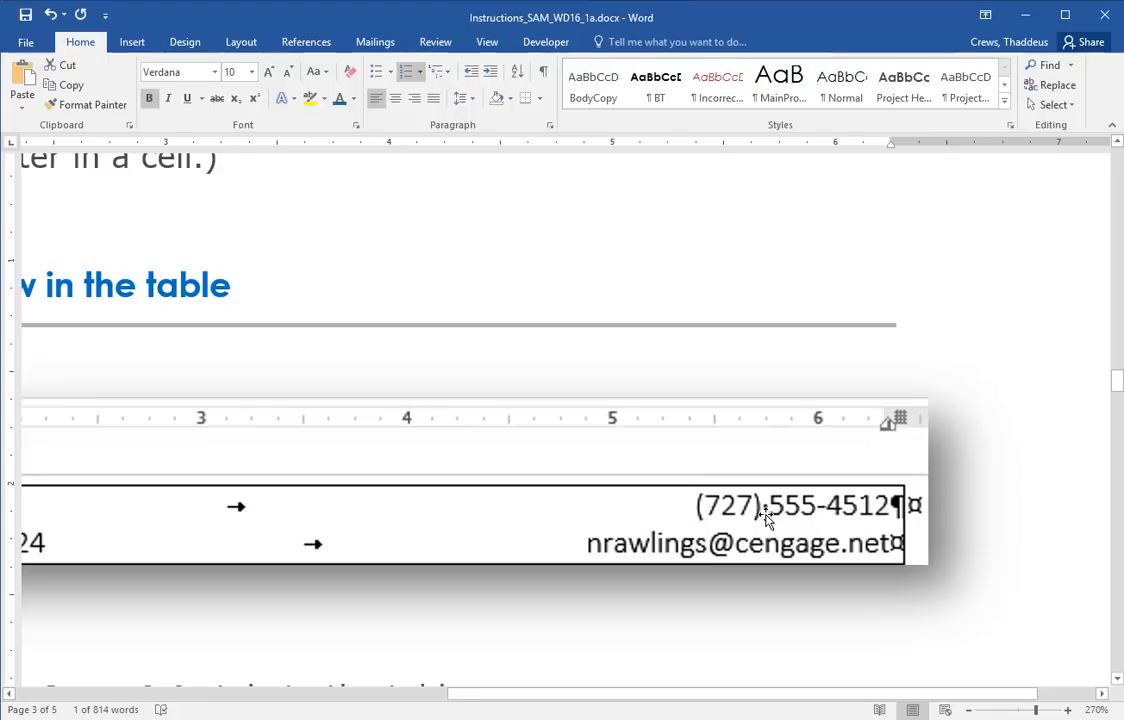
{"action": "mouse_move", "coordinate": [896, 520]}
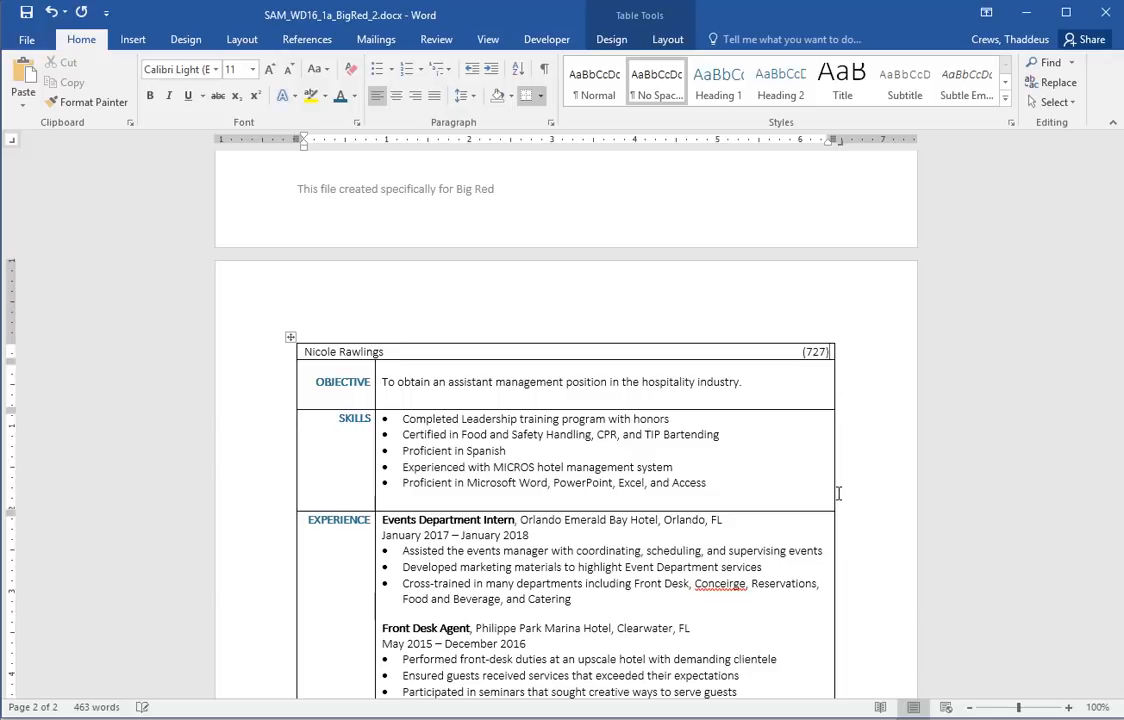
Add the phone 555-4212, street address 8751 and .net e-mail across the top row.
{"action": "type", "text": "555"}
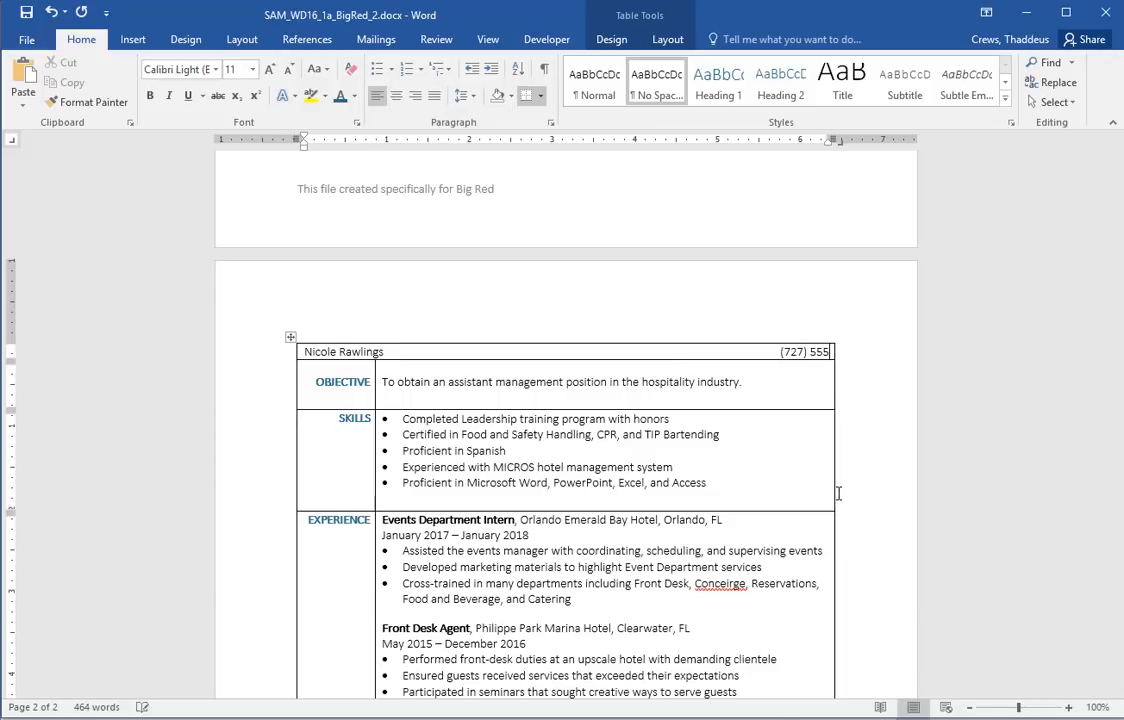
{"action": "type", "text": "-4212"}
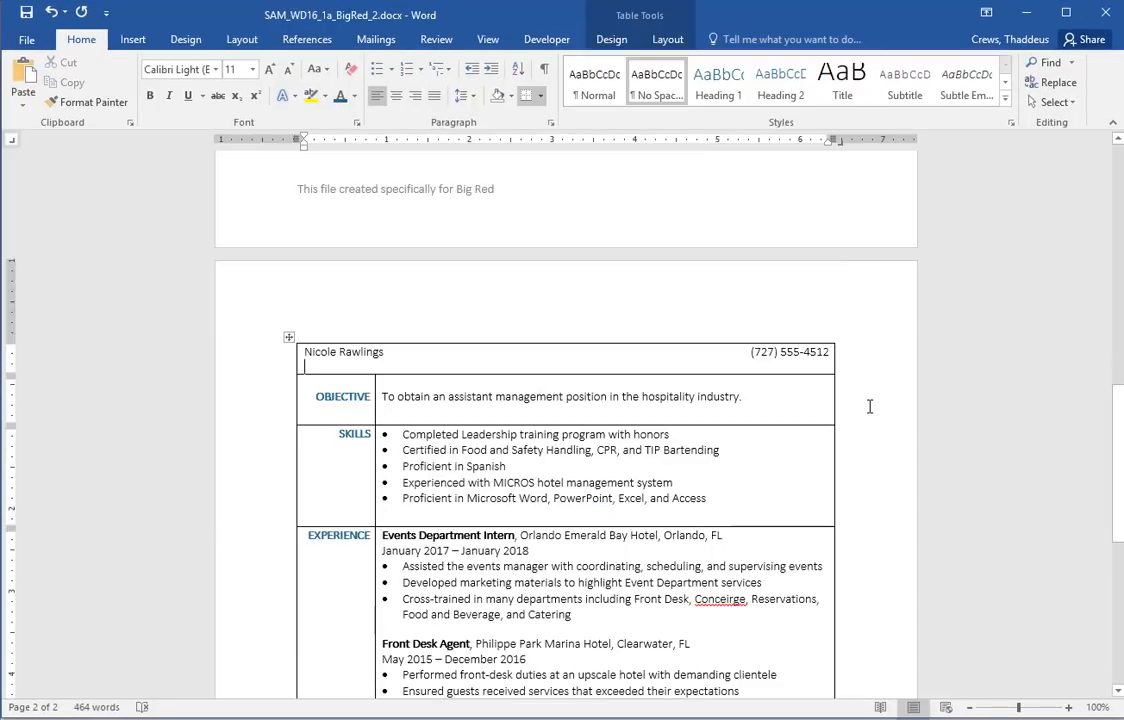
{"action": "type", "text": "8751 pl"}
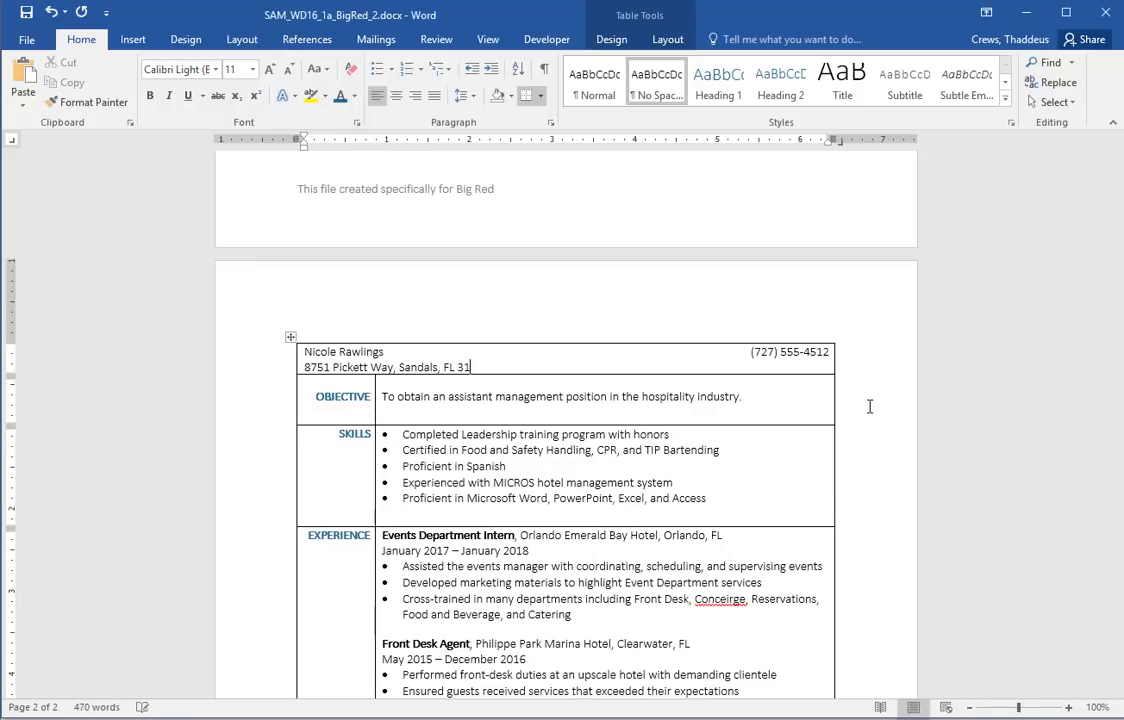
{"action": "type", "text": "524"}
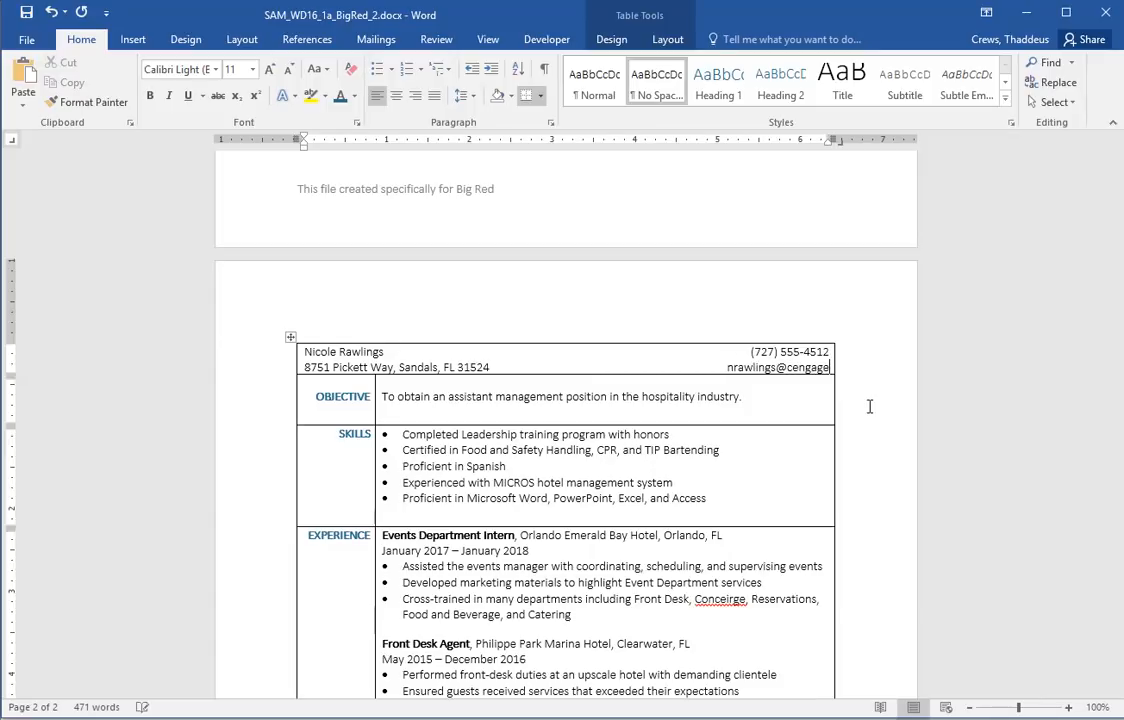
{"action": "type", "text": ".net"}
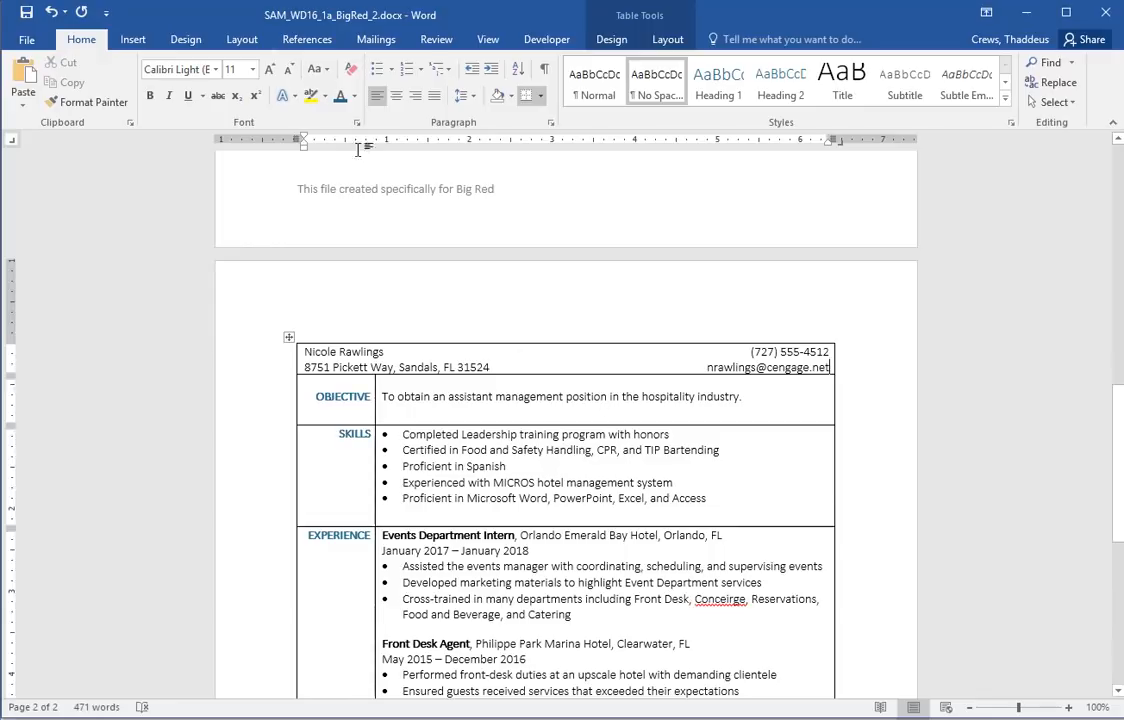
Show formatting marks and zoom in to check the top row's tab characters.
{"action": "left_click", "coordinate": [544, 68]}
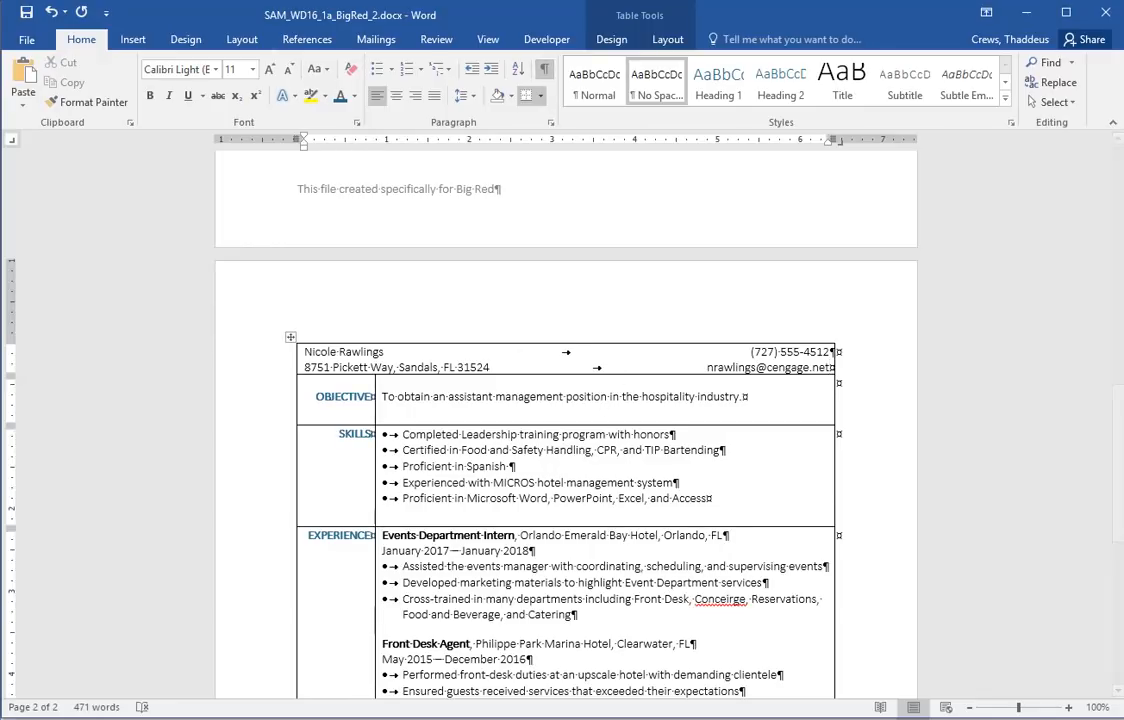
{"action": "left_click", "coordinate": [1068, 708]}
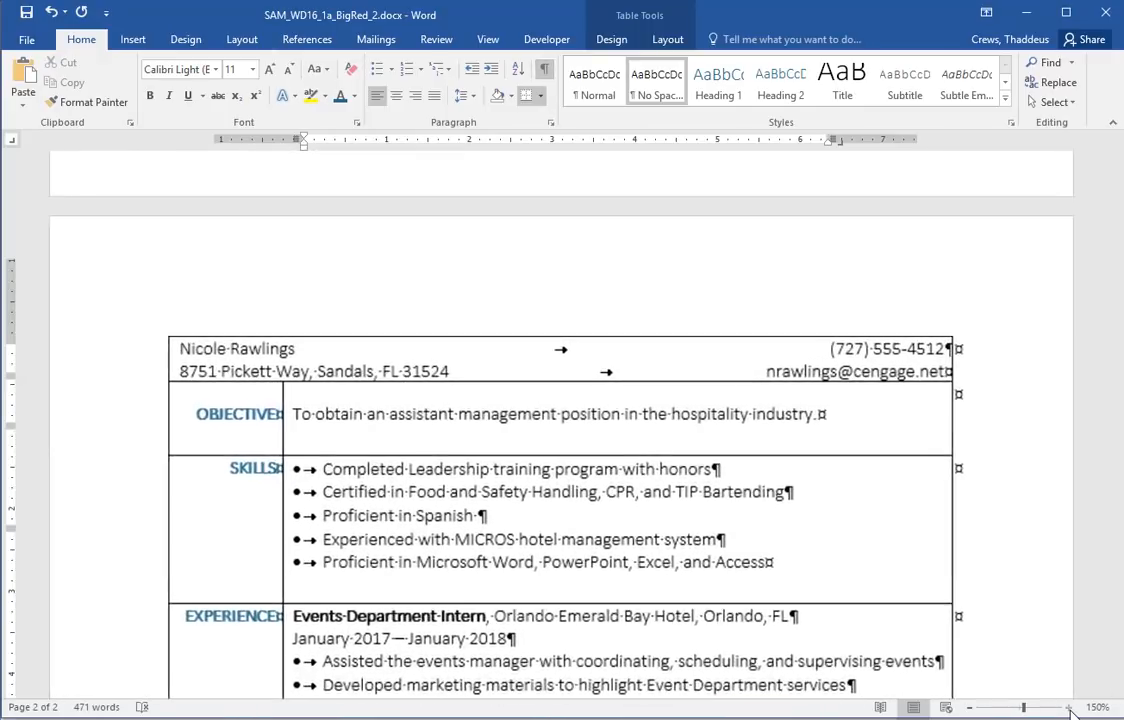
{"action": "left_click", "coordinate": [1072, 708]}
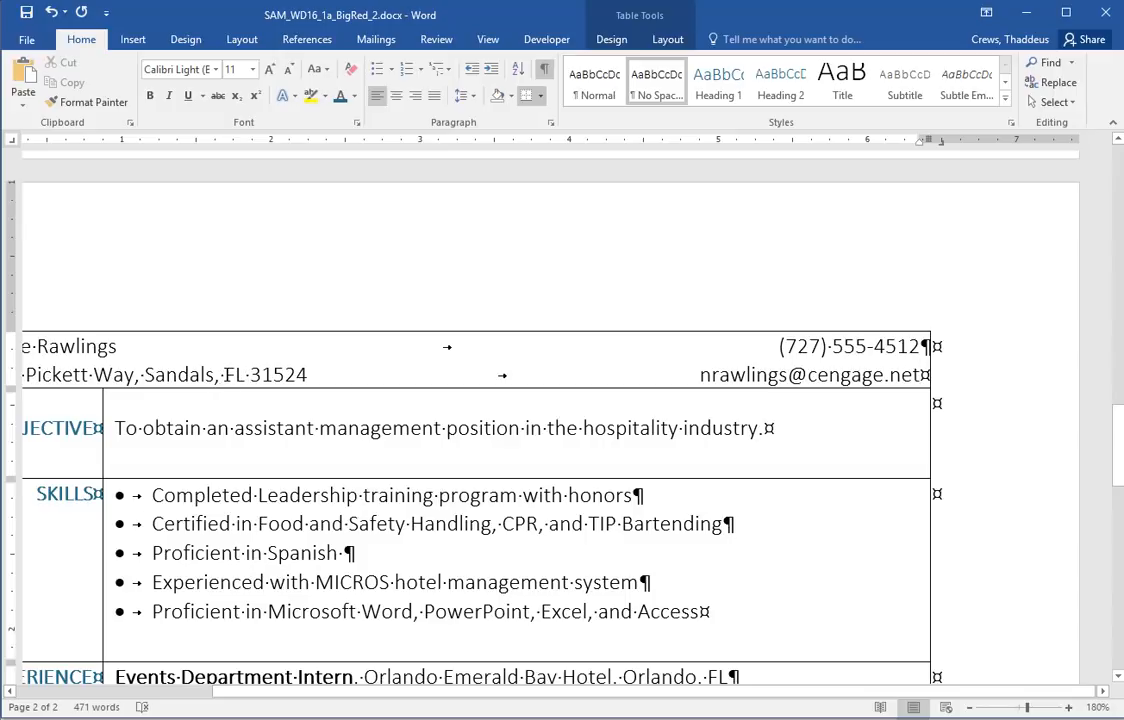
{"action": "mouse_move", "coordinate": [812, 444]}
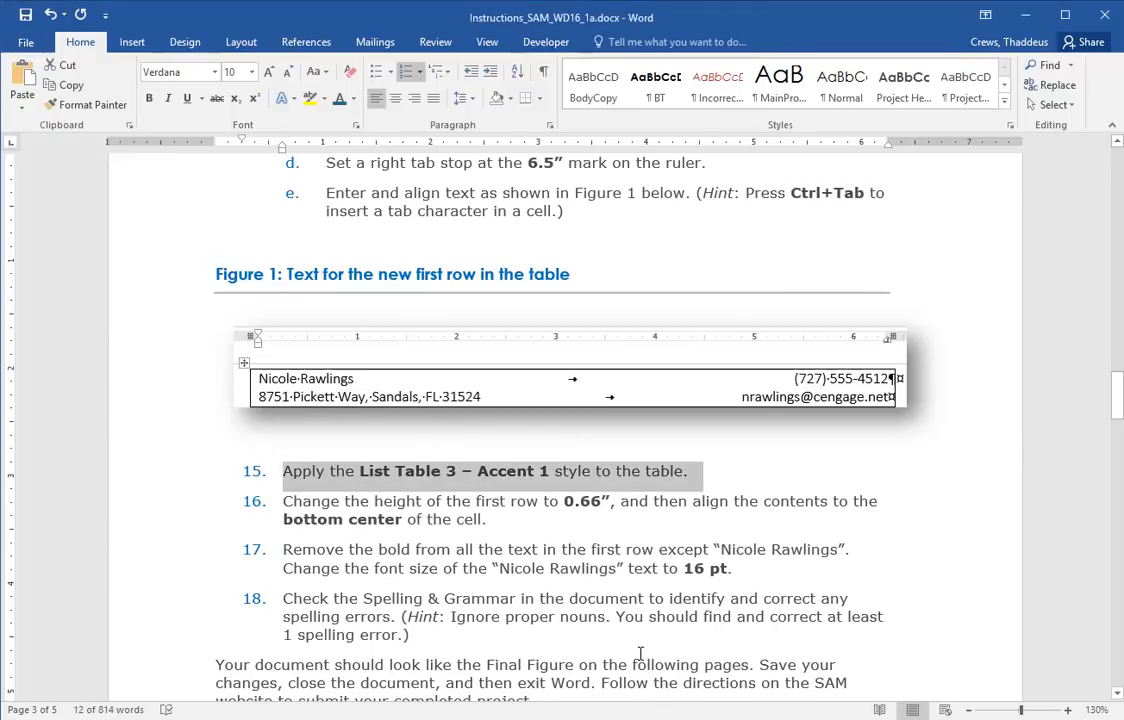
{"action": "mouse_move", "coordinate": [614, 608]}
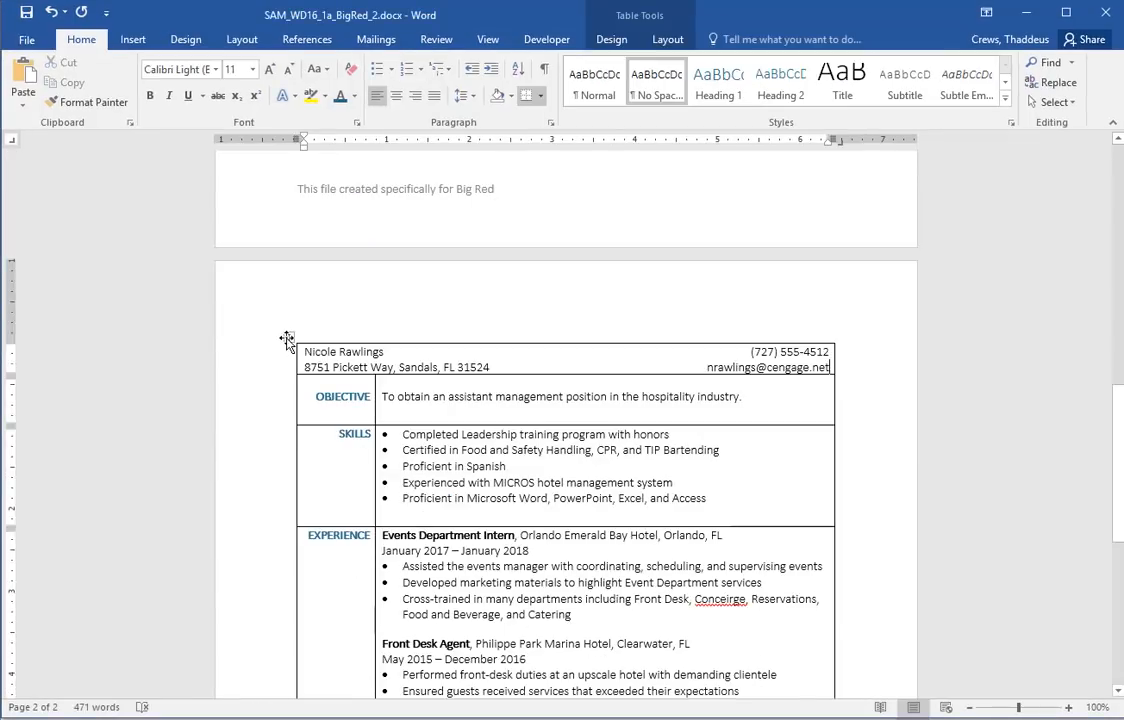
Select the whole table and apply the List Table 3 – Accent 1 style.
{"action": "left_click", "coordinate": [290, 340]}
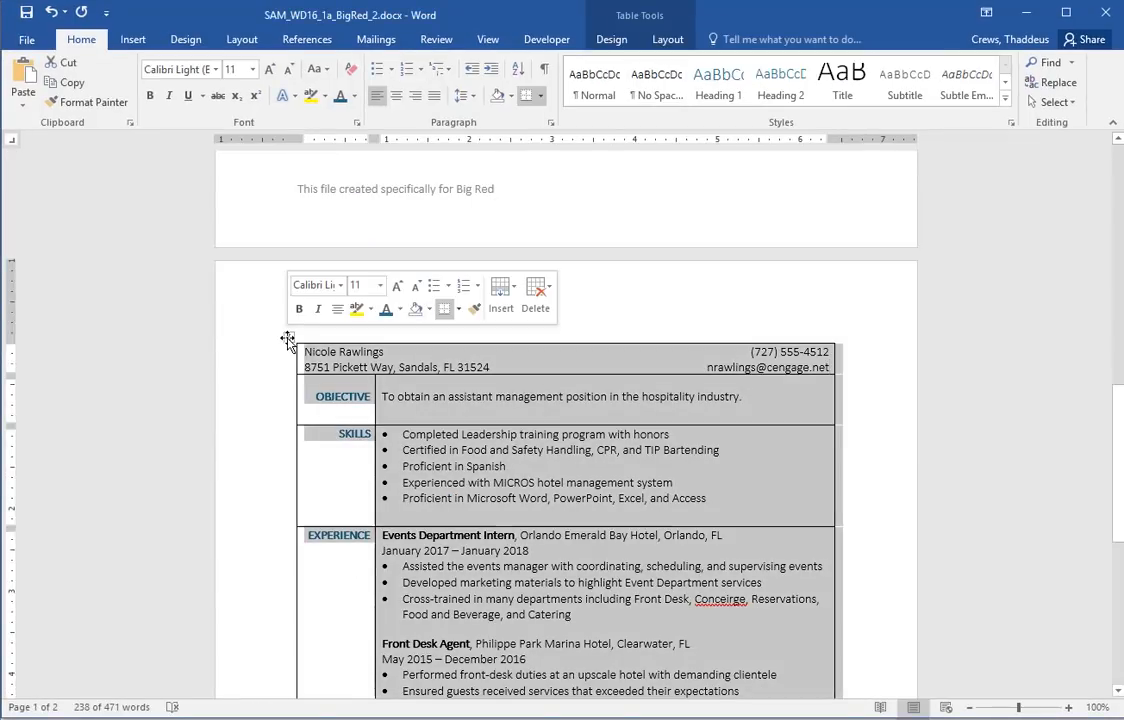
{"action": "left_click", "coordinate": [612, 40]}
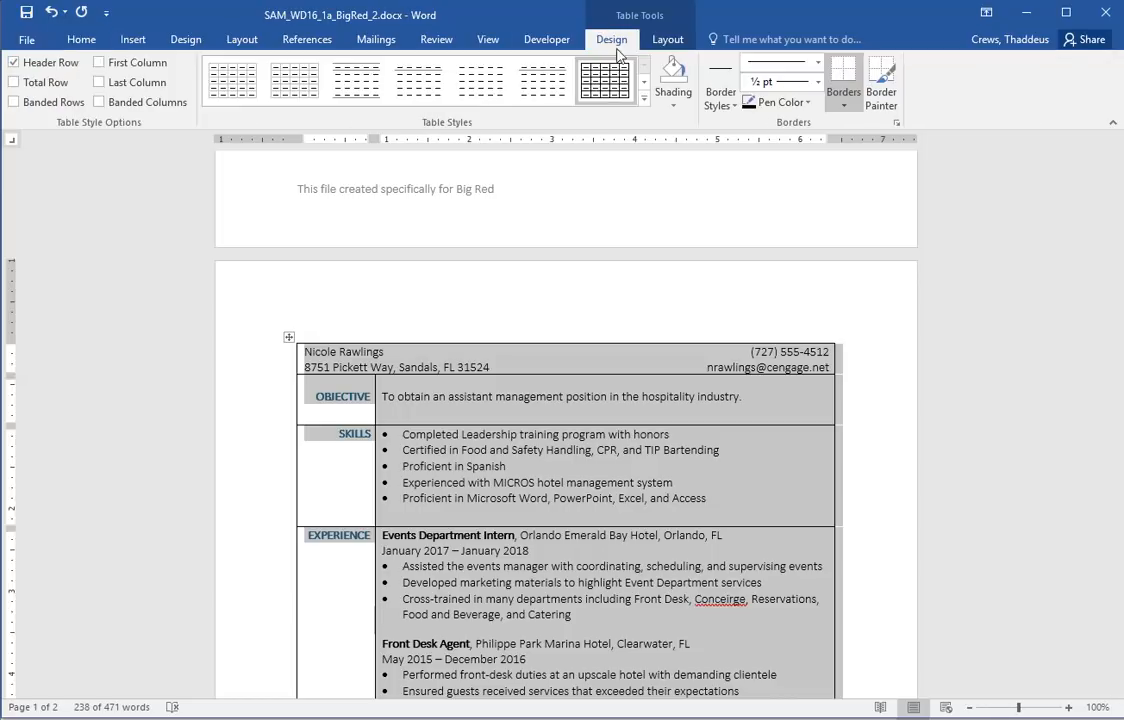
{"action": "left_click", "coordinate": [644, 96]}
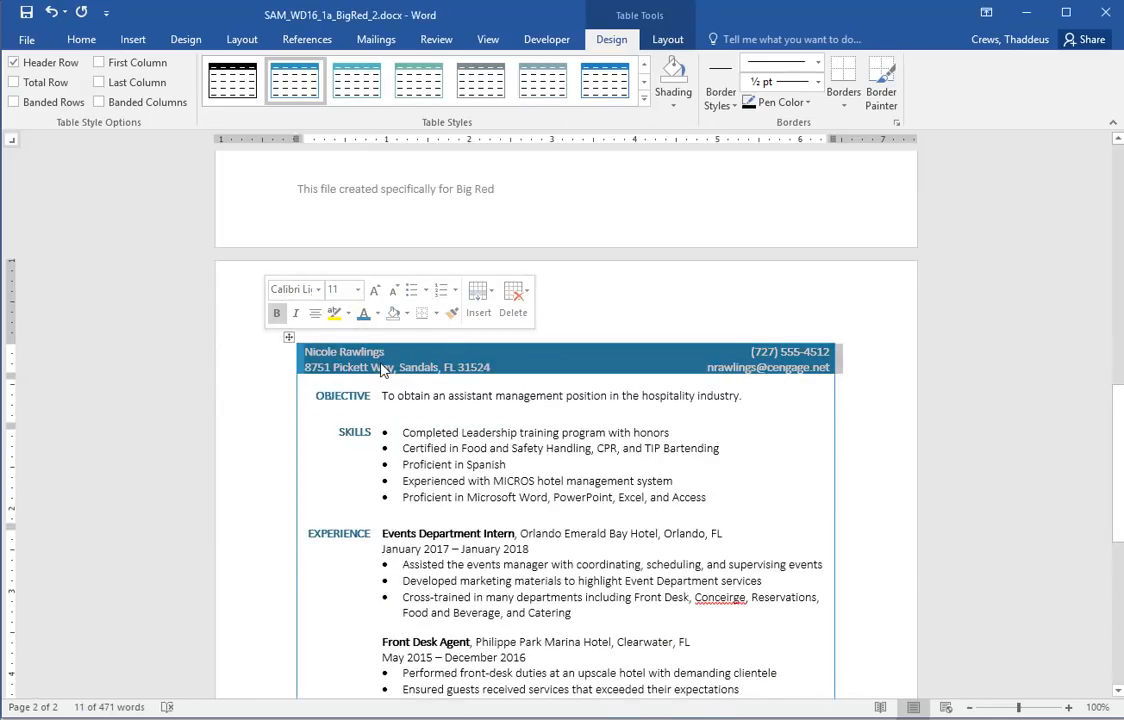
Set the table's first row height to 0.66 inches in Cell Size.
{"action": "left_click", "coordinate": [404, 360]}
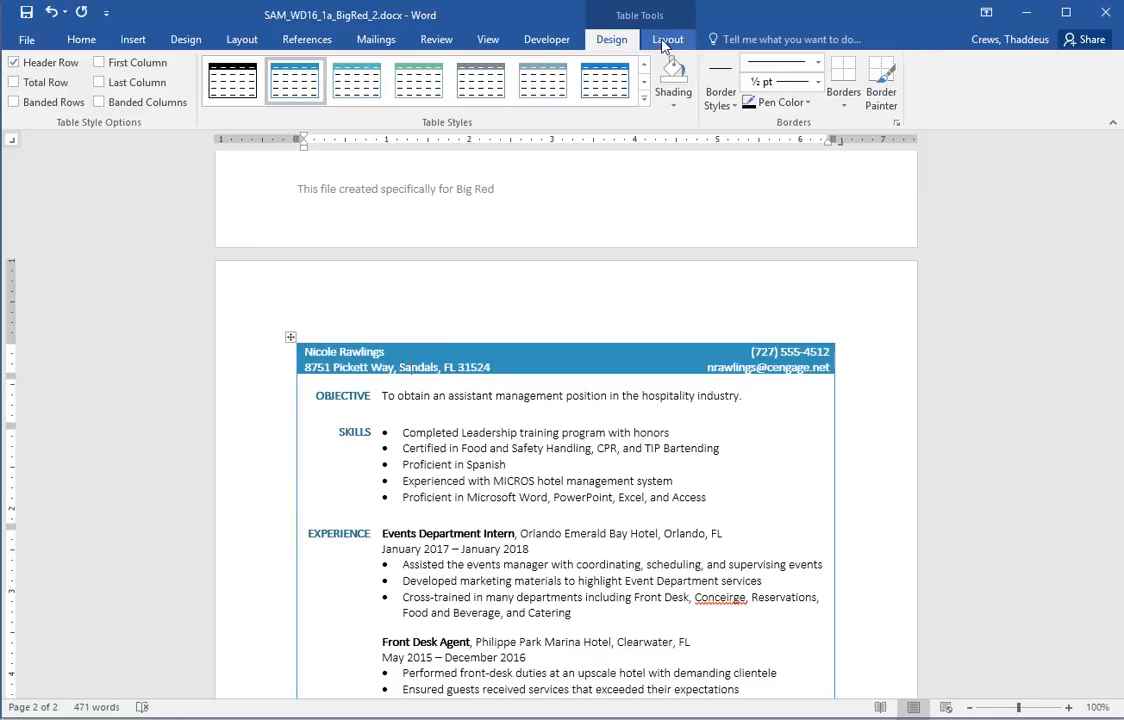
{"action": "left_click", "coordinate": [666, 40]}
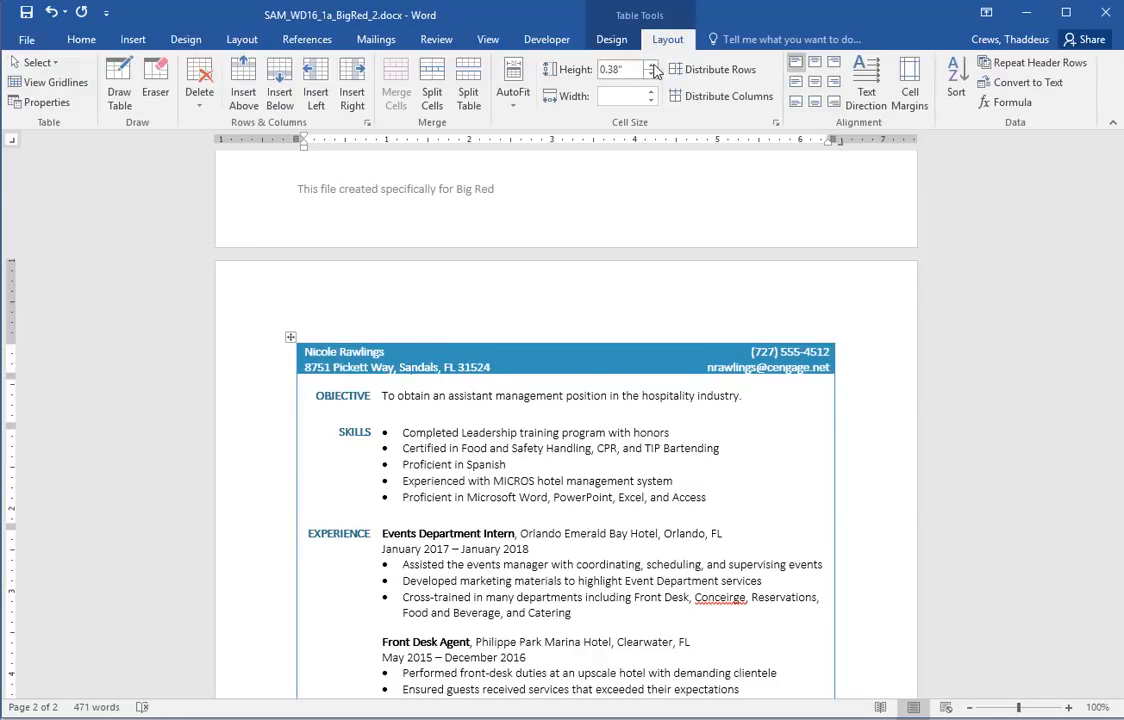
{"action": "left_click", "coordinate": [652, 64]}
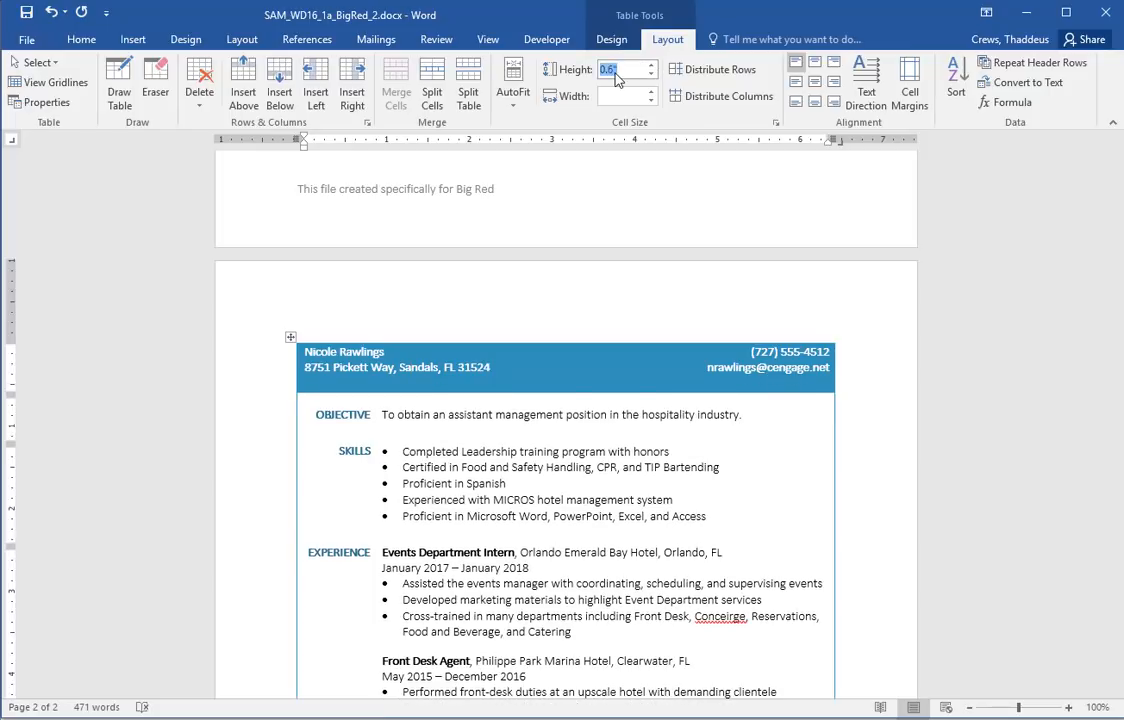
{"action": "type", "text": "0"}
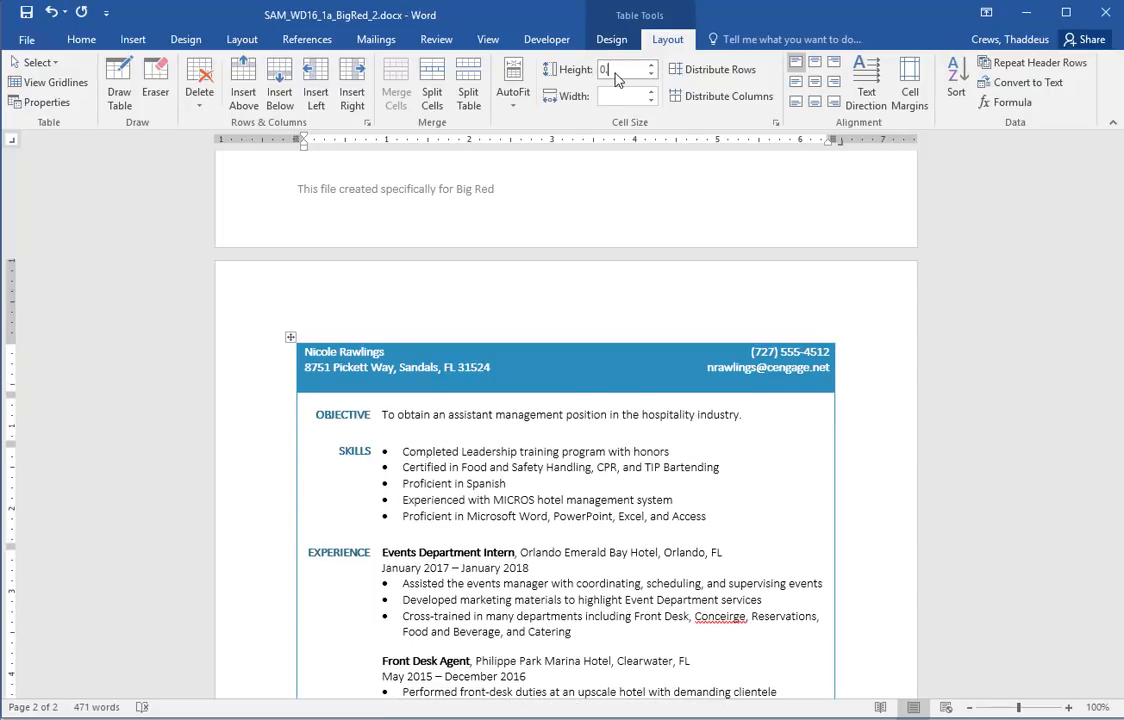
{"action": "type", "text": "0.66\""}
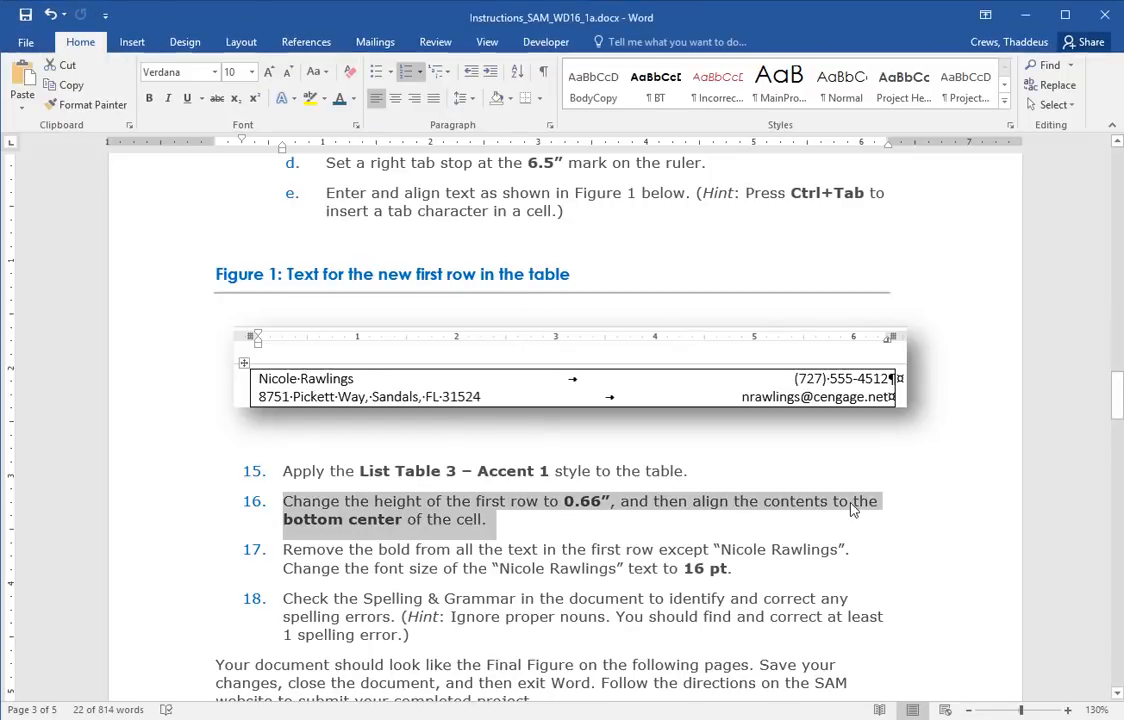
{"action": "mouse_move", "coordinate": [378, 536]}
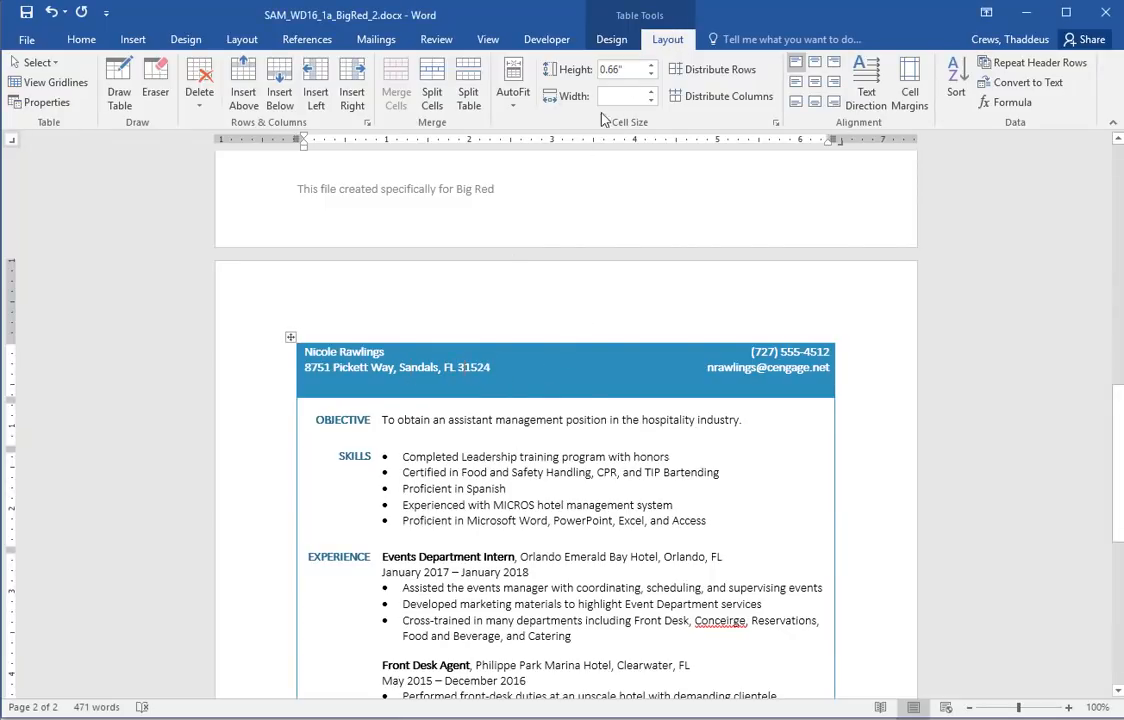
{"action": "mouse_move", "coordinate": [850, 128]}
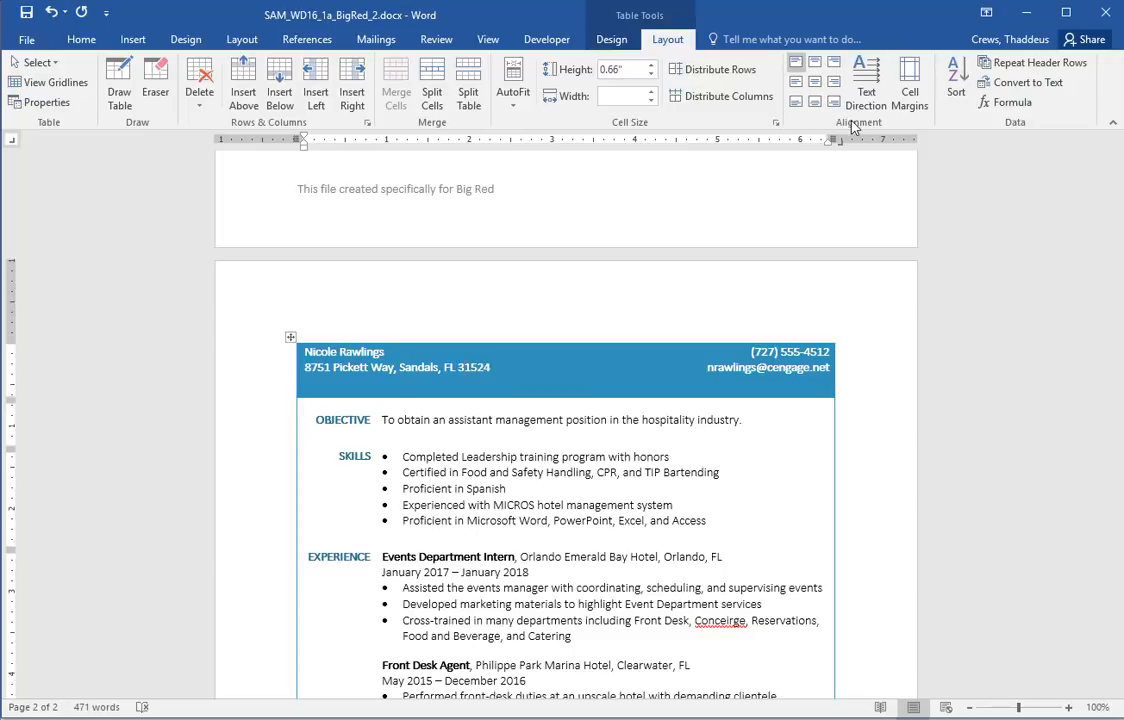
{"action": "mouse_move", "coordinate": [816, 104]}
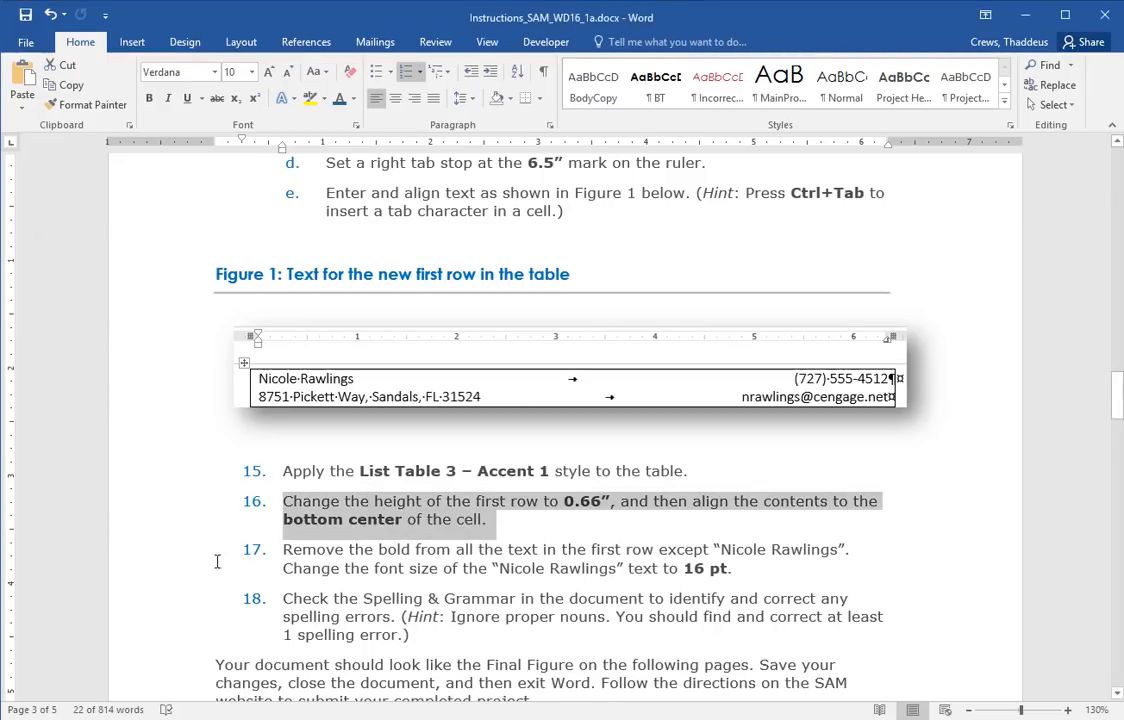
Remove bold from the address and contact details in the header row.
{"action": "scroll", "scroll_direction": "down", "scroll_amount": 3}
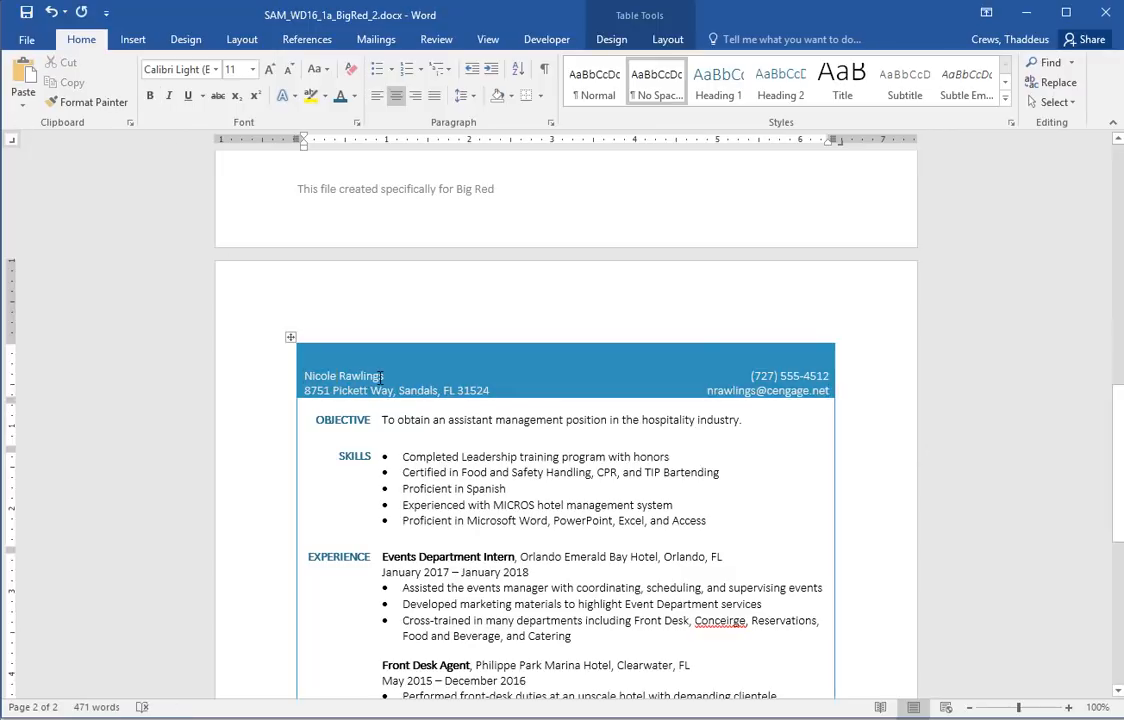
{"action": "double_click", "coordinate": [344, 376]}
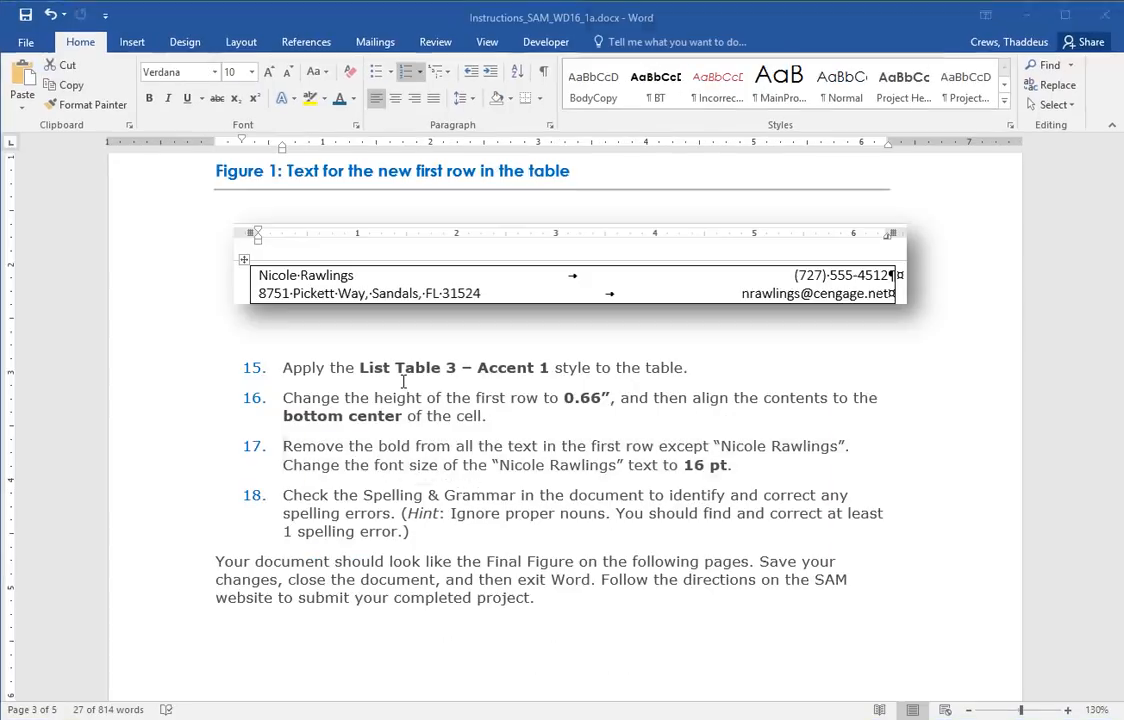
{"action": "left_click_drag", "start_coordinate": [284, 446], "coordinate": [732, 464]}
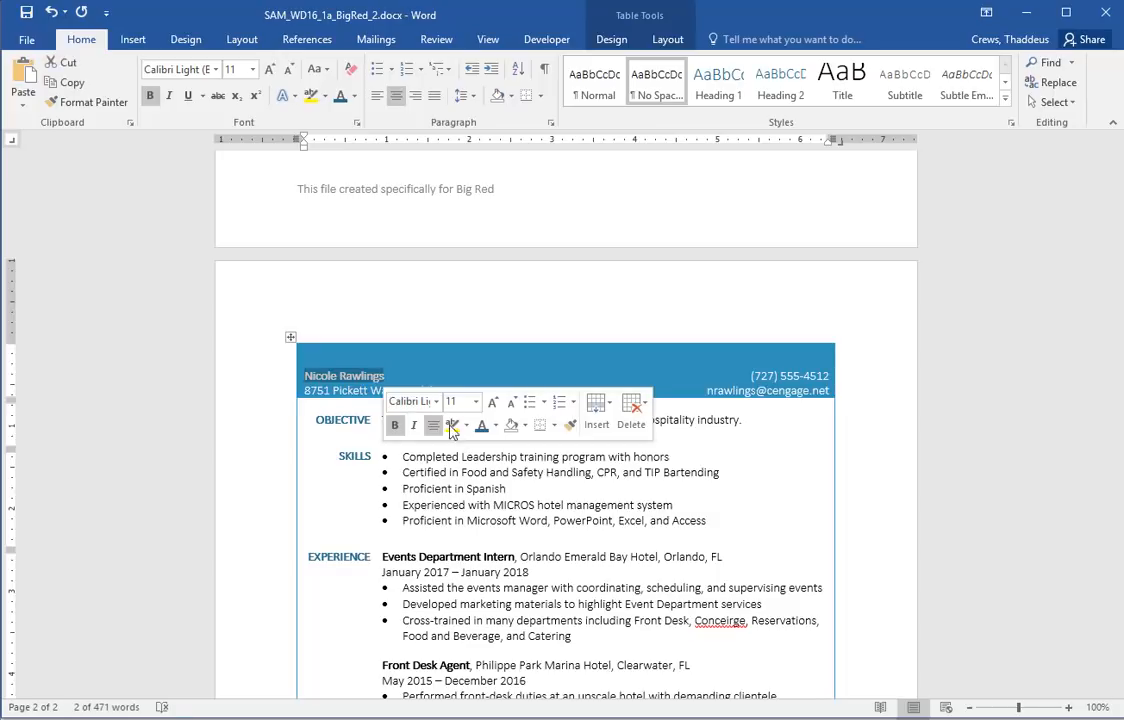
{"action": "left_click", "coordinate": [376, 382]}
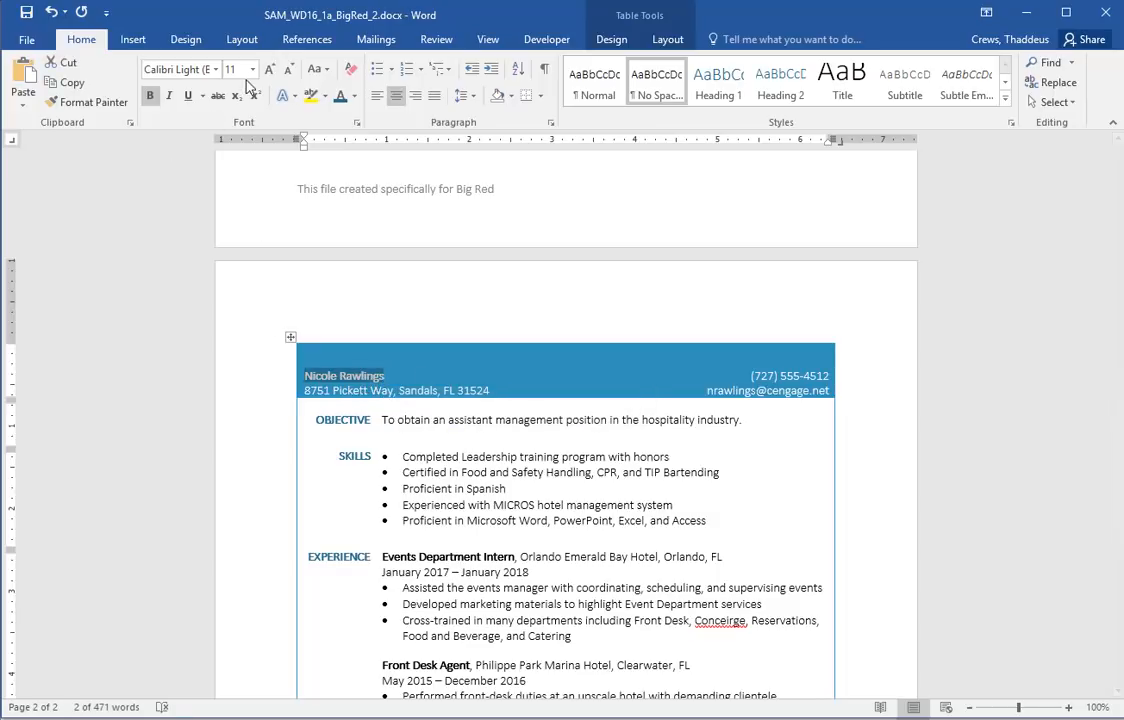
Confirm the last name 'Rawlings' in the header is 16 pt.
{"action": "left_click", "coordinate": [240, 68]}
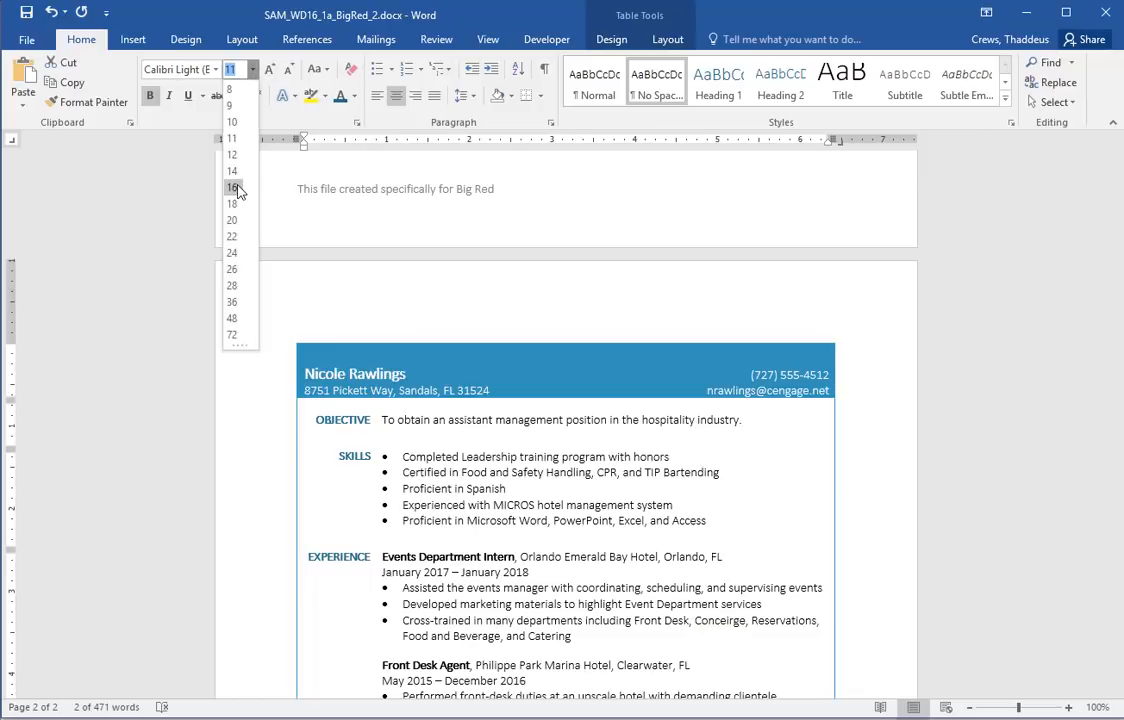
{"action": "left_click", "coordinate": [232, 188]}
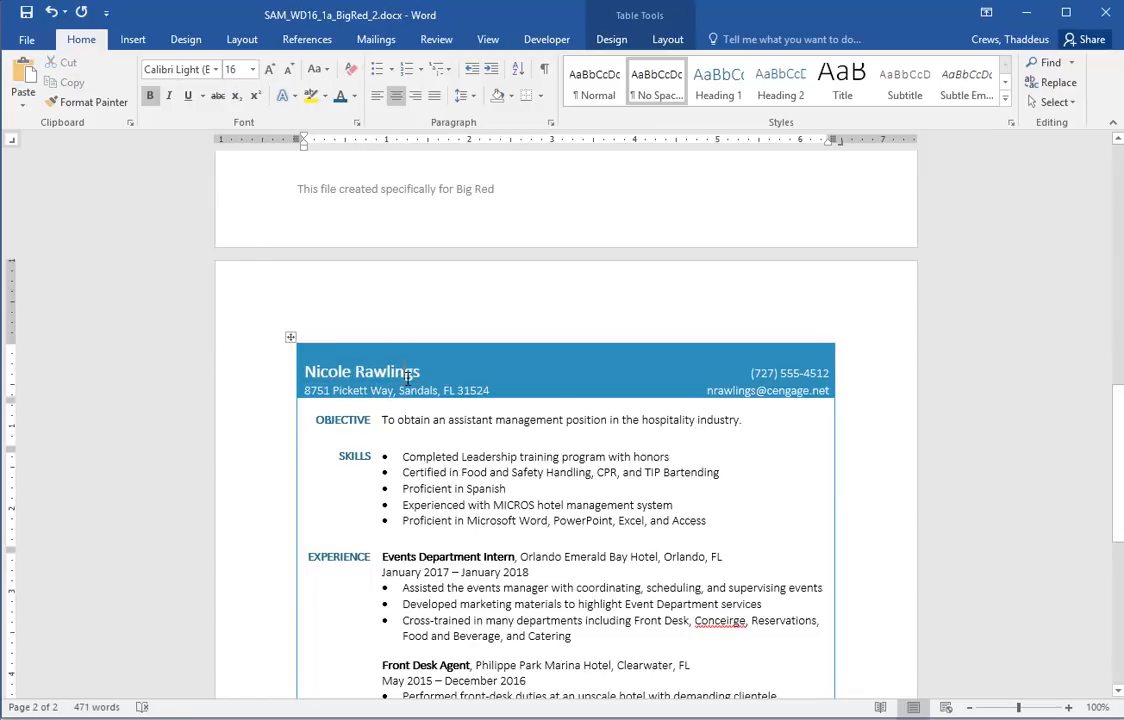
{"action": "double_click", "coordinate": [386, 370]}
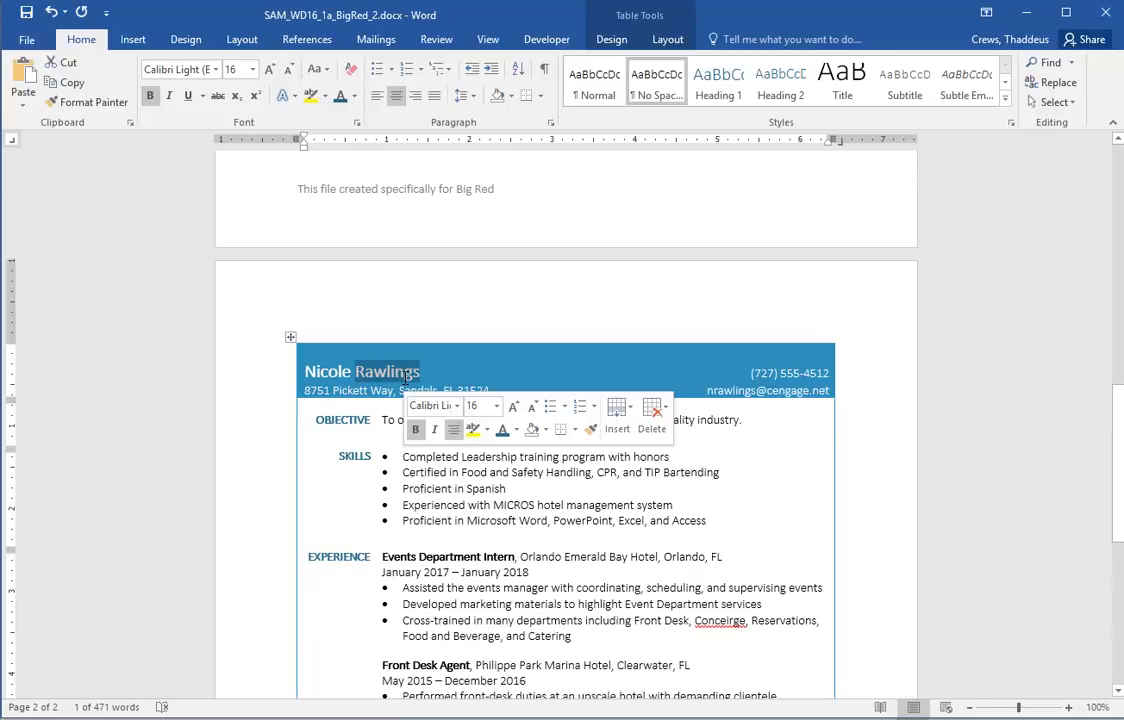
{"action": "mouse_move", "coordinate": [416, 428]}
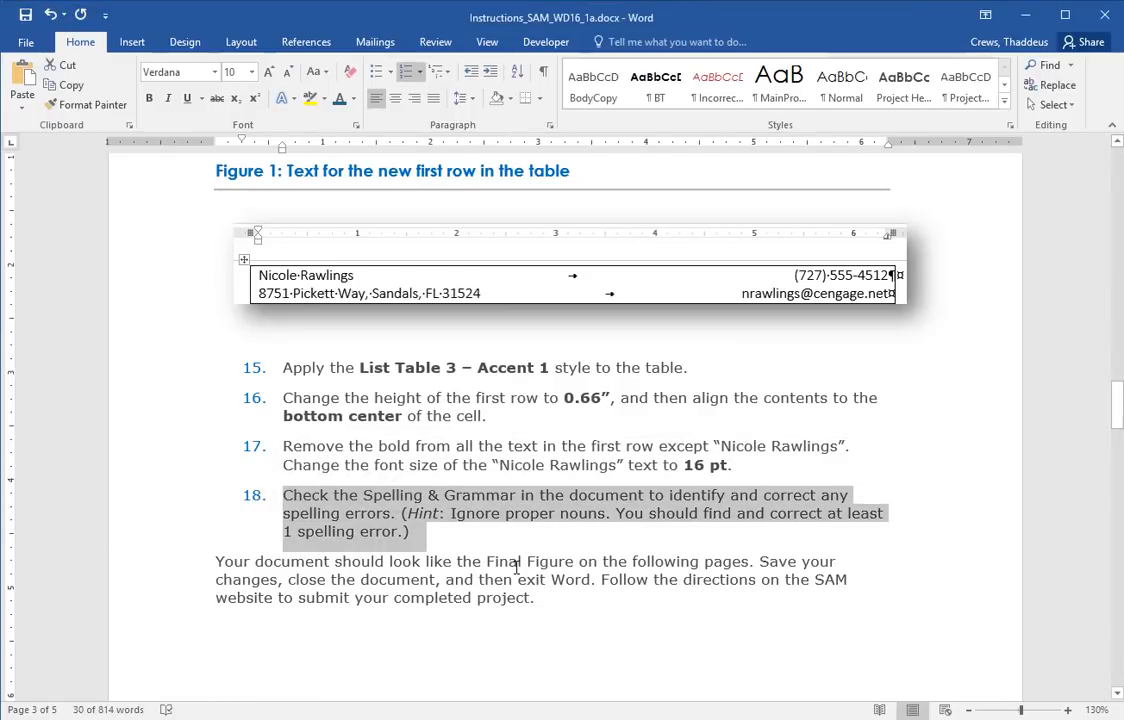
{"action": "mouse_move", "coordinate": [518, 556]}
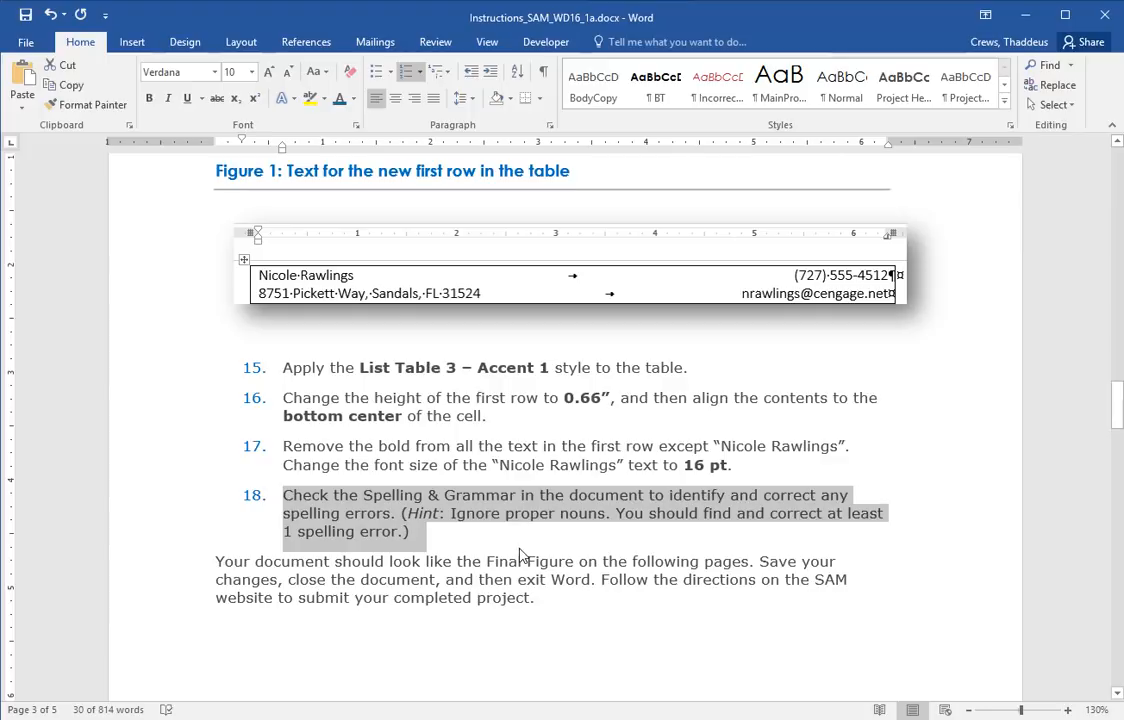
{"action": "mouse_move", "coordinate": [560, 534]}
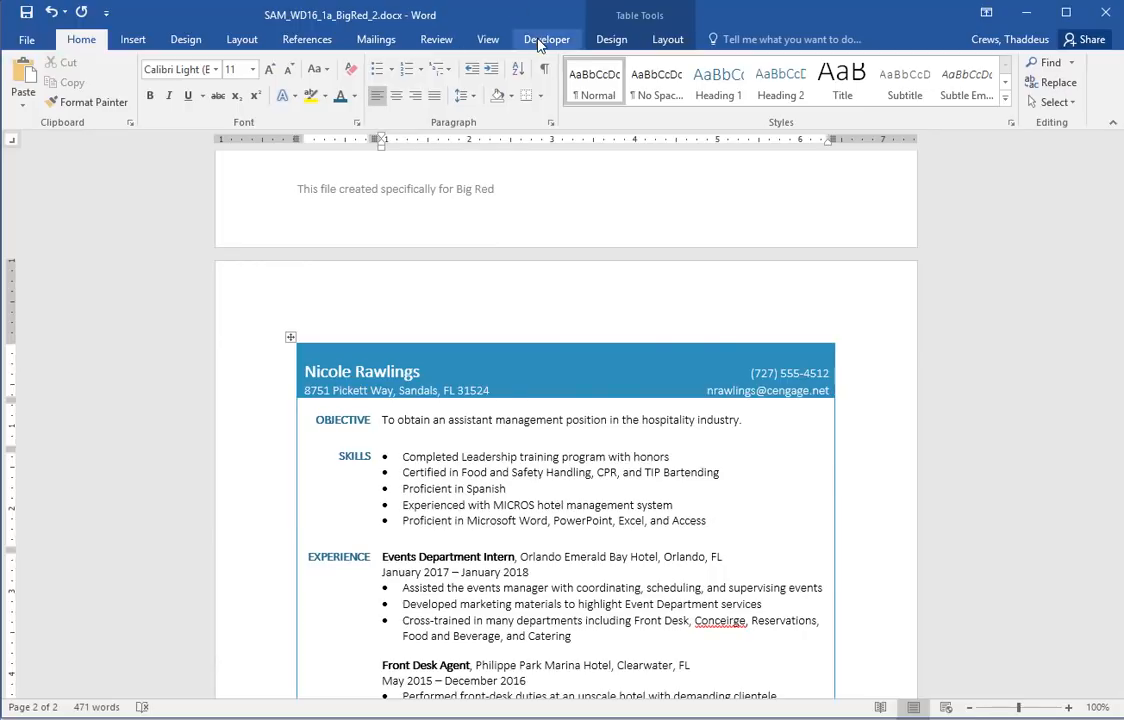
Start Spelling & Grammar from Review and resolve the flagged word Concierge.
{"action": "left_click", "coordinate": [436, 40]}
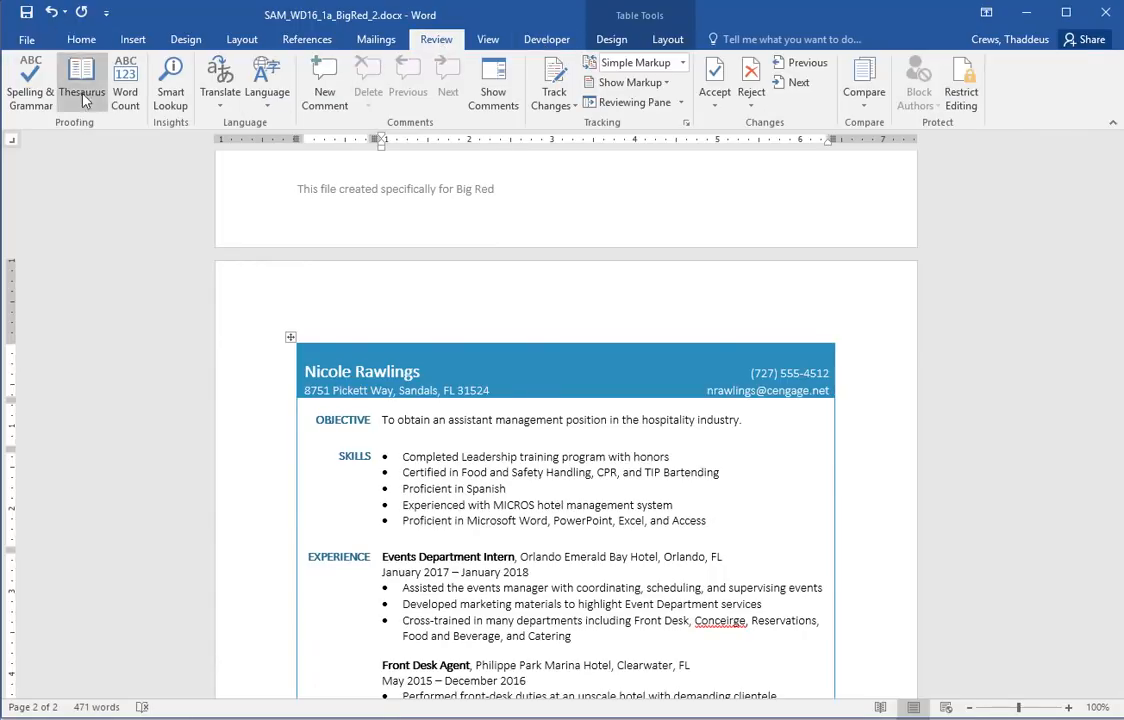
{"action": "left_click", "coordinate": [30, 80]}
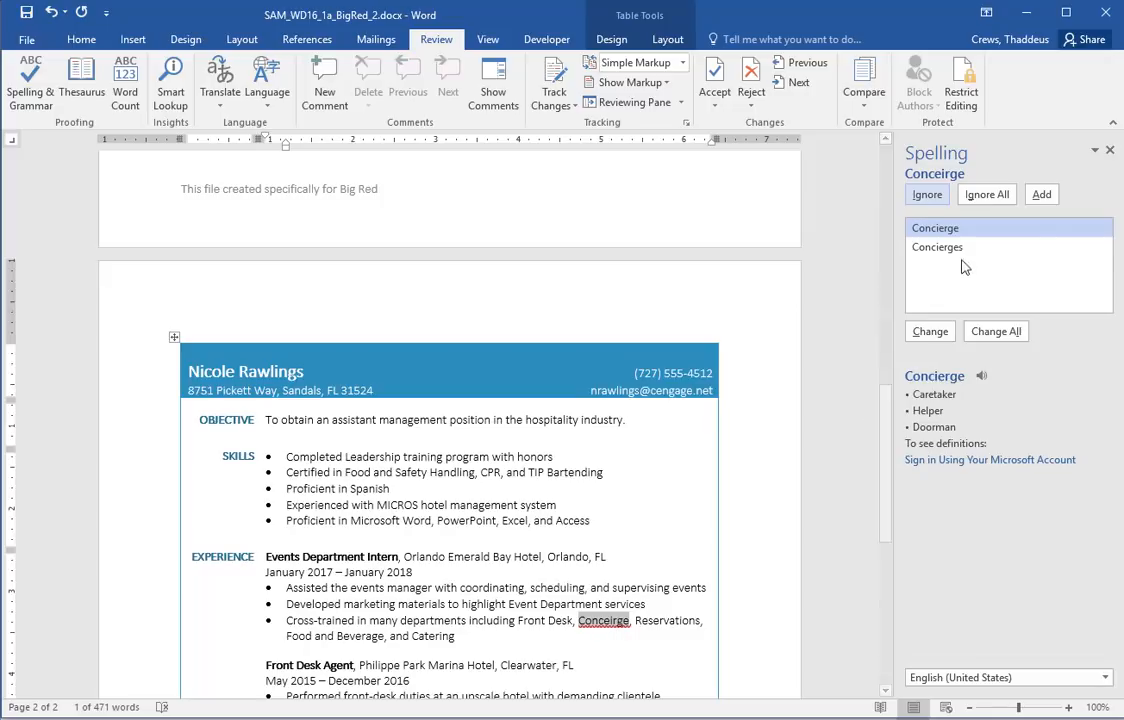
{"action": "left_click", "coordinate": [934, 228]}
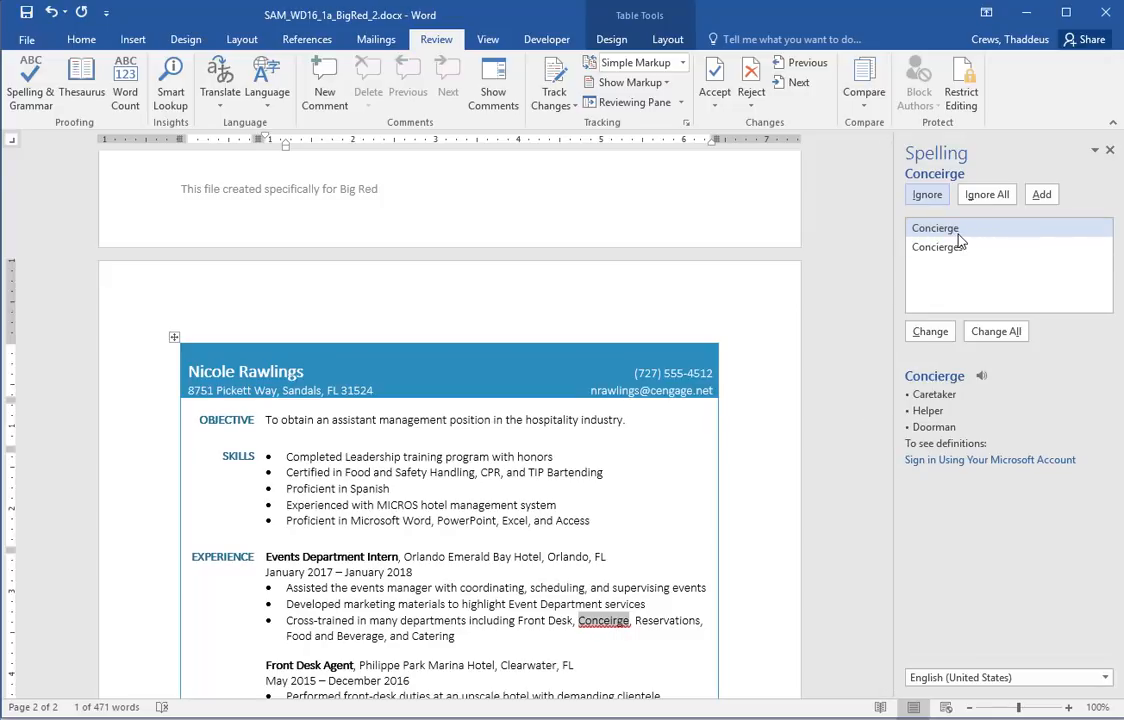
{"action": "left_click", "coordinate": [928, 332]}
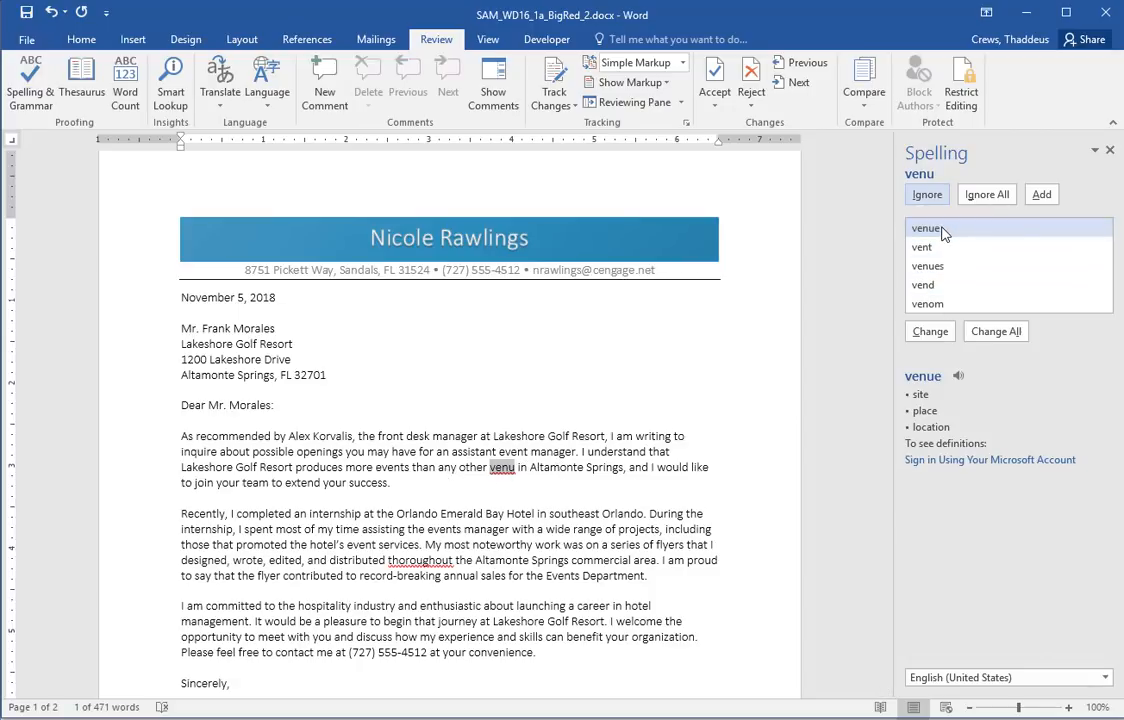
Correct venu to venue and thoroughout to throughout, finishing the spelling check.
{"action": "left_click", "coordinate": [924, 228]}
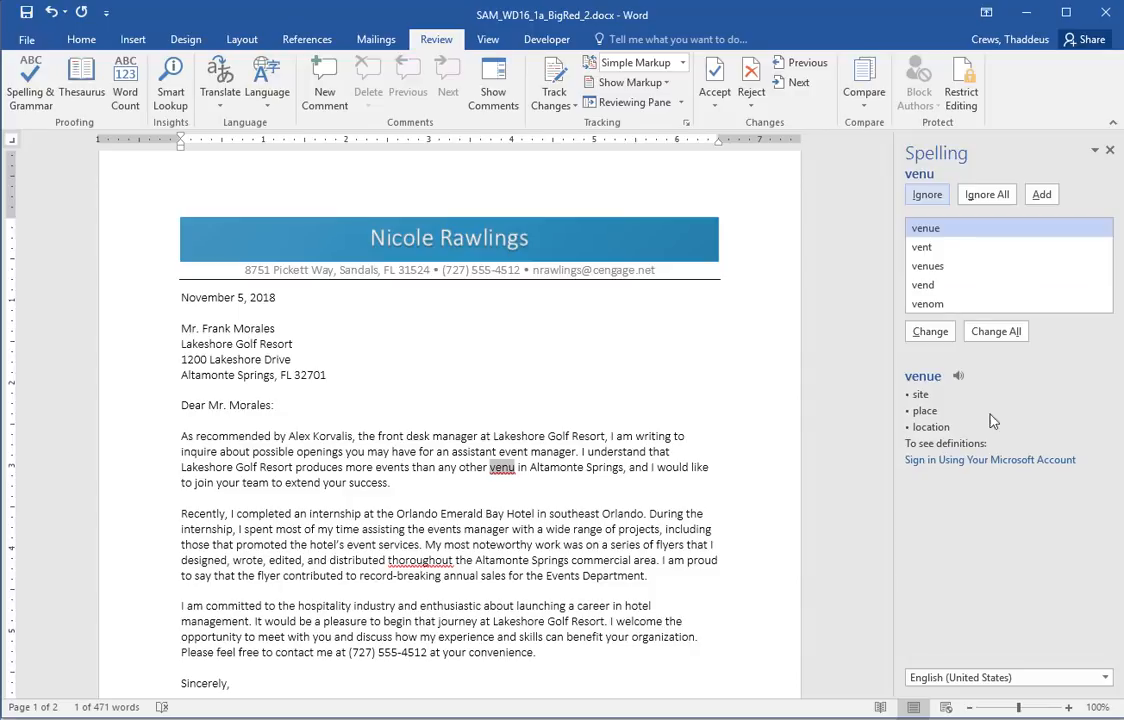
{"action": "left_click", "coordinate": [928, 332]}
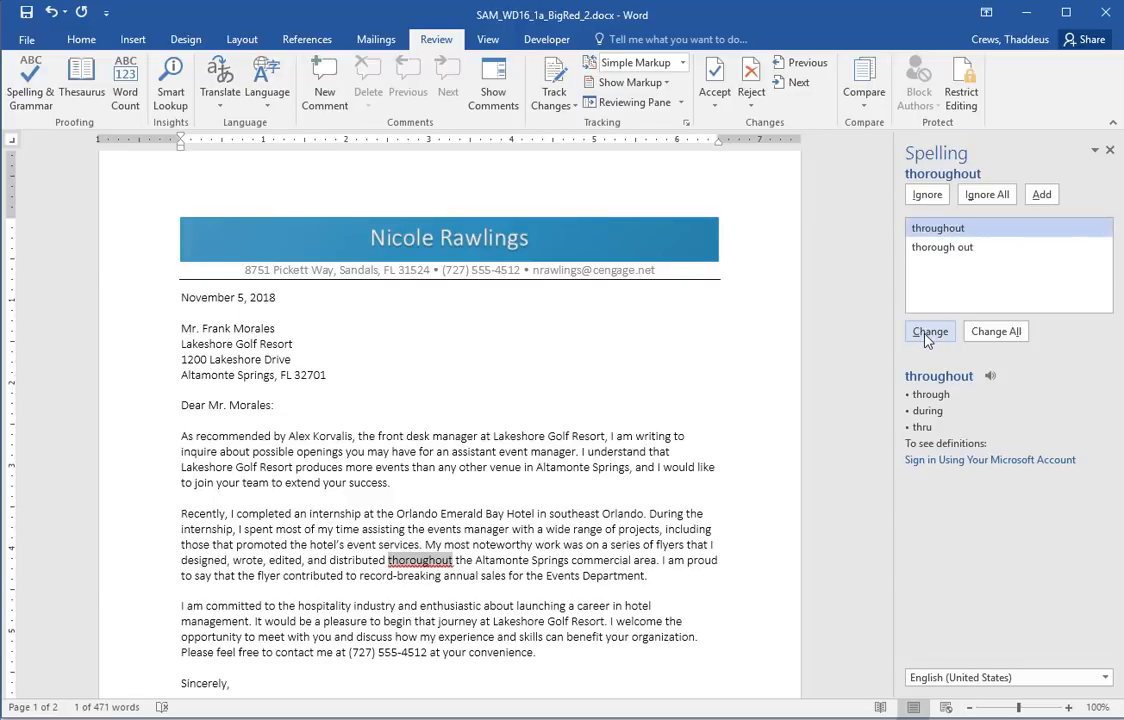
{"action": "left_click", "coordinate": [928, 332]}
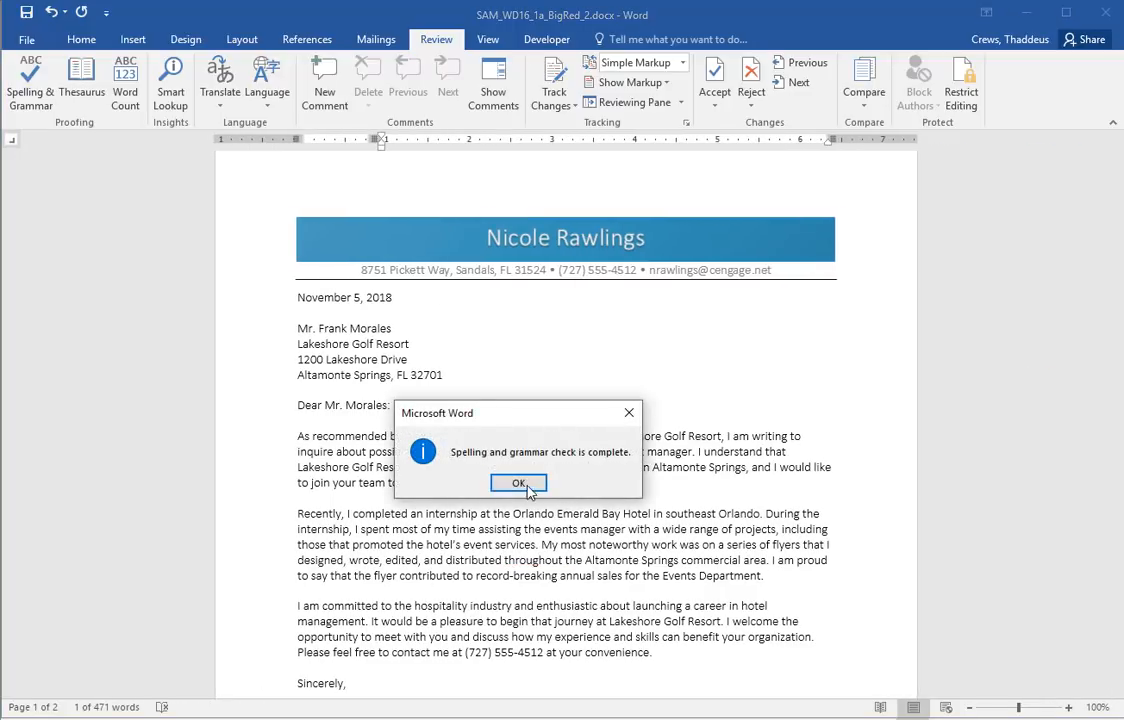
{"action": "left_click", "coordinate": [518, 482]}
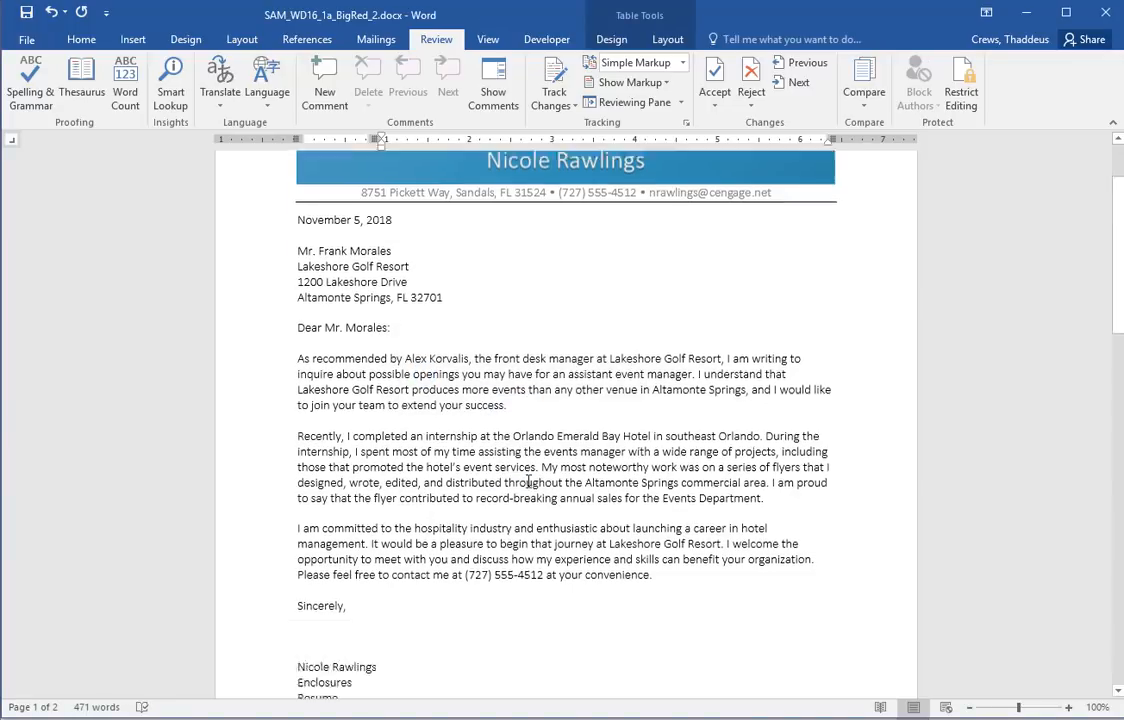
Close the instructions document and answer its save prompt, returning to the SAM page.
{"action": "scroll", "scroll_direction": "down", "scroll_amount": 3}
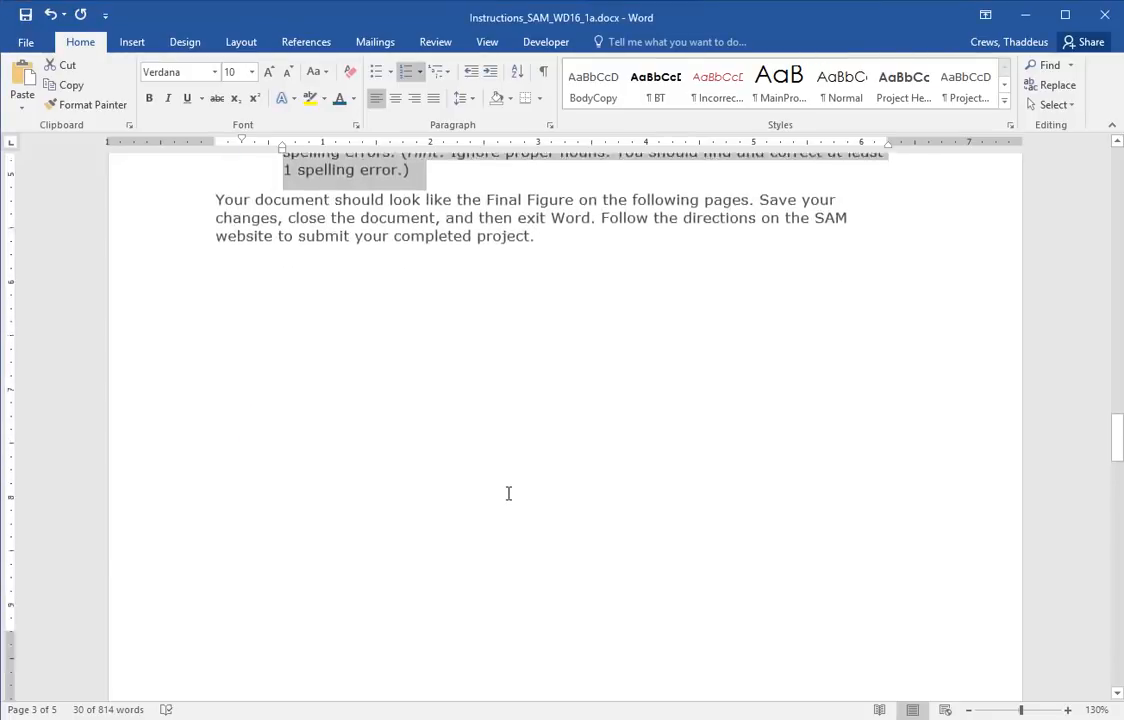
{"action": "scroll", "scroll_direction": "down", "scroll_amount": 3}
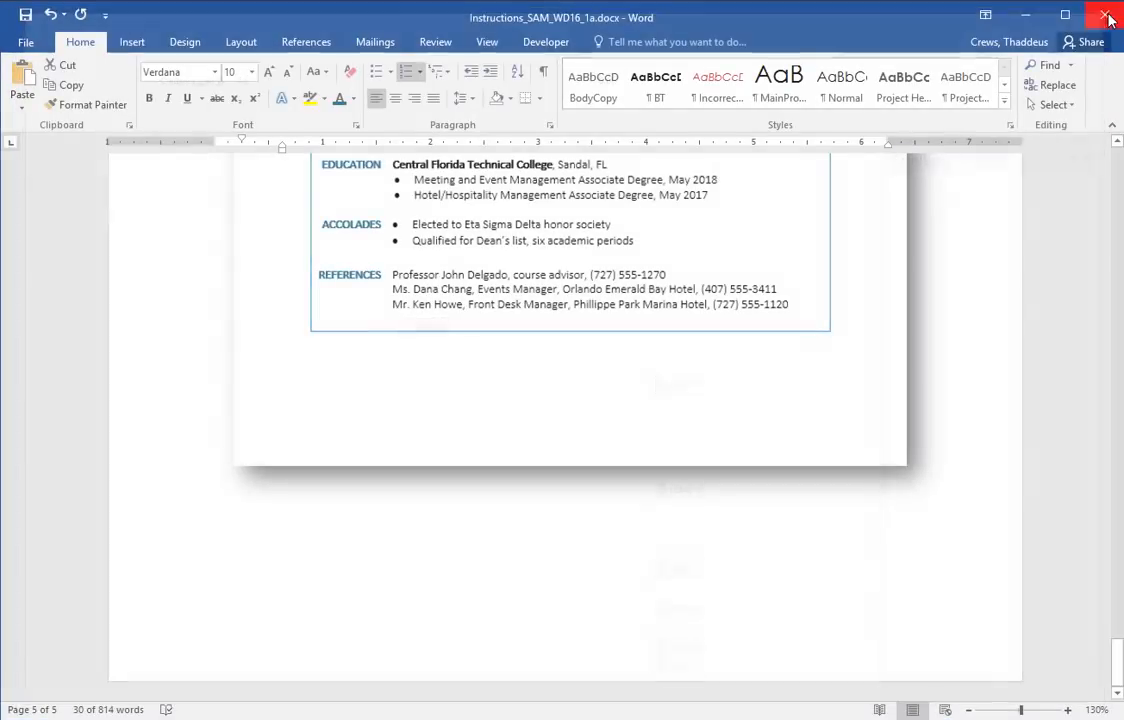
{"action": "left_click", "coordinate": [1108, 16]}
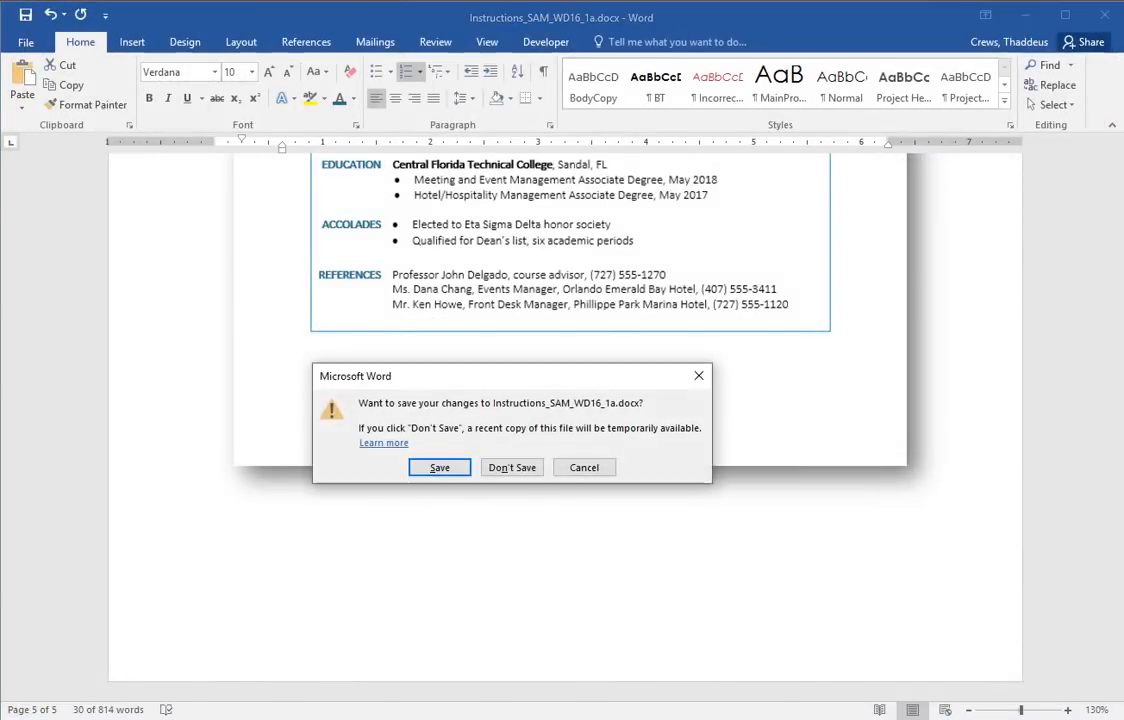
{"action": "left_click", "coordinate": [512, 468]}
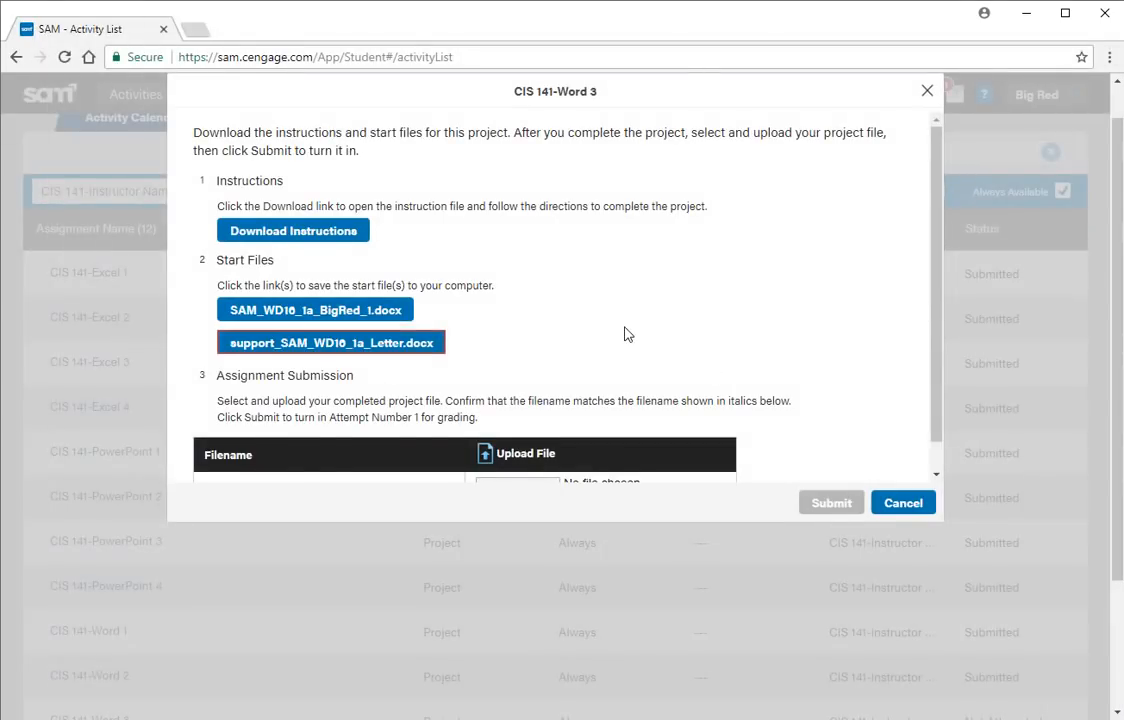
Upload SAM_WD16_1a_BigRed_2.docx and submit it for the CIS 141-Word 3 assignment.
{"action": "left_click", "coordinate": [516, 452]}
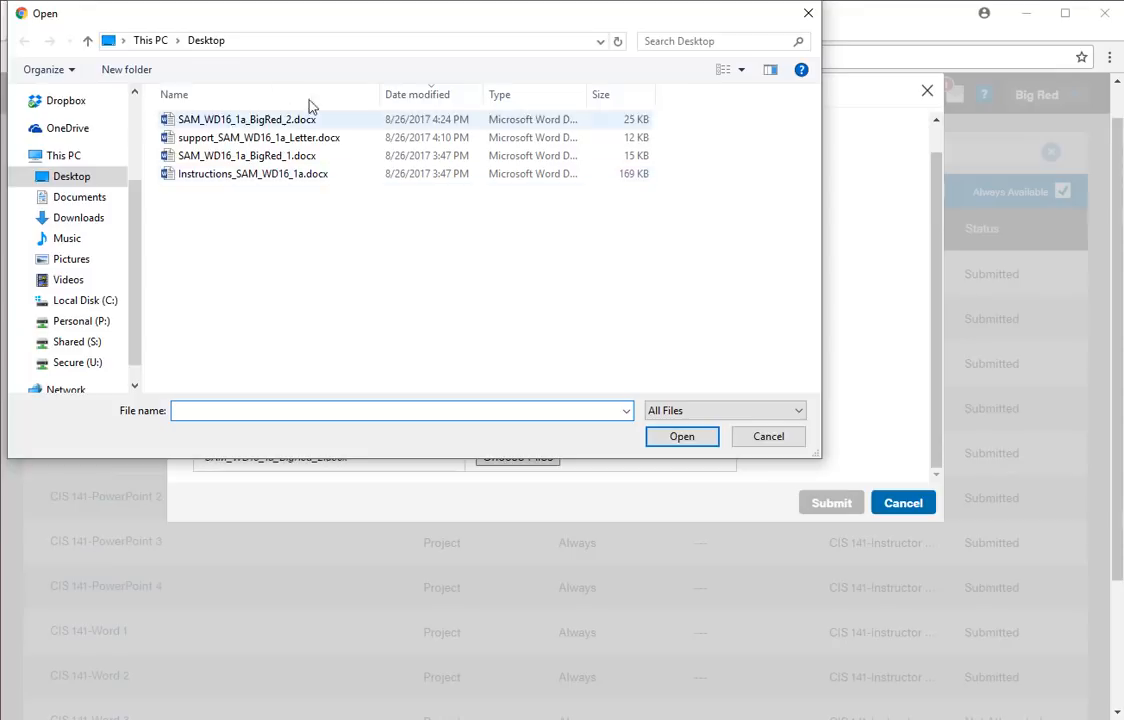
{"action": "left_click", "coordinate": [246, 120]}
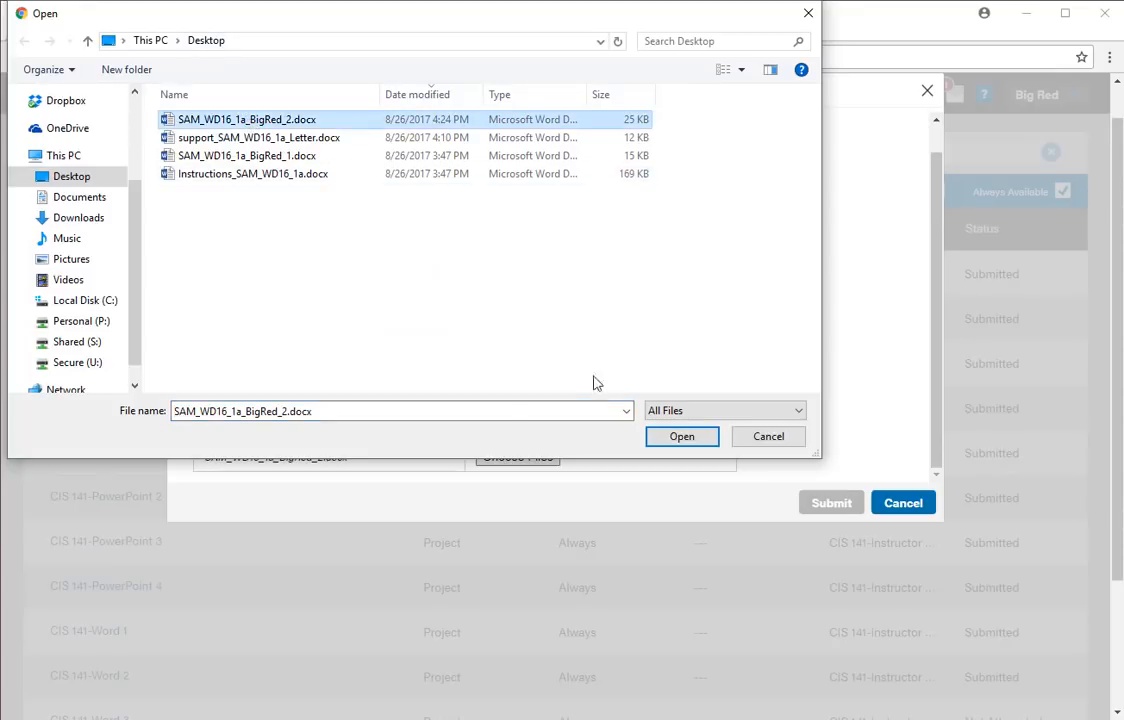
{"action": "left_click", "coordinate": [680, 436]}
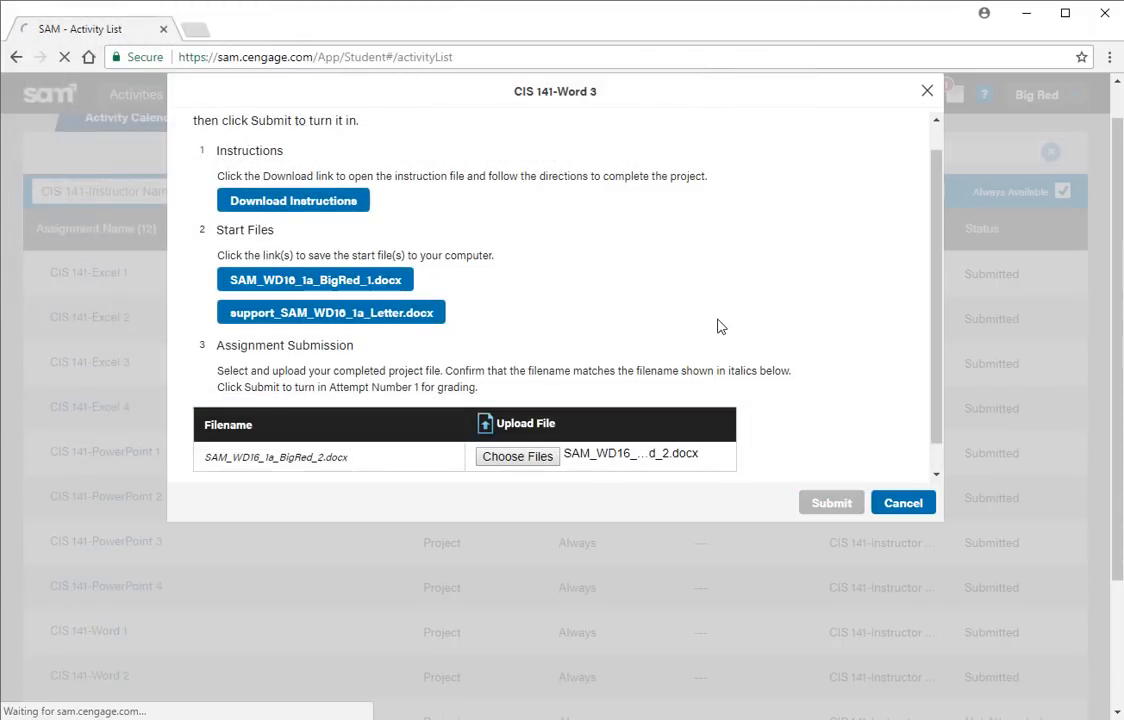
{"action": "left_click", "coordinate": [832, 502]}
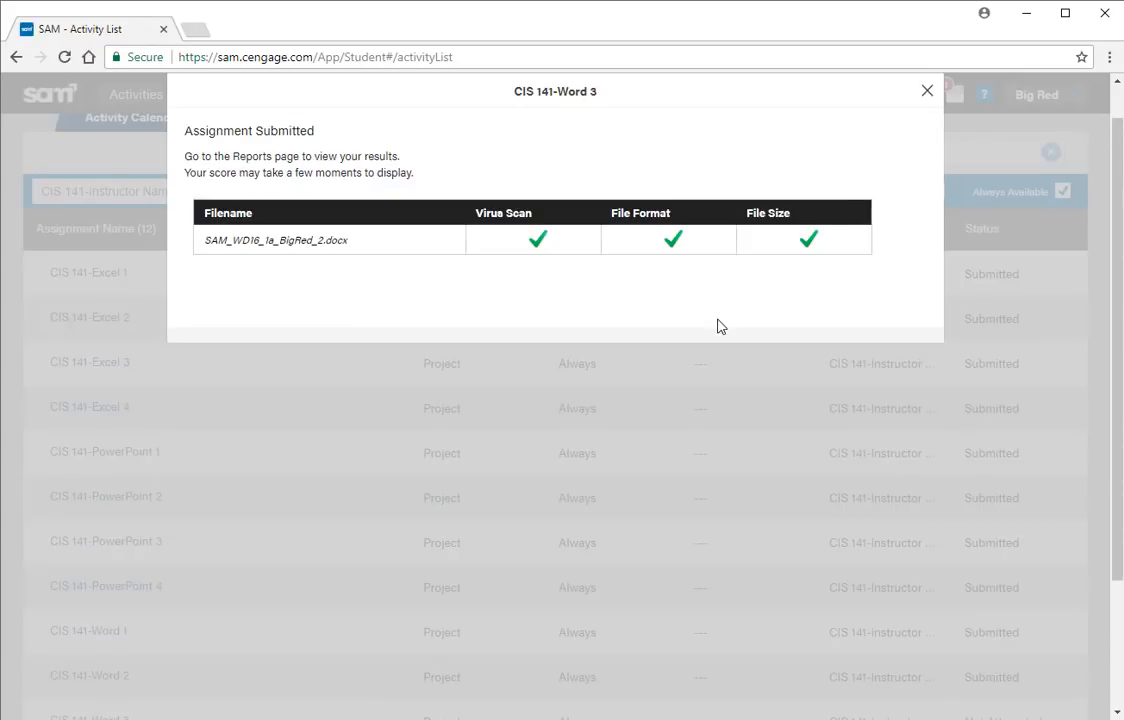
{"action": "left_click", "coordinate": [926, 92]}
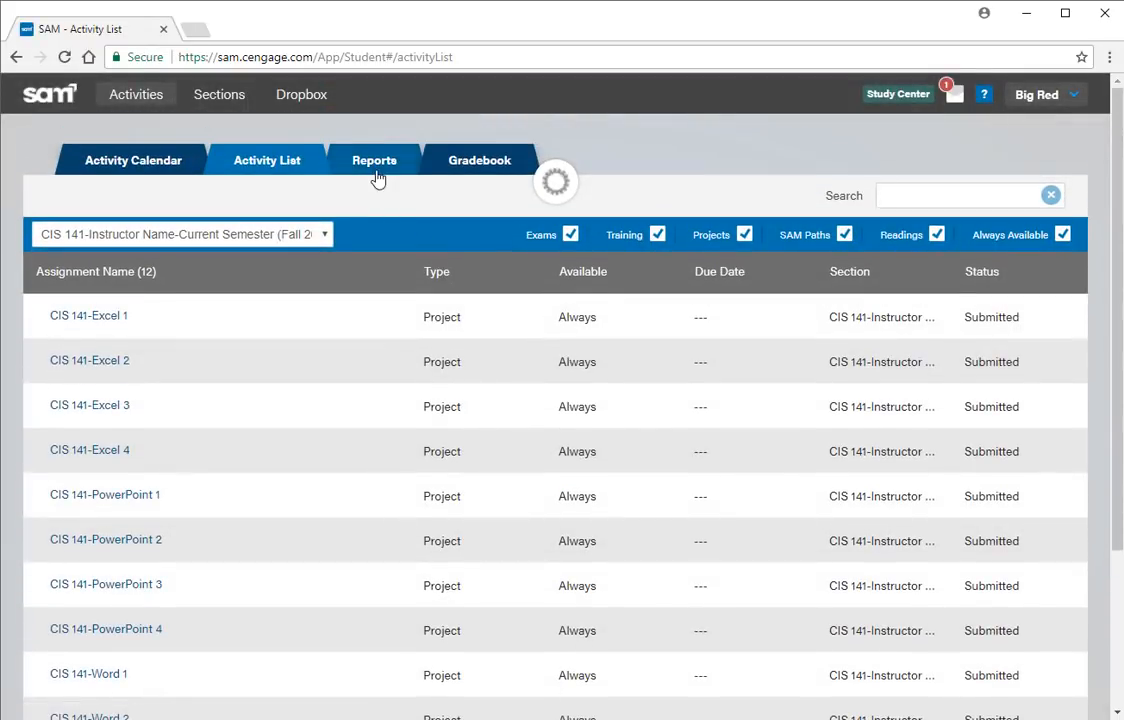
Download the CIS 141-Word 3 report from Reports and open the downloaded file.
{"action": "left_click", "coordinate": [374, 160]}
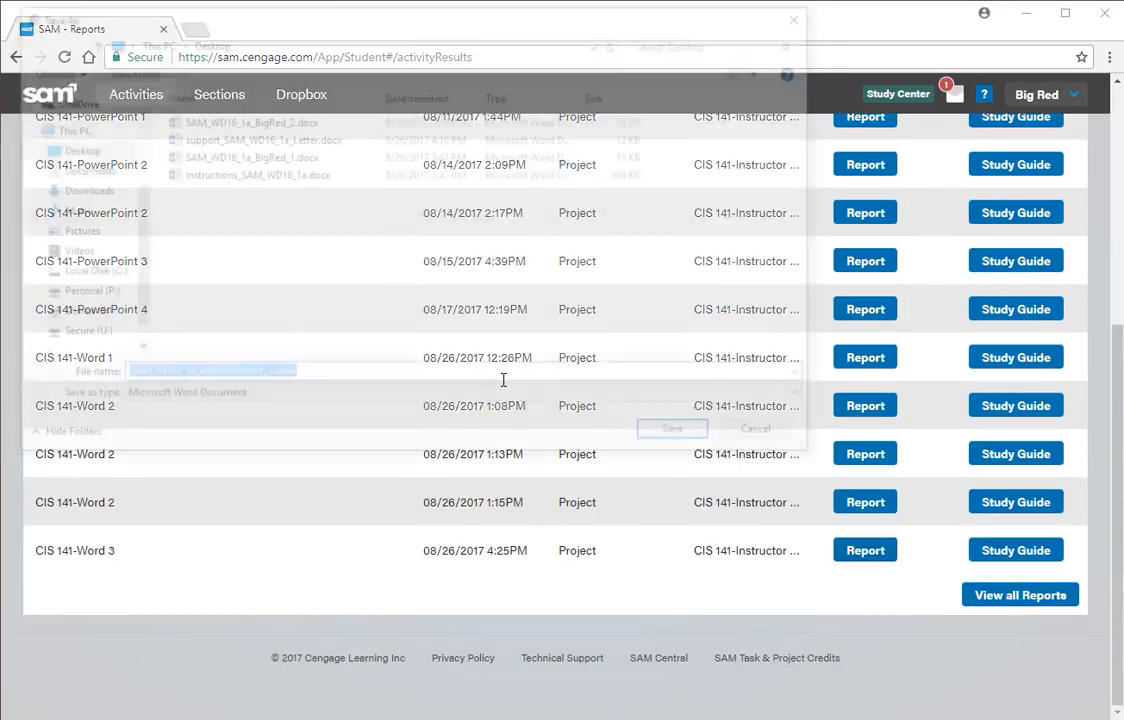
{"action": "left_click", "coordinate": [672, 428]}
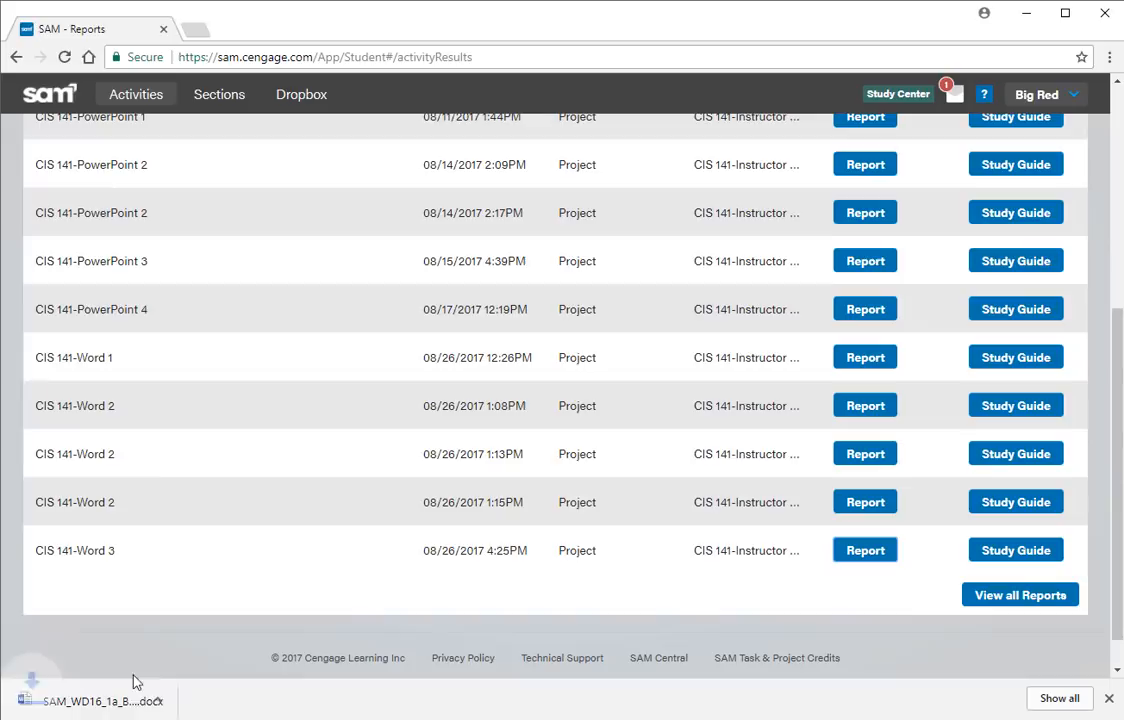
{"action": "left_click", "coordinate": [90, 700]}
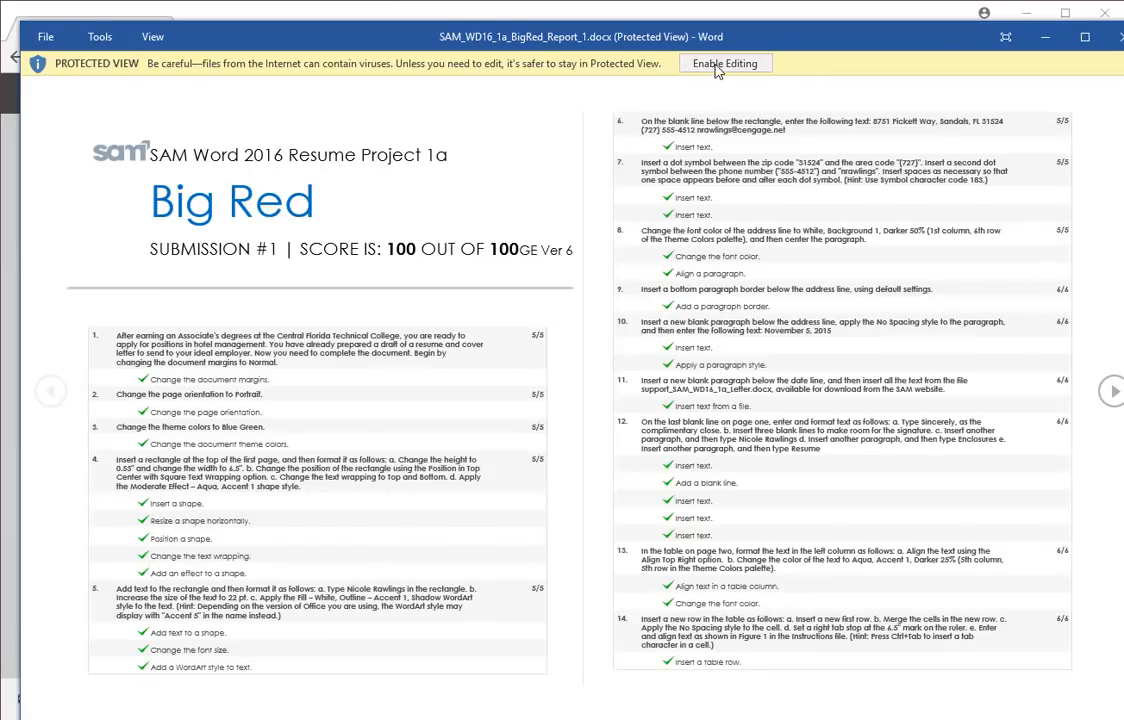
Enable editing on the graded report and scroll through its 100/100 score breakdown.
{"action": "left_click", "coordinate": [724, 62]}
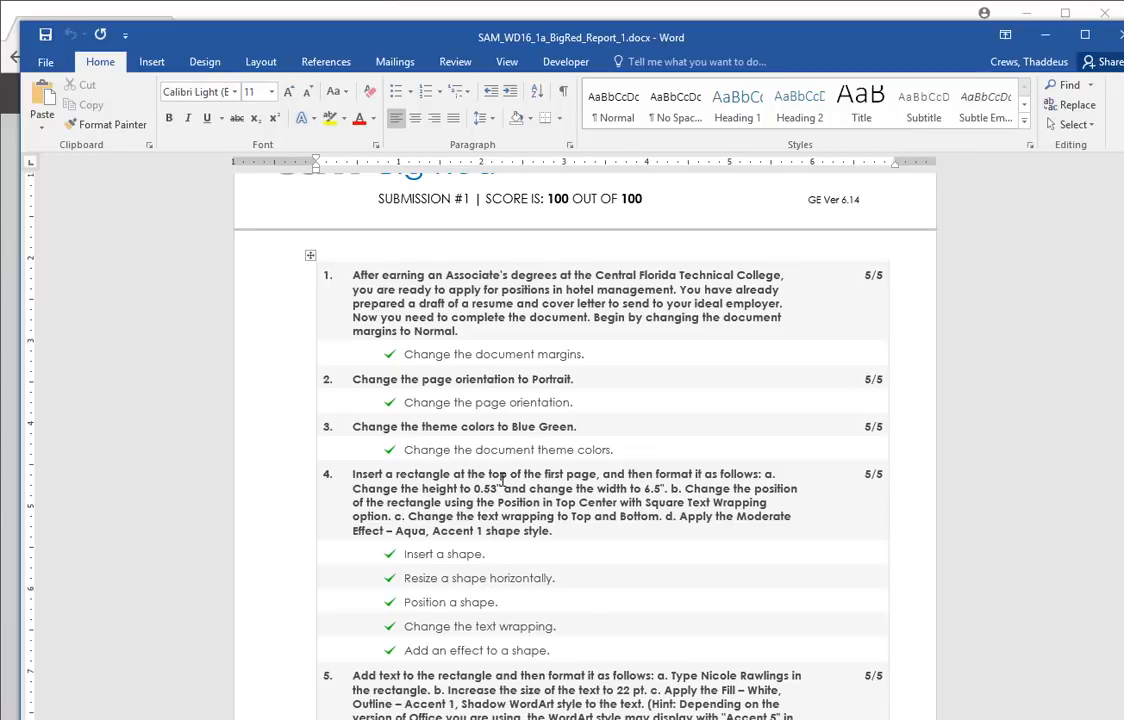
{"action": "scroll", "scroll_direction": "down", "scroll_amount": 3}
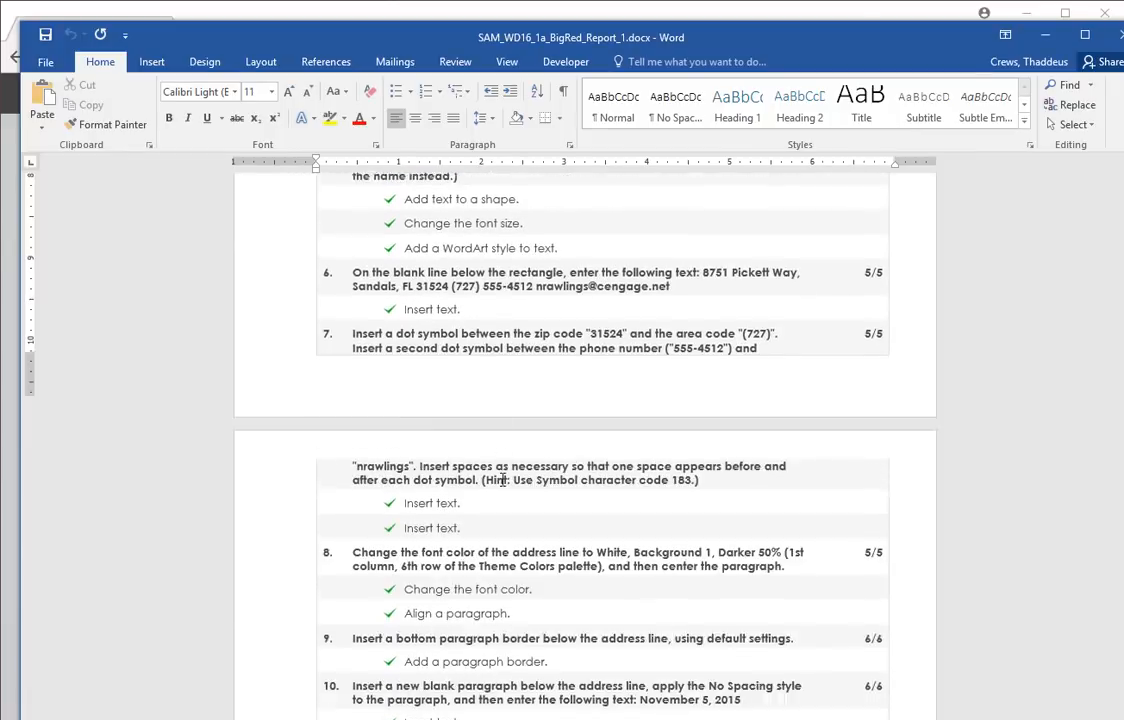
{"action": "scroll", "scroll_direction": "down", "scroll_amount": 3}
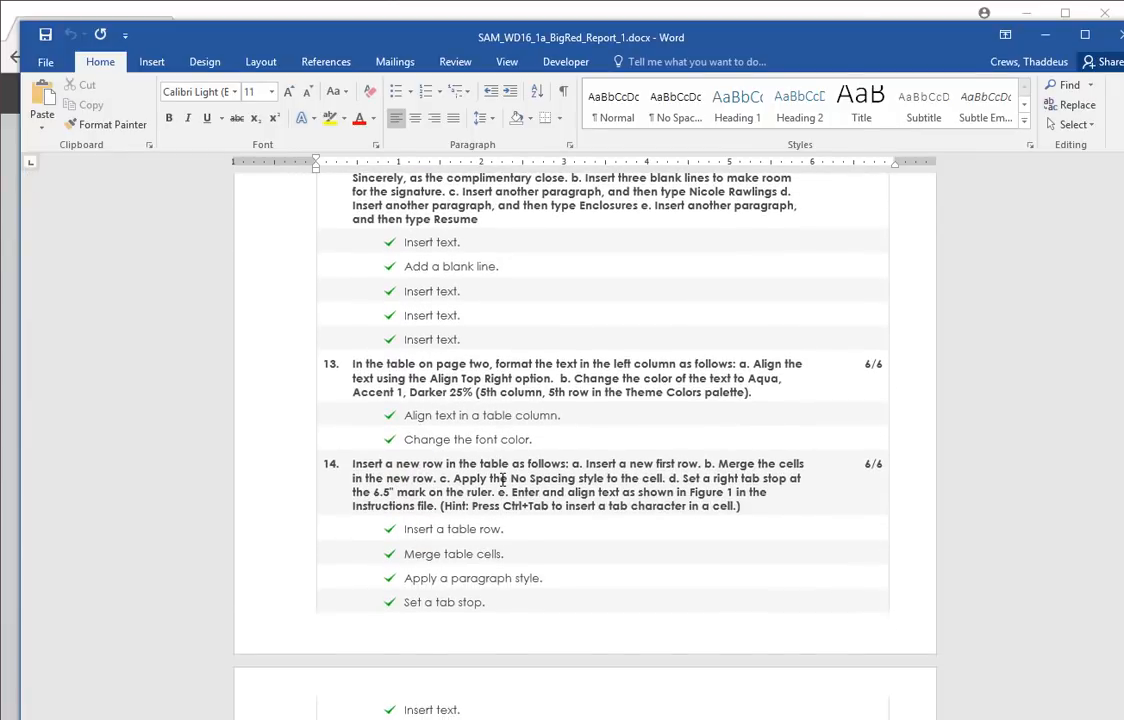